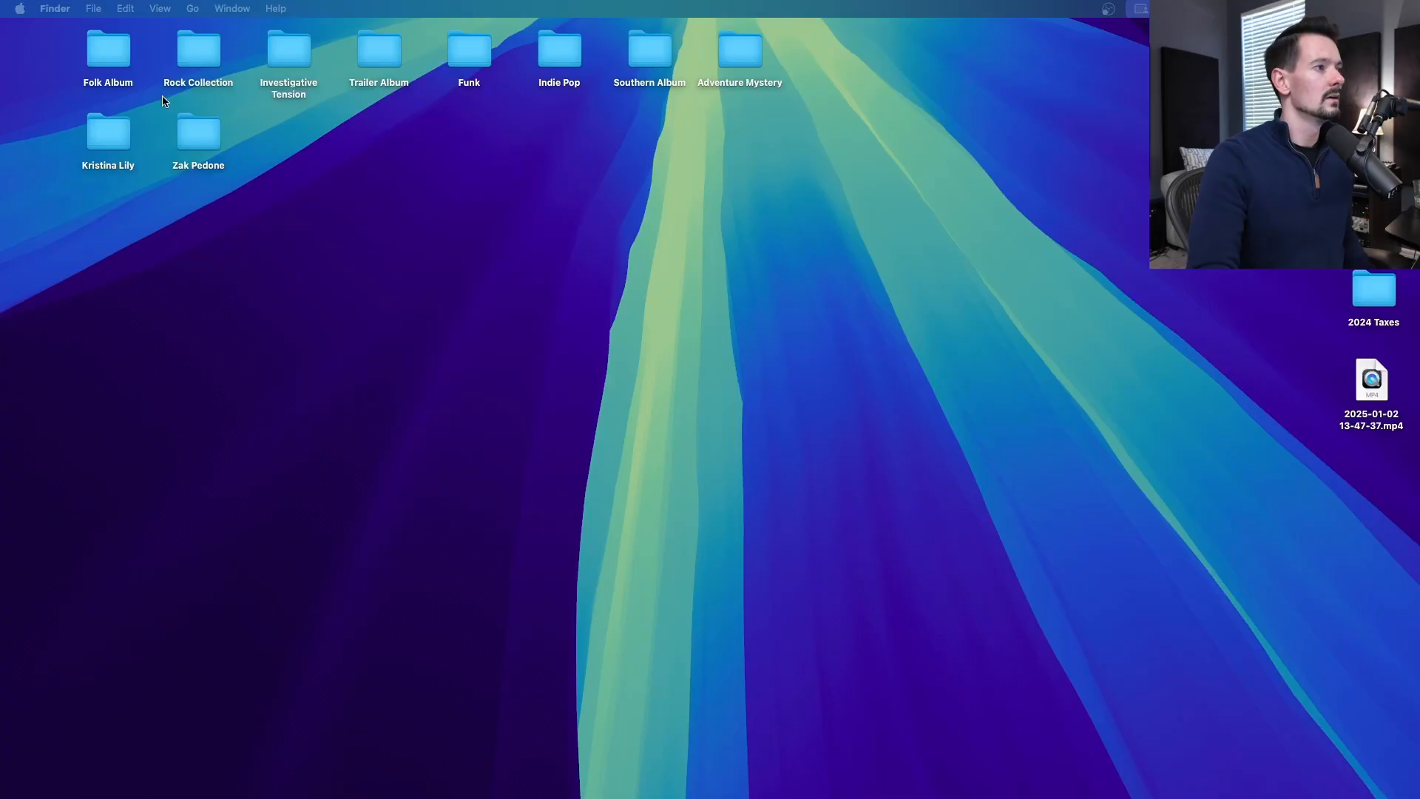
Open Wranglin' Lizards_Inst.logicx from Folk Album's 02 Wranglin' Lizards_Inst folder in Logic Pro
{"action": "double_click", "coordinate": [108, 50]}
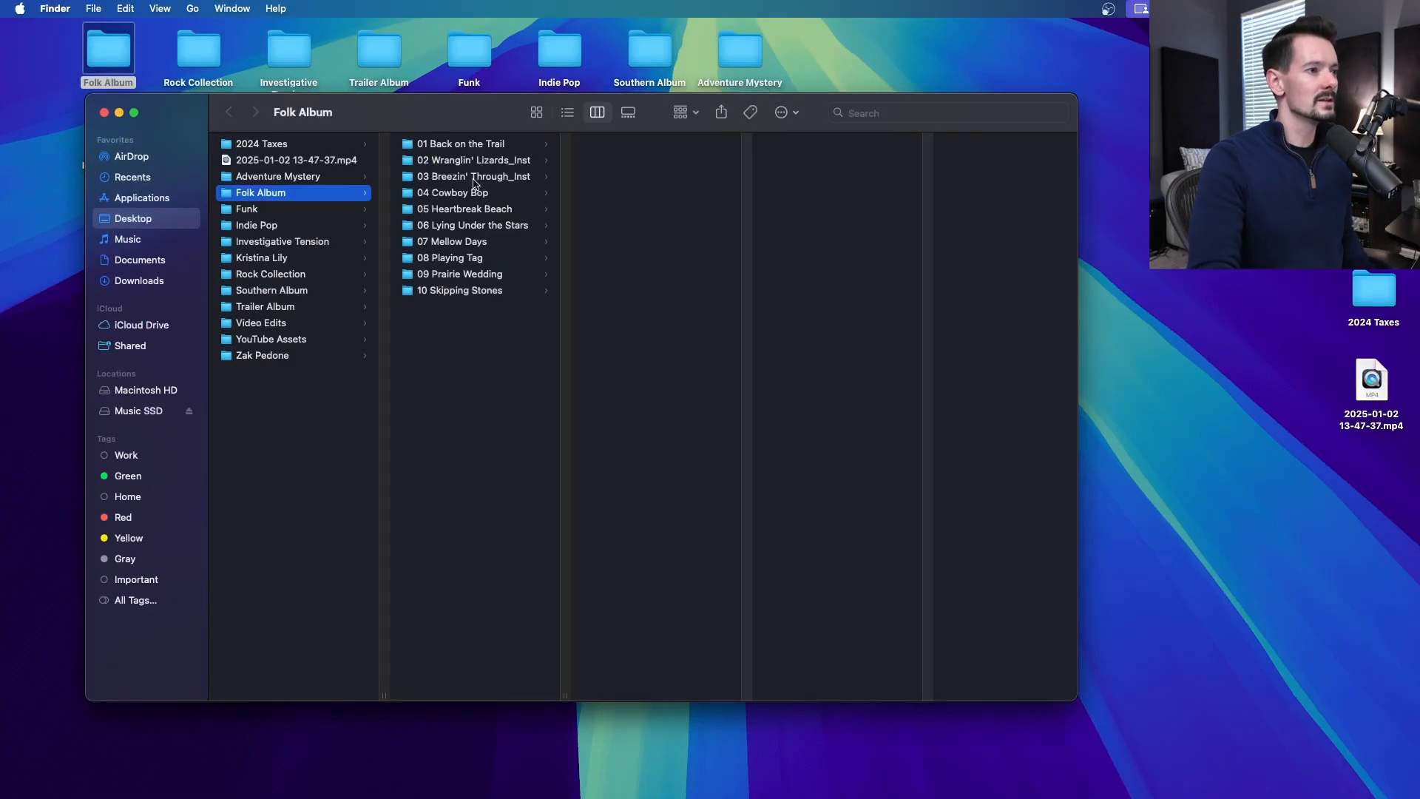
{"action": "left_click", "coordinate": [473, 160]}
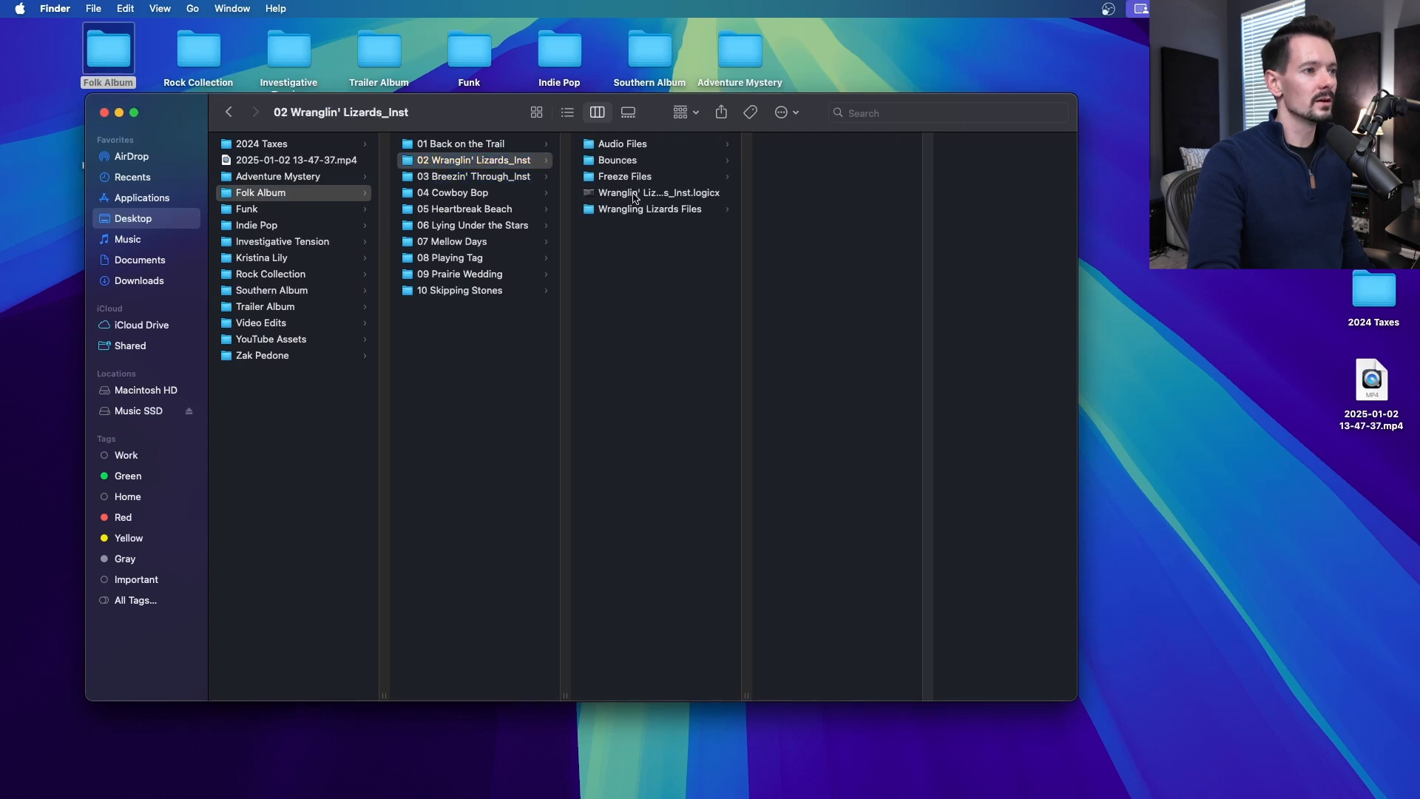
{"action": "left_click", "coordinate": [659, 192]}
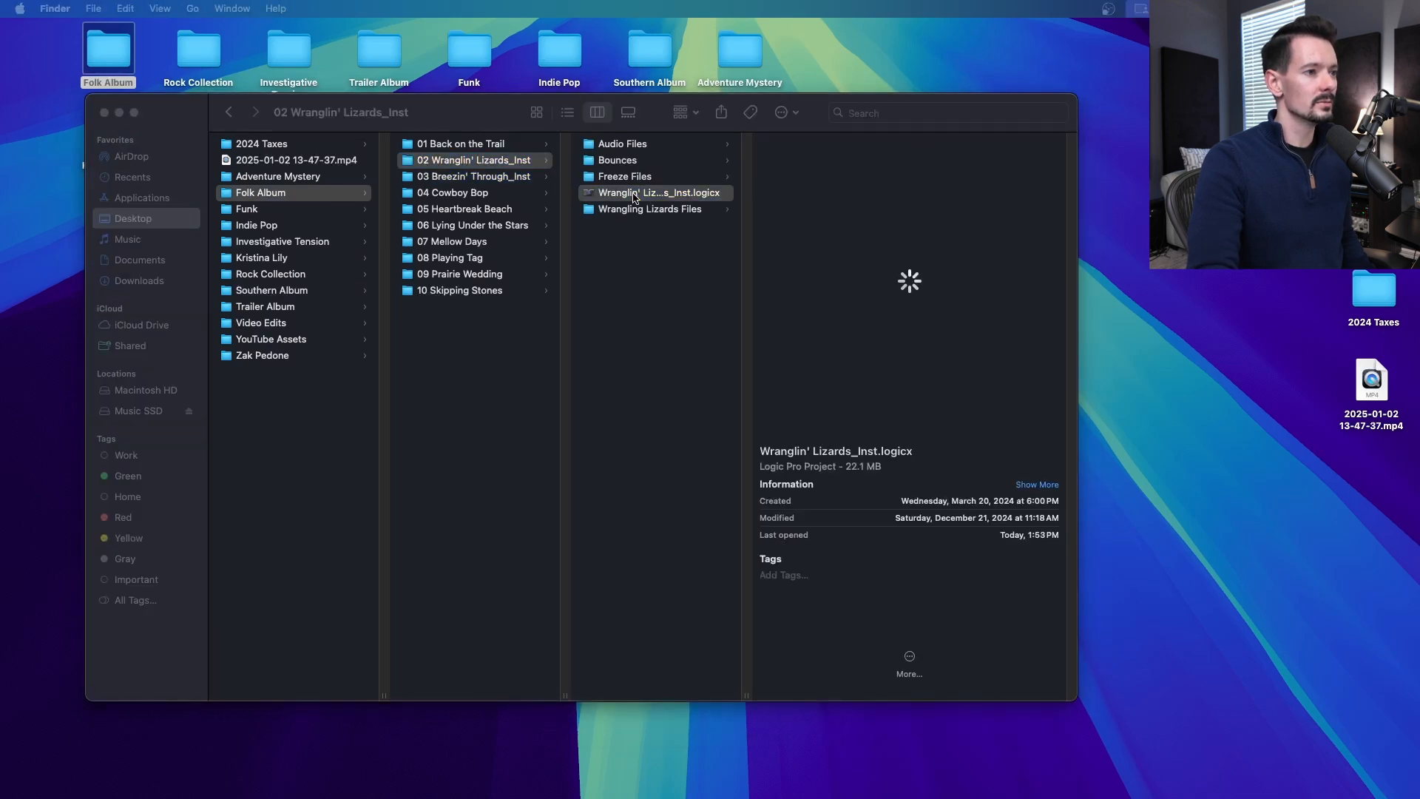
{"action": "double_click", "coordinate": [657, 193]}
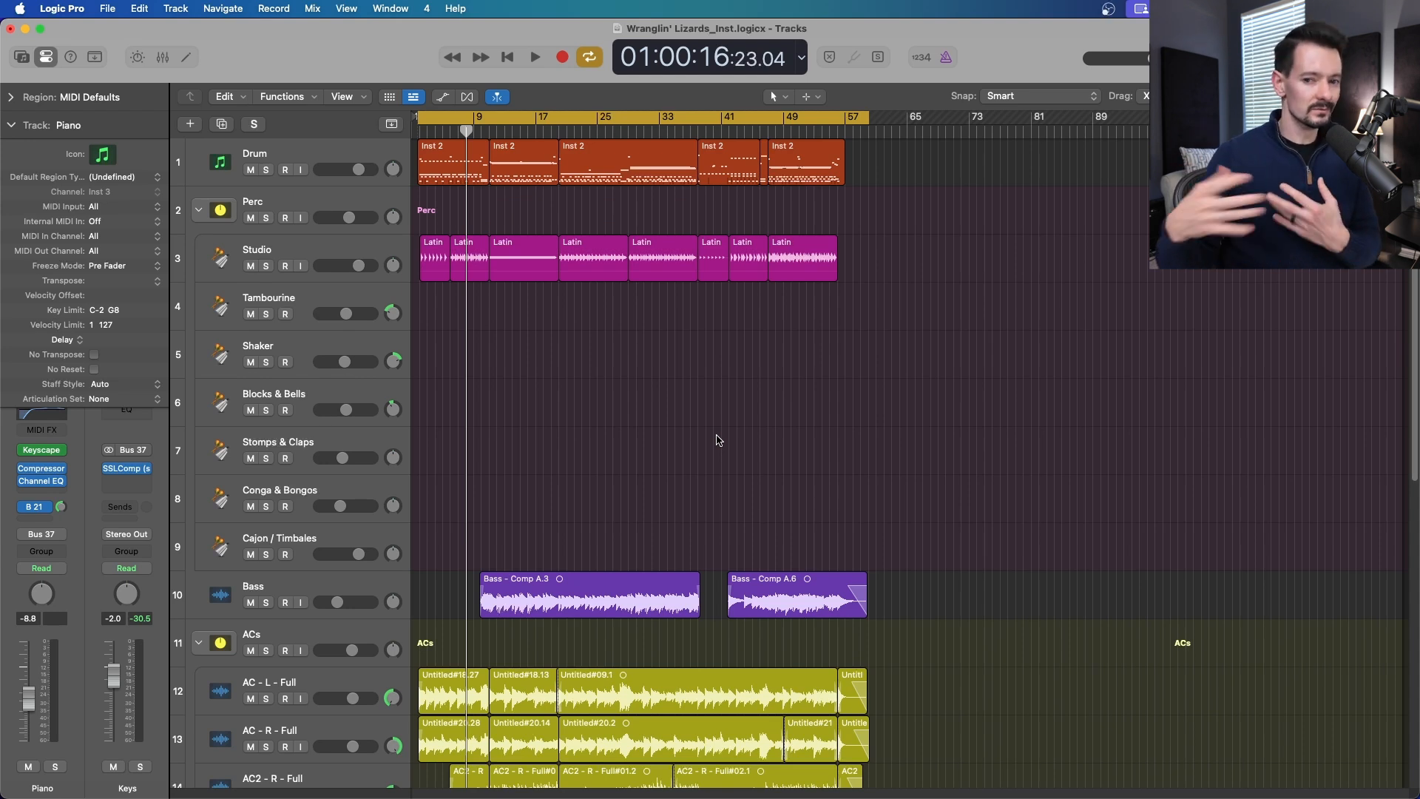
Show the mixer and scroll right through the project's channel strips
{"action": "left_click", "coordinate": [161, 57]}
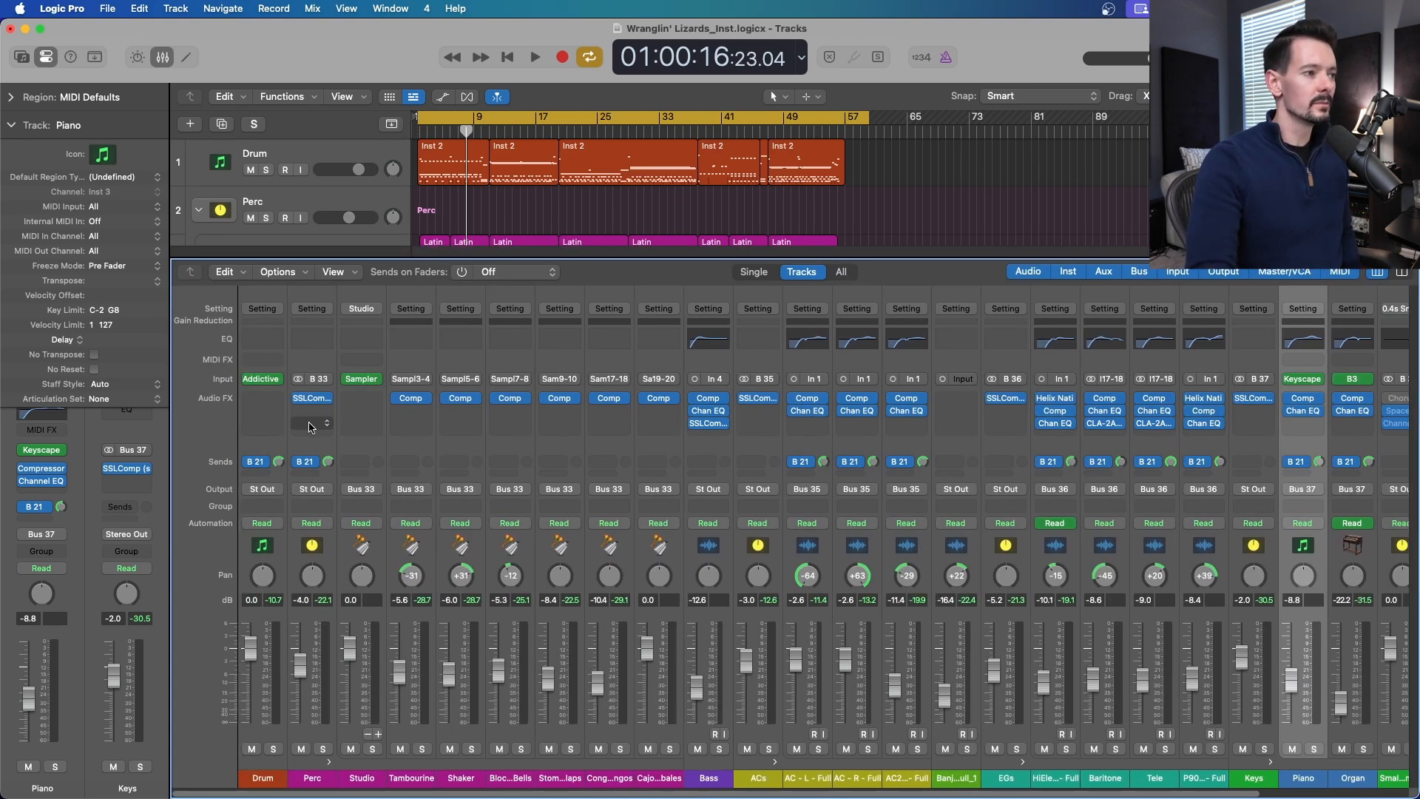
{"action": "scroll", "scroll_direction": "right", "scroll_amount": 3}
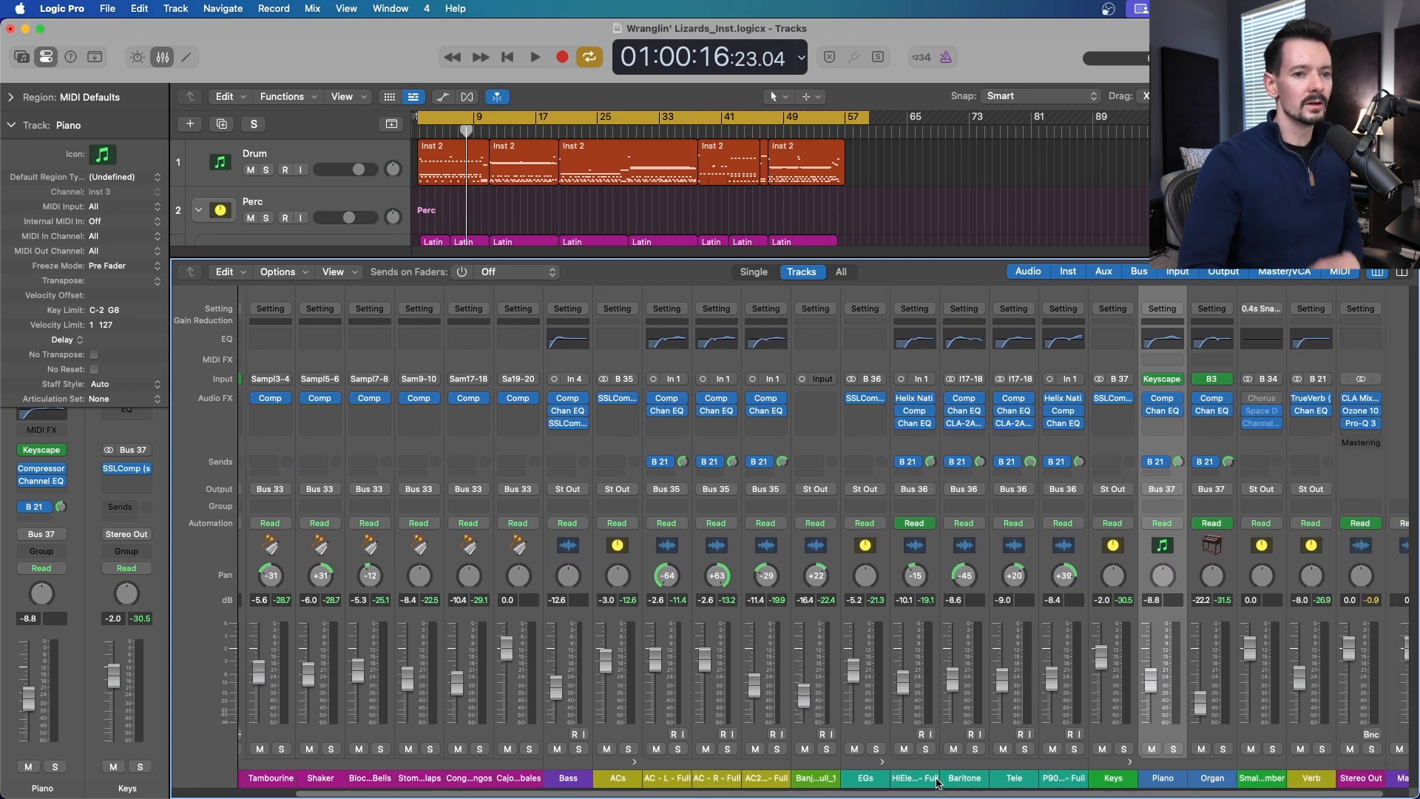
{"action": "mouse_move", "coordinate": [914, 779]}
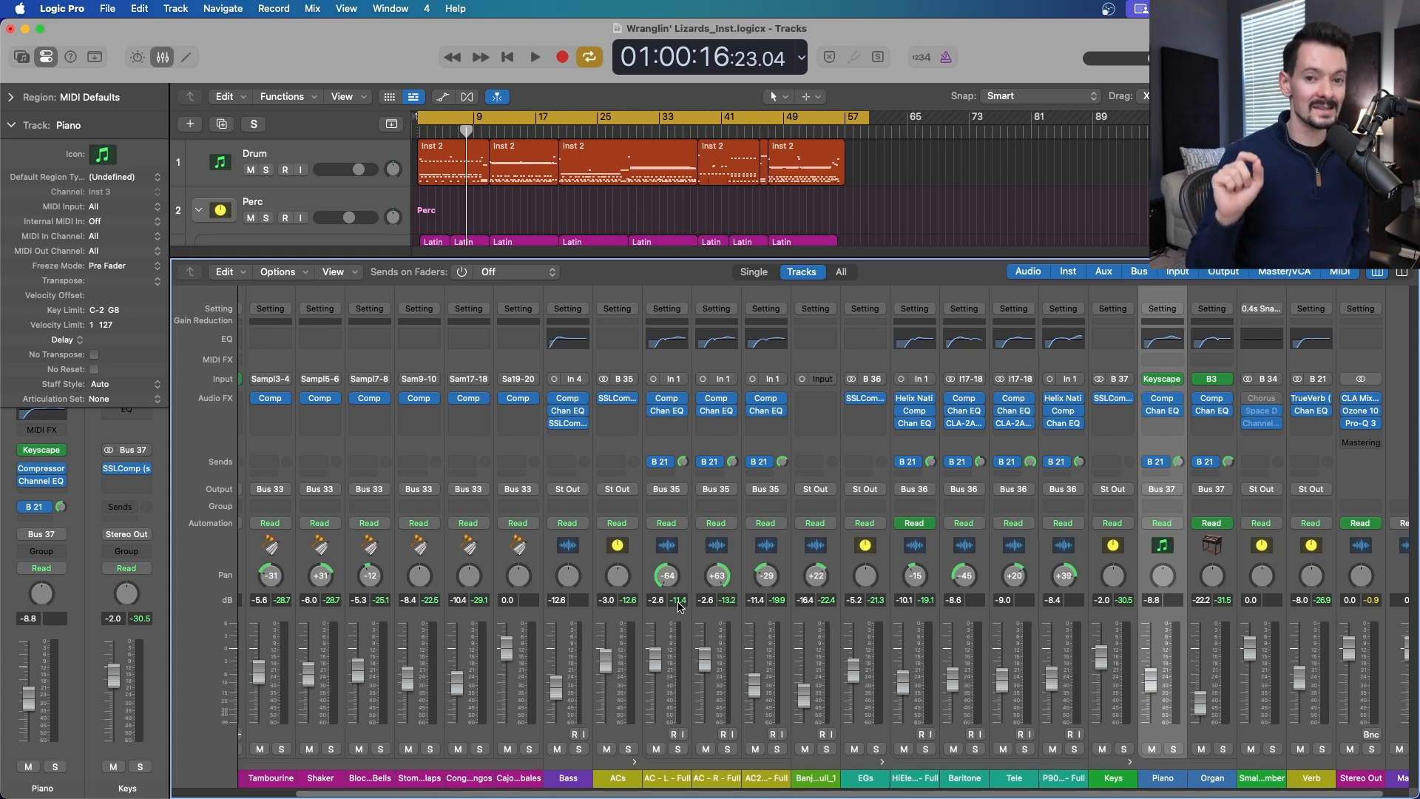
{"action": "mouse_move", "coordinate": [915, 612]}
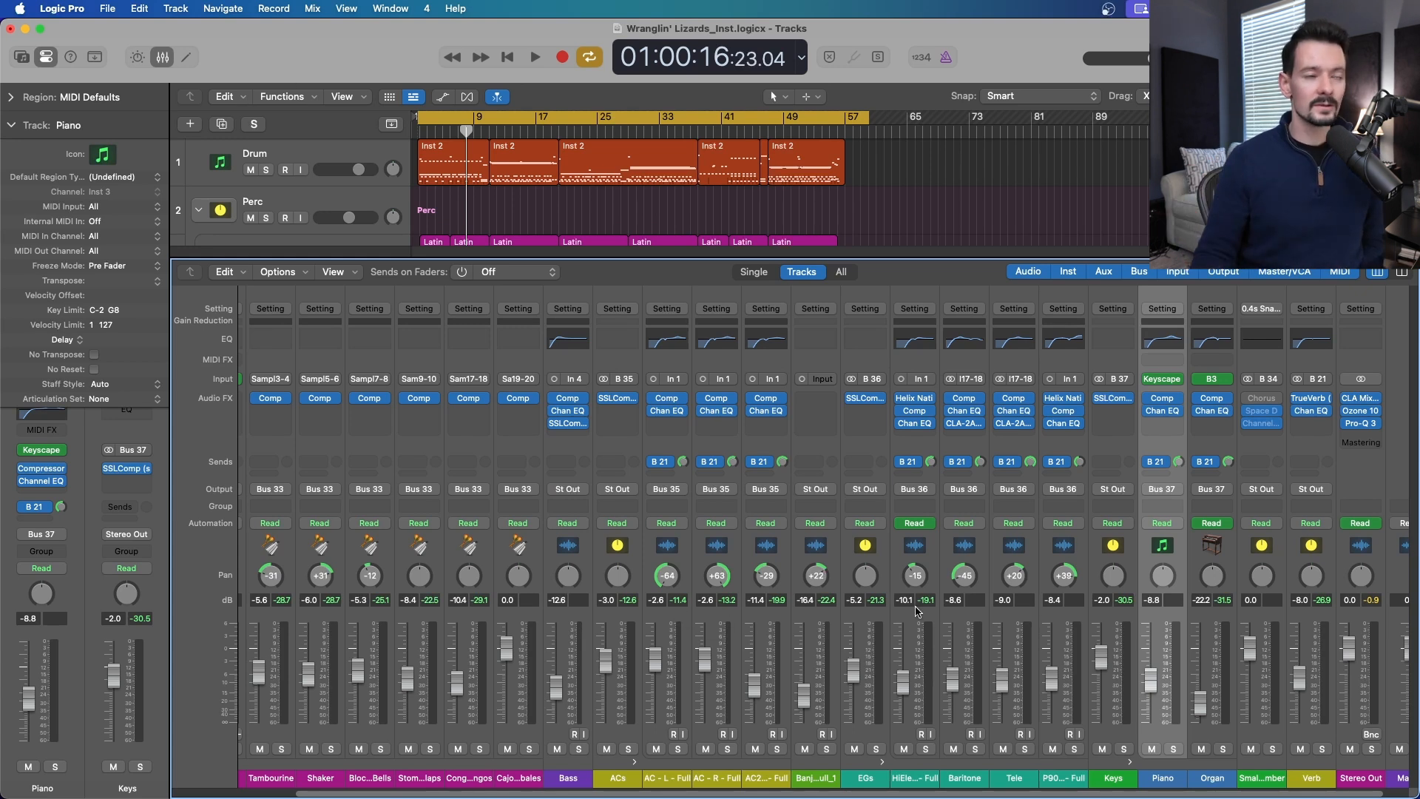
Start Save As and browse the Audio Files, Bounces, Freeze Files and Wrangling Lizards Files folders
{"action": "left_click", "coordinate": [107, 8]}
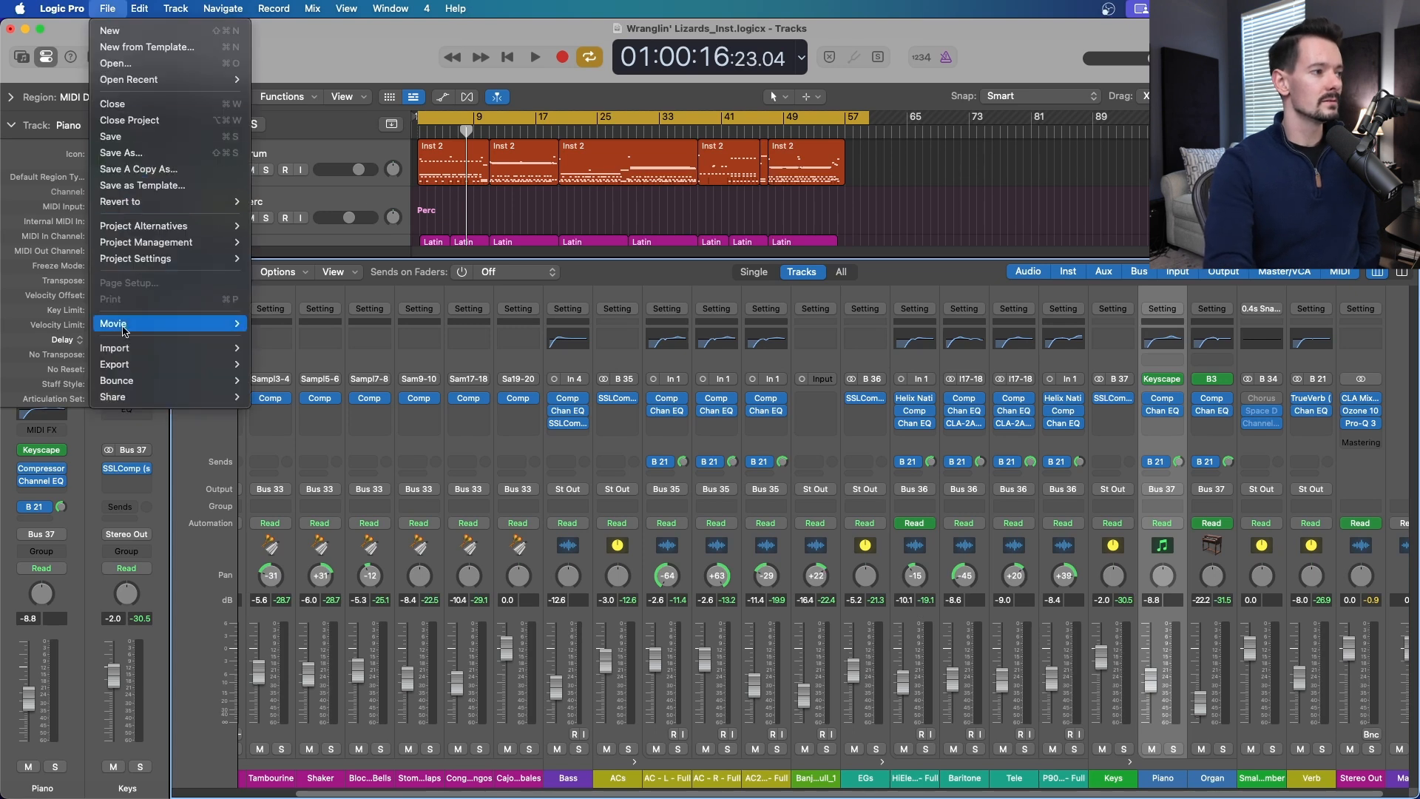
{"action": "left_click", "coordinate": [121, 152]}
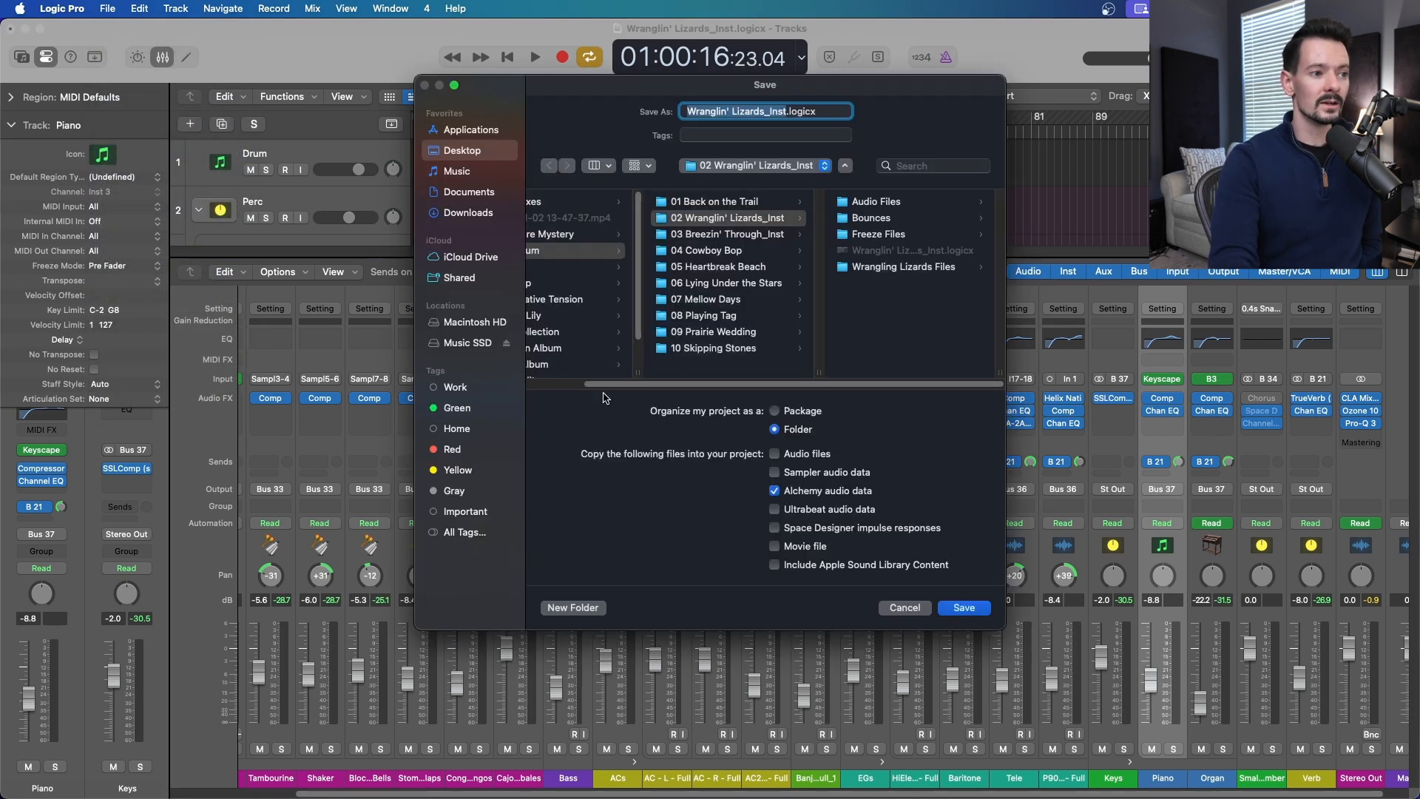
{"action": "mouse_move", "coordinate": [657, 419]}
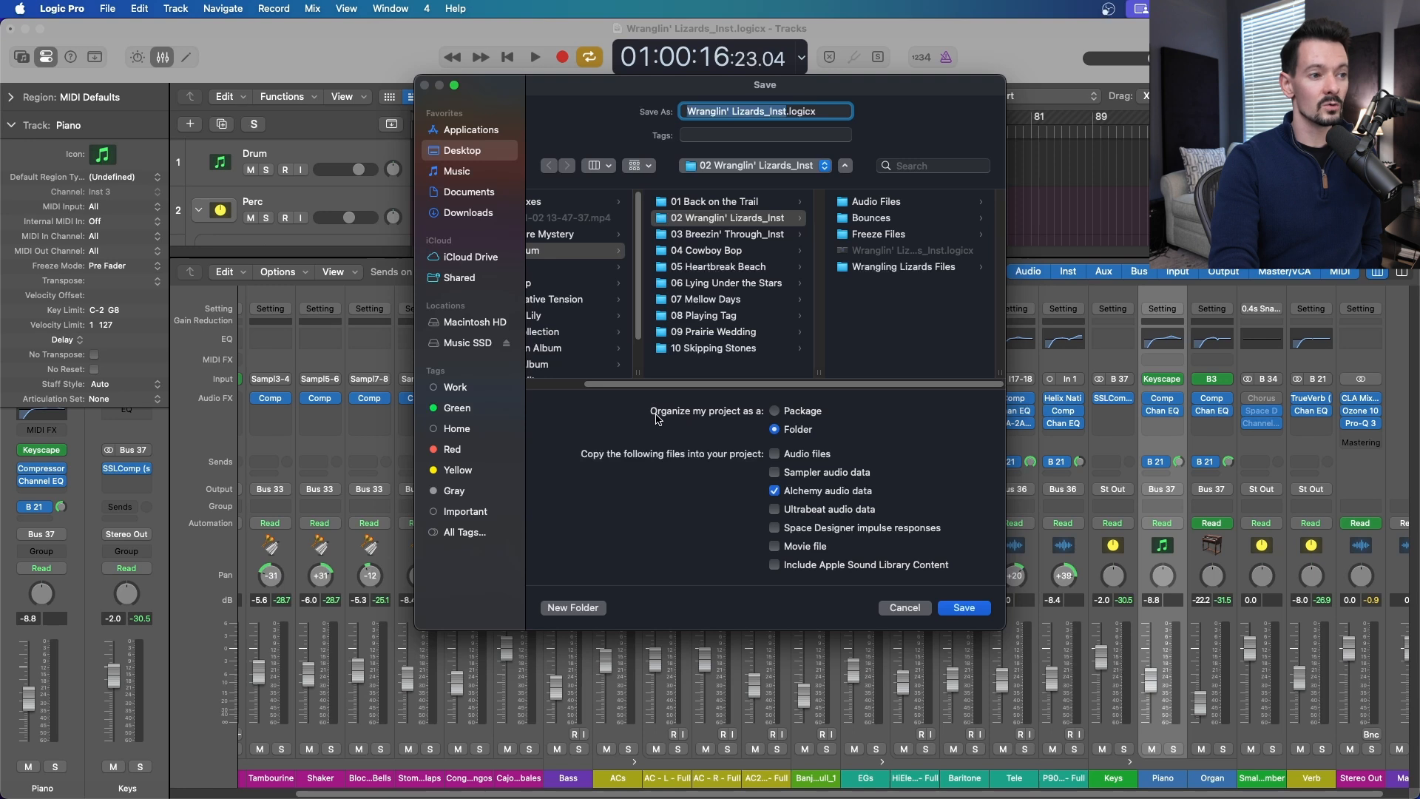
{"action": "mouse_move", "coordinate": [829, 445]}
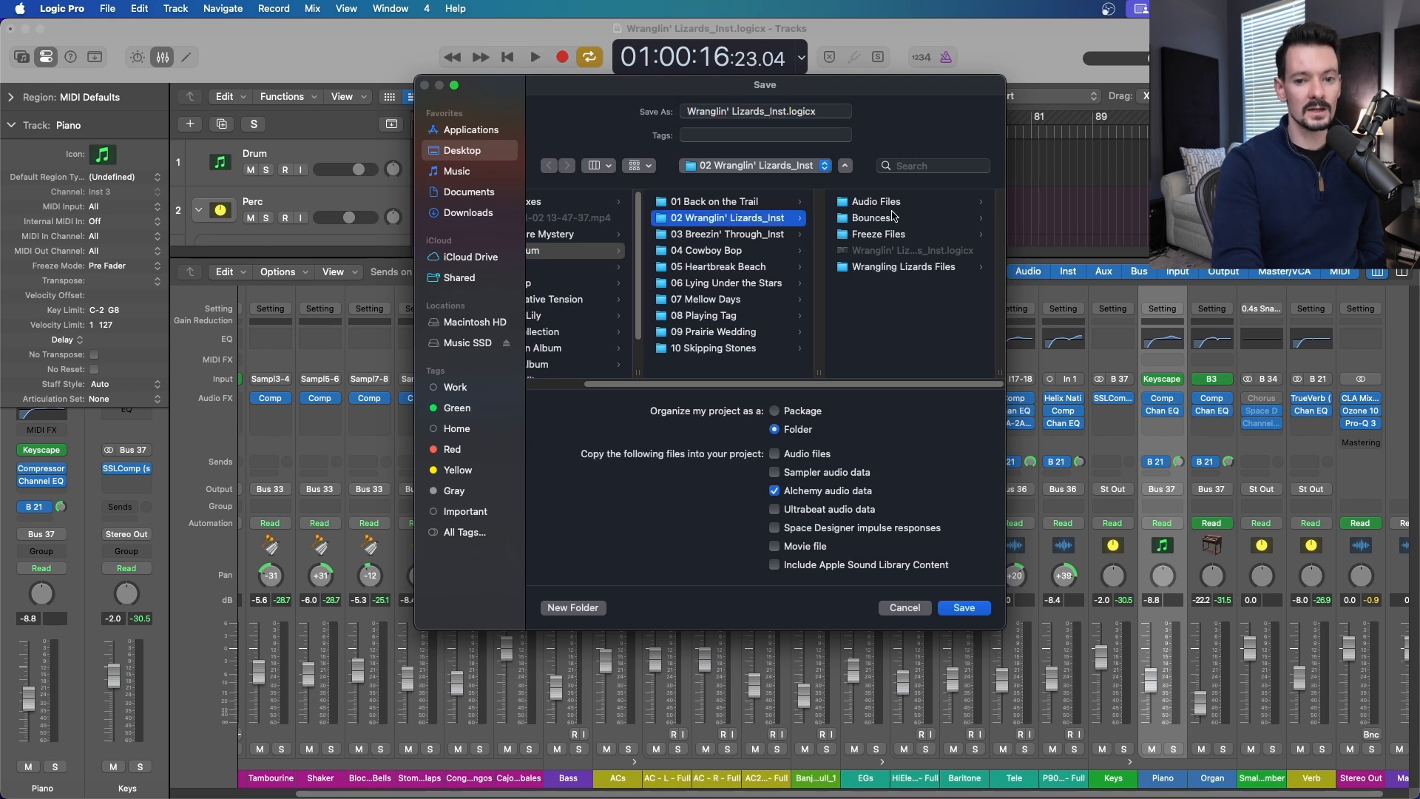
{"action": "left_click", "coordinate": [874, 201]}
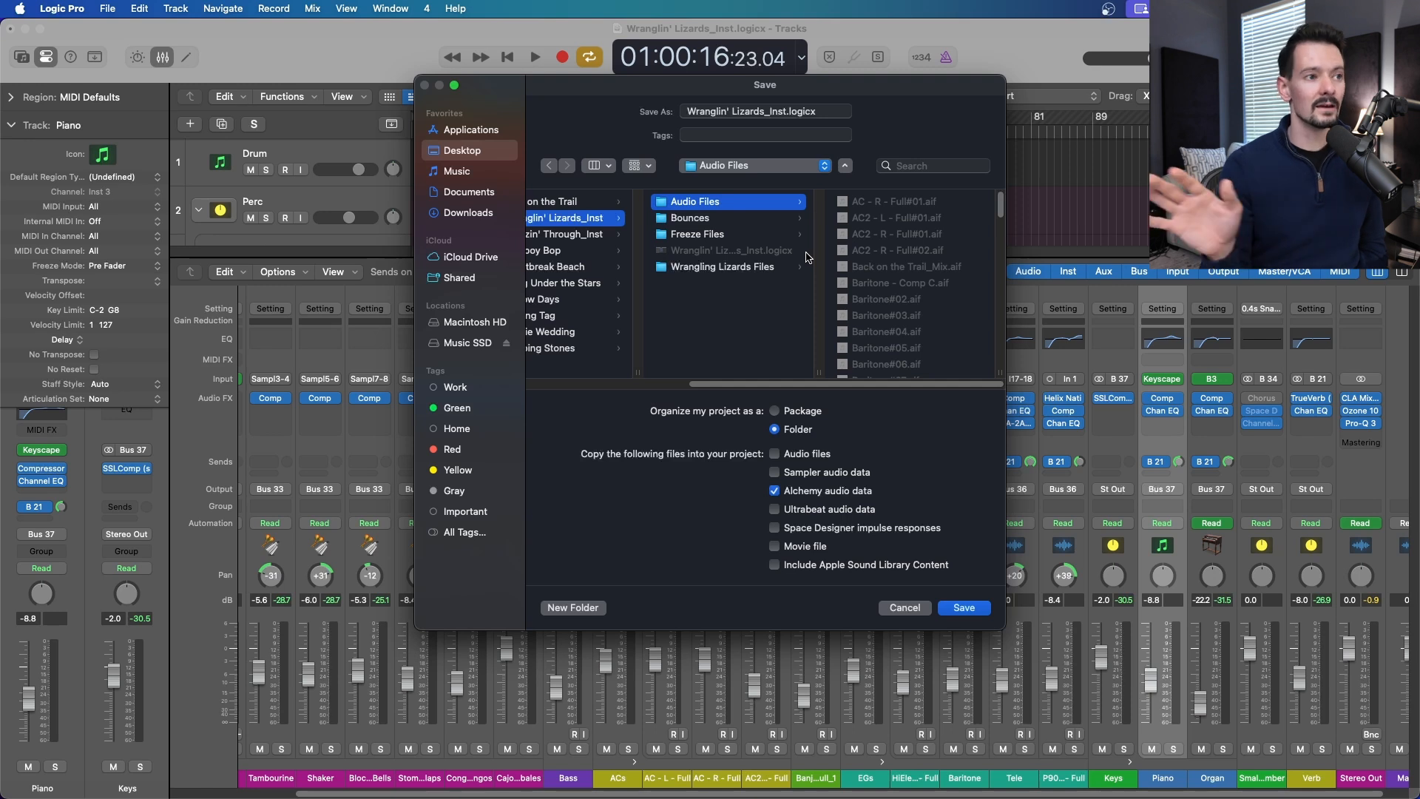
{"action": "left_click", "coordinate": [690, 218]}
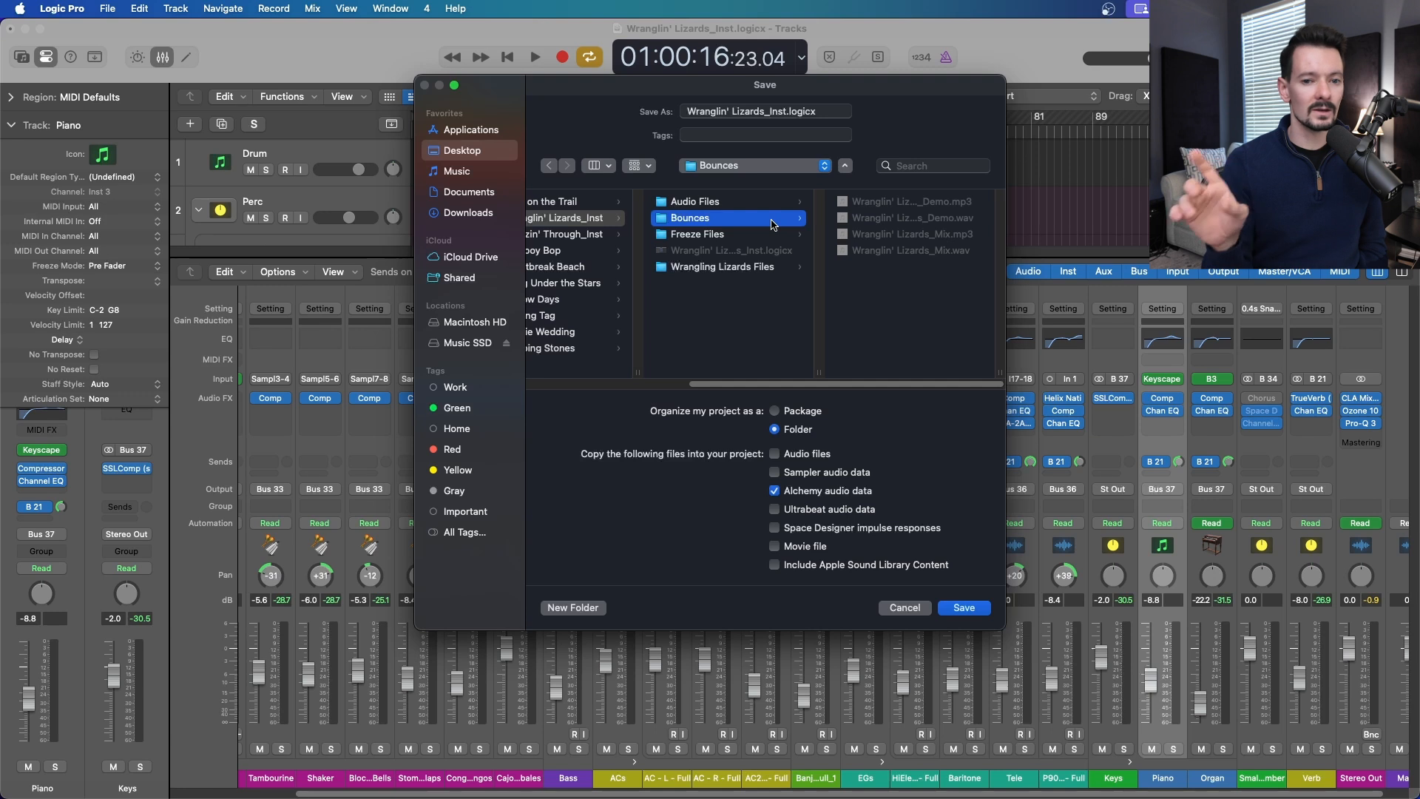
{"action": "mouse_move", "coordinate": [904, 209]}
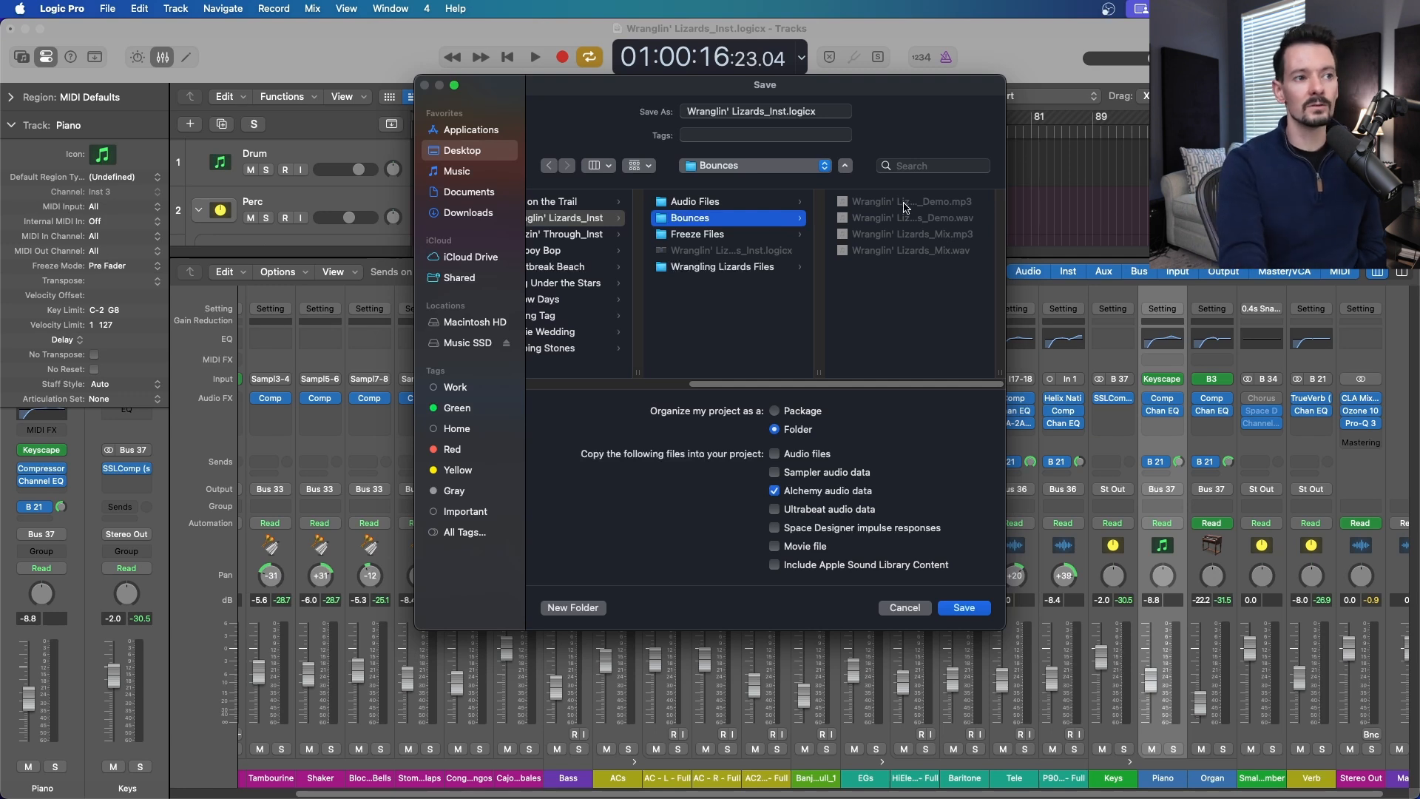
{"action": "left_click", "coordinate": [696, 234]}
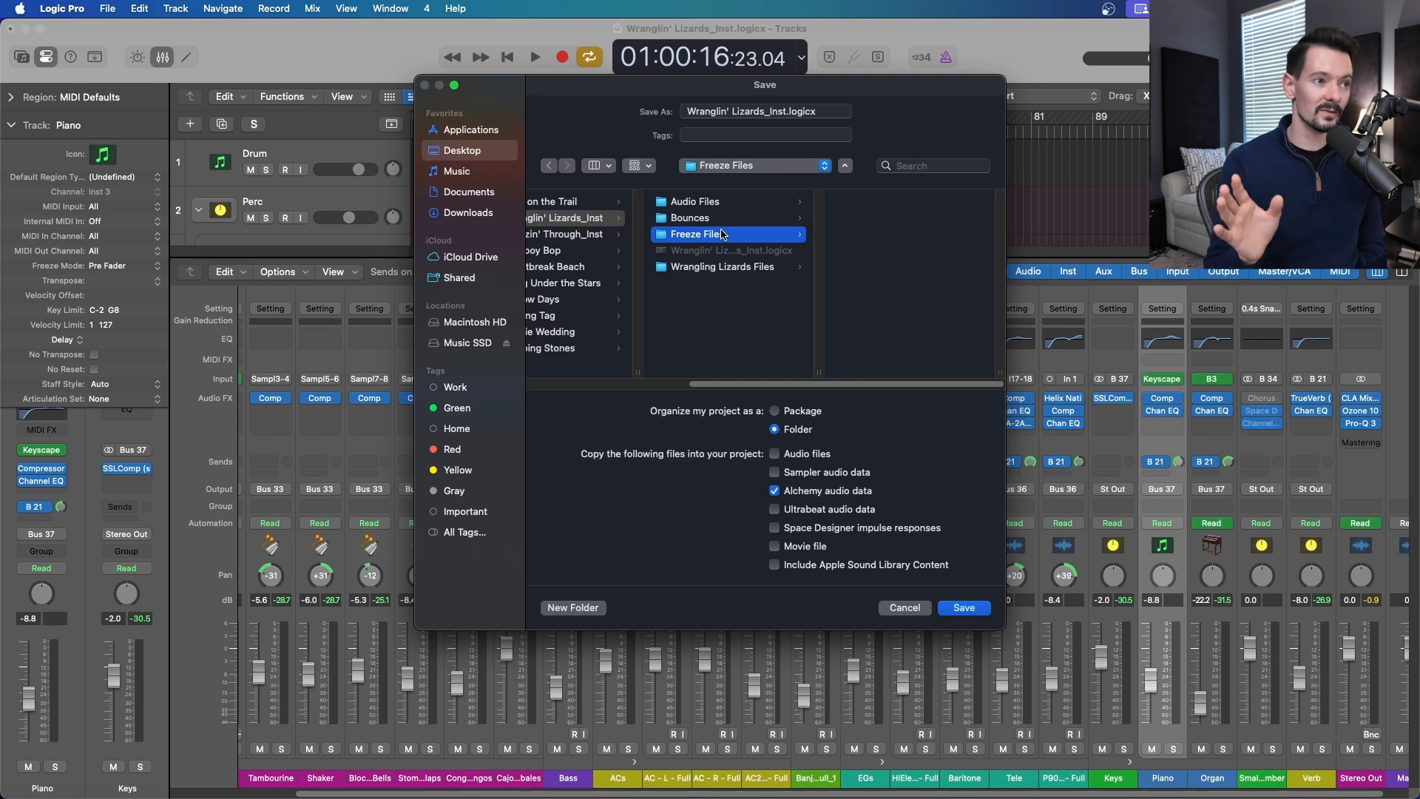
{"action": "mouse_move", "coordinate": [820, 370]}
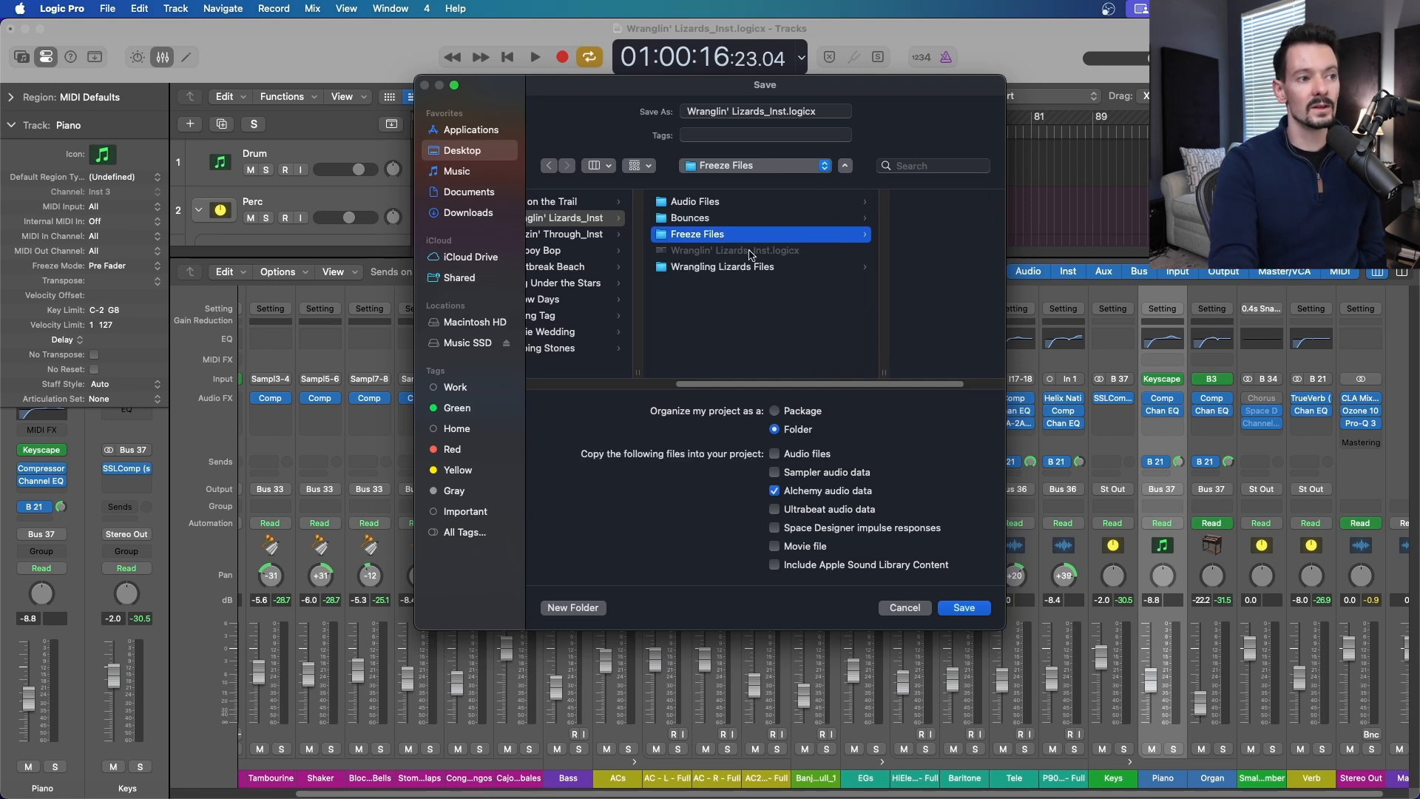
{"action": "mouse_move", "coordinate": [725, 269]}
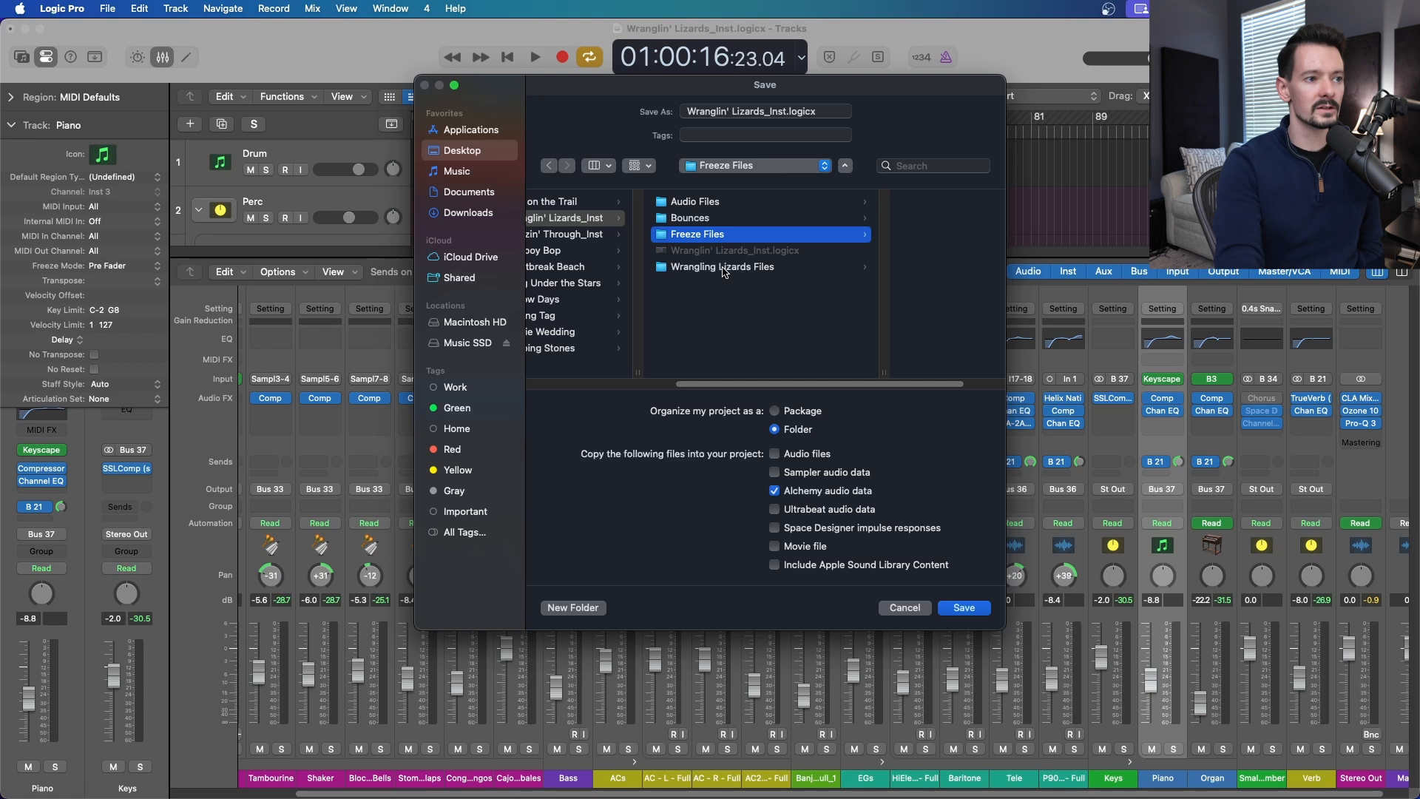
{"action": "left_click", "coordinate": [721, 266]}
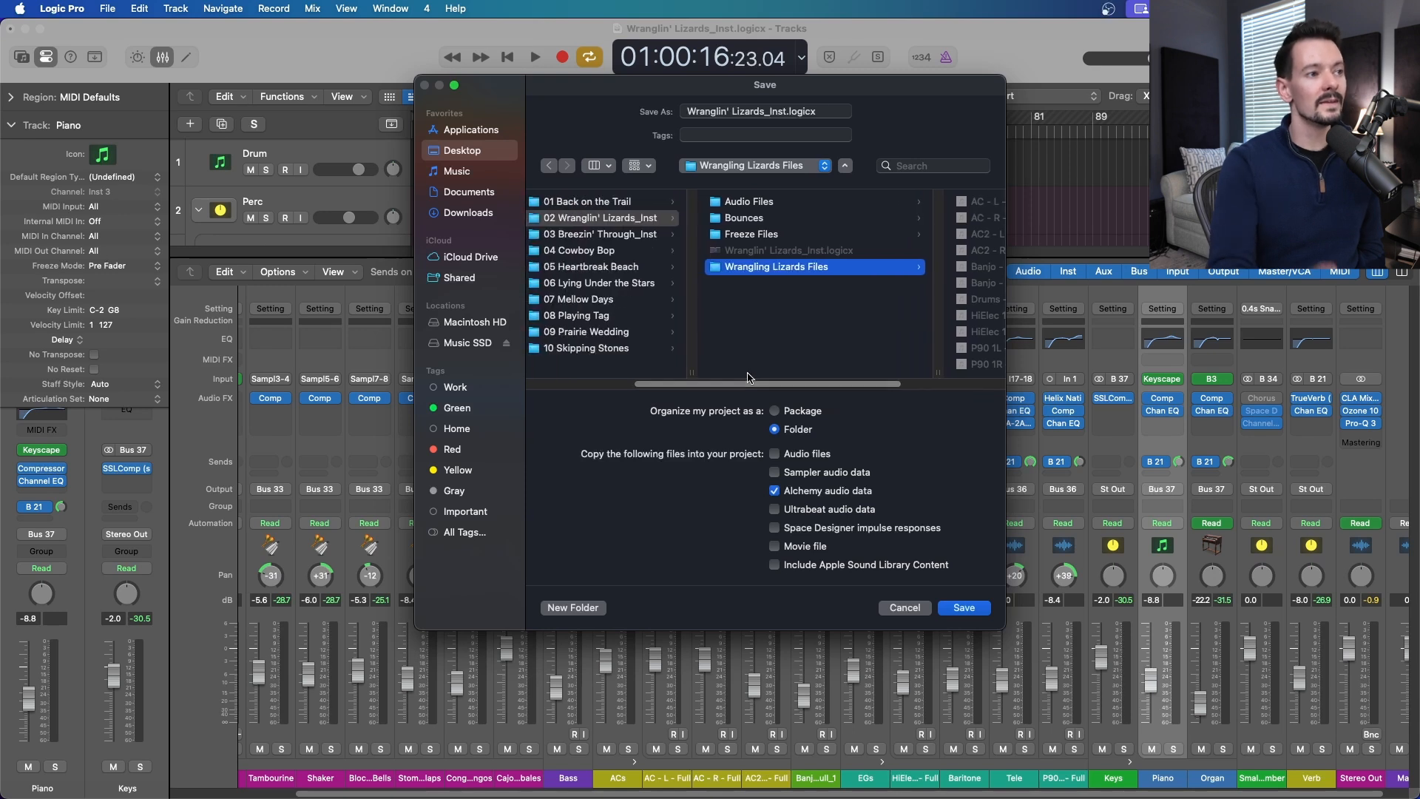
{"action": "mouse_move", "coordinate": [586, 226]}
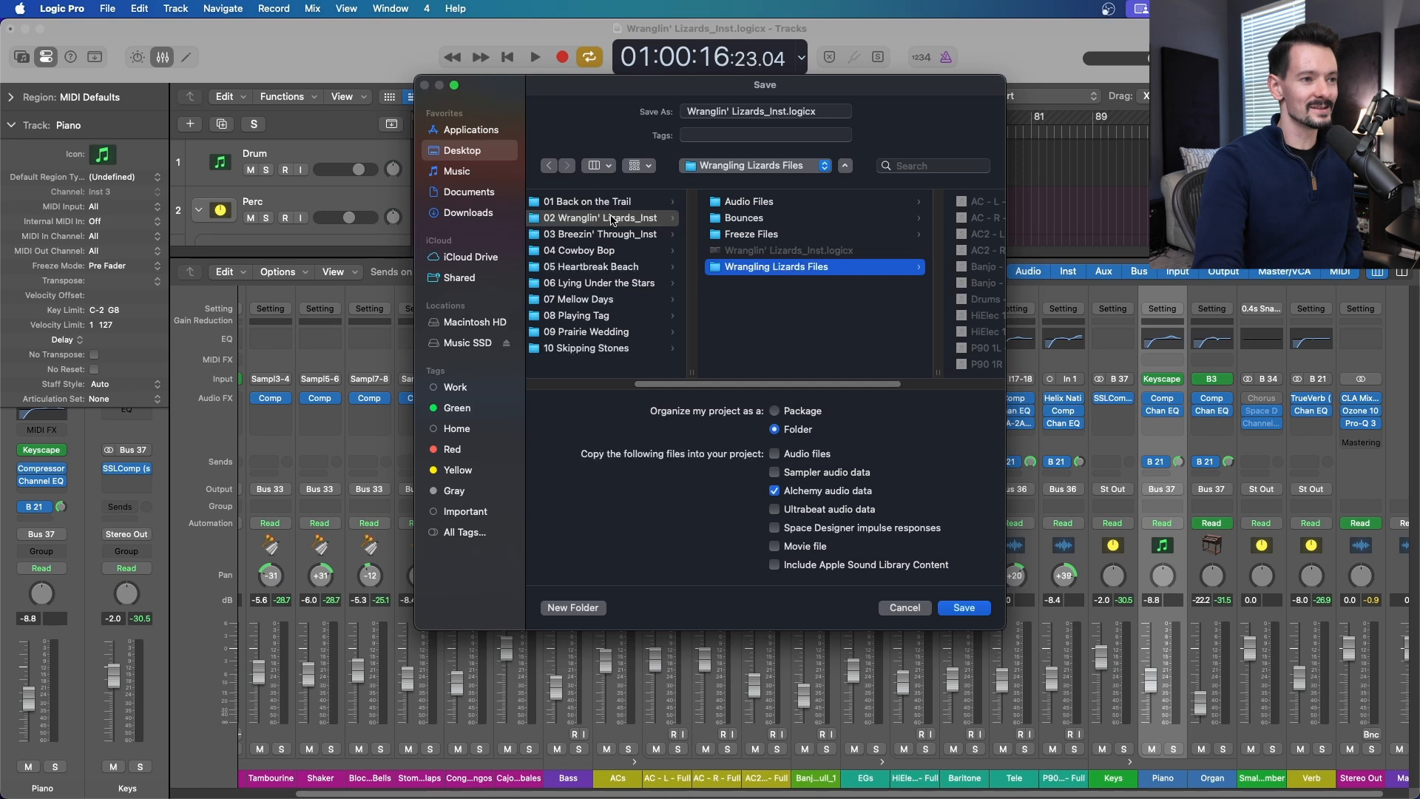
{"action": "mouse_move", "coordinate": [797, 226]}
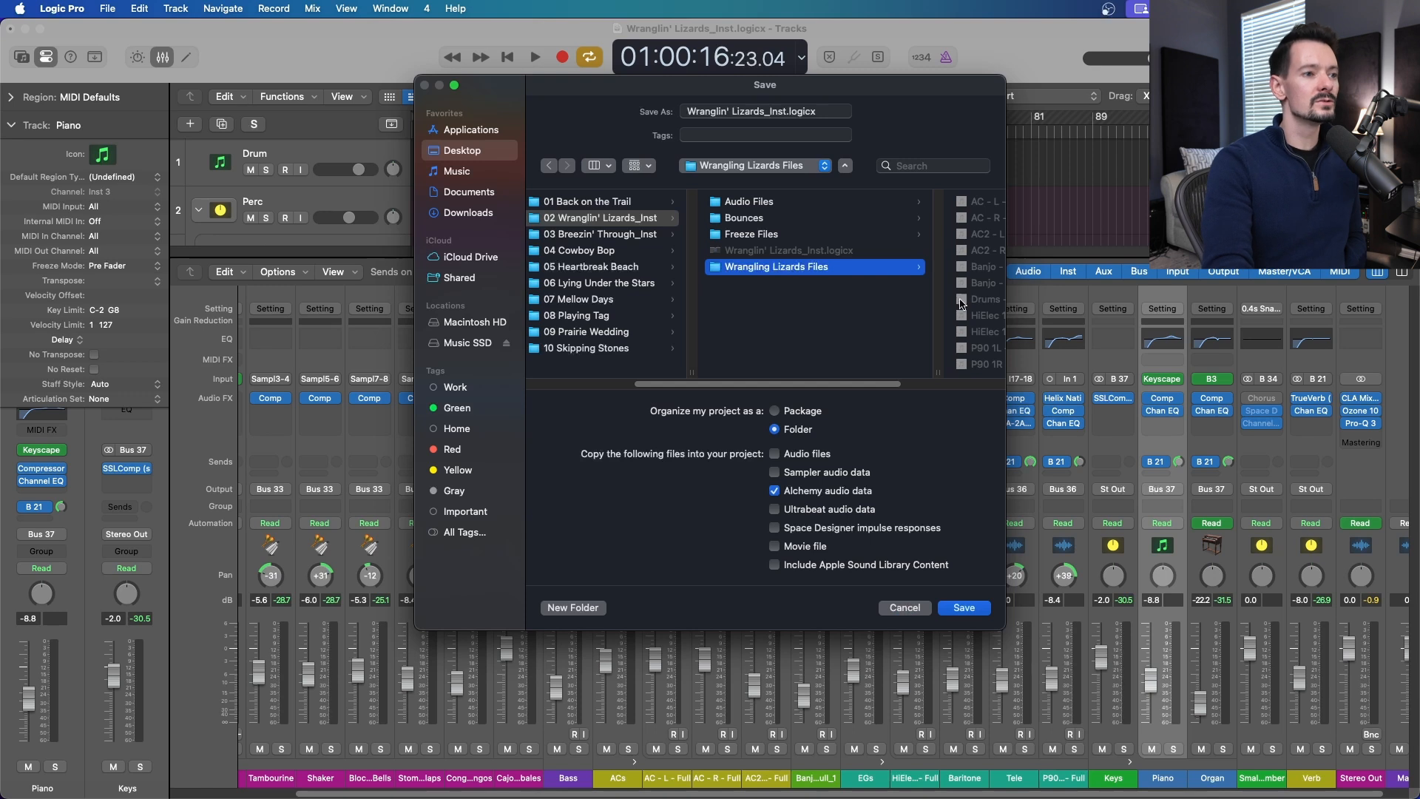
{"action": "mouse_move", "coordinate": [770, 393]}
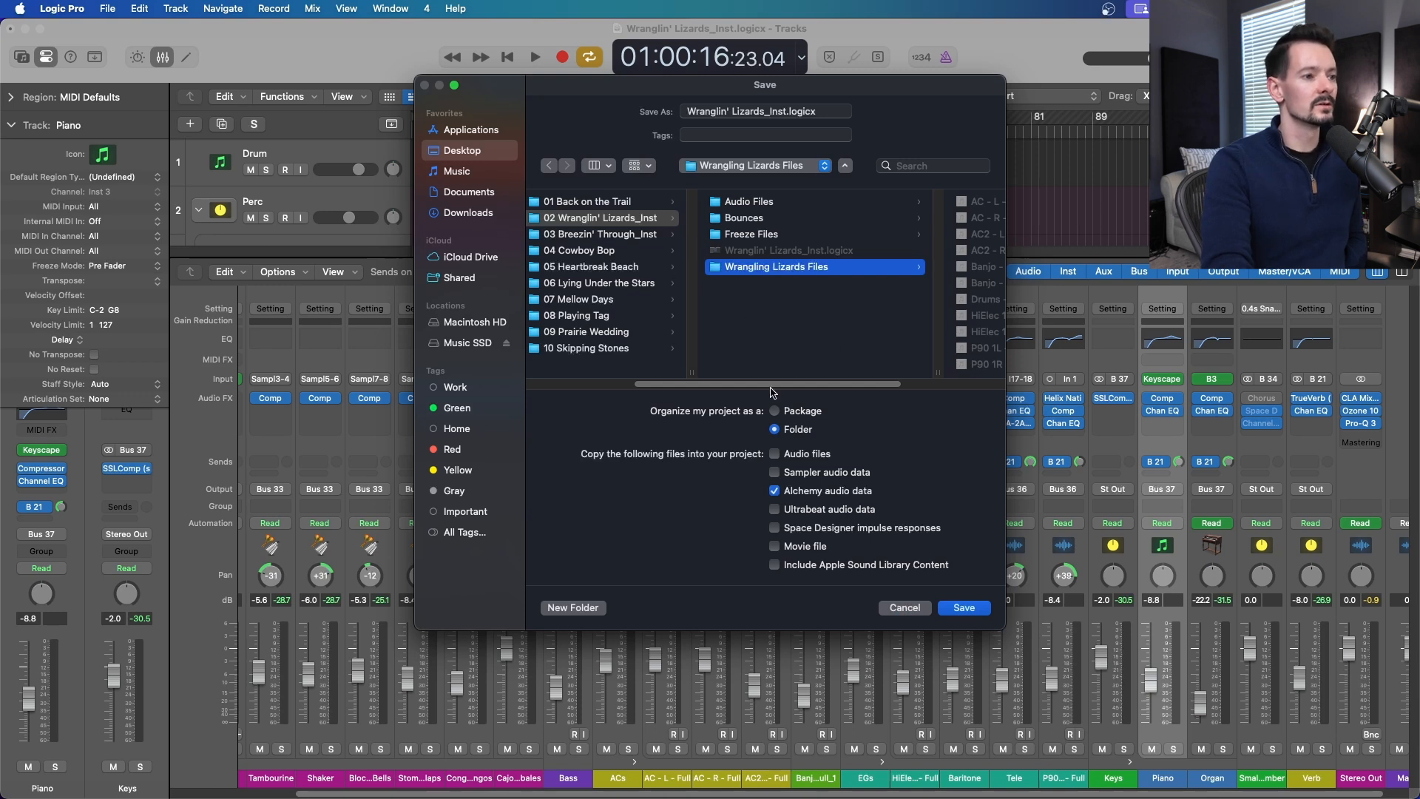
Save the project copy to the Desktop as Wranglin' Lizards_YT
{"action": "left_click", "coordinate": [463, 150]}
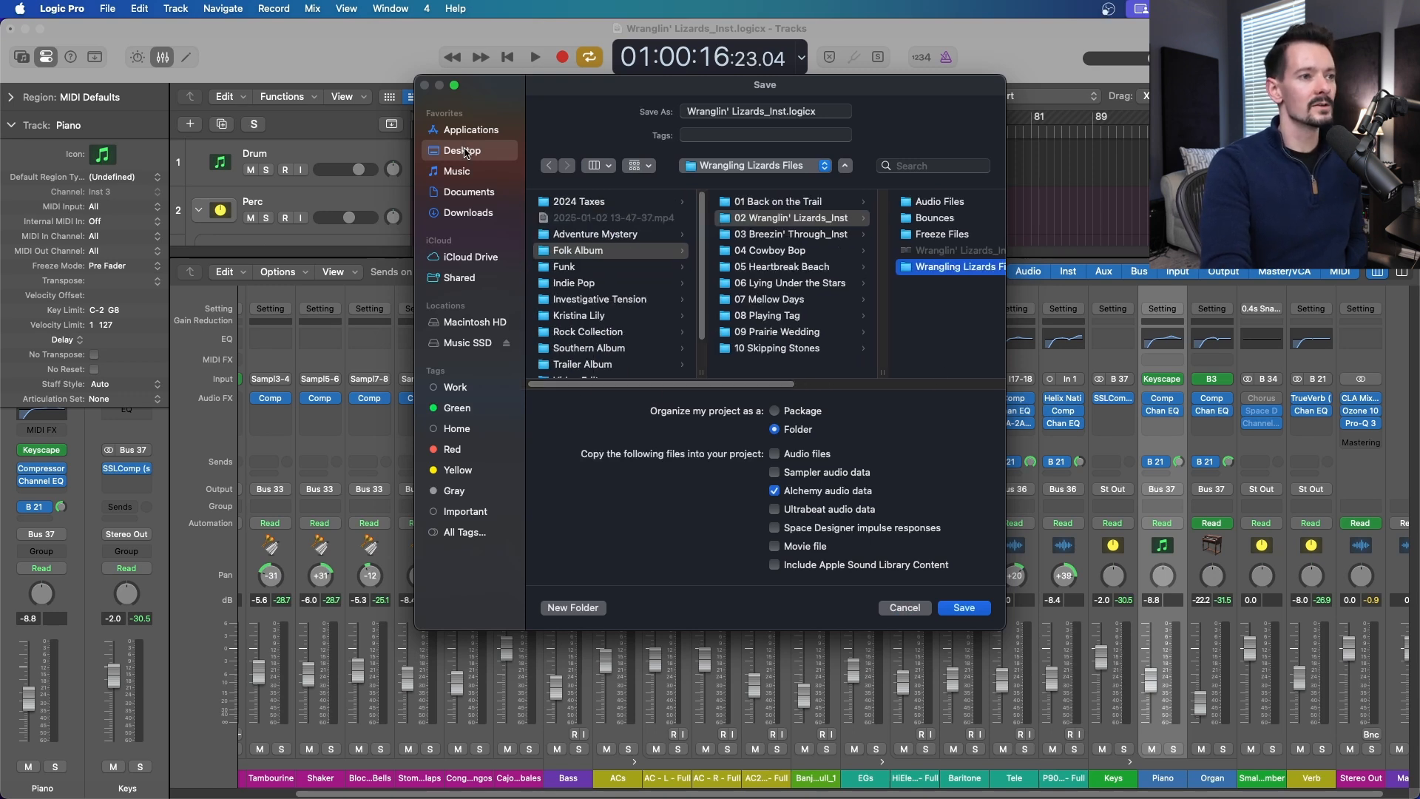
{"action": "left_click", "coordinate": [462, 150]}
{"action": "type", "text": "YT"}
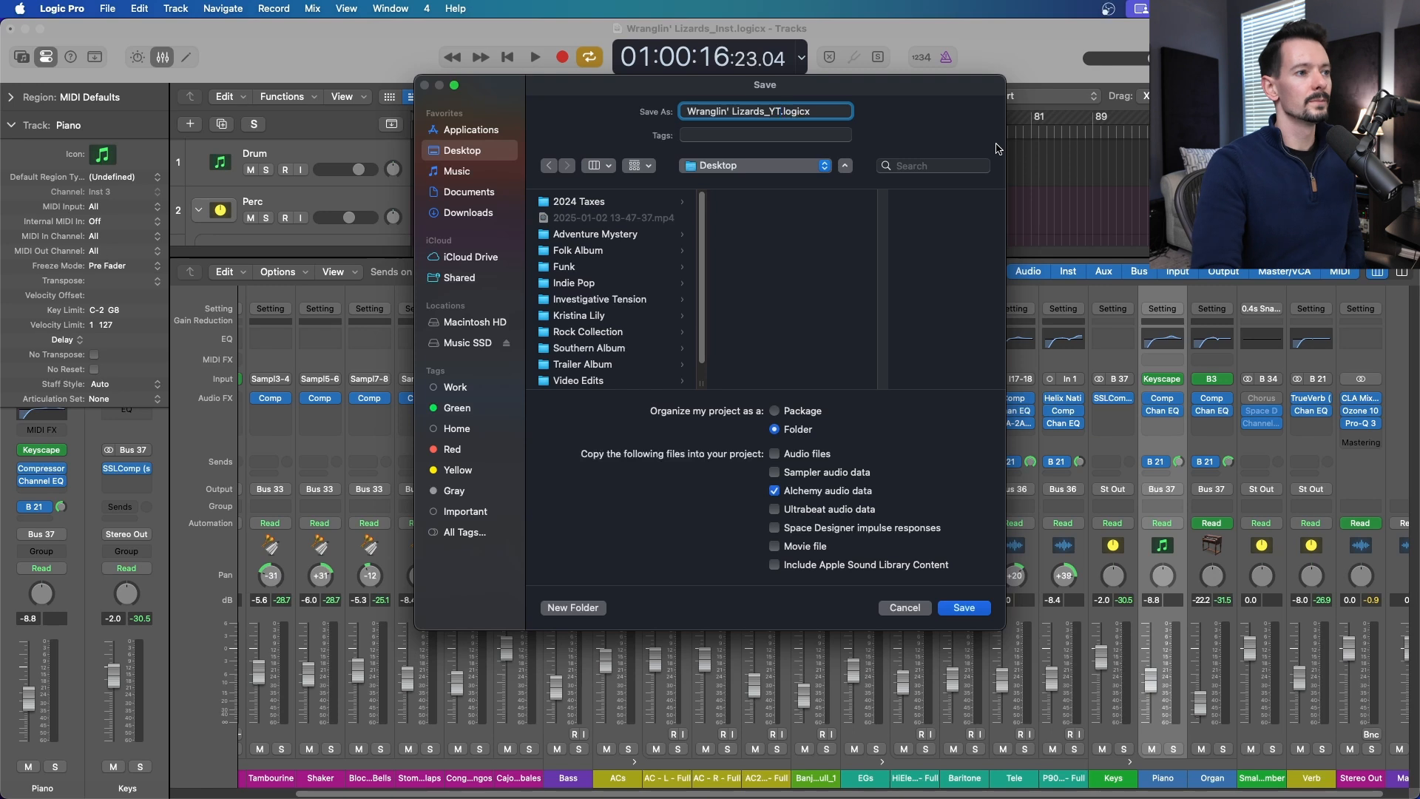
{"action": "mouse_move", "coordinate": [629, 237]}
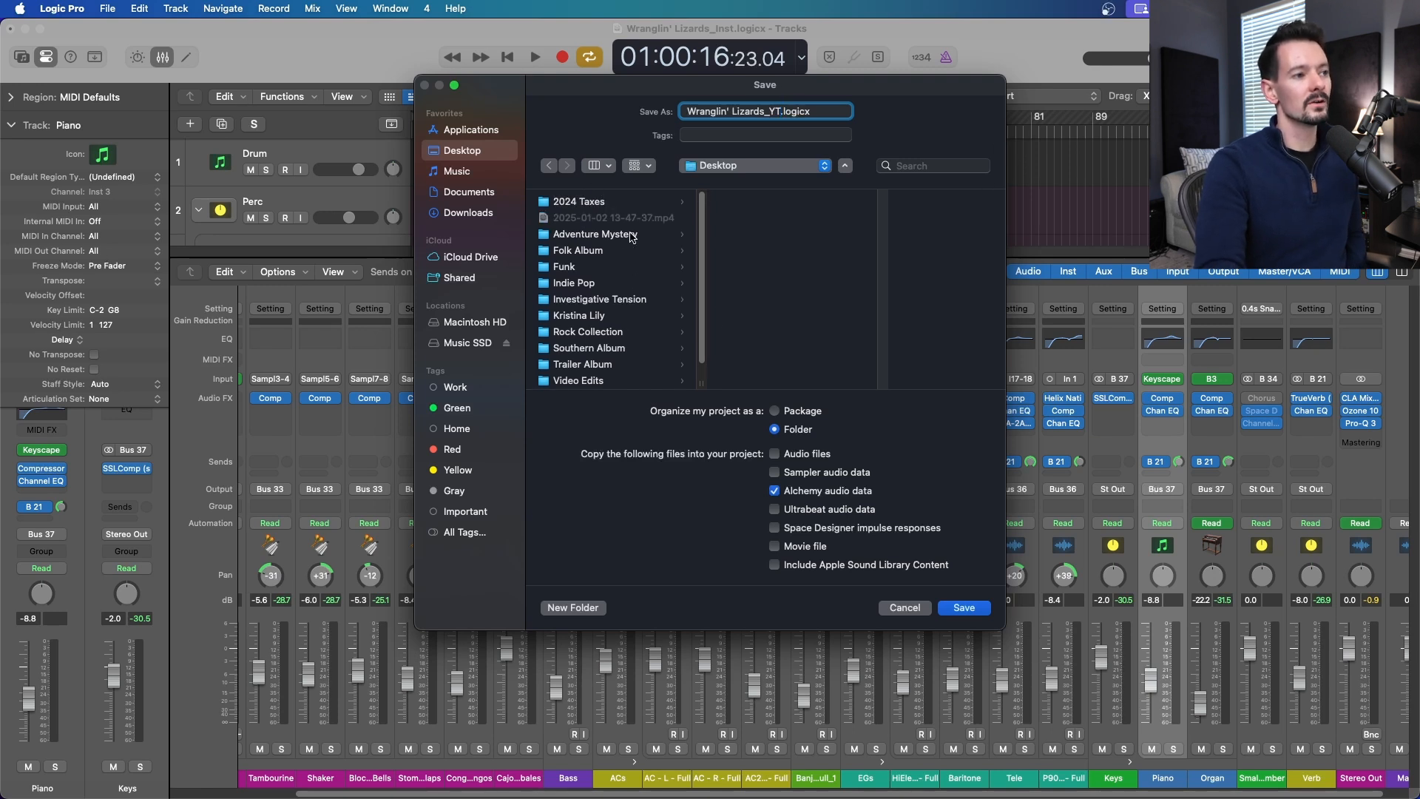
{"action": "left_click", "coordinate": [963, 608]}
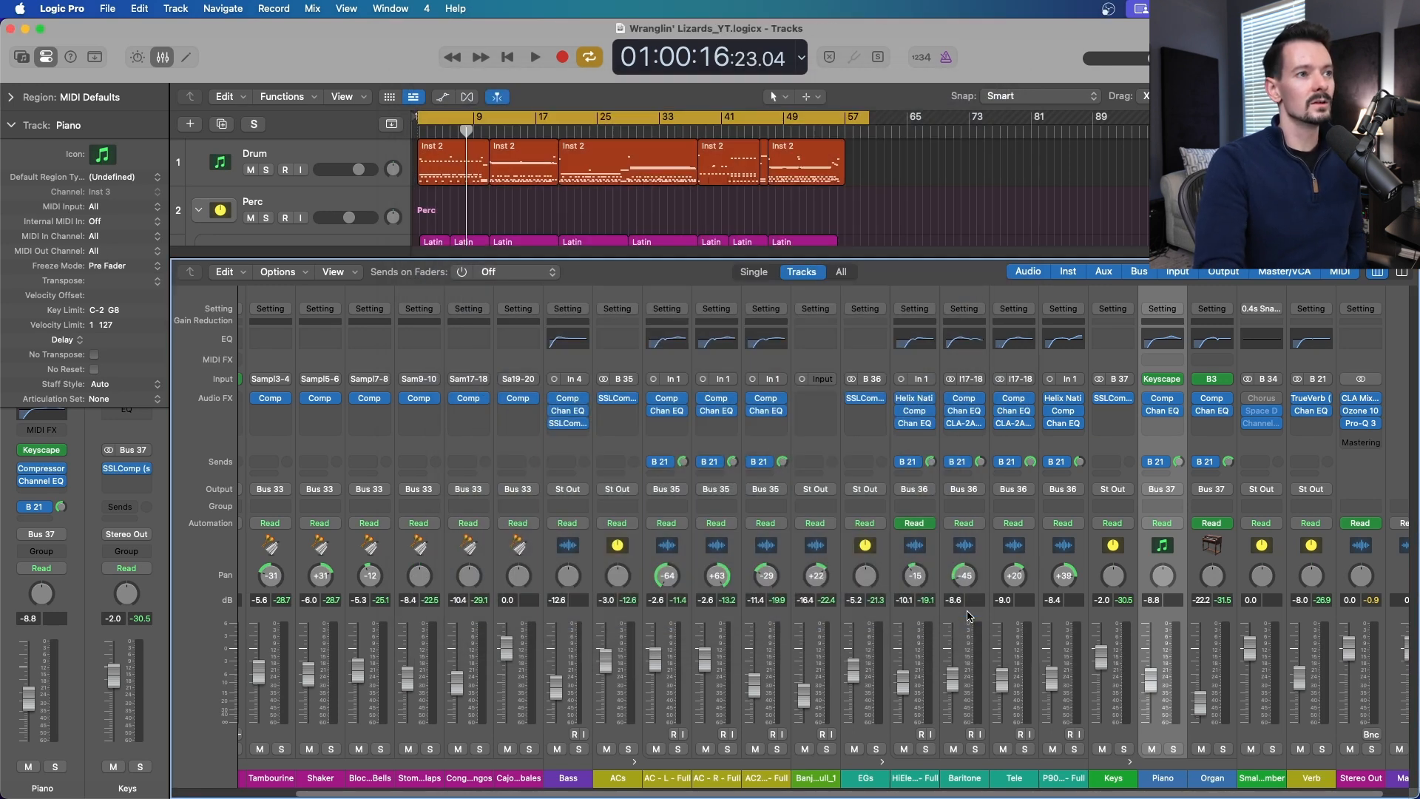
{"action": "mouse_move", "coordinate": [86, 779]}
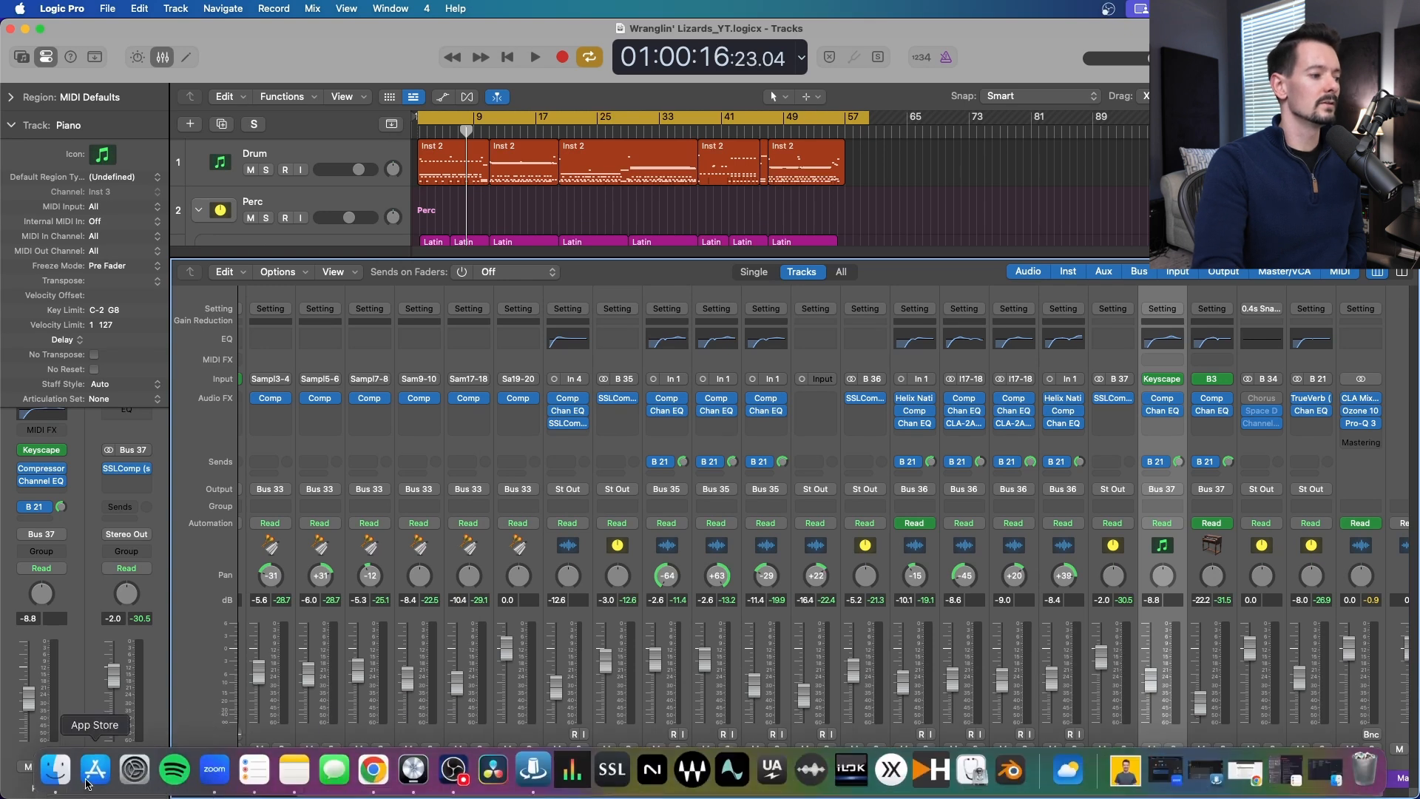
In Finder, select the Desktop's Wranglin' Lizards_YT folder and view its Audio Files
{"action": "left_click", "coordinate": [54, 769]}
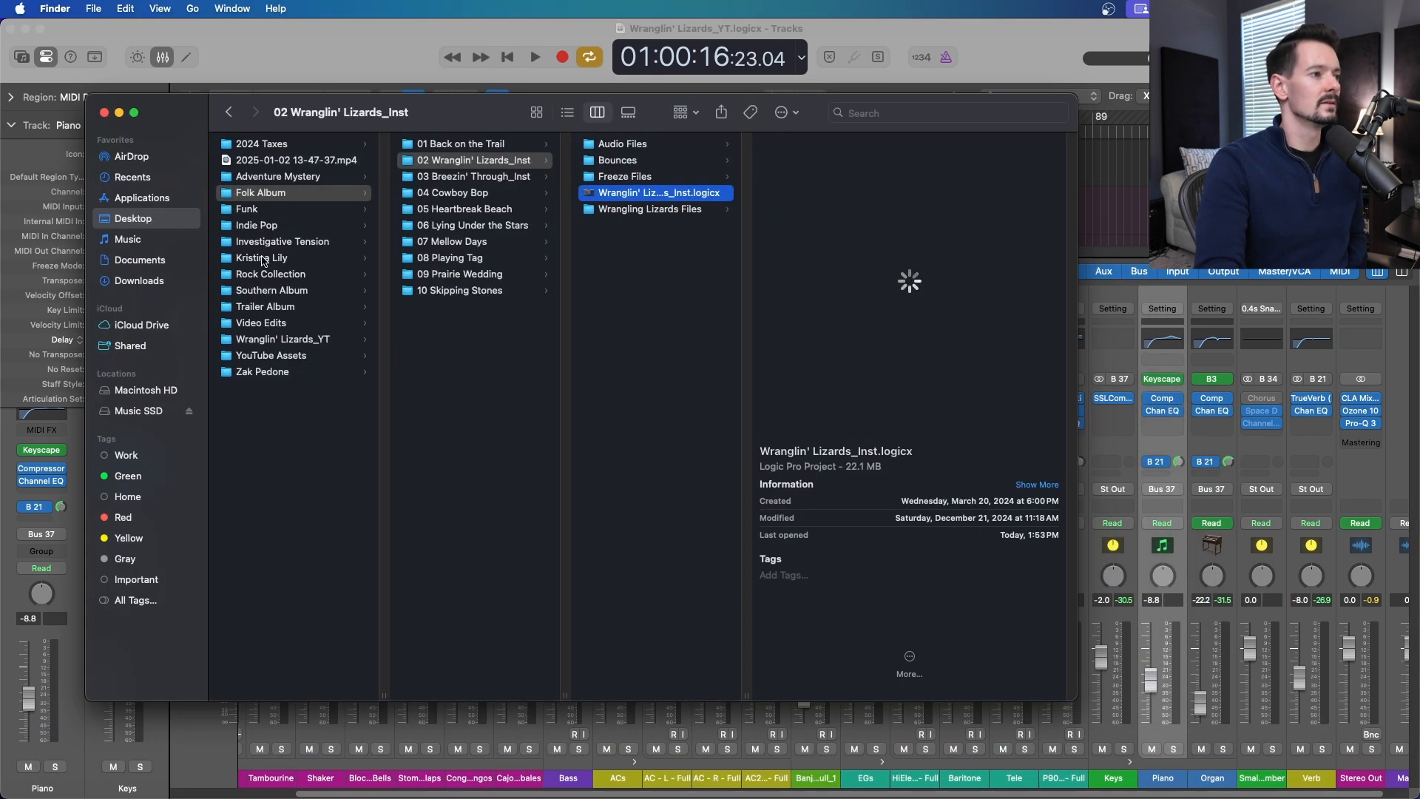
{"action": "left_click", "coordinate": [283, 339]}
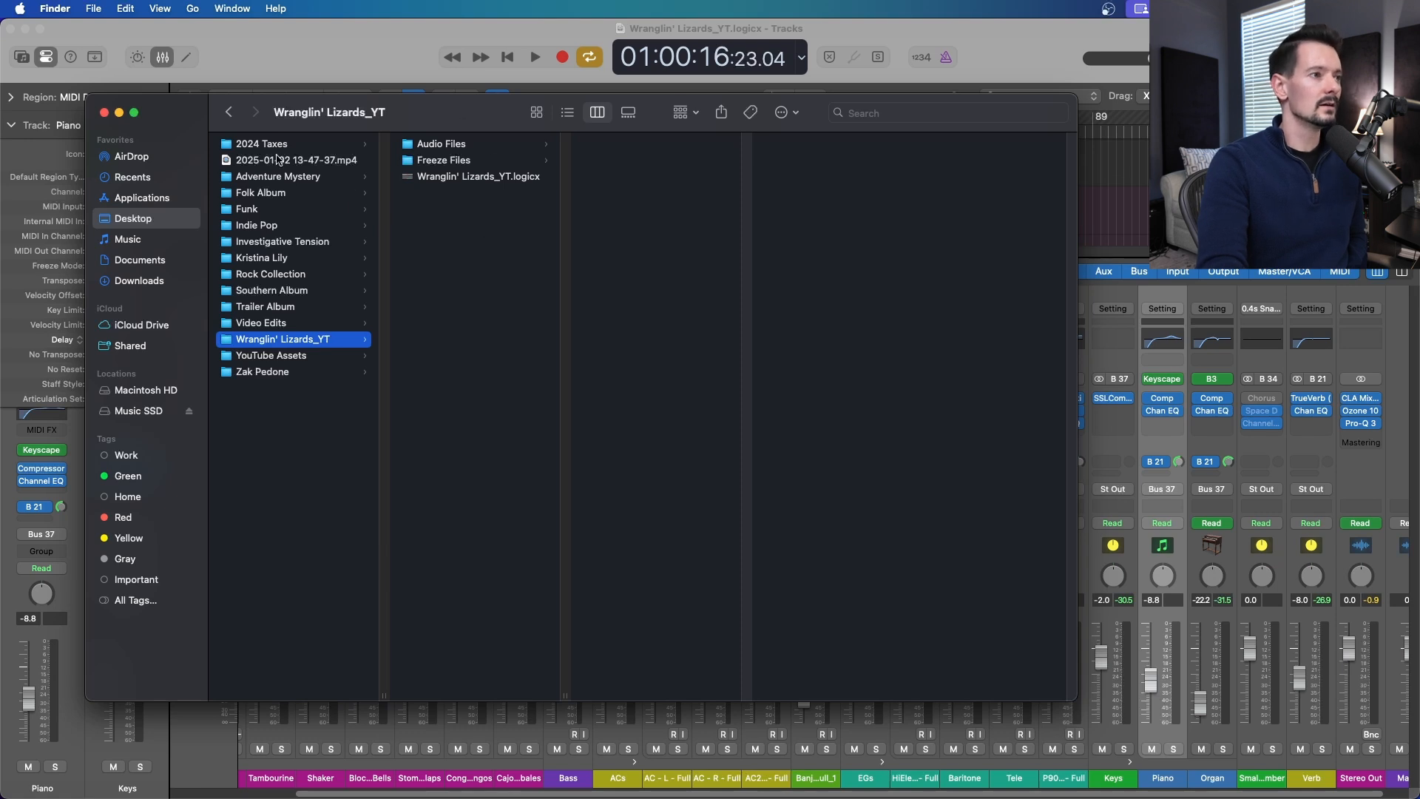
{"action": "left_click", "coordinate": [441, 142]}
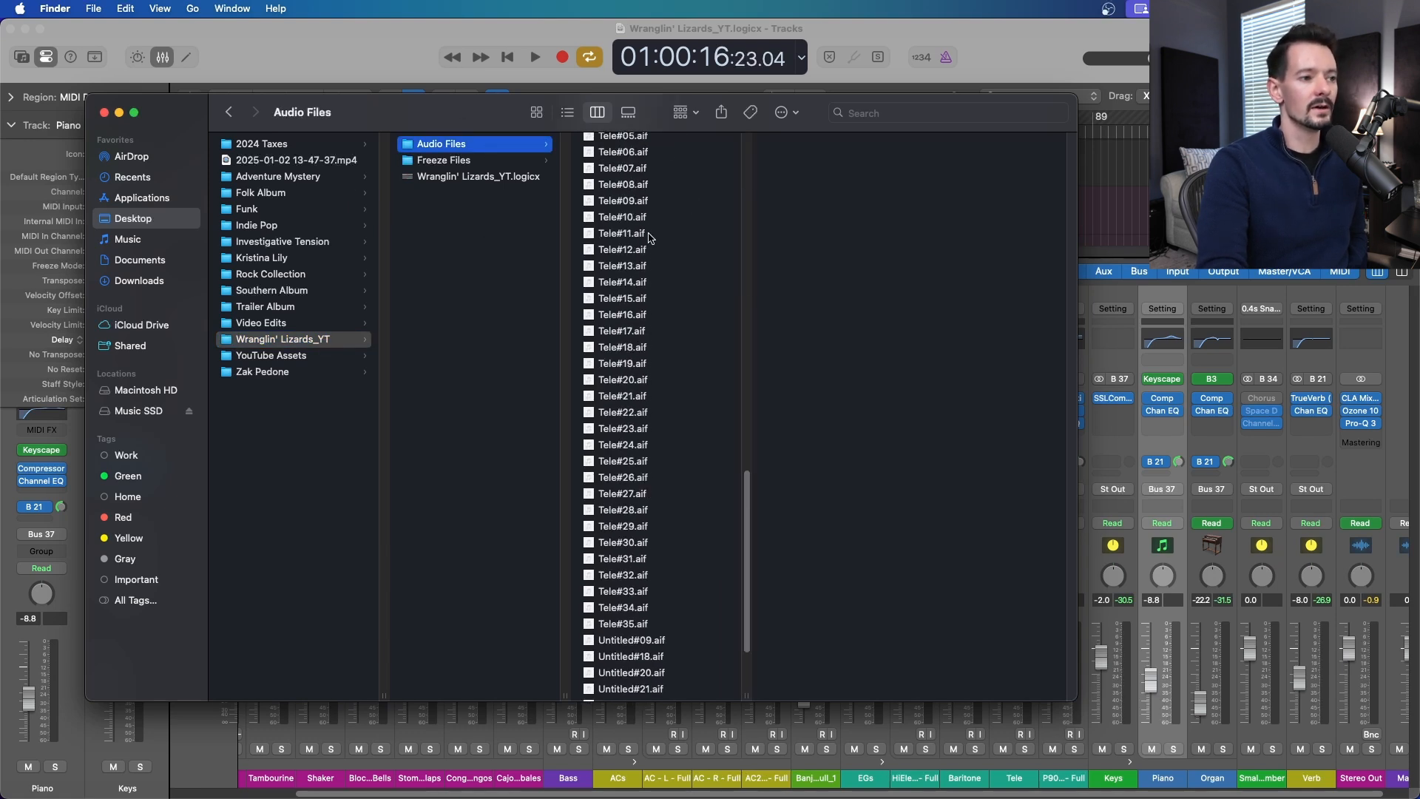
{"action": "scroll", "scroll_direction": "up", "scroll_amount": 3}
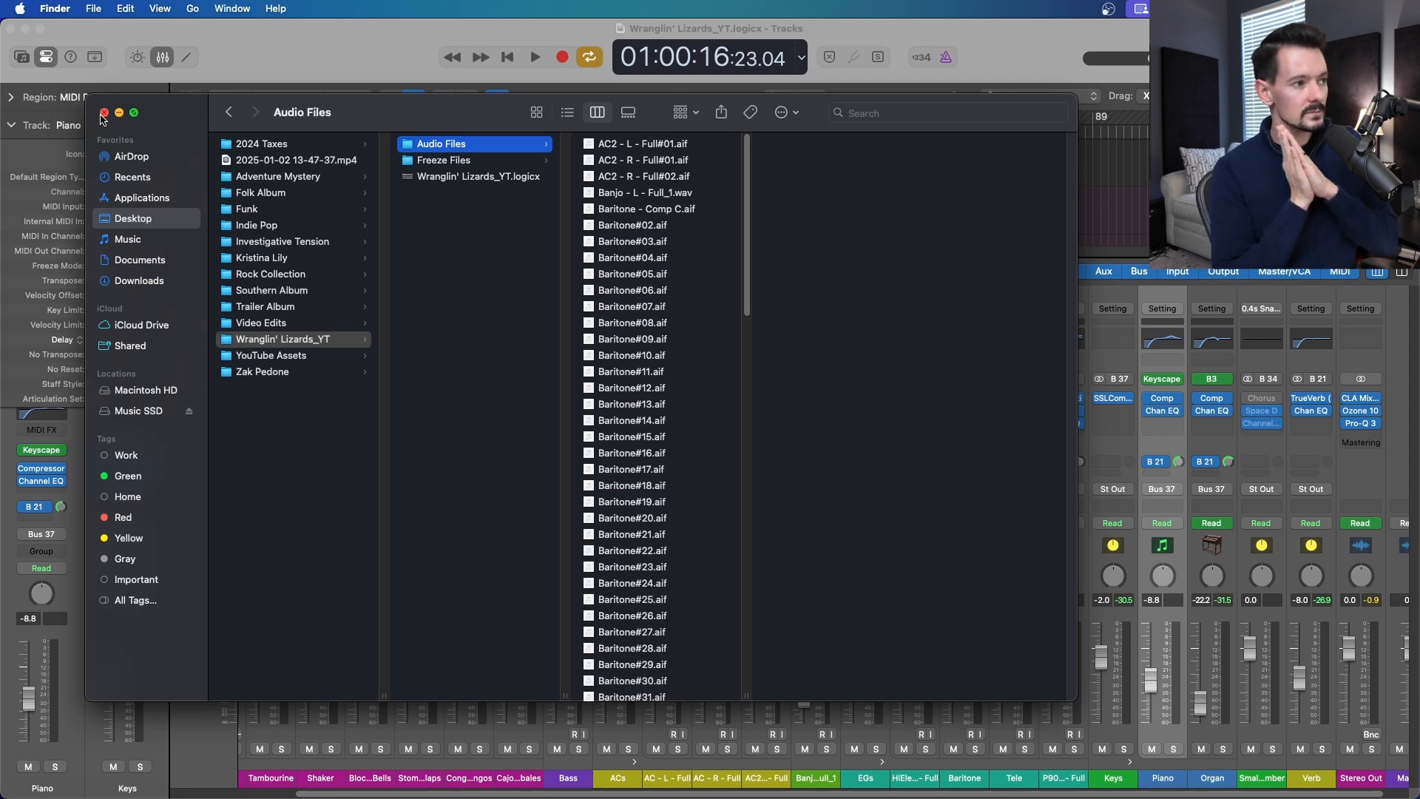
{"action": "left_click", "coordinate": [283, 339]}
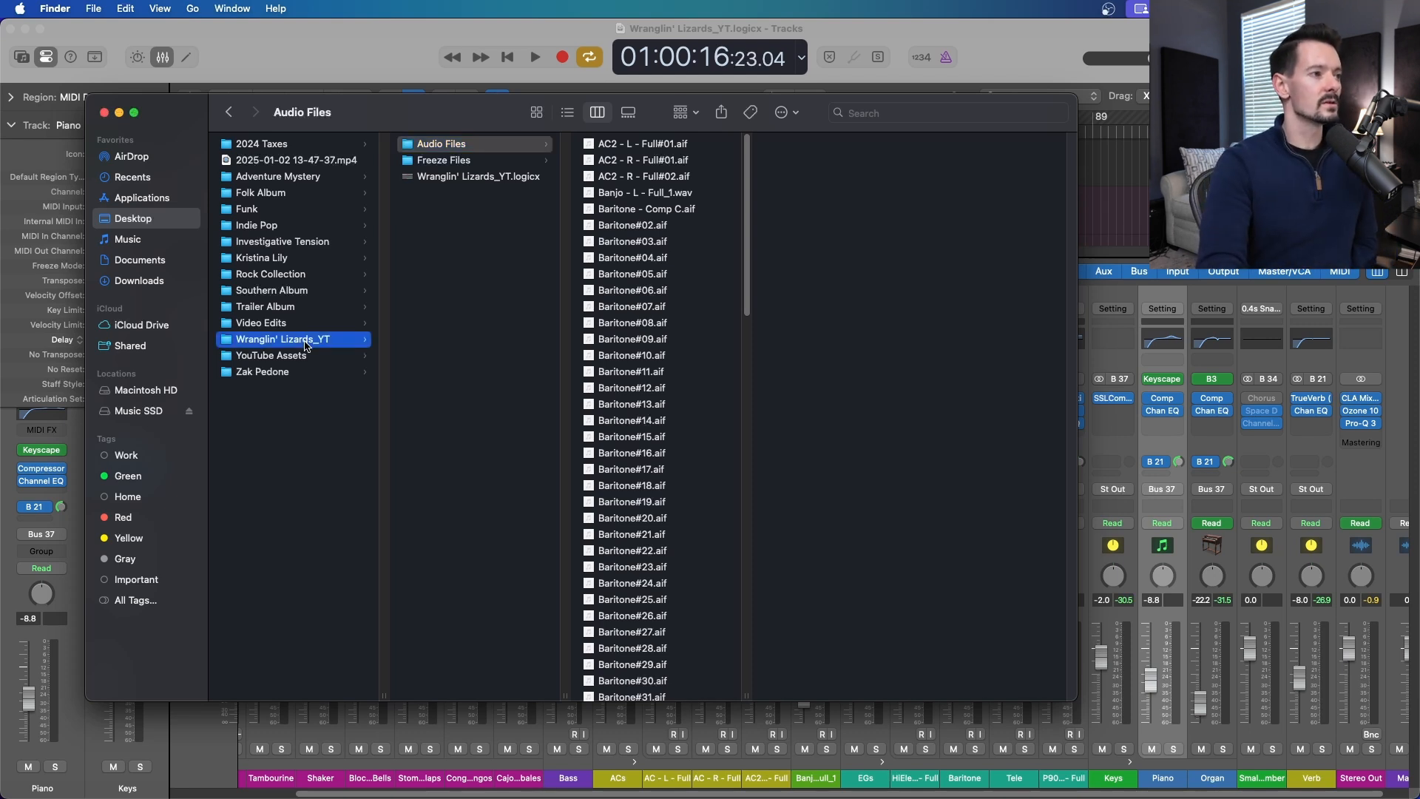
Compress Wranglin' Lizards_YT into a 1.01 GB zip and close the Finder window
{"action": "right_click", "coordinate": [283, 339]}
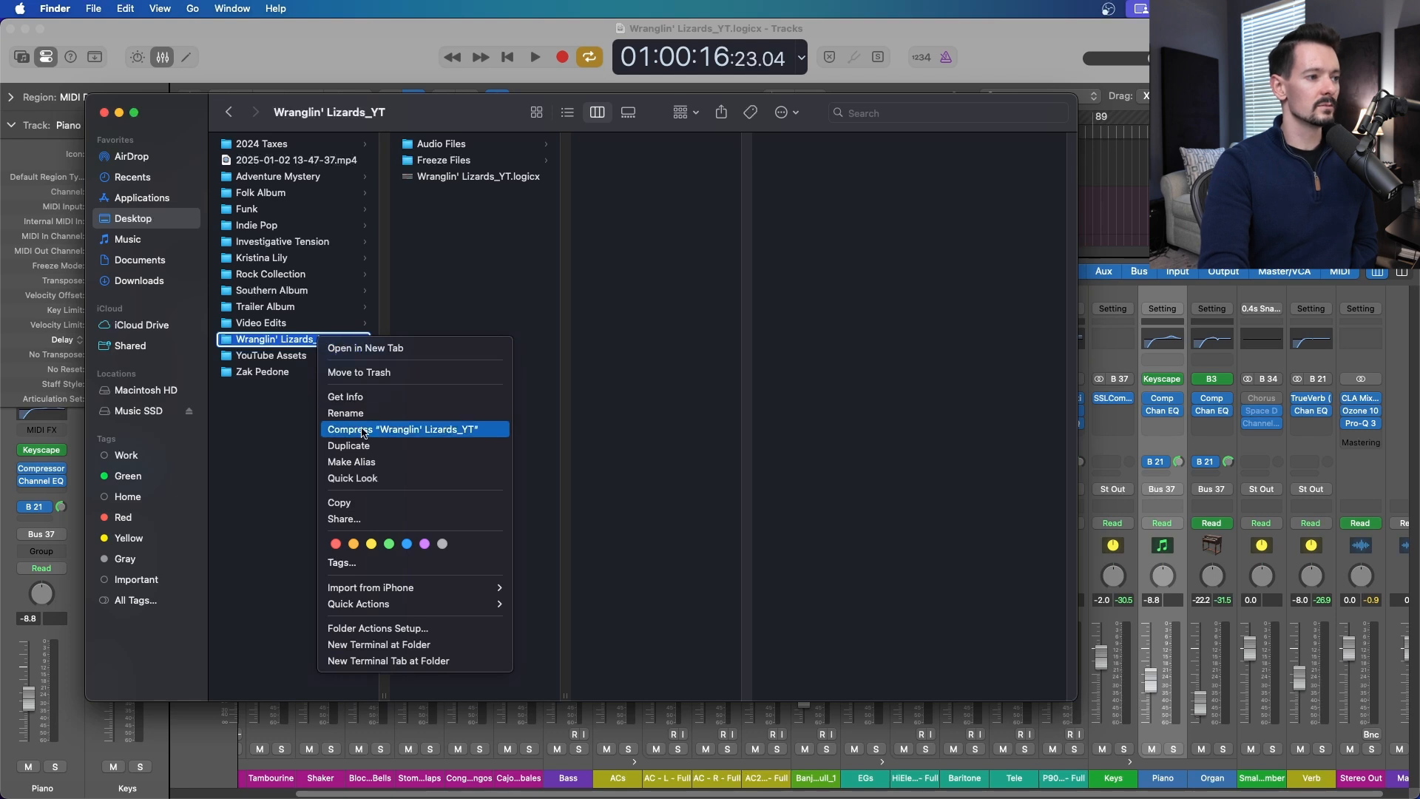
{"action": "left_click", "coordinate": [412, 429]}
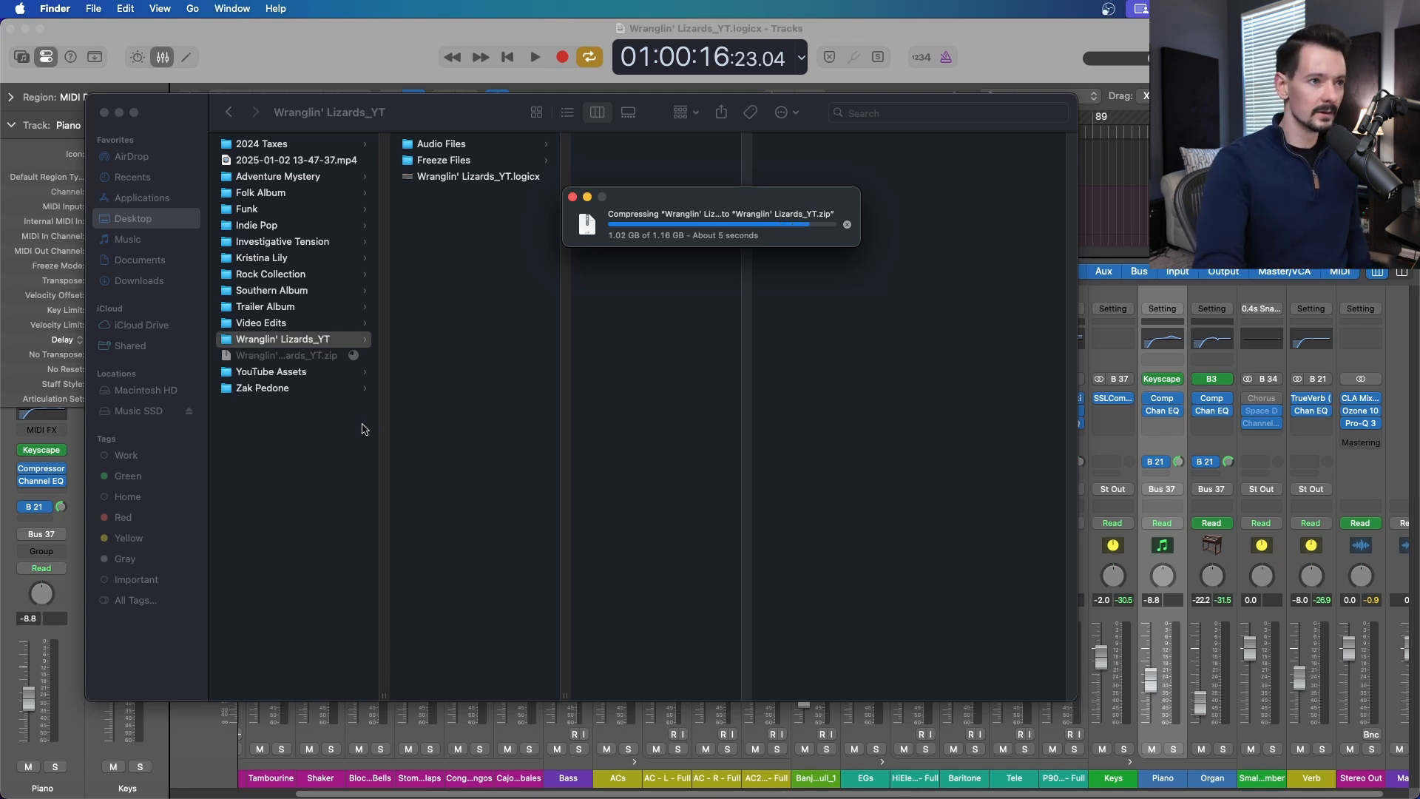
{"action": "left_click", "coordinate": [286, 355]}
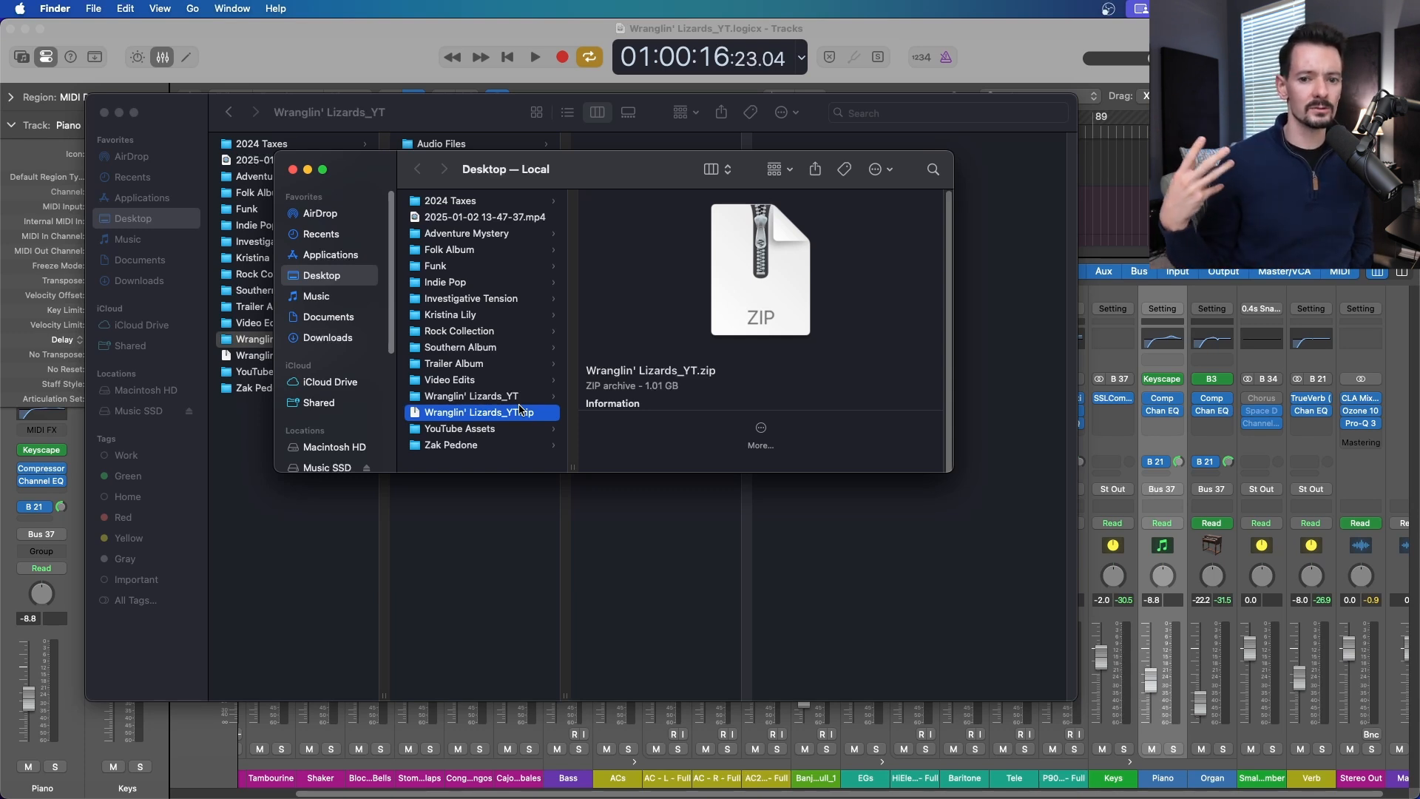
{"action": "mouse_move", "coordinate": [384, 163]}
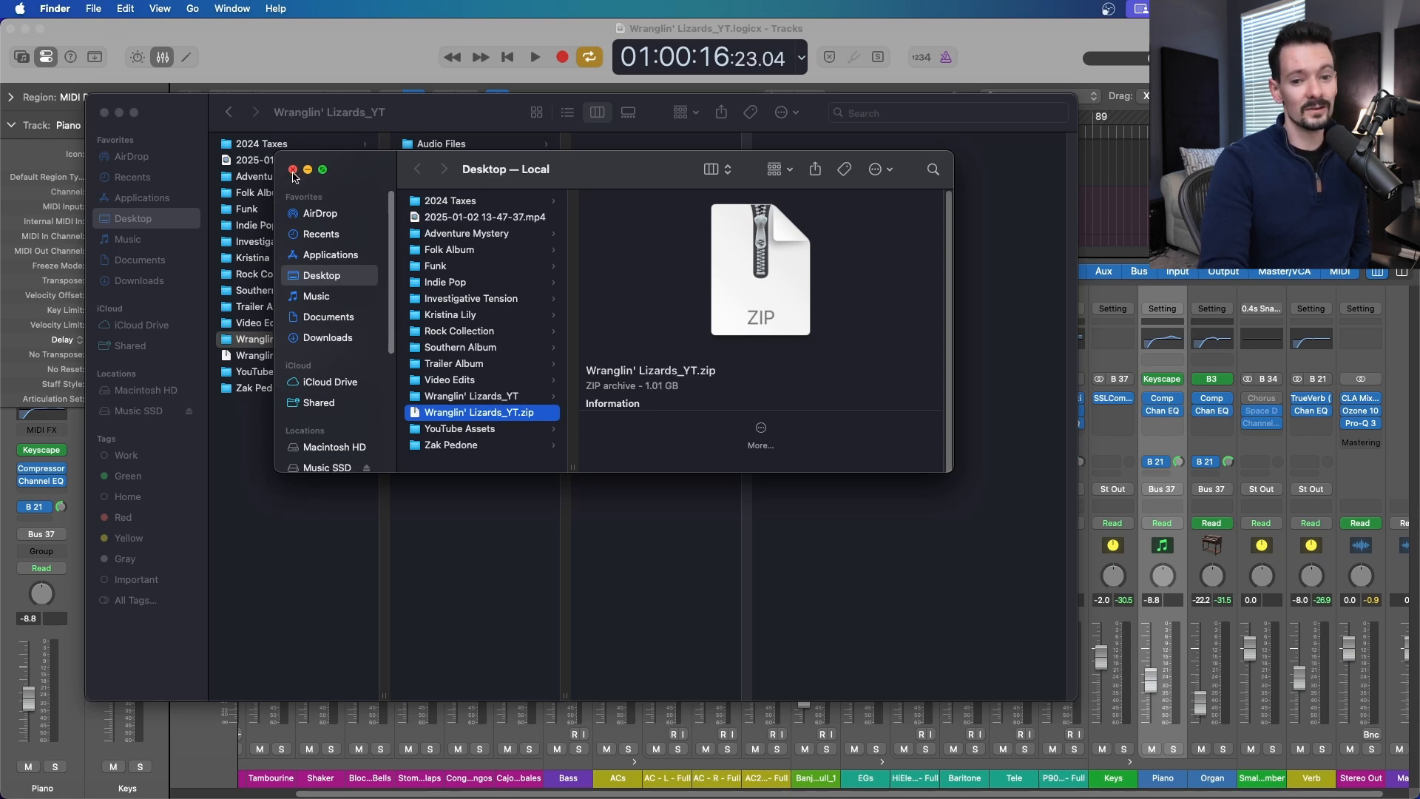
{"action": "left_click", "coordinate": [293, 169]}
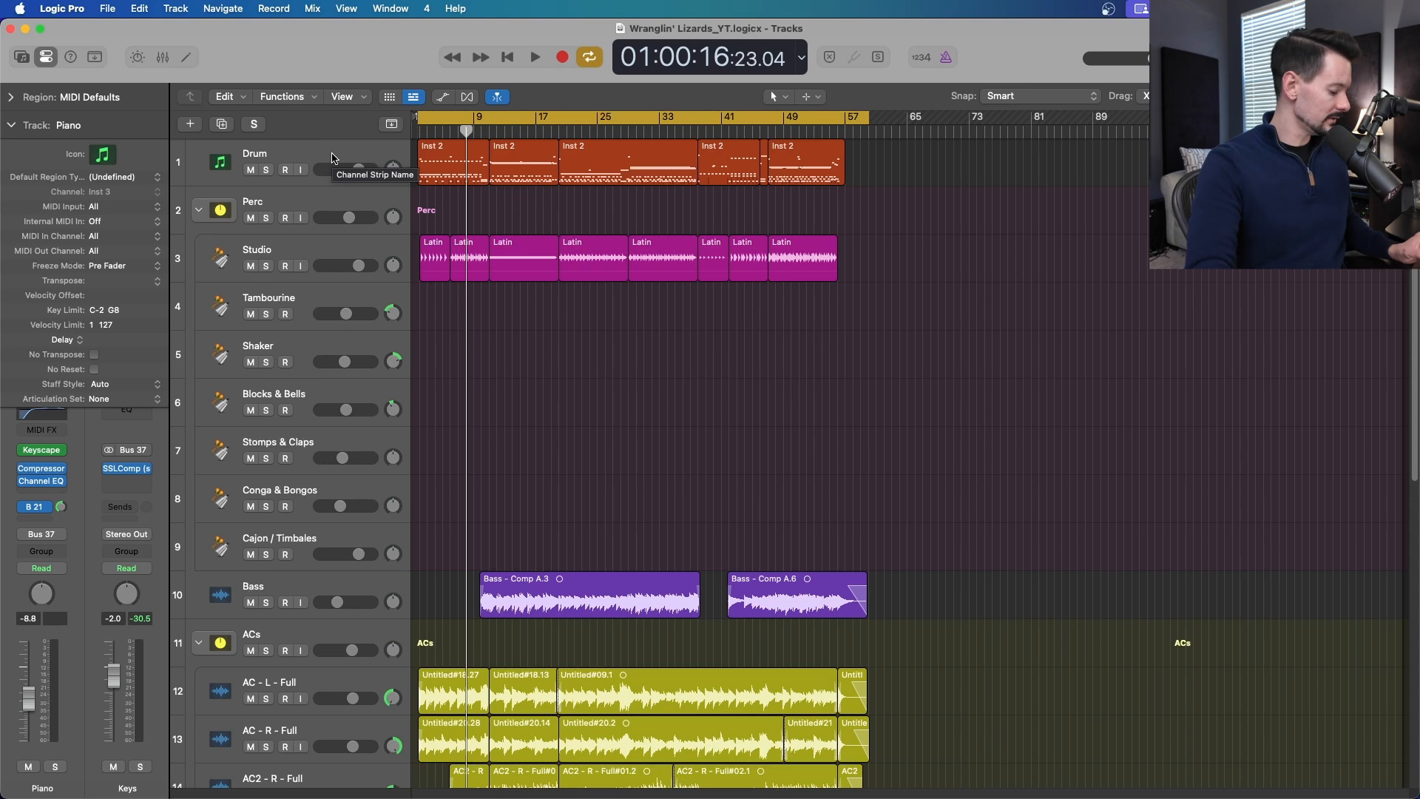
Show the mixer again and check About Logic Pro for version 11.1.1
{"action": "left_click", "coordinate": [161, 57]}
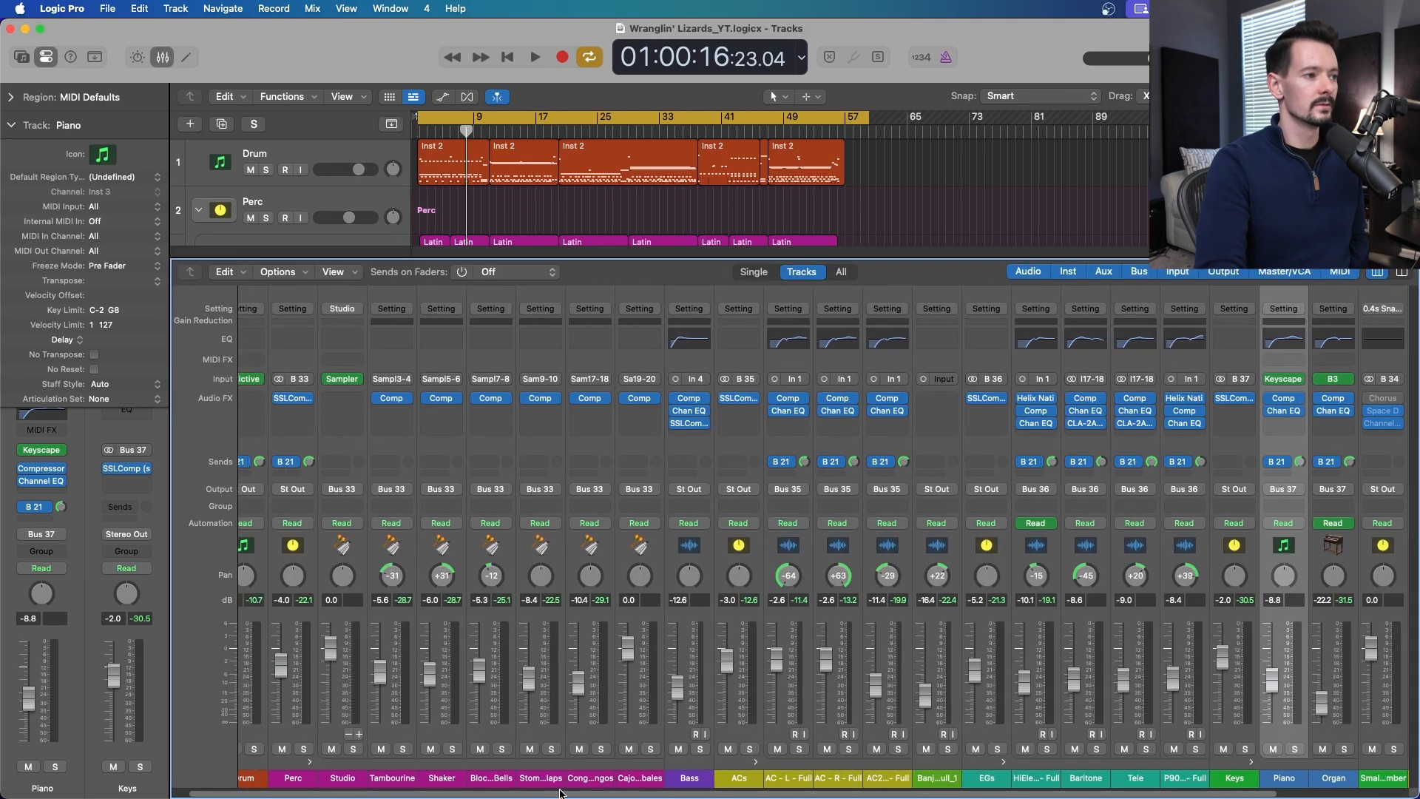
{"action": "scroll", "scroll_direction": "left", "scroll_amount": 3}
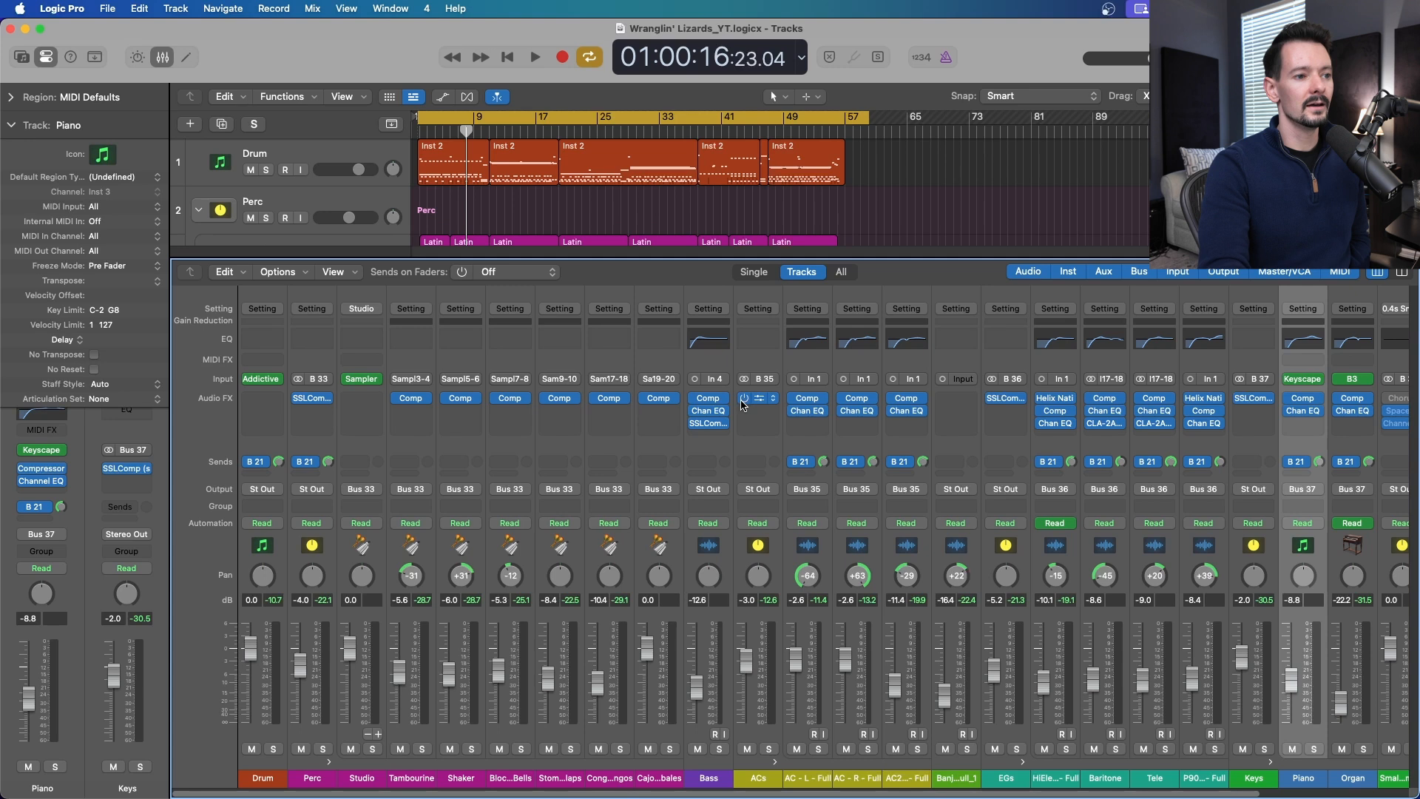
{"action": "scroll", "scroll_direction": "right", "scroll_amount": 3}
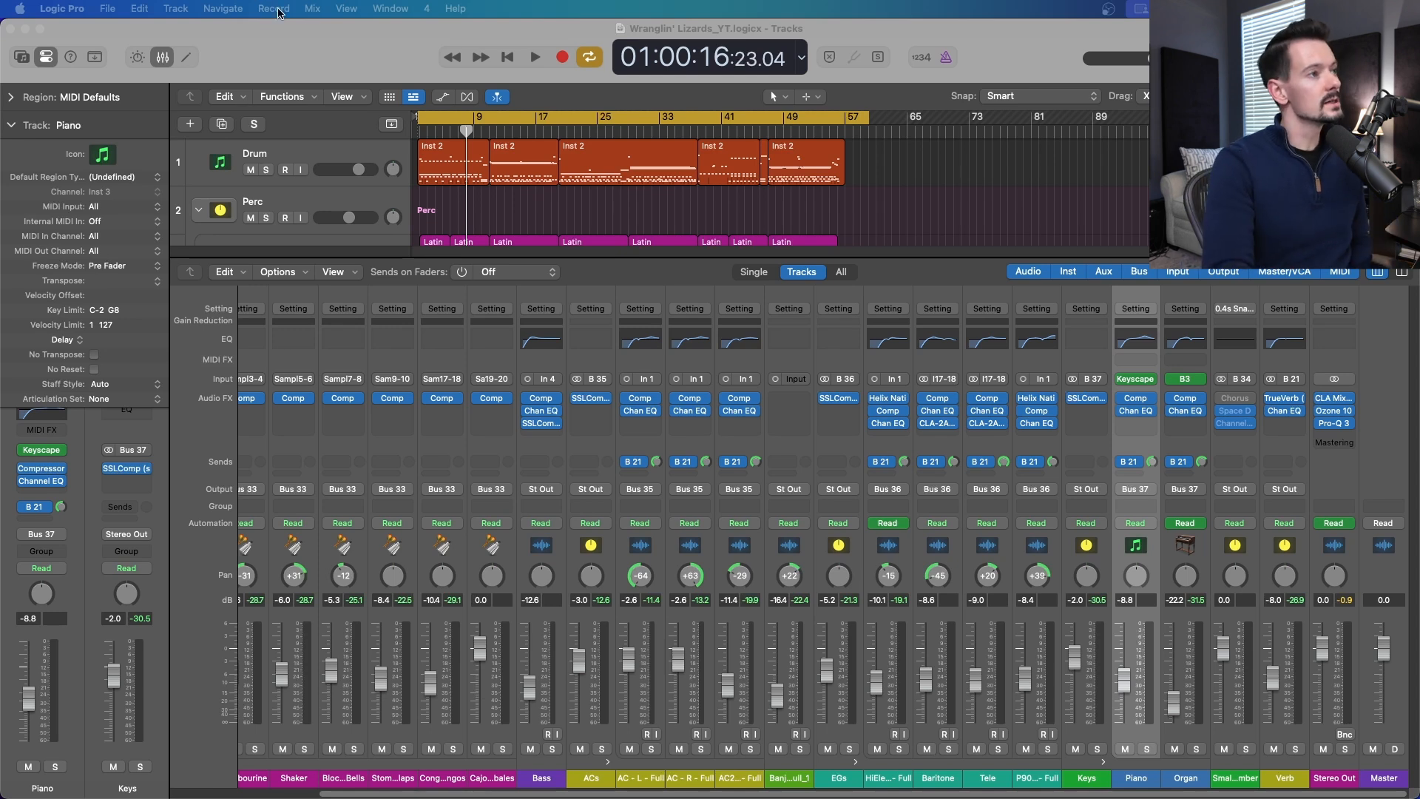
{"action": "mouse_move", "coordinate": [258, 31]}
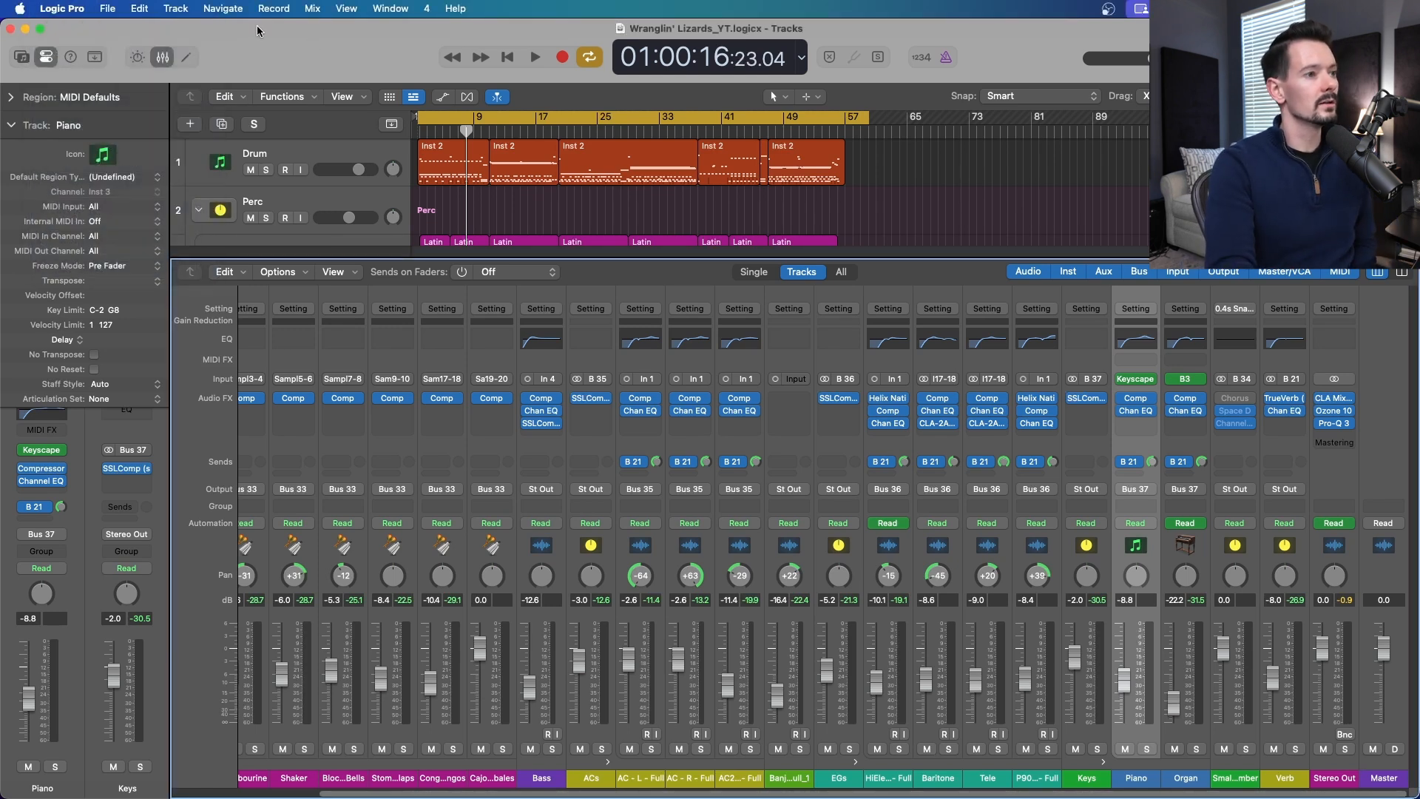
{"action": "left_click", "coordinate": [60, 9]}
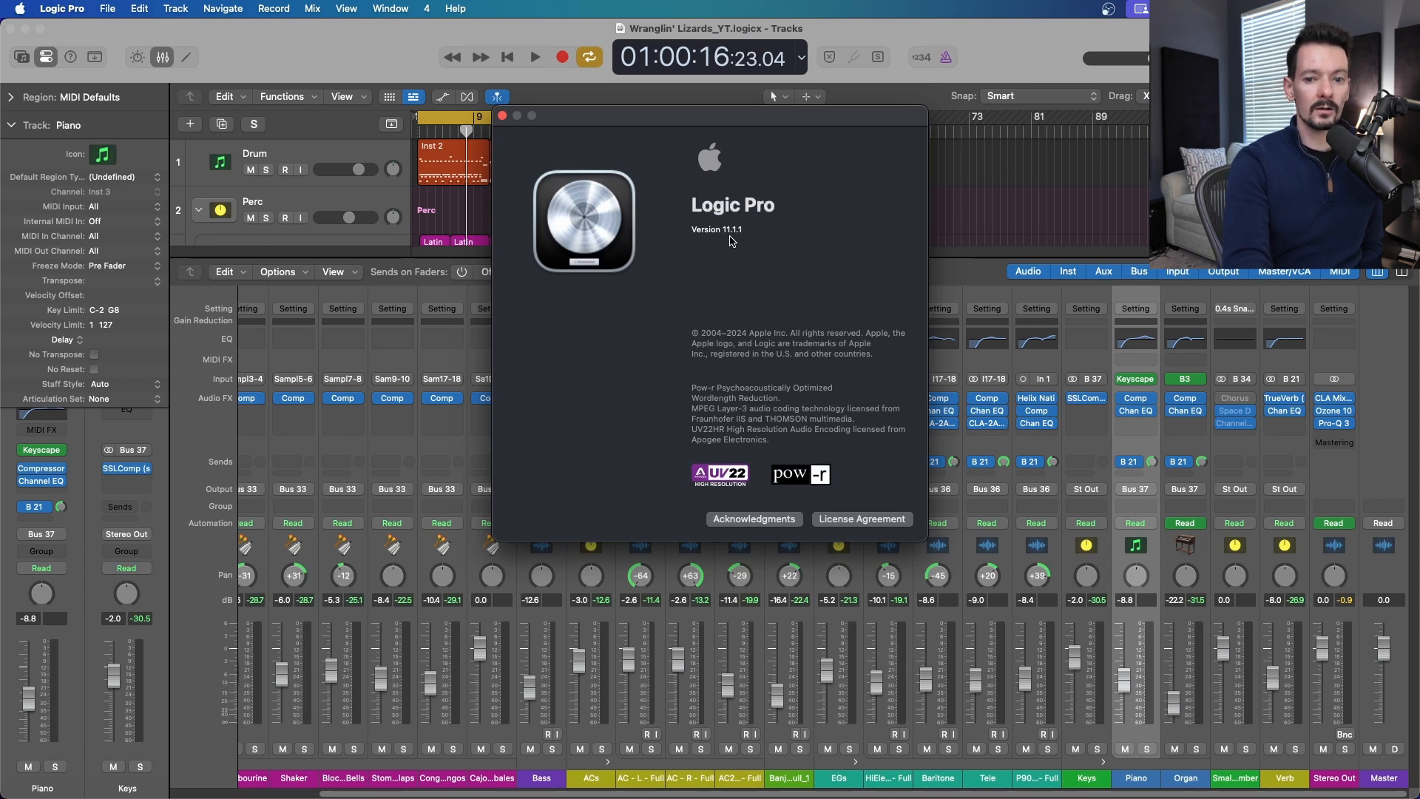
{"action": "left_click", "coordinate": [504, 117]}
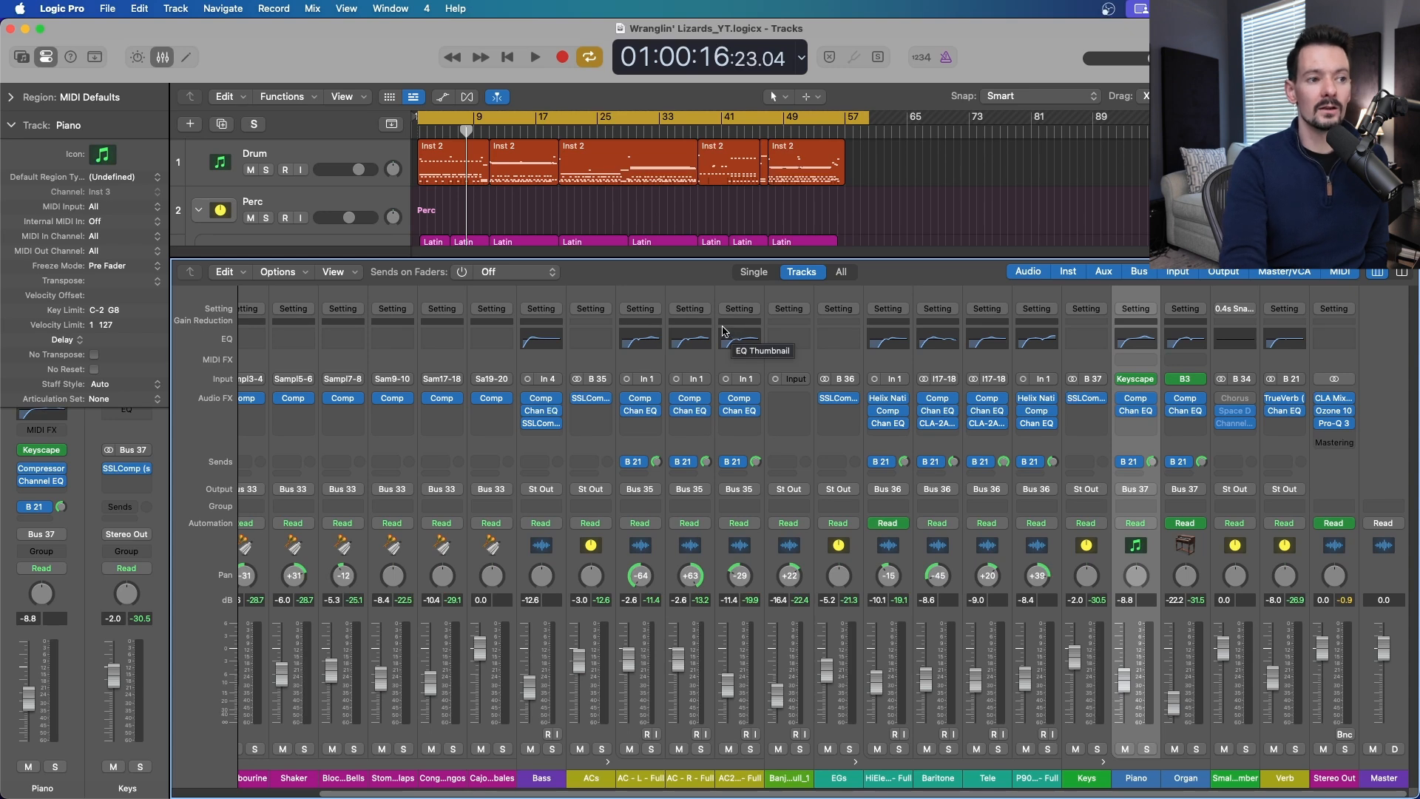
{"action": "mouse_move", "coordinate": [838, 423]}
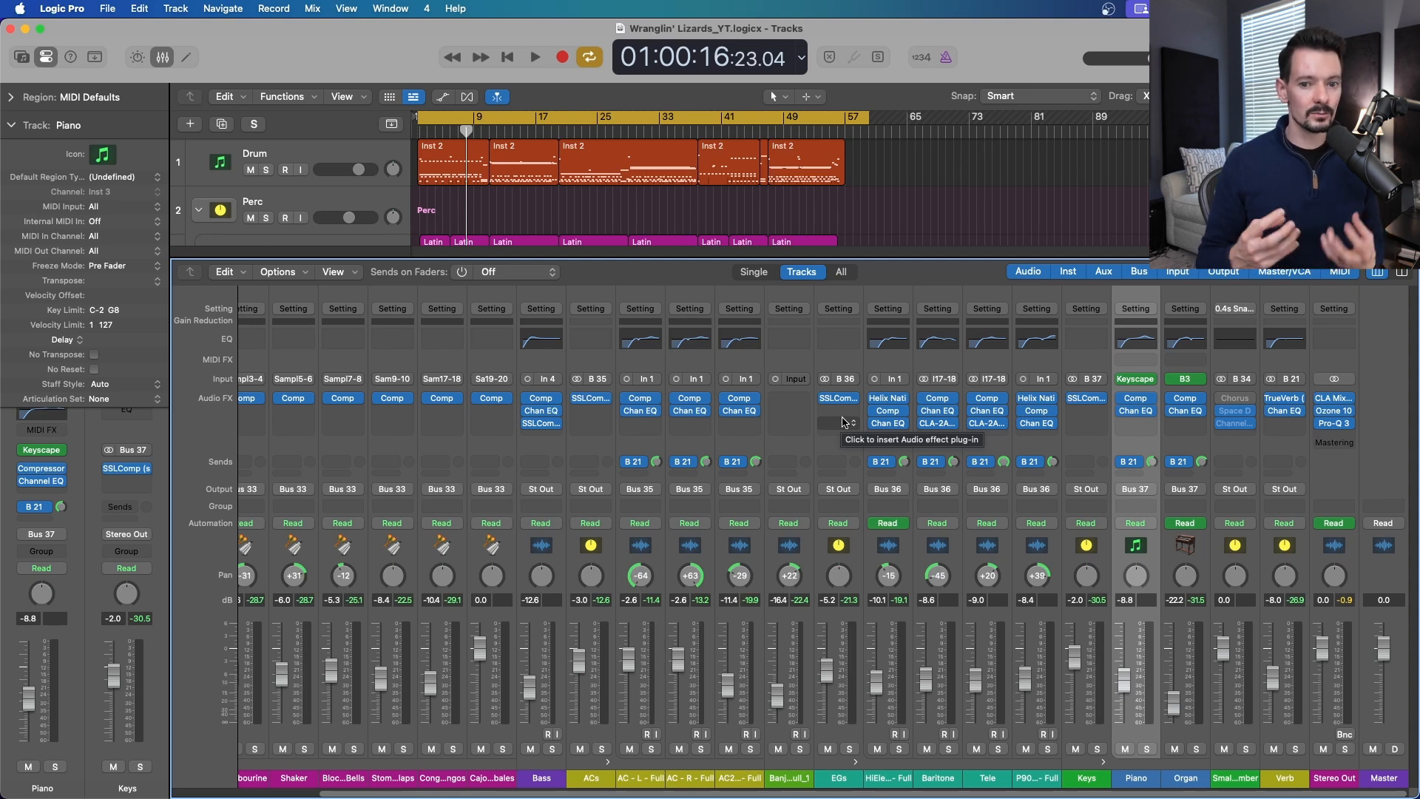
{"action": "mouse_move", "coordinate": [978, 333]}
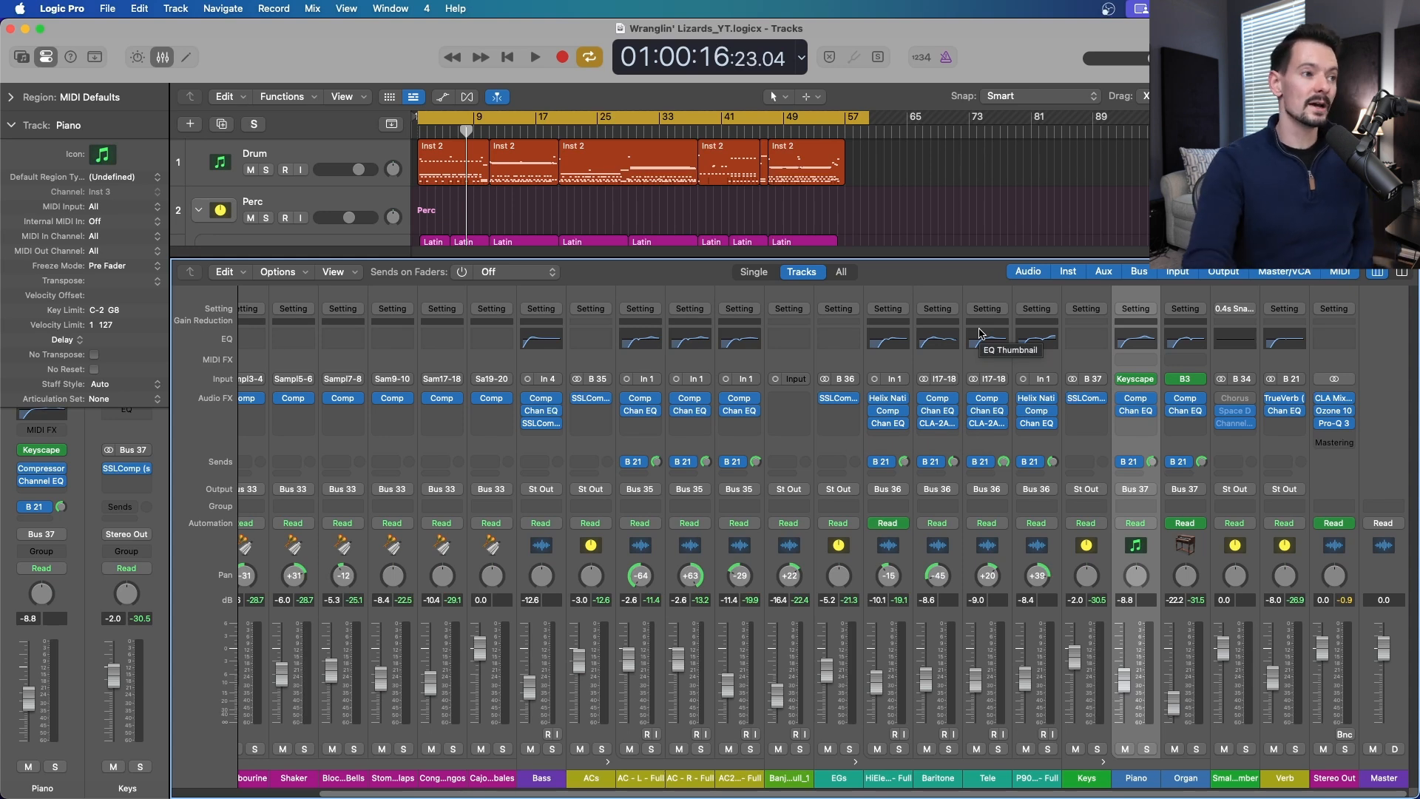
{"action": "mouse_move", "coordinate": [962, 681]}
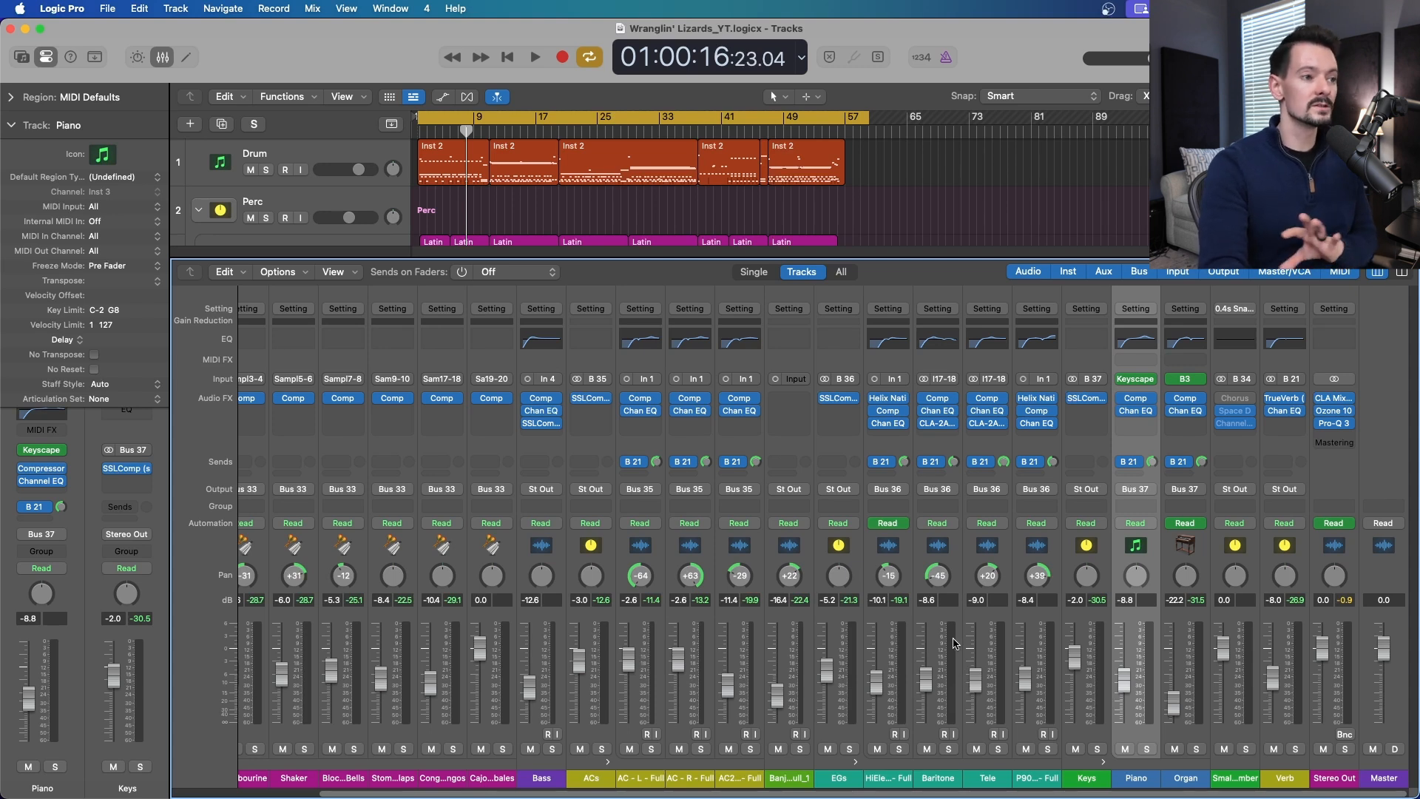
{"action": "mouse_move", "coordinate": [965, 639]}
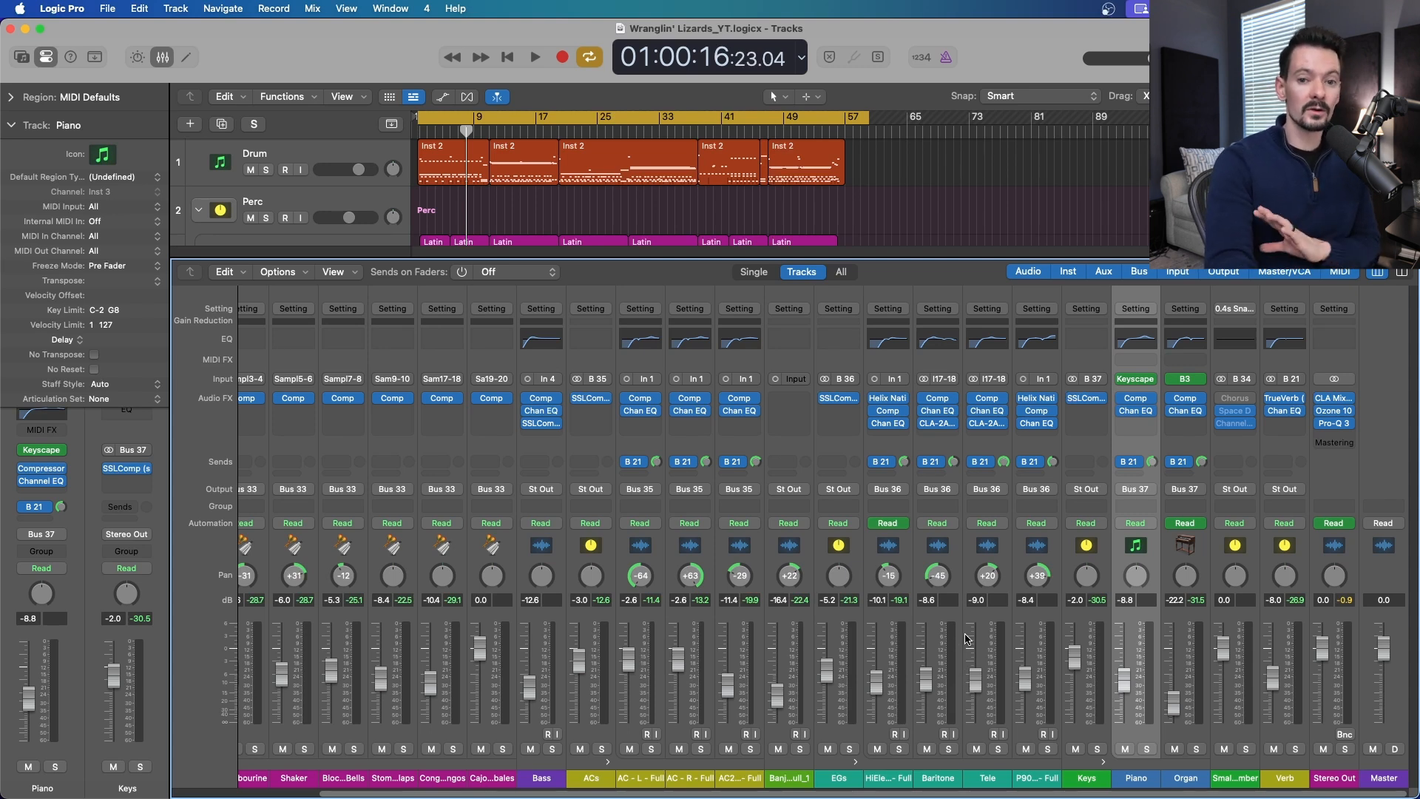
{"action": "mouse_move", "coordinate": [1039, 671]}
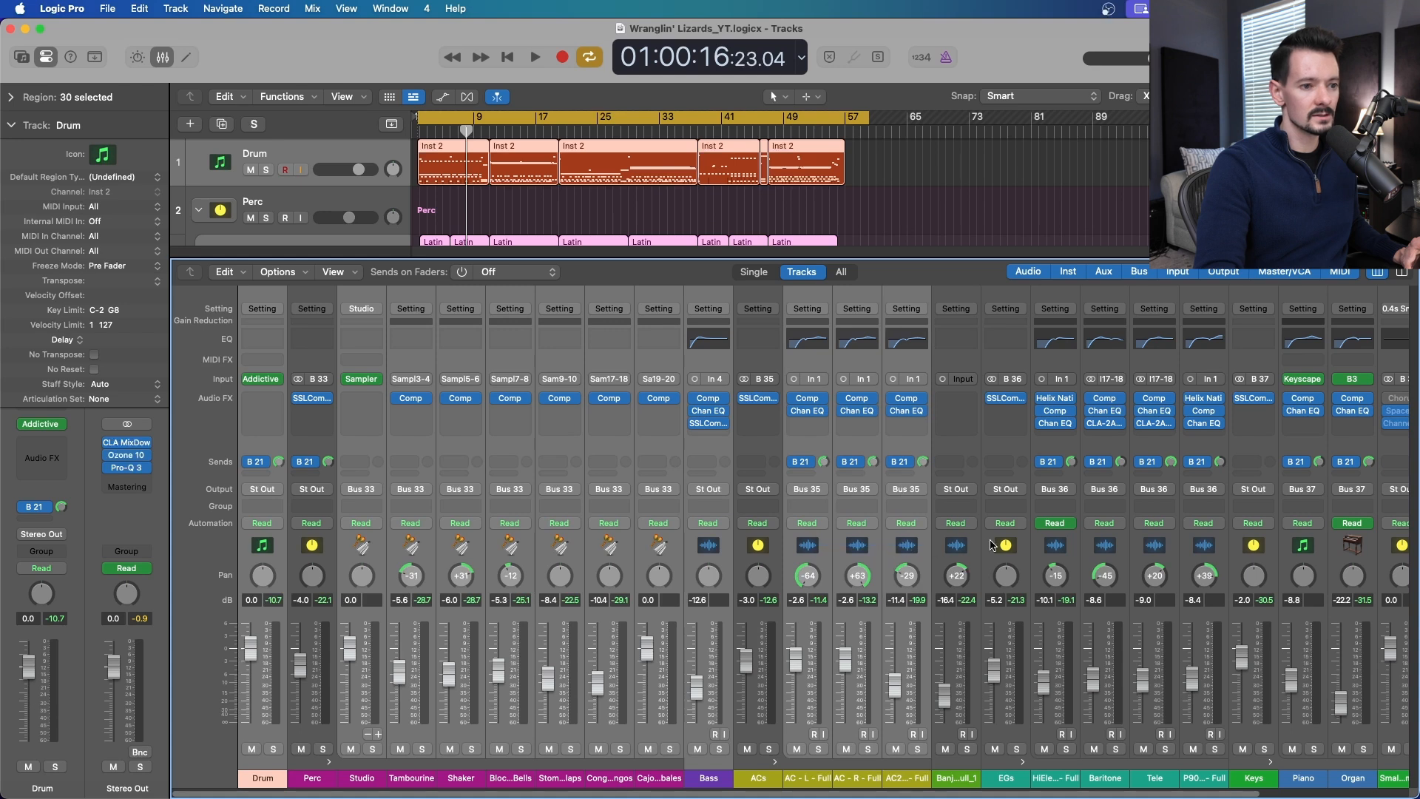
Scroll the mixer right to the Verb, Stereo Out and Master strips
{"action": "scroll", "scroll_direction": "right", "scroll_amount": 3}
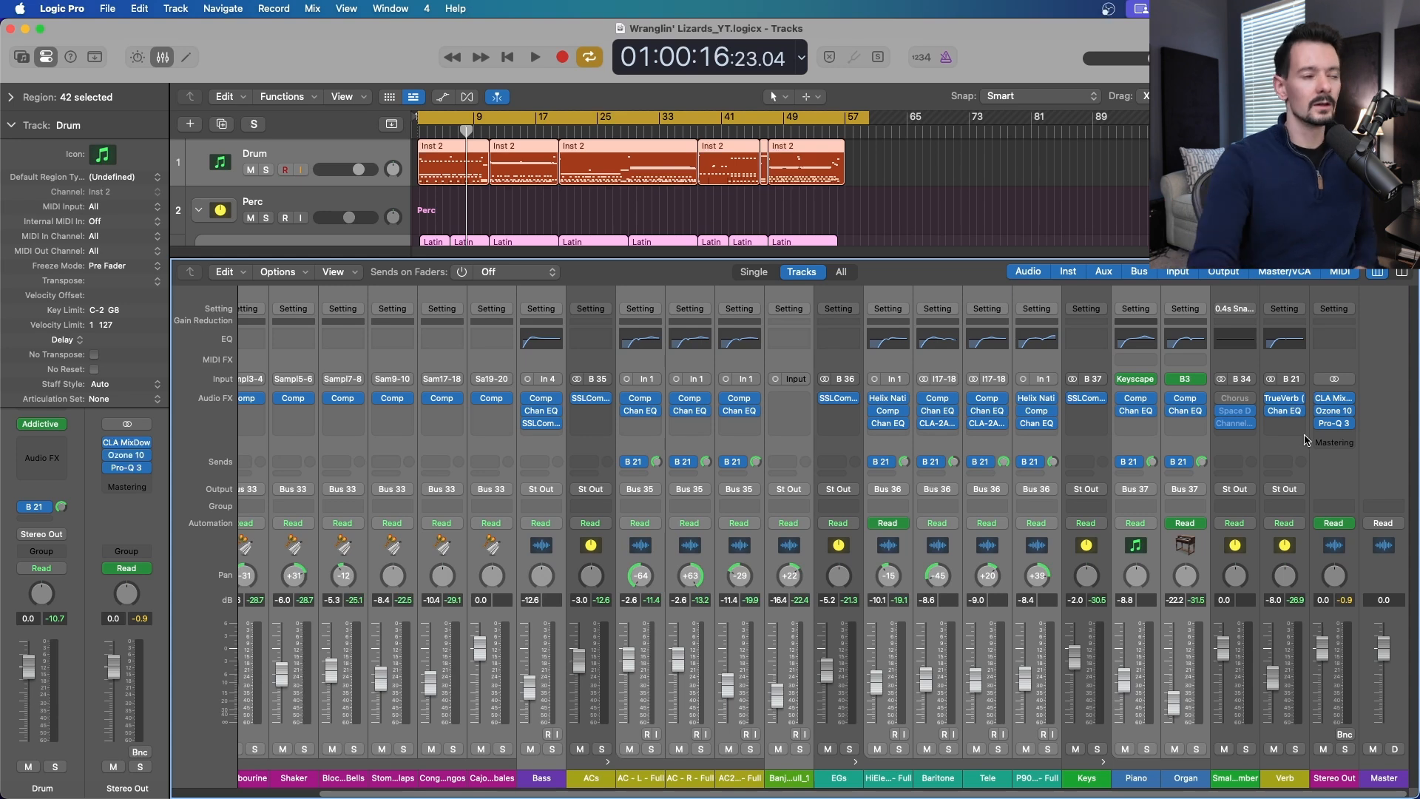
Bounce all tracks in place into new tracks, creating Drum_bip through Organ_bip
{"action": "left_click", "coordinate": [107, 9]}
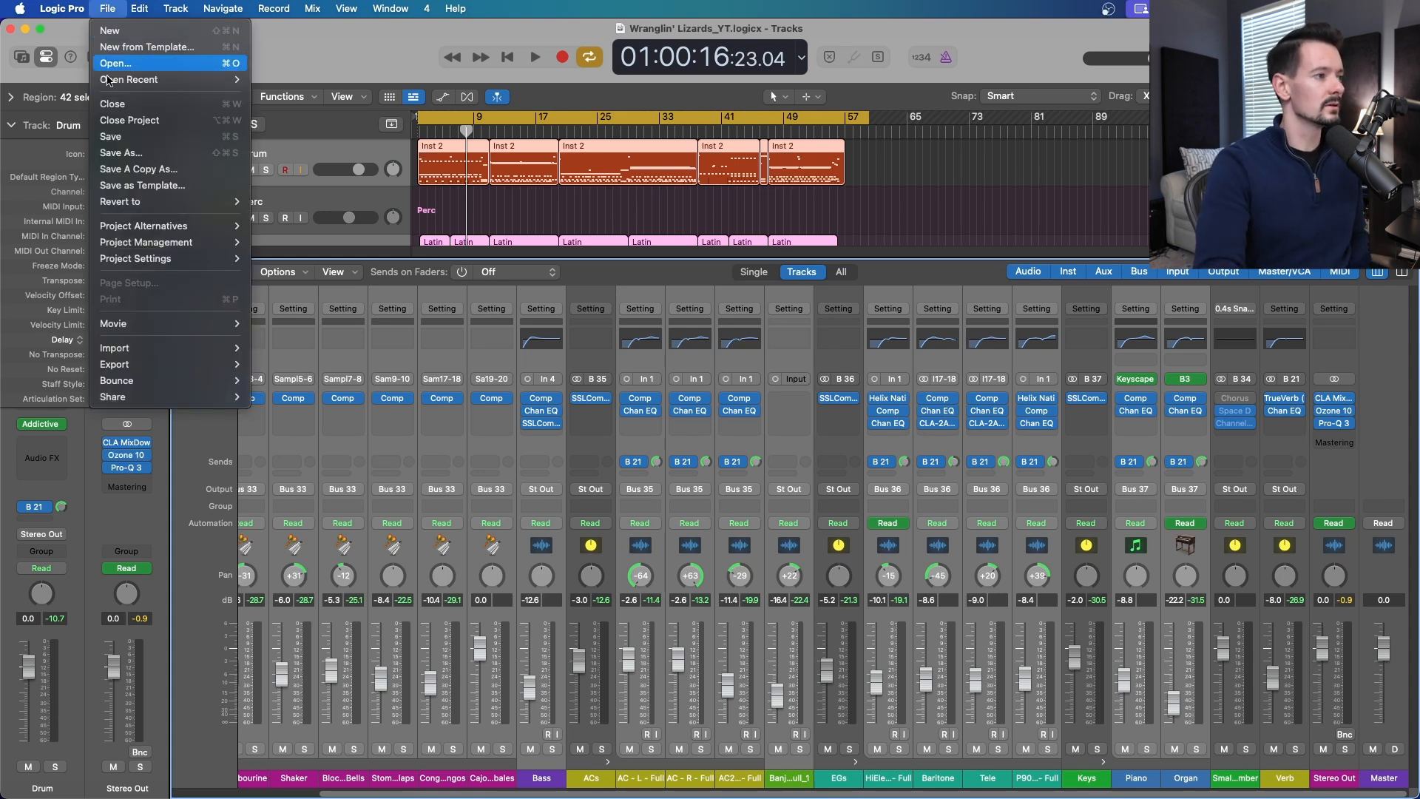
{"action": "mouse_move", "coordinate": [116, 380]}
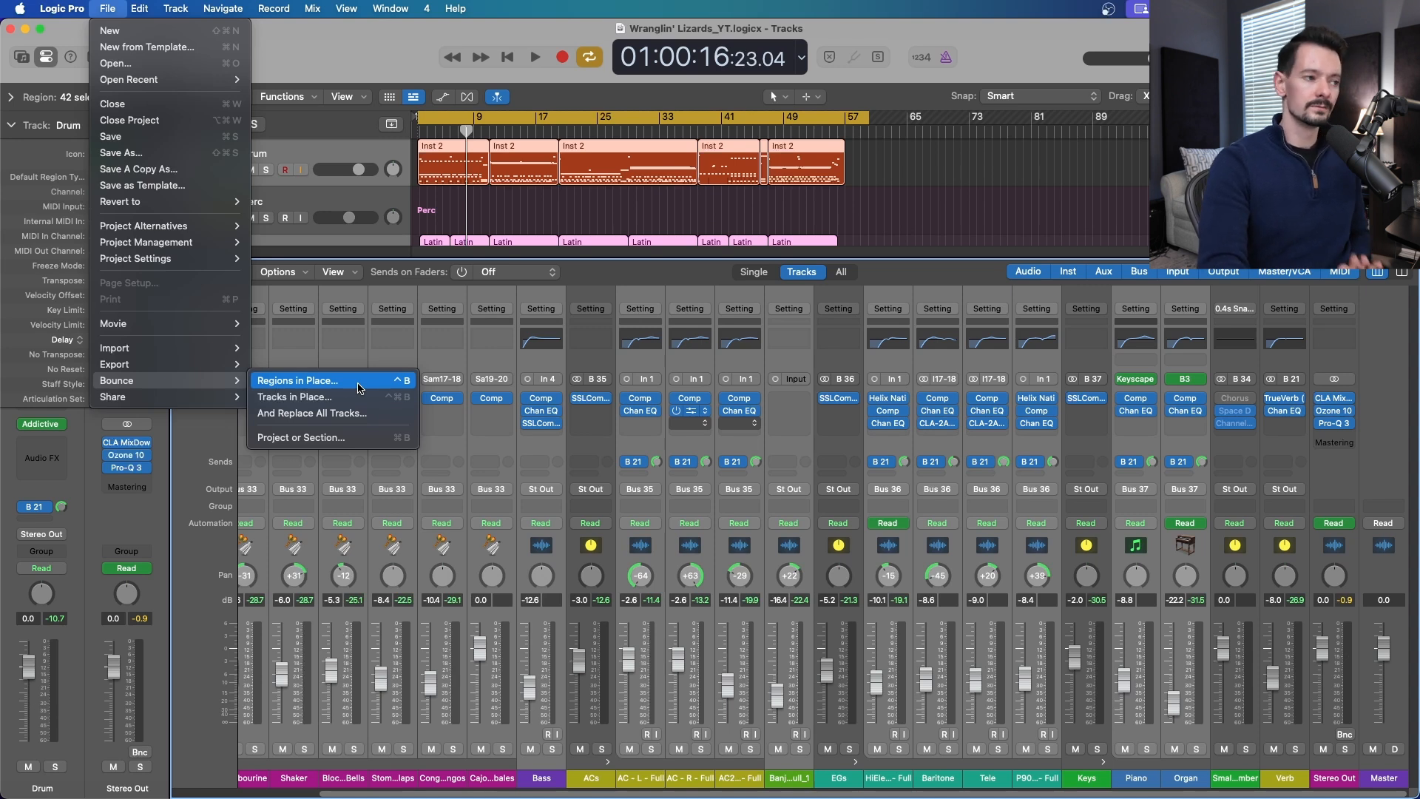
{"action": "mouse_move", "coordinate": [353, 397]}
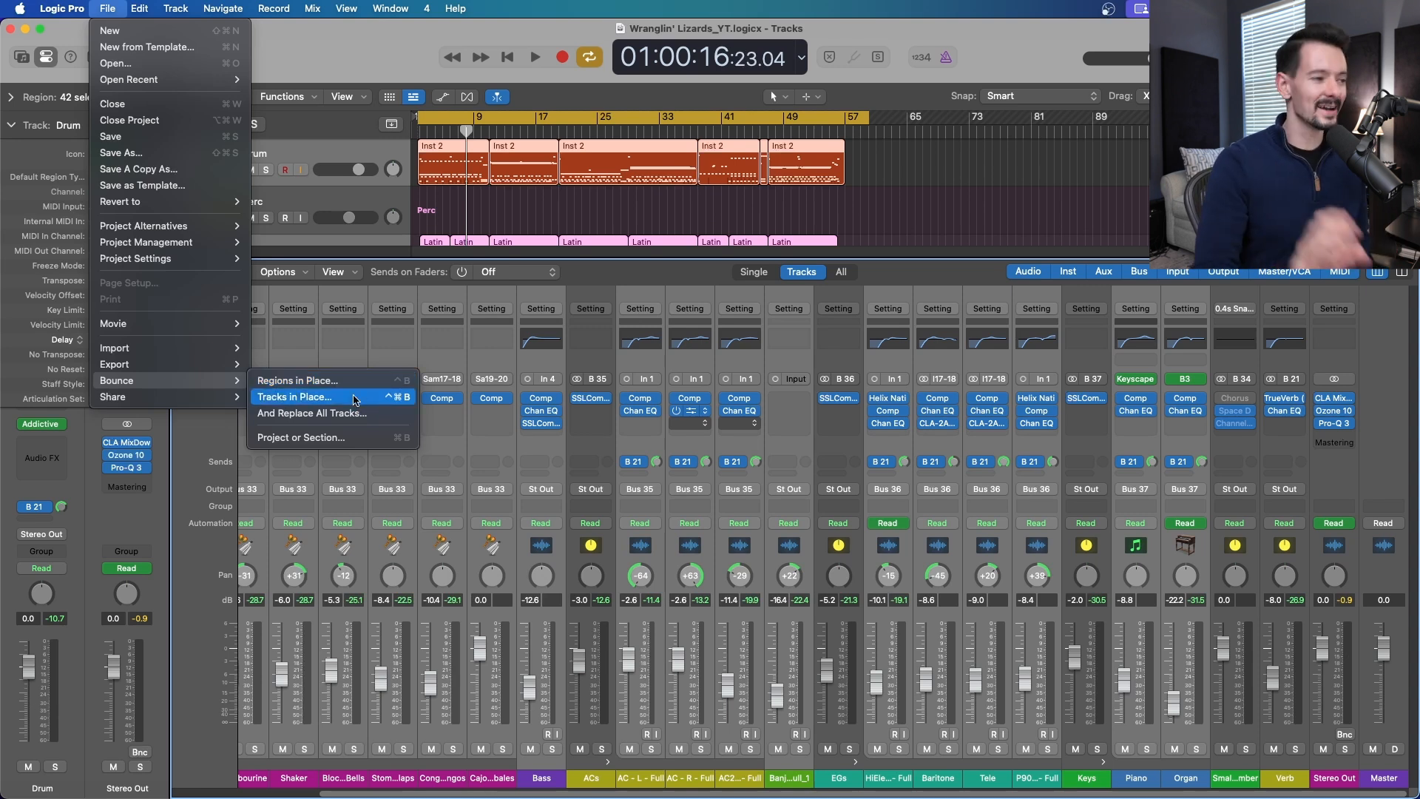
{"action": "left_click", "coordinate": [294, 396]}
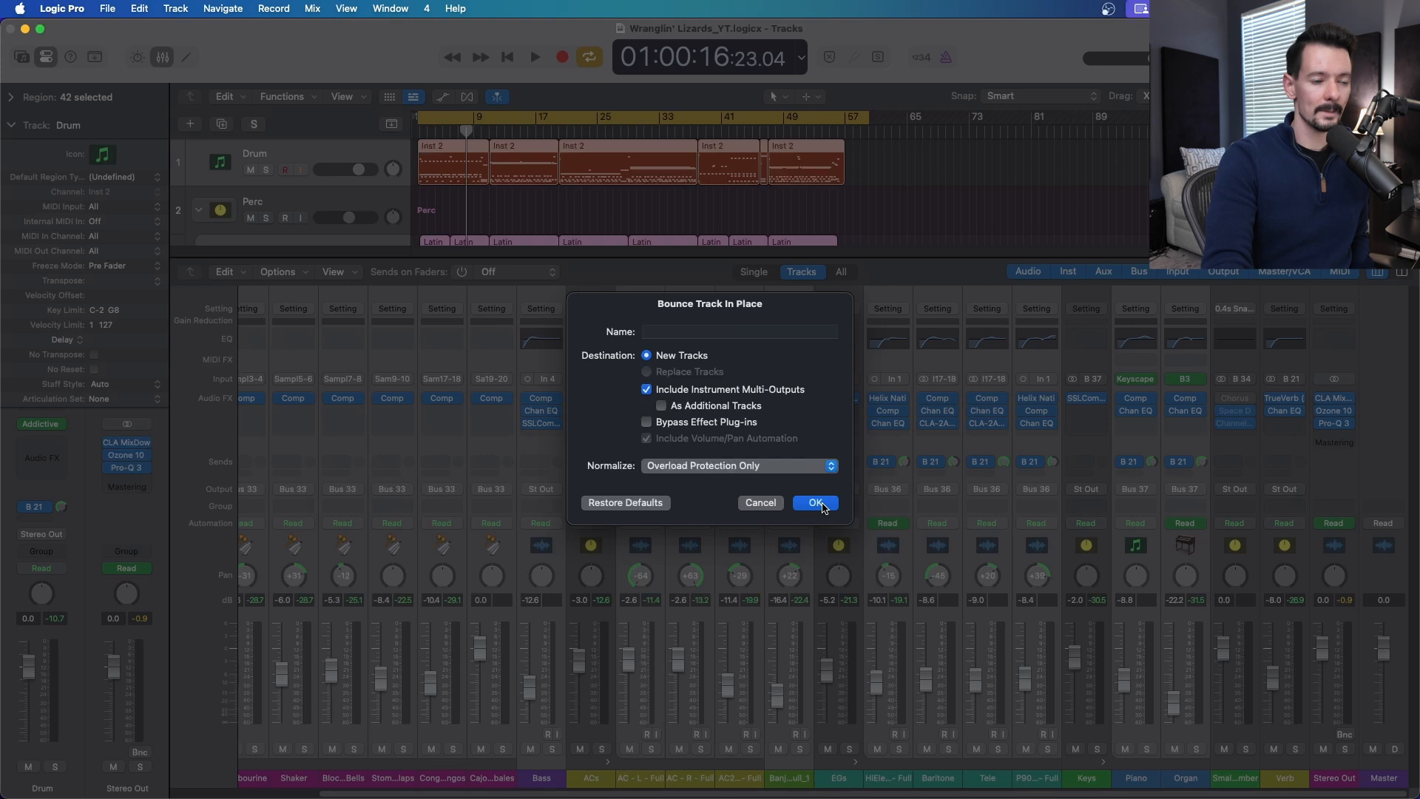
{"action": "left_click", "coordinate": [813, 502]}
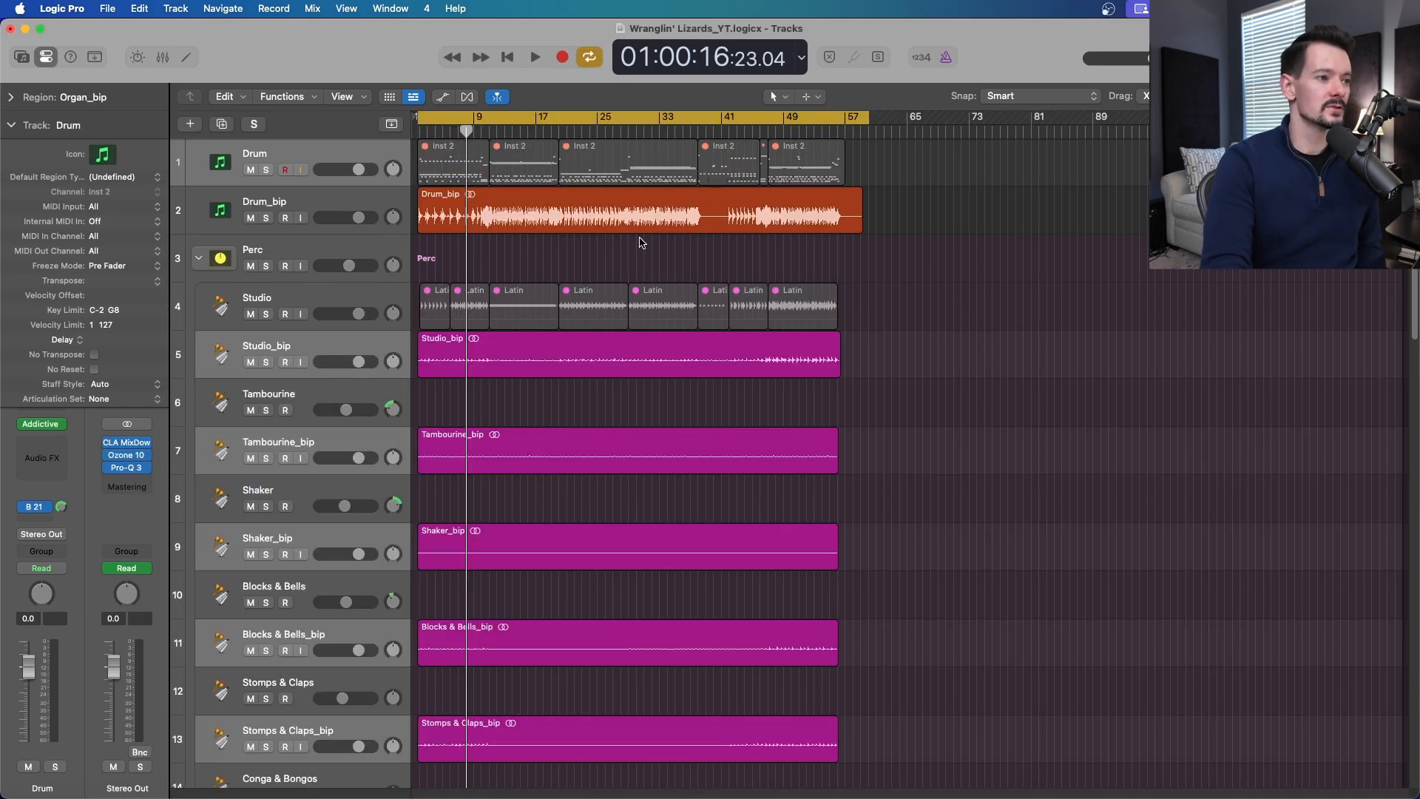
{"action": "scroll", "scroll_direction": "down", "scroll_amount": 3}
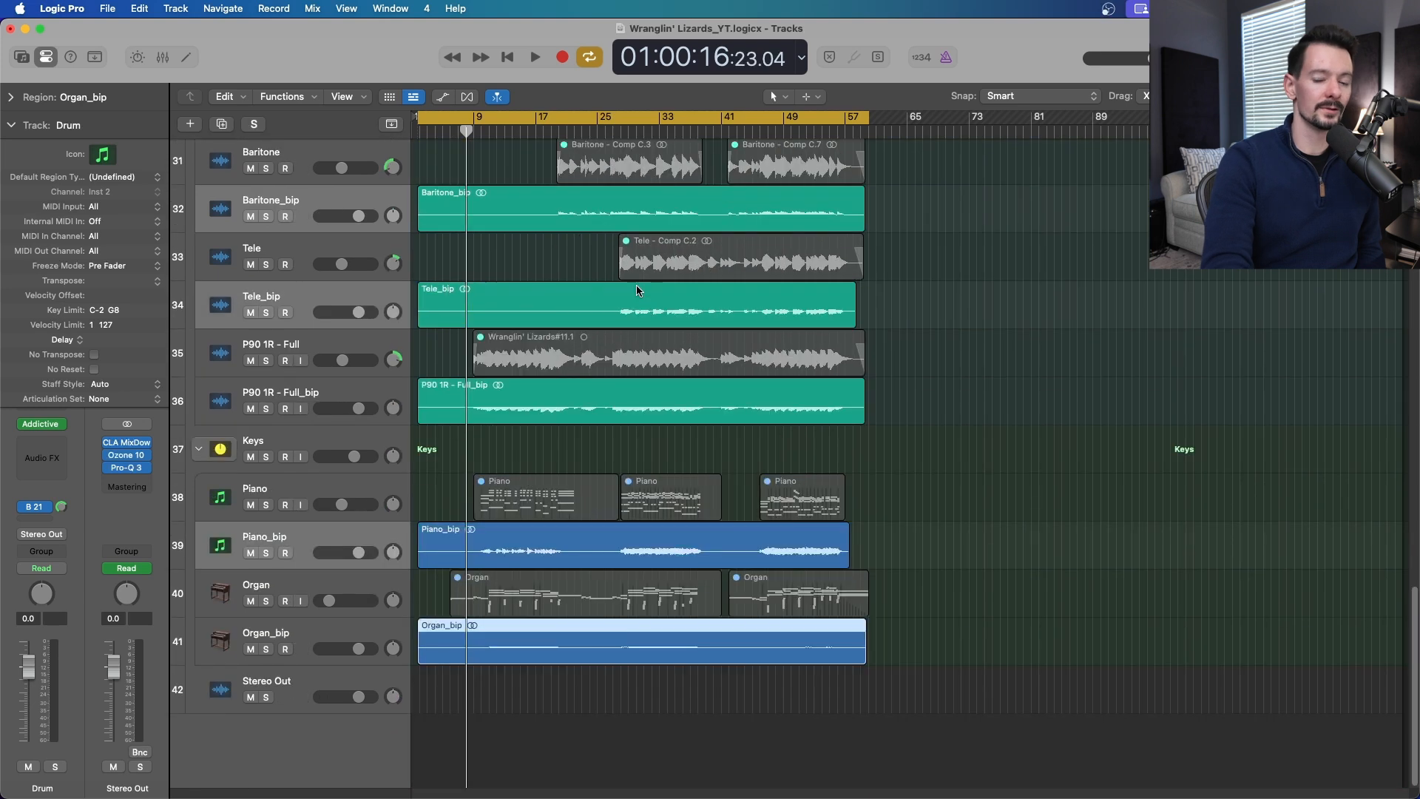
{"action": "scroll", "scroll_direction": "up", "scroll_amount": 3}
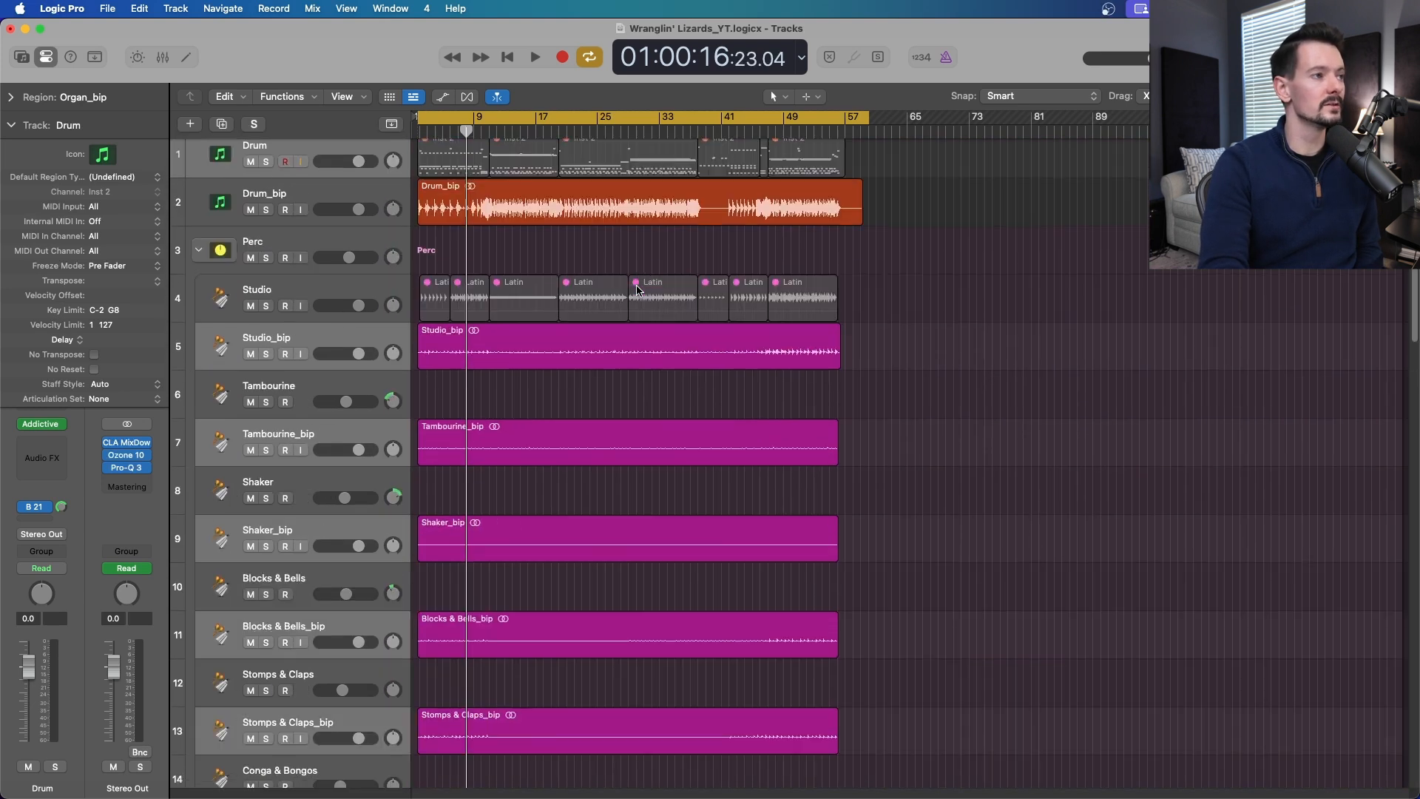
{"action": "left_click", "coordinate": [108, 8]}
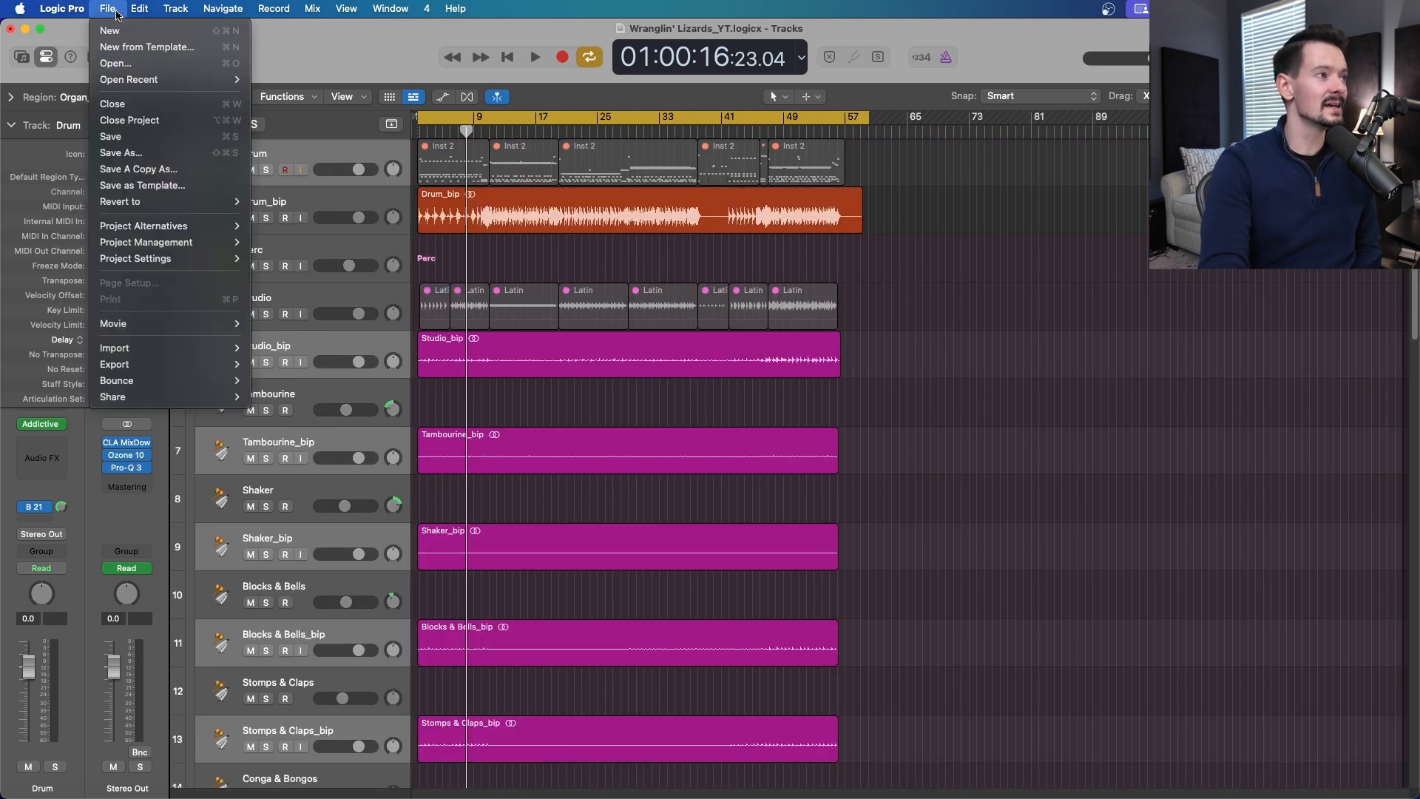
Save the project as a folder copy named Wranglin' Lizards_YT_bip
{"action": "left_click", "coordinate": [121, 152]}
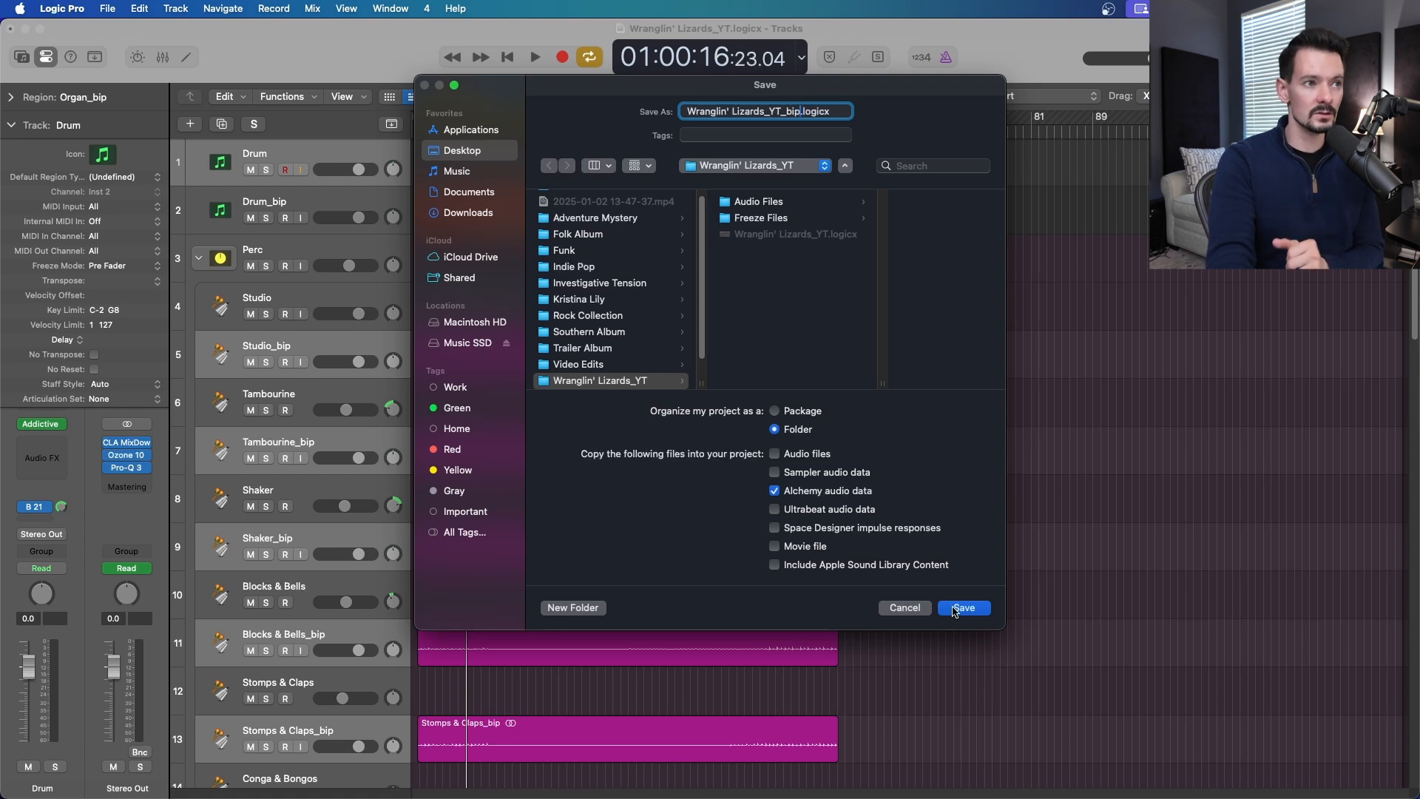
{"action": "left_click", "coordinate": [962, 608]}
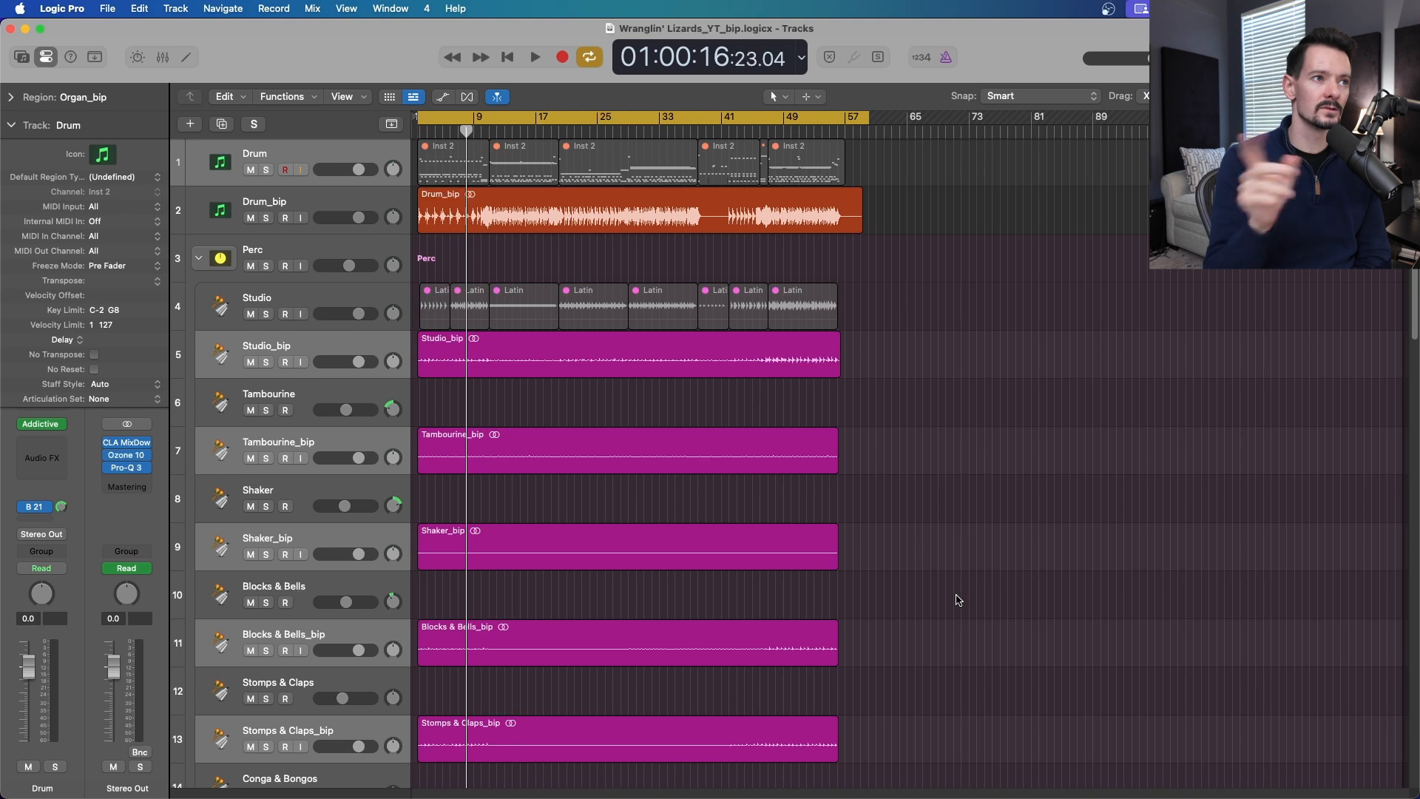
{"action": "mouse_move", "coordinate": [734, 370]}
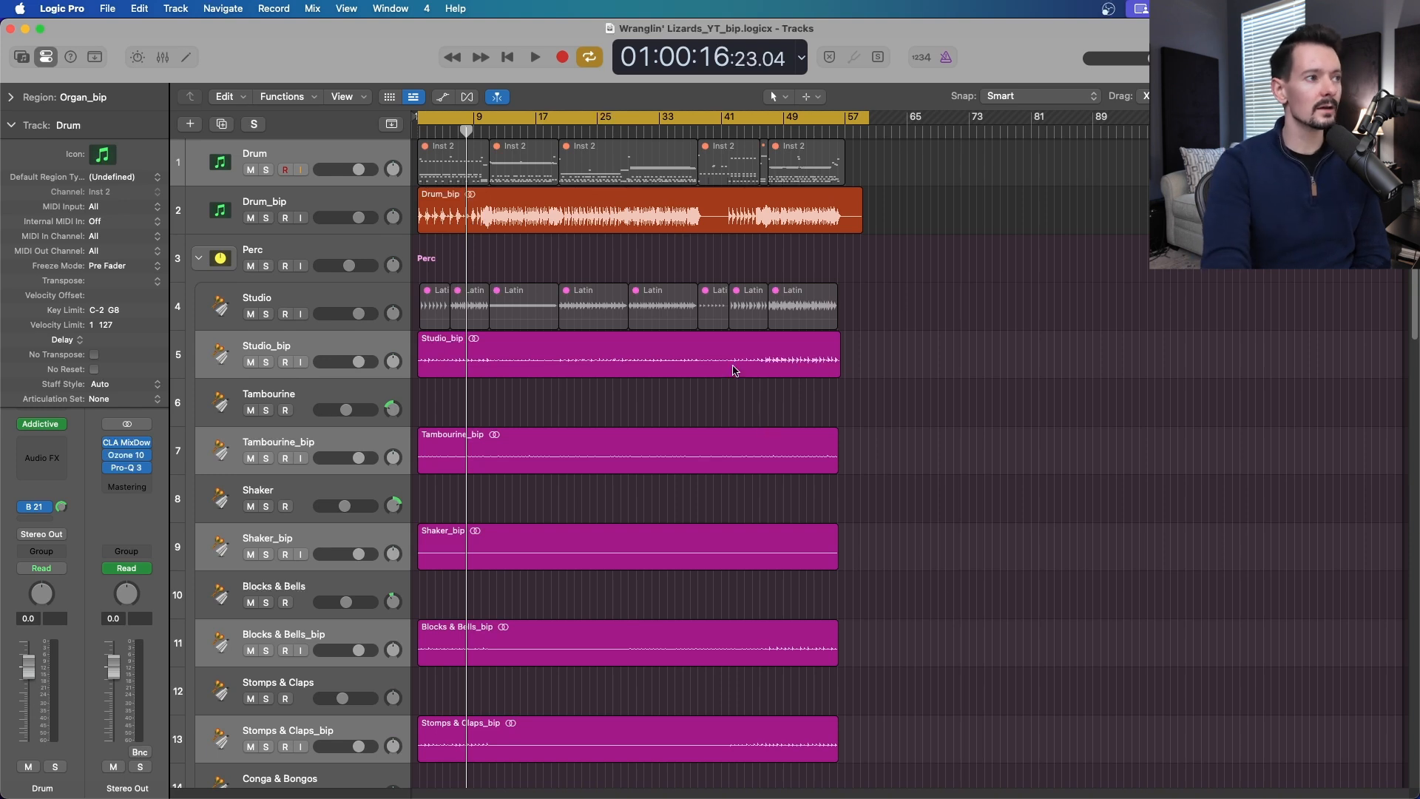
{"action": "scroll", "scroll_direction": "down", "scroll_amount": 3}
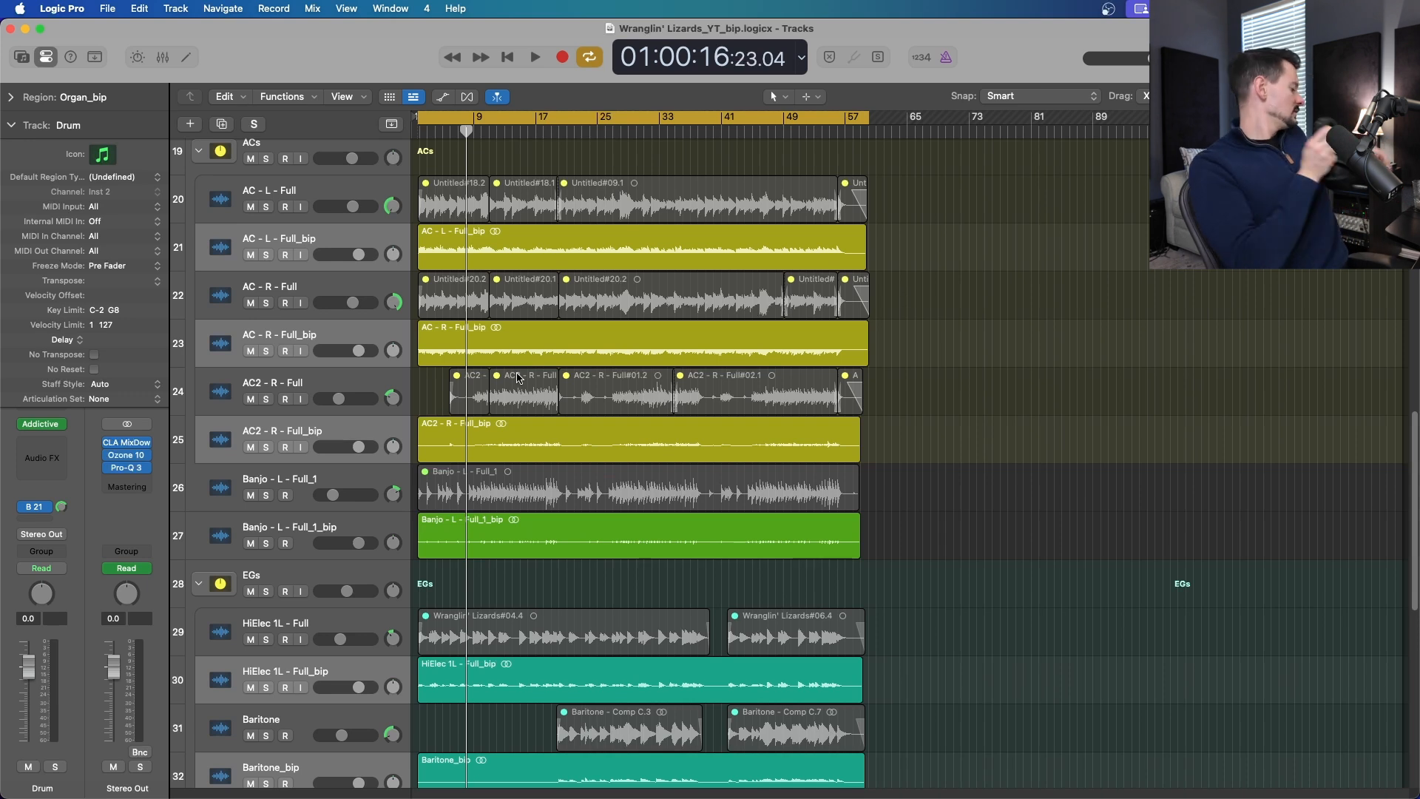
{"action": "left_click", "coordinate": [533, 56]}
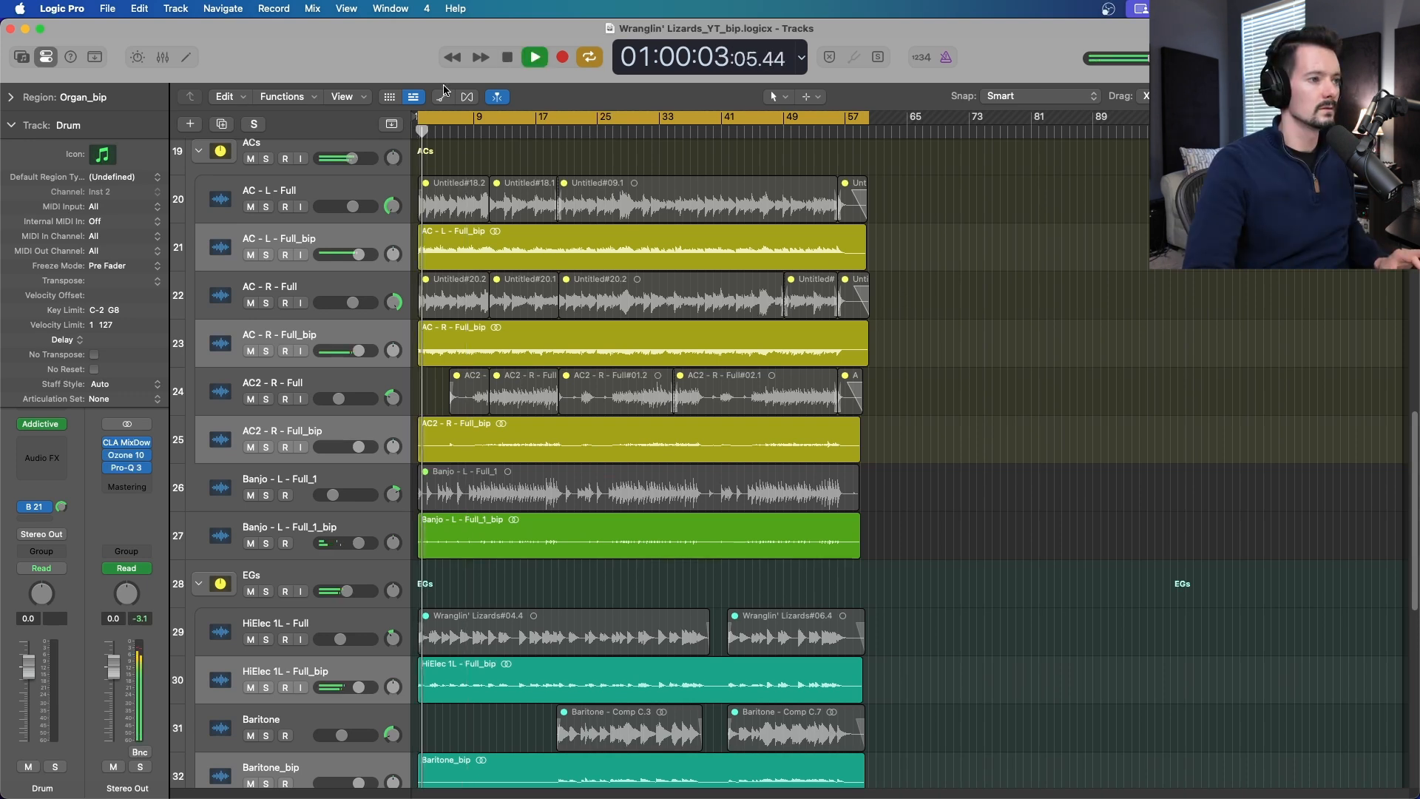
{"action": "scroll", "scroll_direction": "down", "scroll_amount": 3}
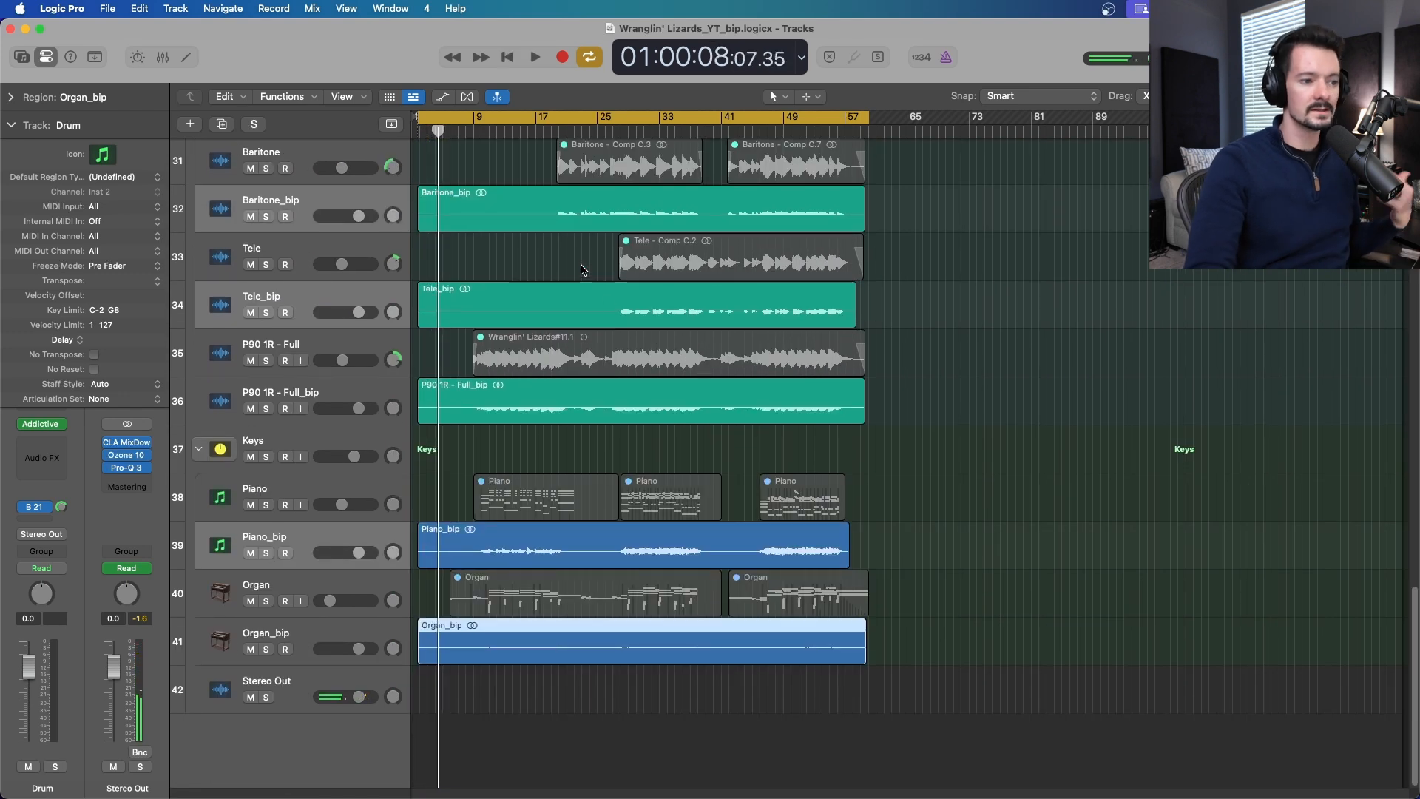
{"action": "scroll", "scroll_direction": "up", "scroll_amount": 3}
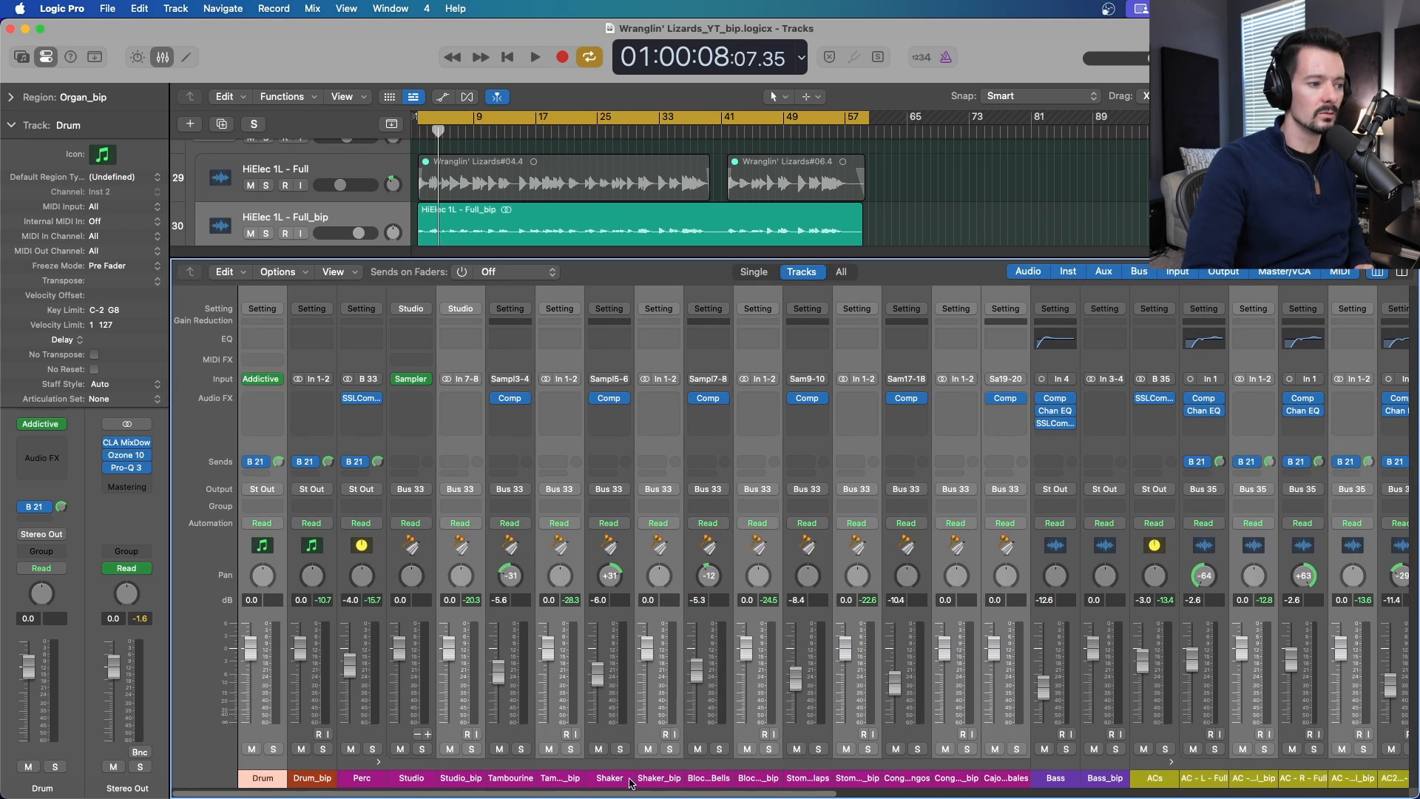
{"action": "scroll", "scroll_direction": "right", "scroll_amount": 3}
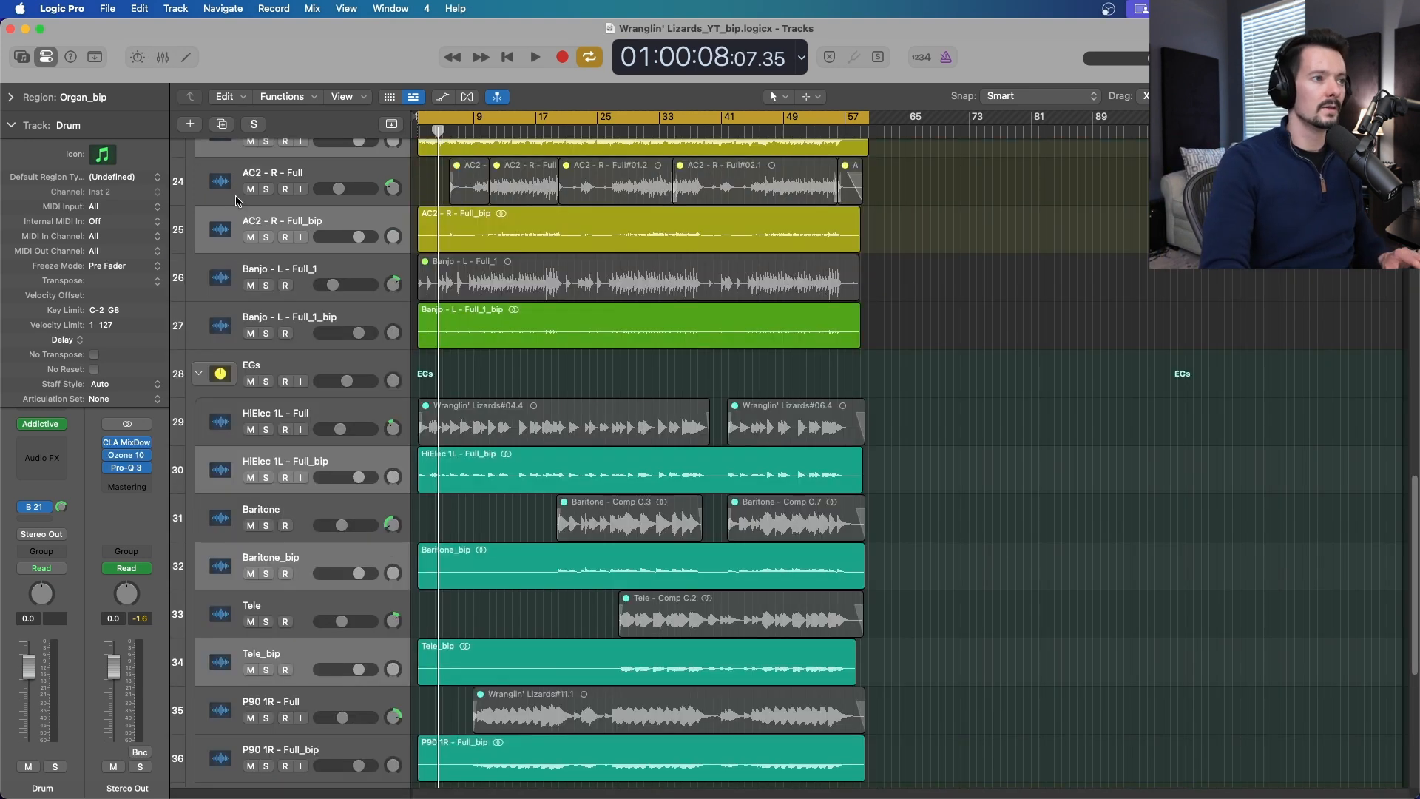
Delete the 19 original source tracks with their regions and erase their automation
{"action": "scroll", "scroll_direction": "up", "scroll_amount": 3}
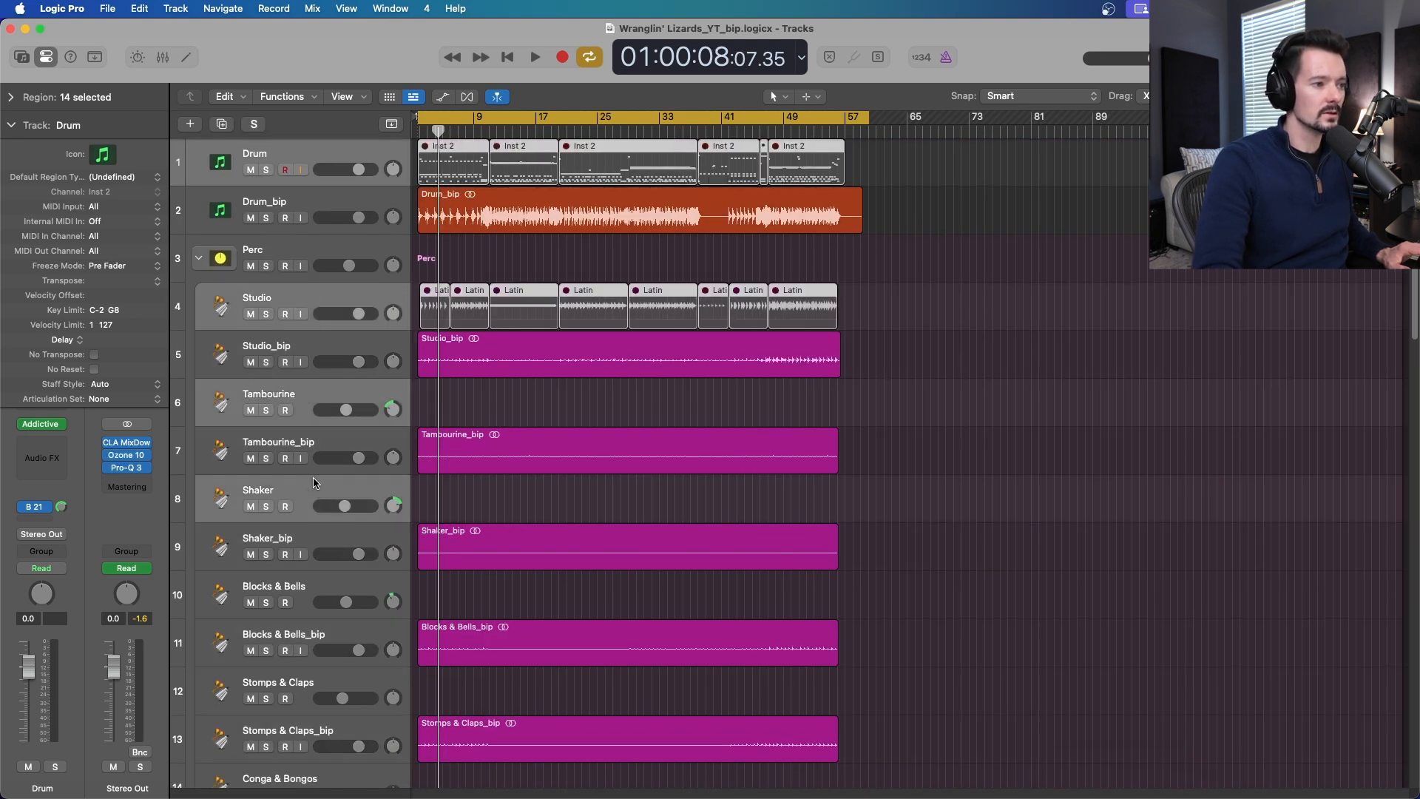
{"action": "scroll", "scroll_direction": "down", "scroll_amount": 3}
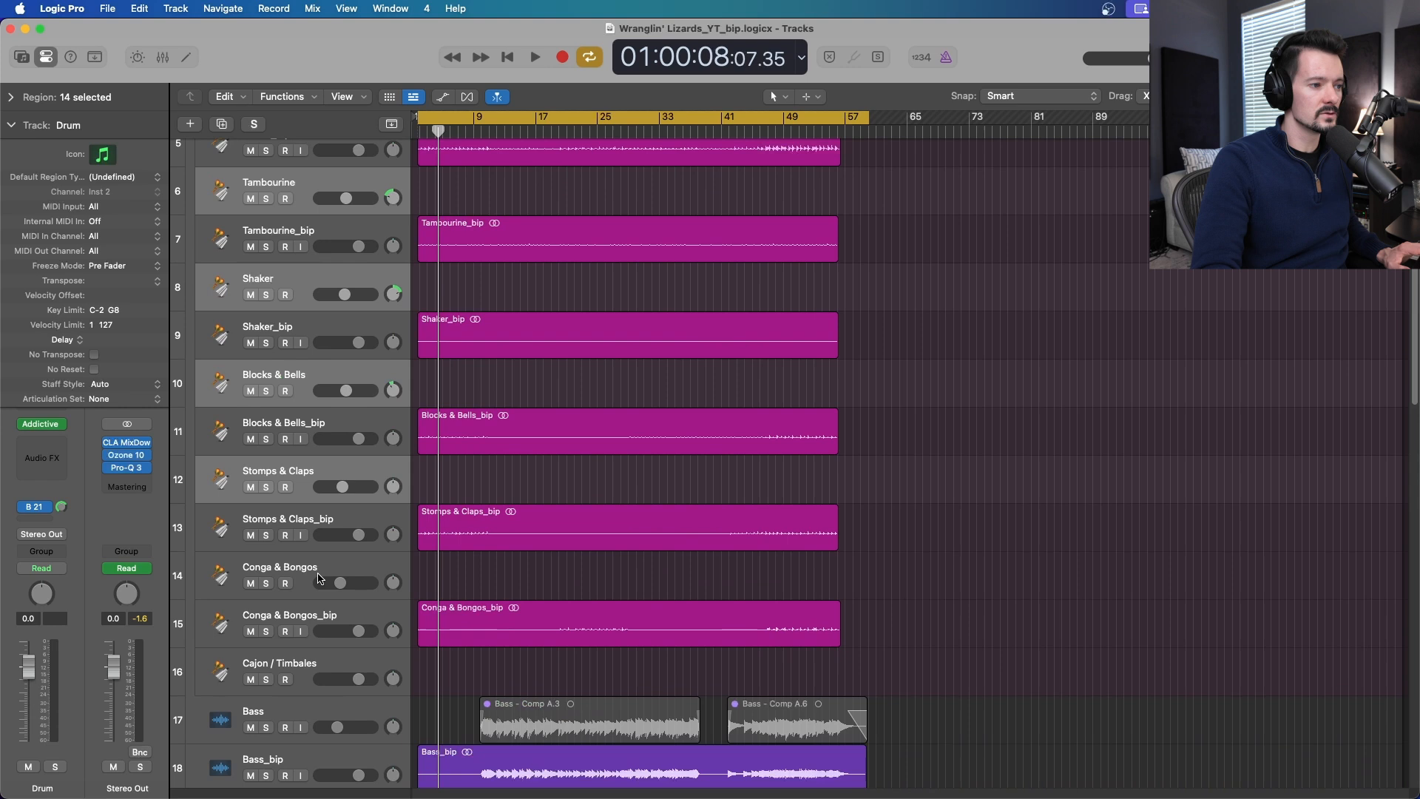
{"action": "scroll", "scroll_direction": "down", "scroll_amount": 3}
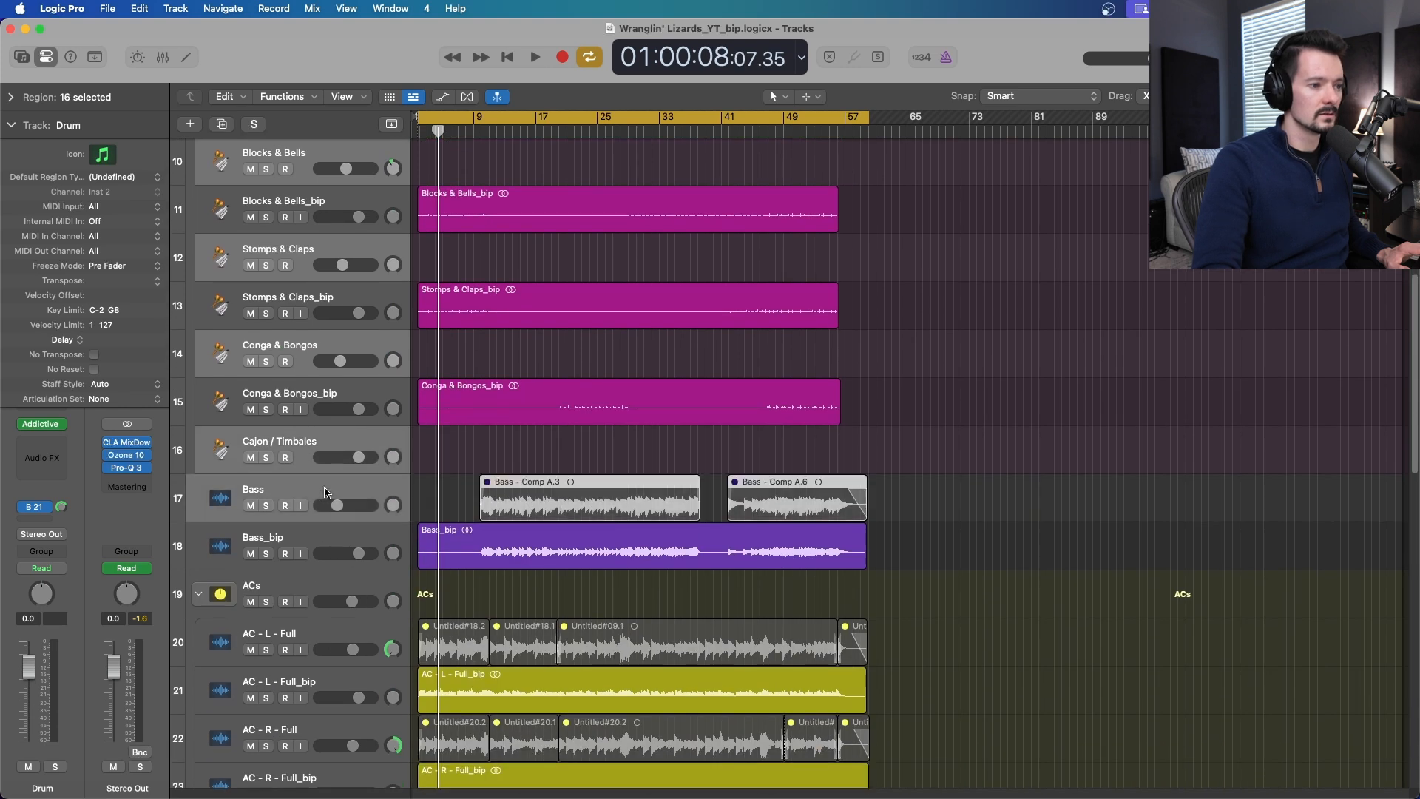
{"action": "scroll", "scroll_direction": "down", "scroll_amount": 3}
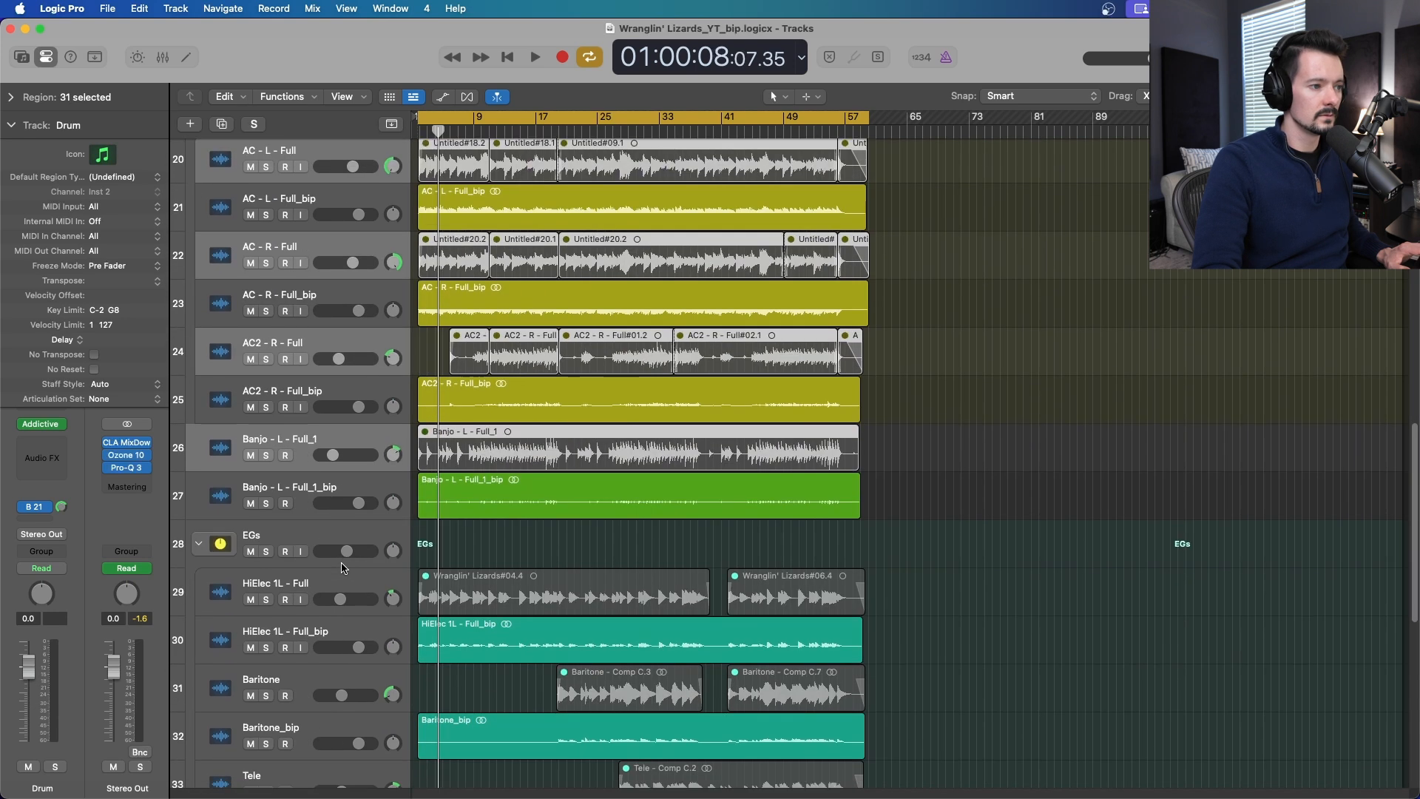
{"action": "scroll", "scroll_direction": "down", "scroll_amount": 3}
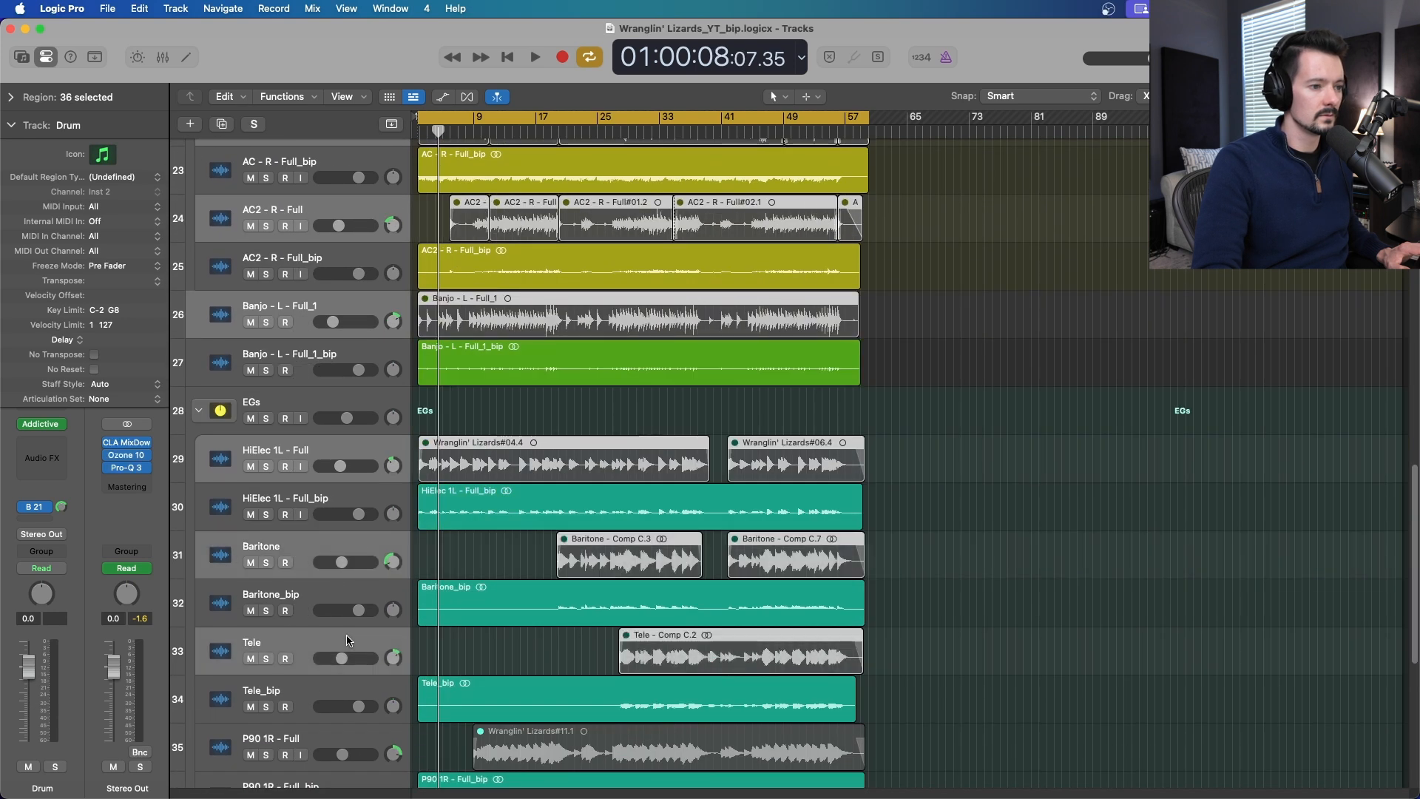
{"action": "scroll", "scroll_direction": "down", "scroll_amount": 3}
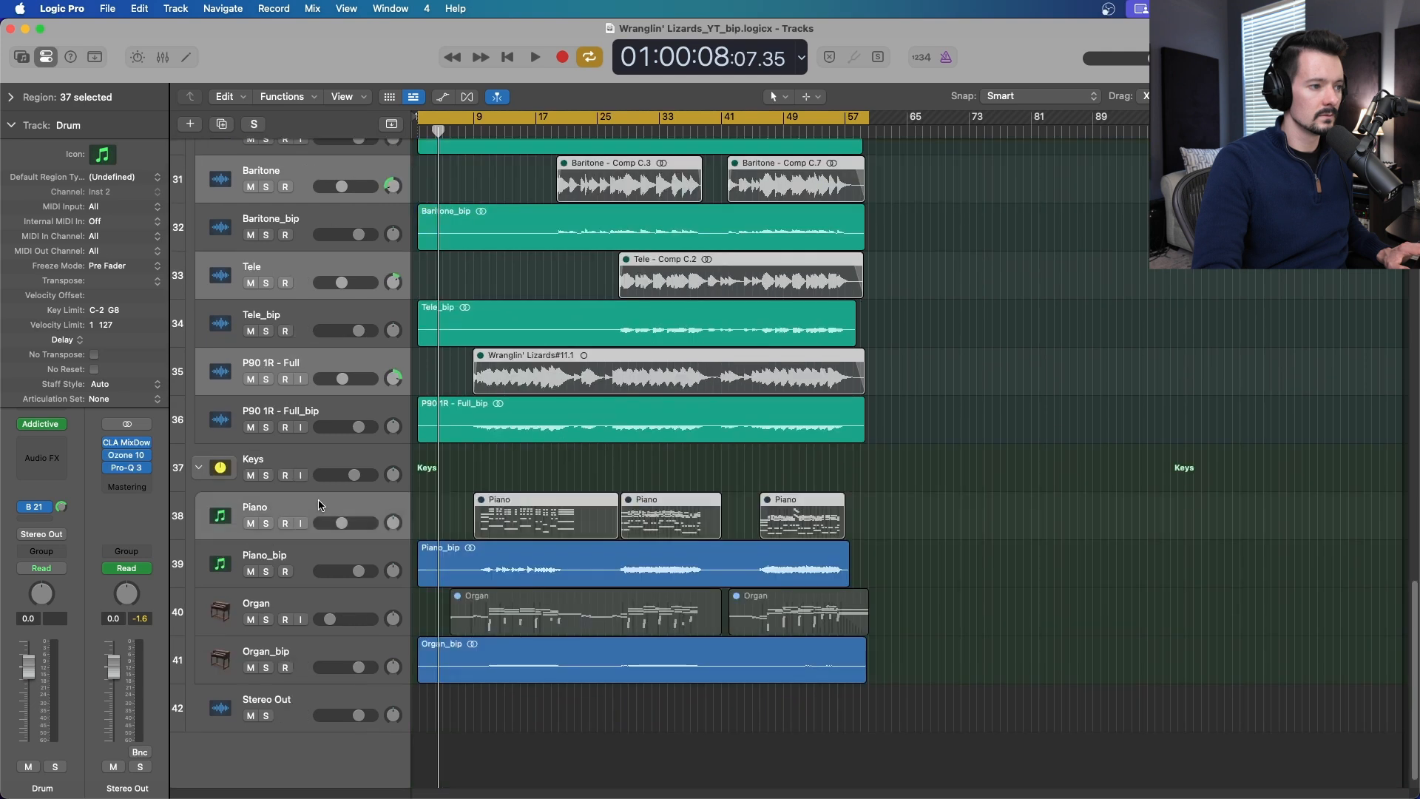
{"action": "right_click", "coordinate": [257, 612]}
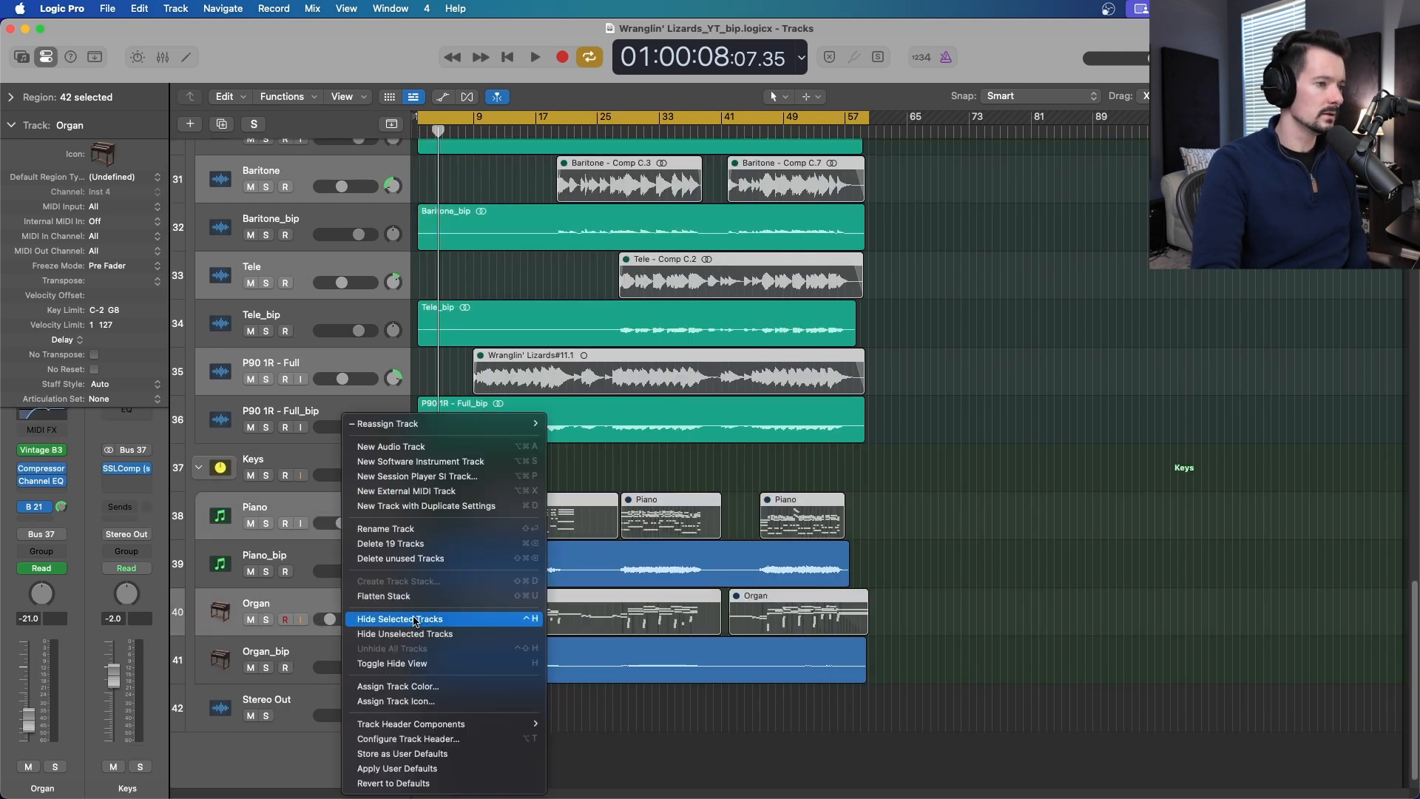
{"action": "left_click", "coordinate": [390, 543]}
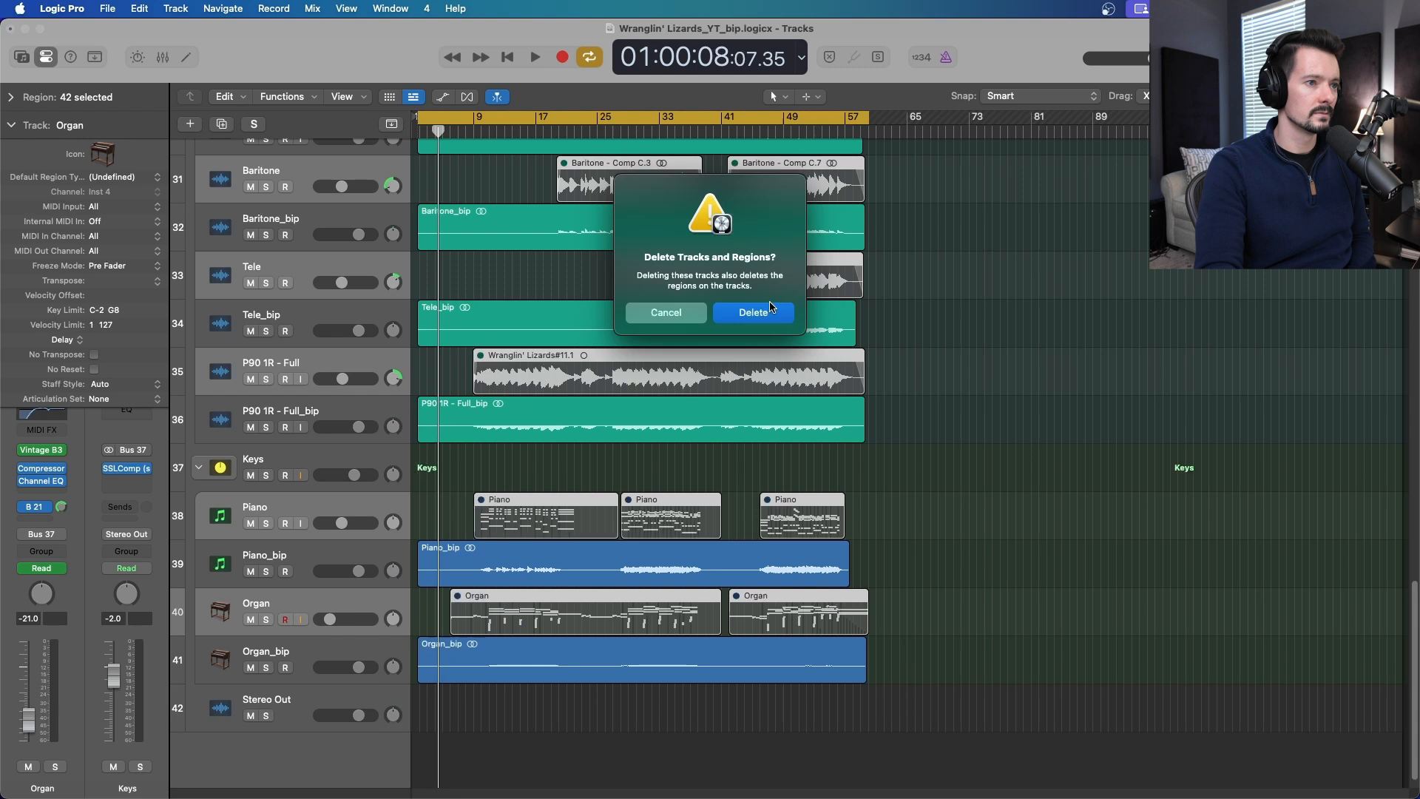
{"action": "left_click", "coordinate": [753, 311]}
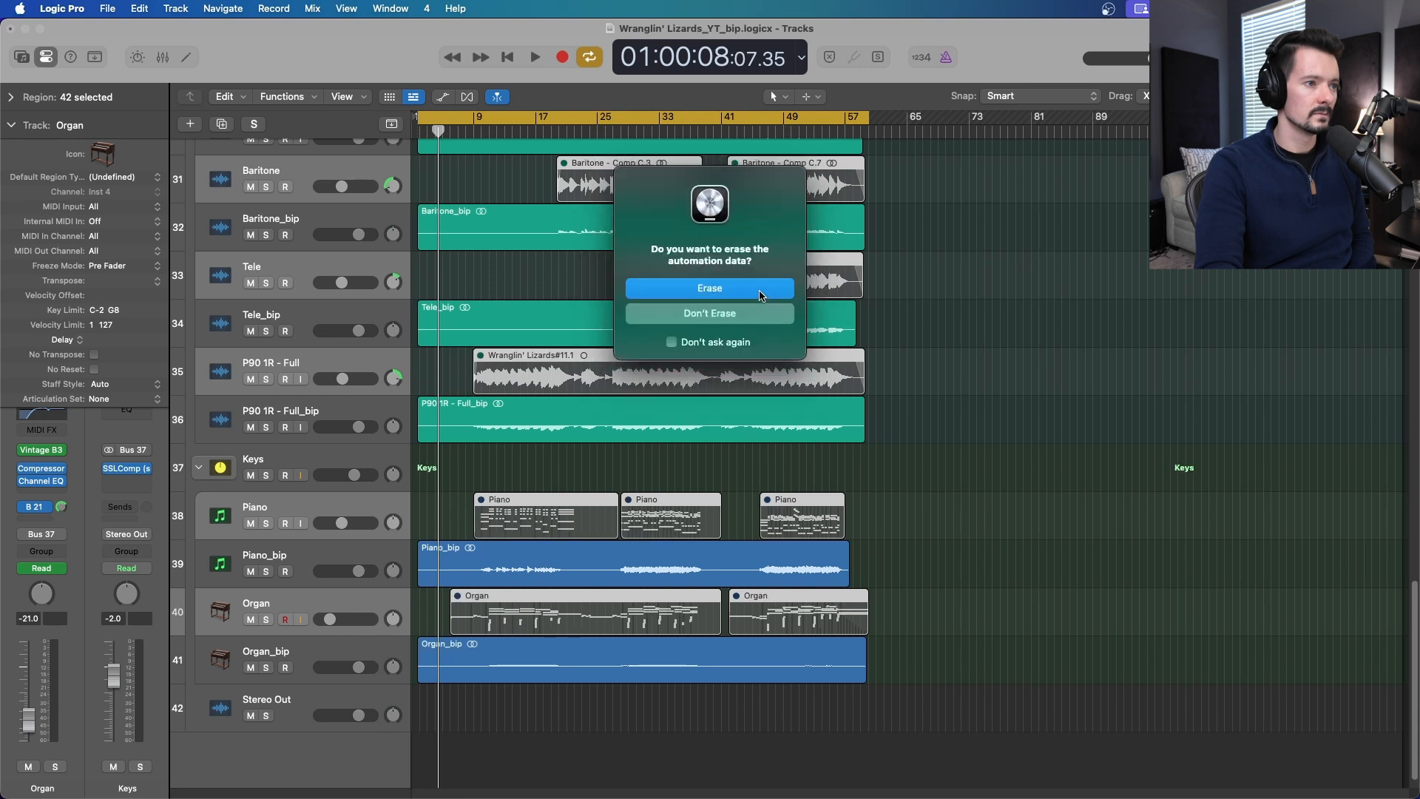
{"action": "left_click", "coordinate": [709, 287]}
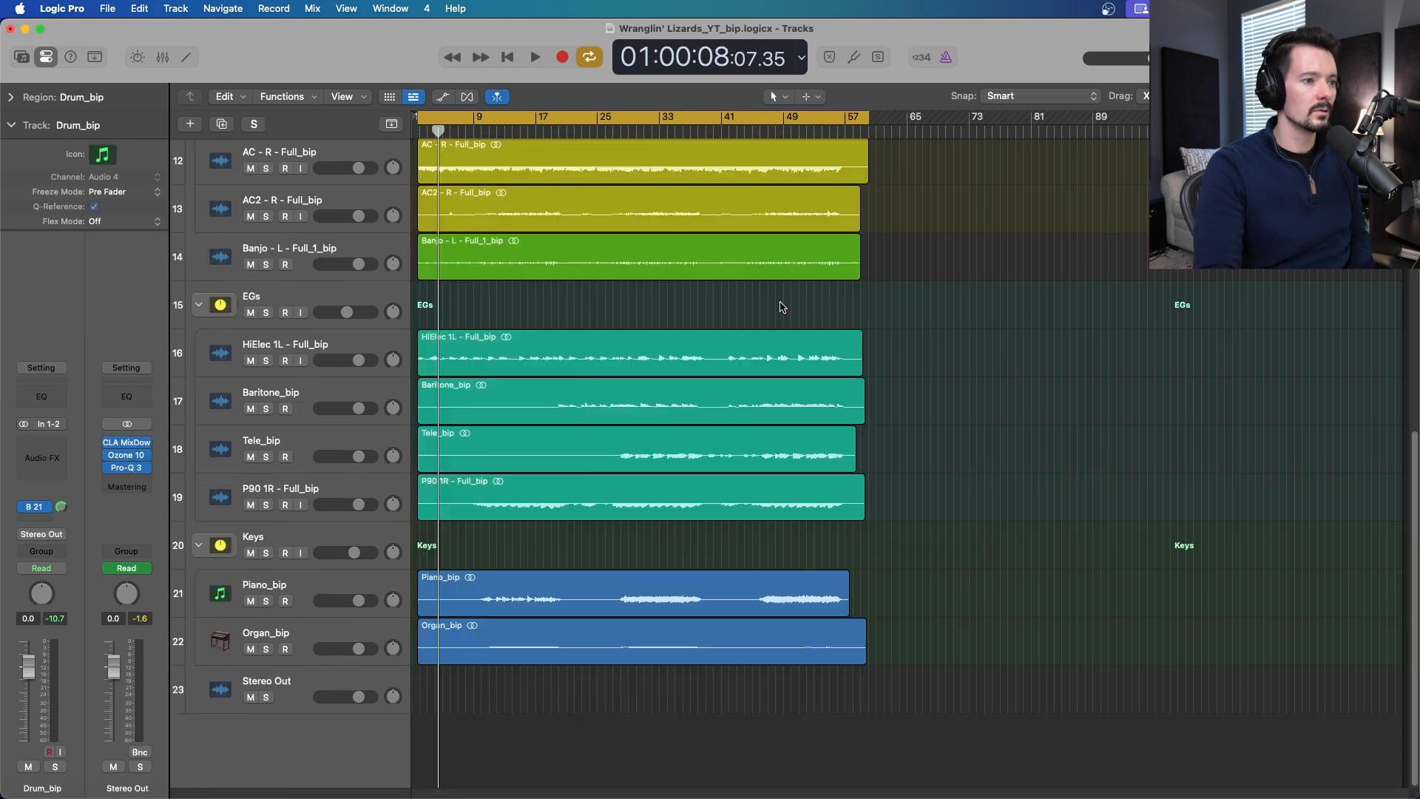
{"action": "scroll", "scroll_direction": "up", "scroll_amount": 3}
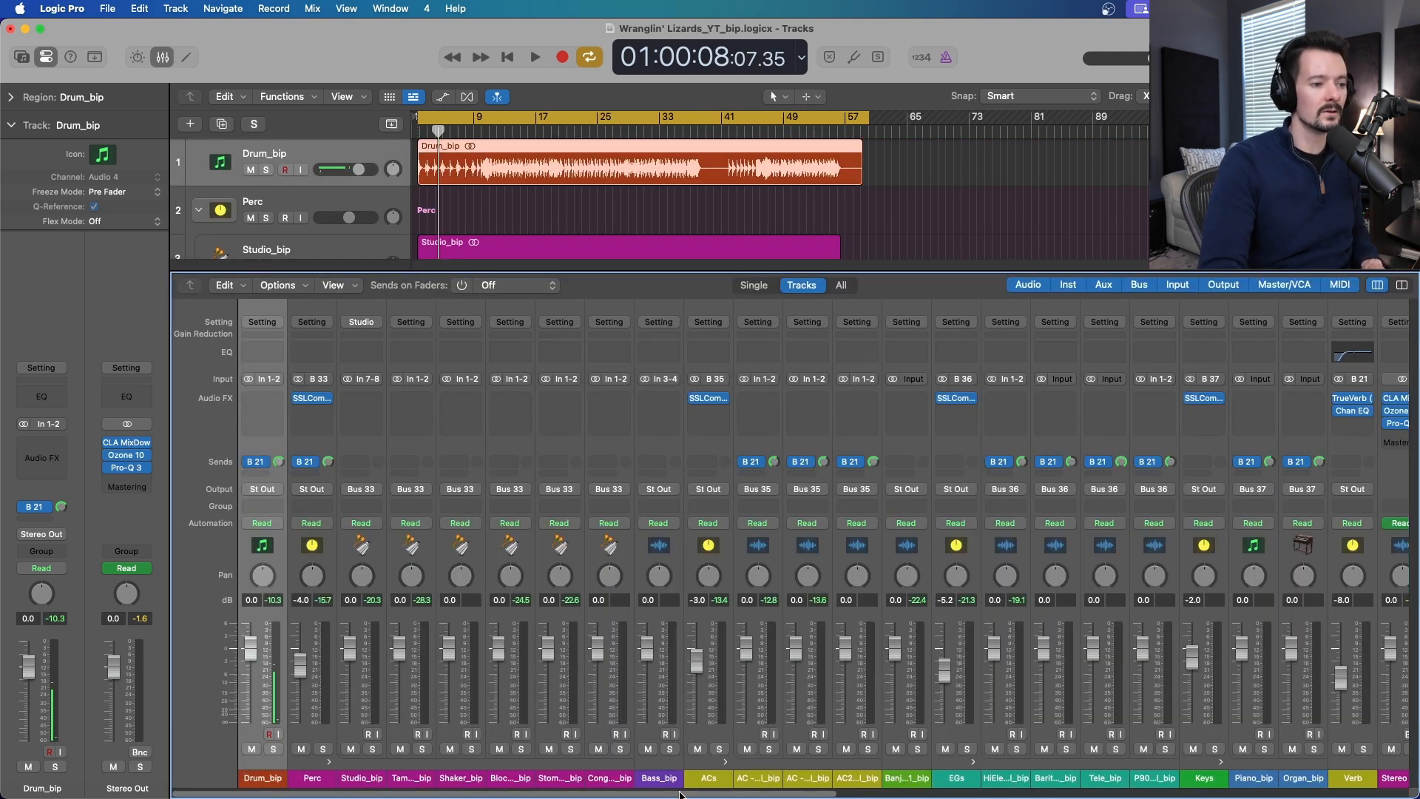
{"action": "scroll", "scroll_direction": "right", "scroll_amount": 3}
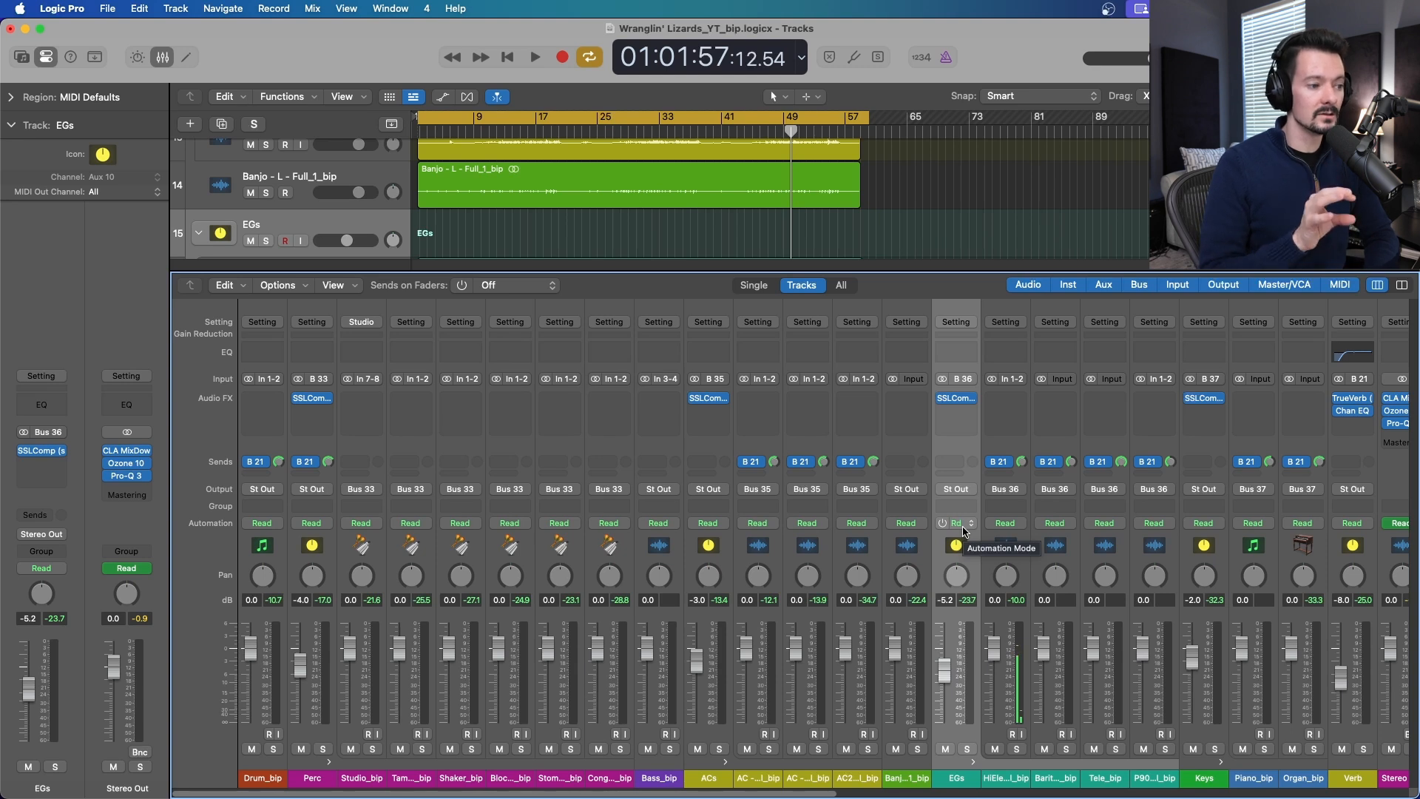
{"action": "mouse_move", "coordinate": [311, 549]}
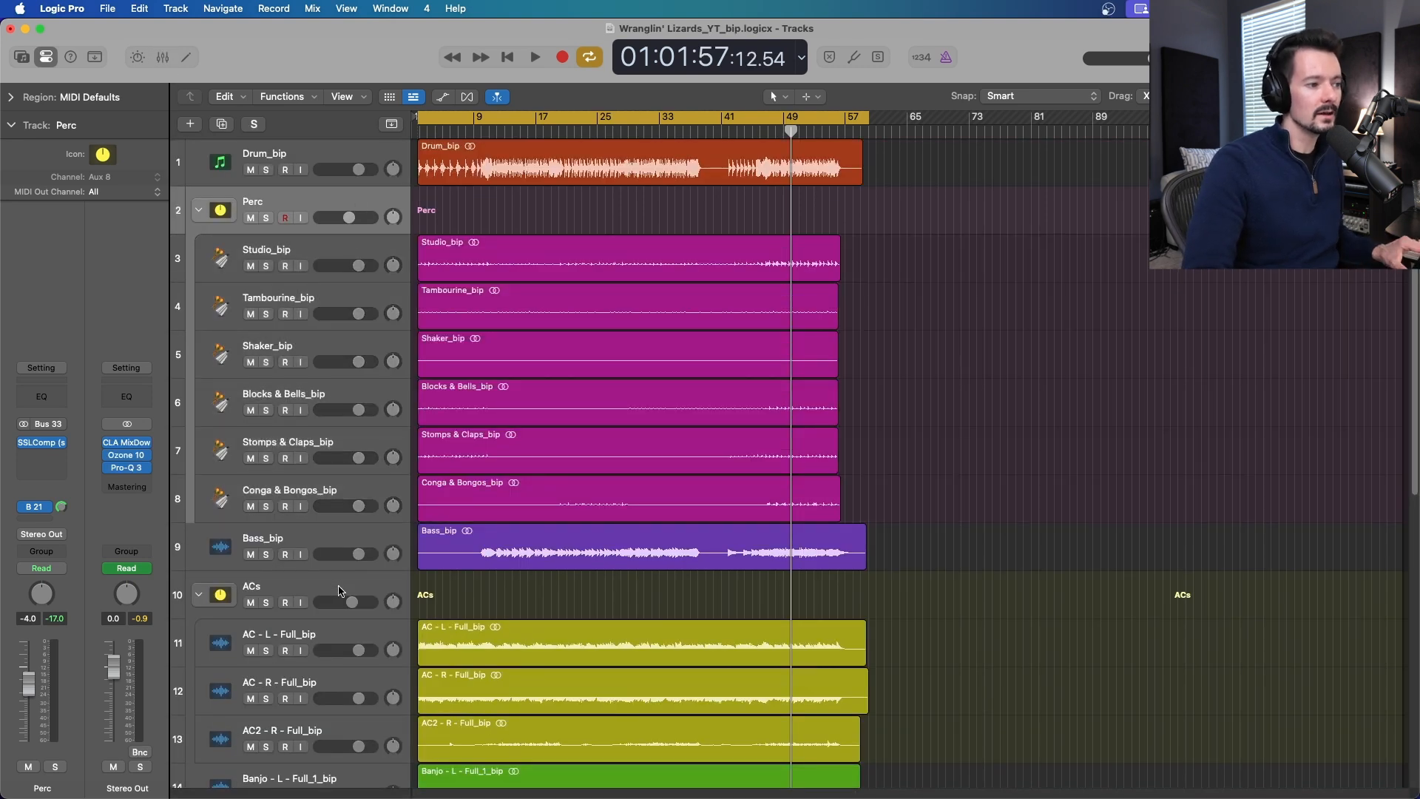
Bounce the Perc folder stack in place, mute the original, and disarm and solo Perc_bip_1
{"action": "left_click", "coordinate": [250, 602]}
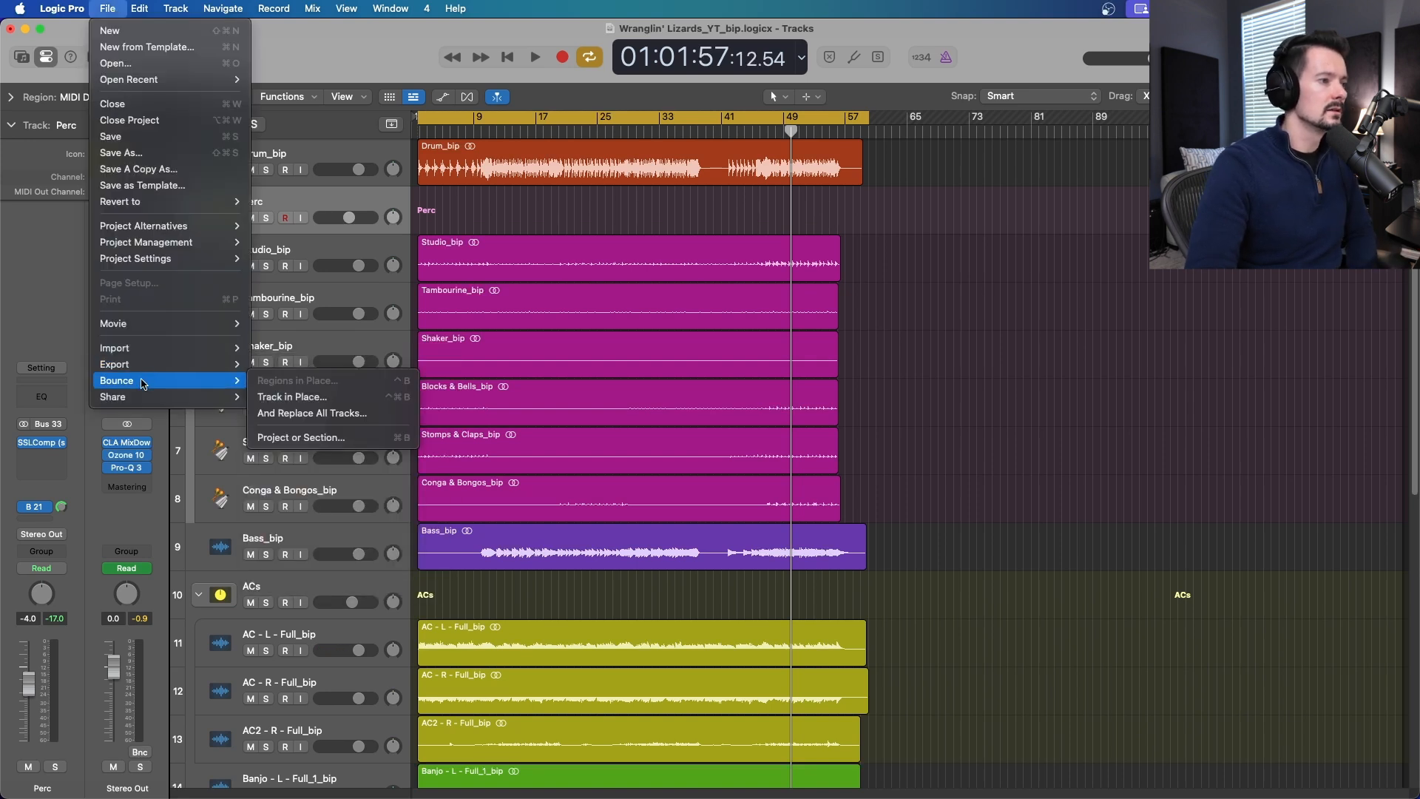
{"action": "mouse_move", "coordinate": [213, 379]}
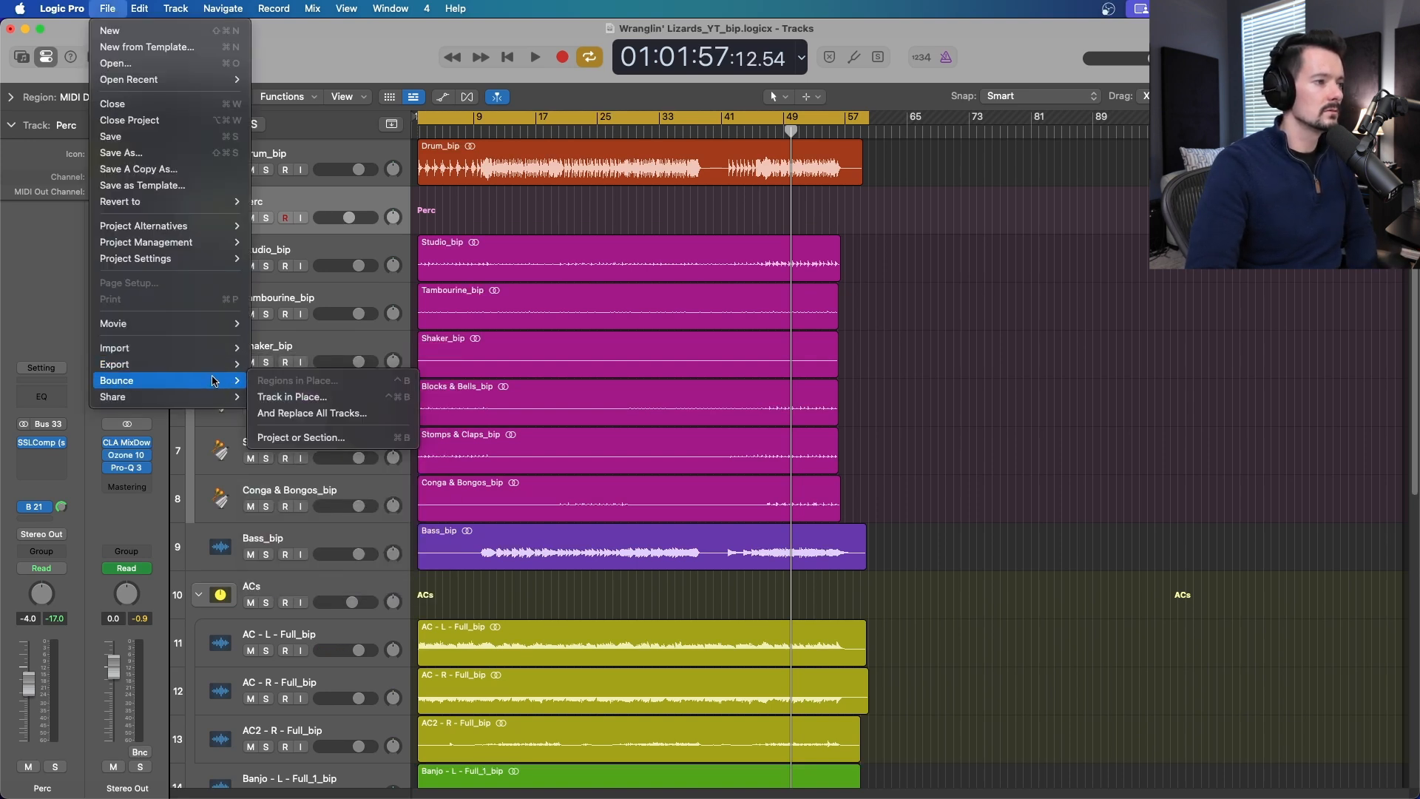
{"action": "left_click", "coordinate": [290, 397]}
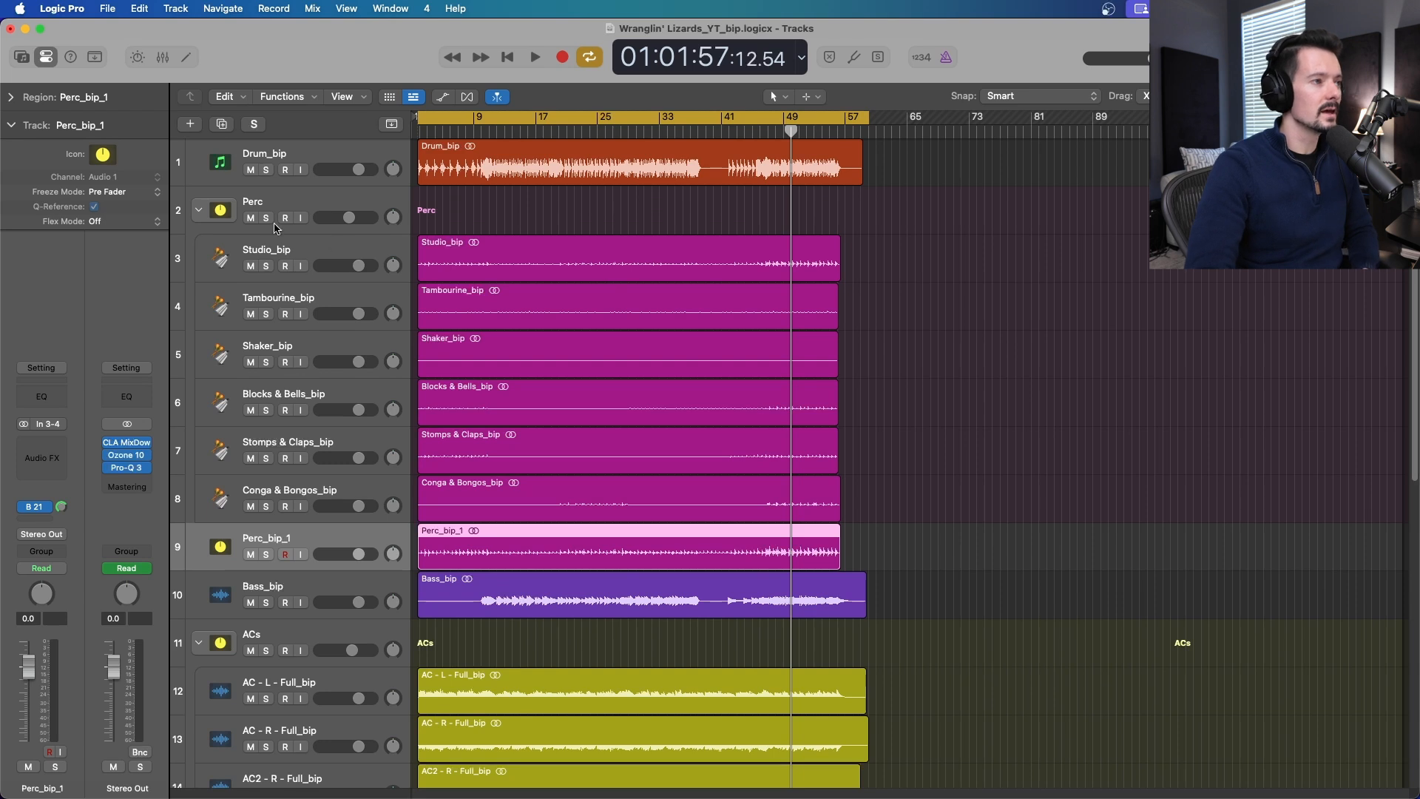
{"action": "left_click", "coordinate": [251, 218]}
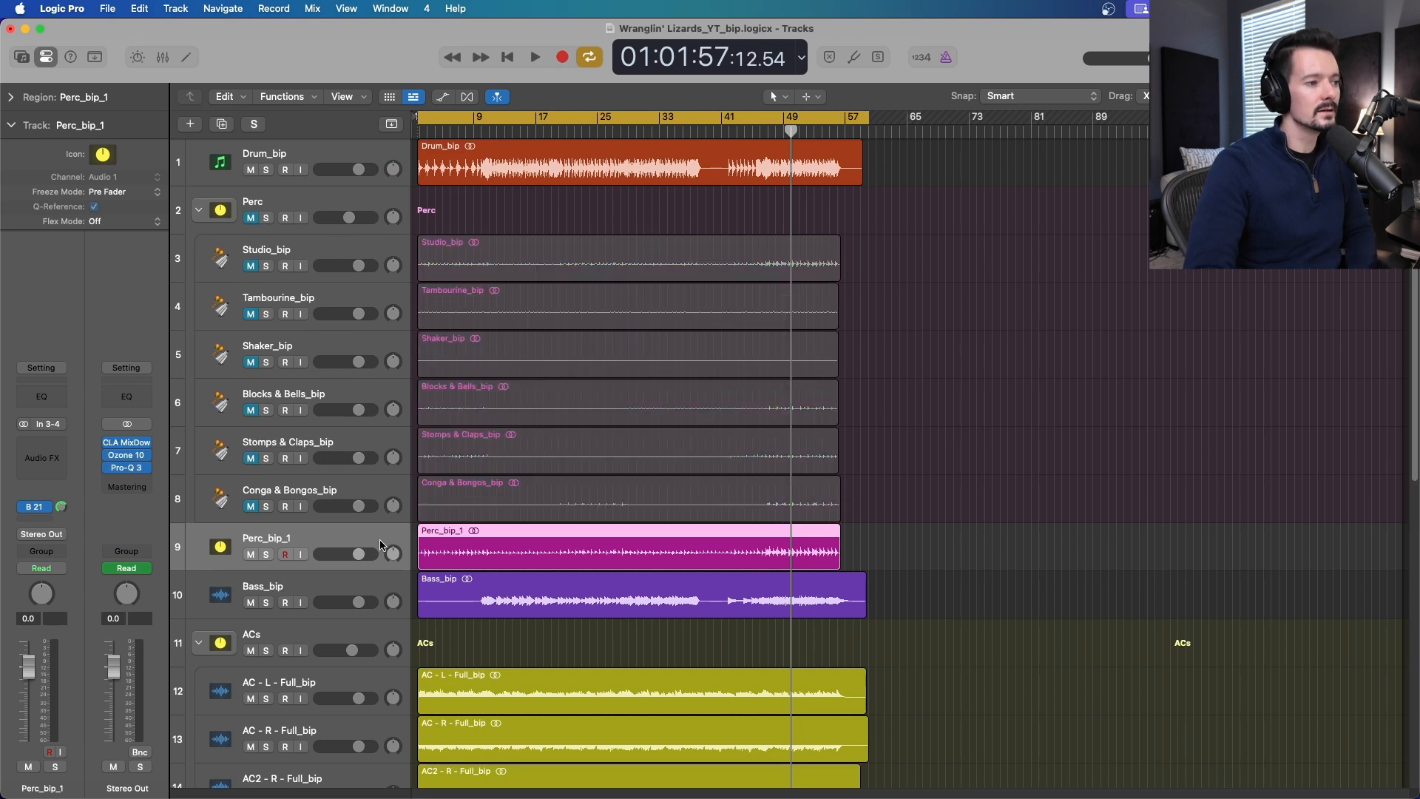
{"action": "mouse_move", "coordinate": [379, 539]}
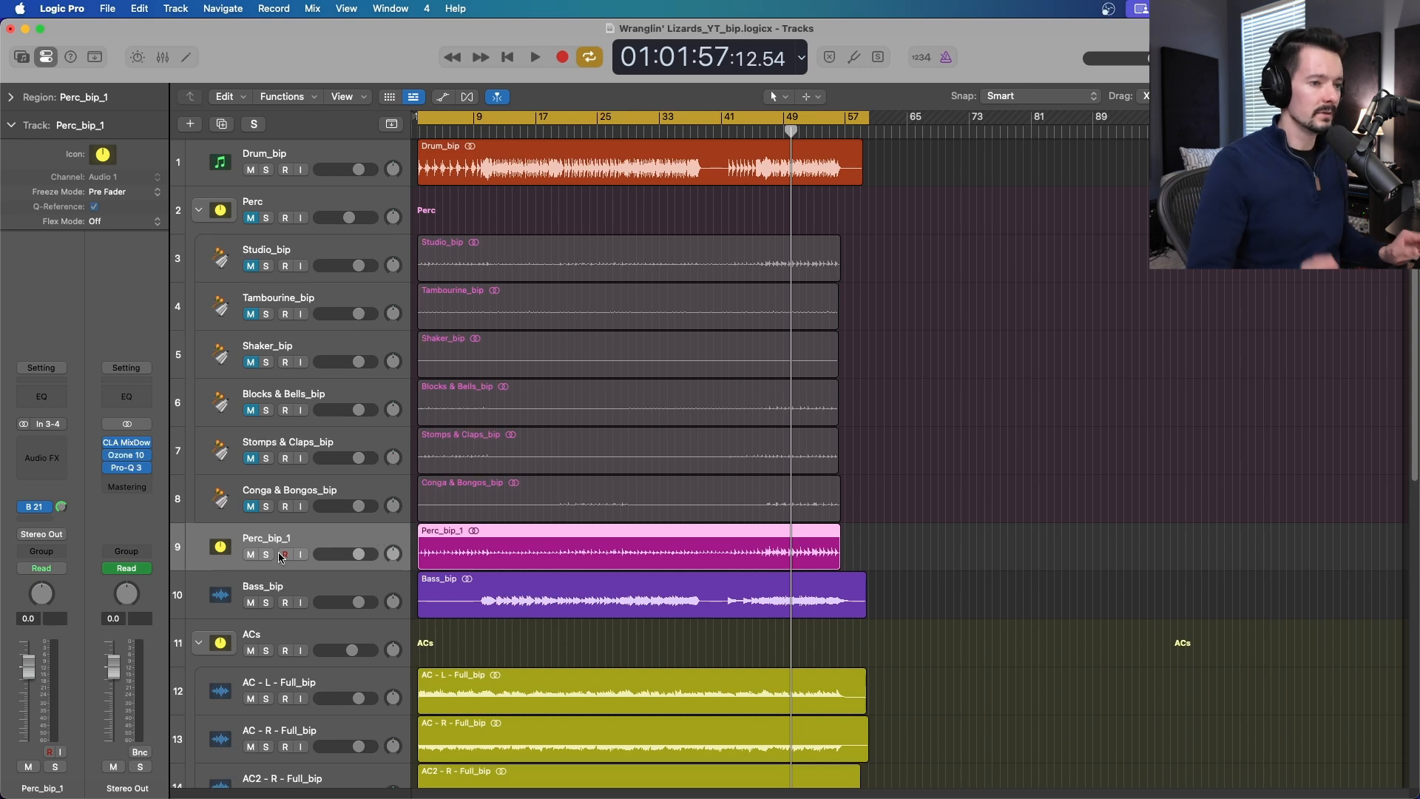
{"action": "mouse_move", "coordinate": [284, 553]}
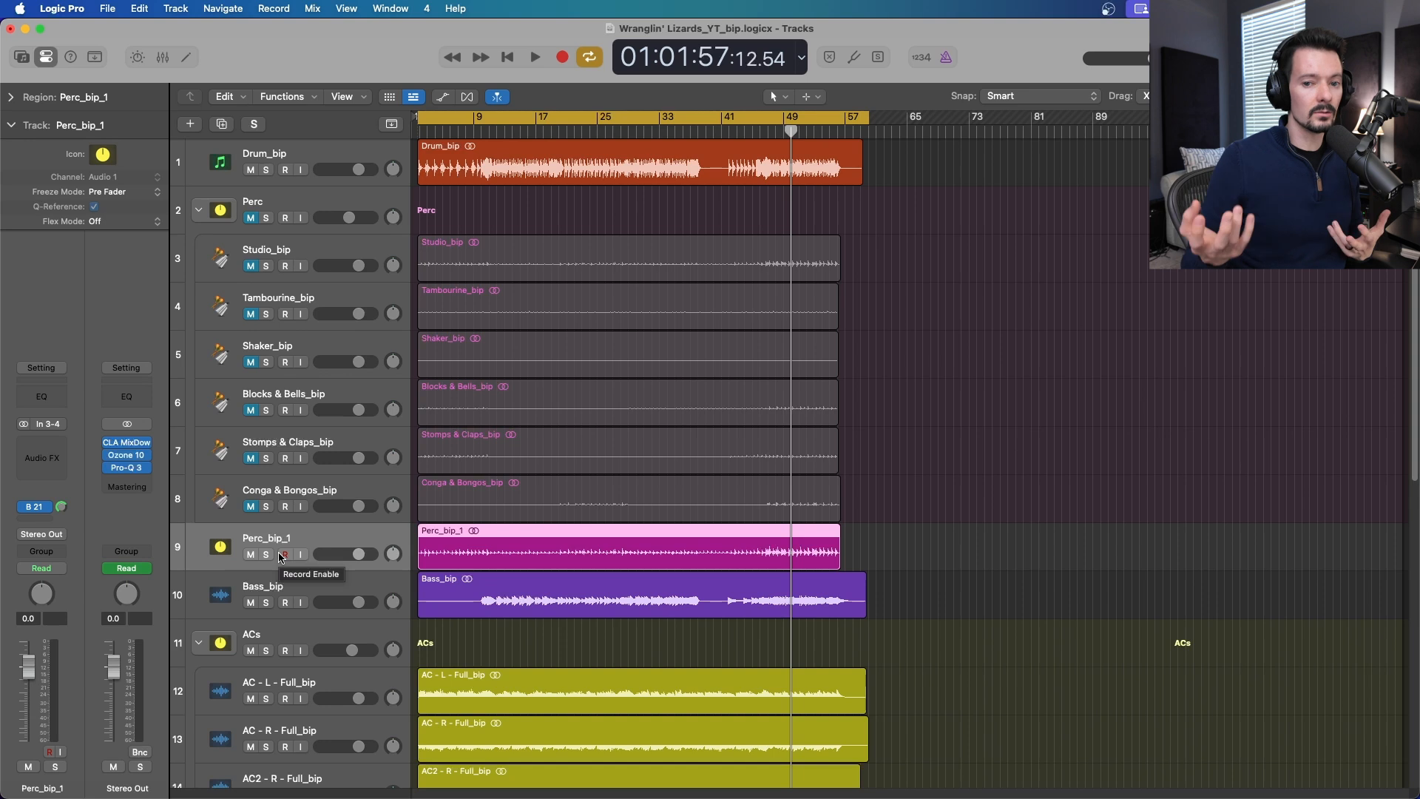
{"action": "left_click", "coordinate": [284, 553]}
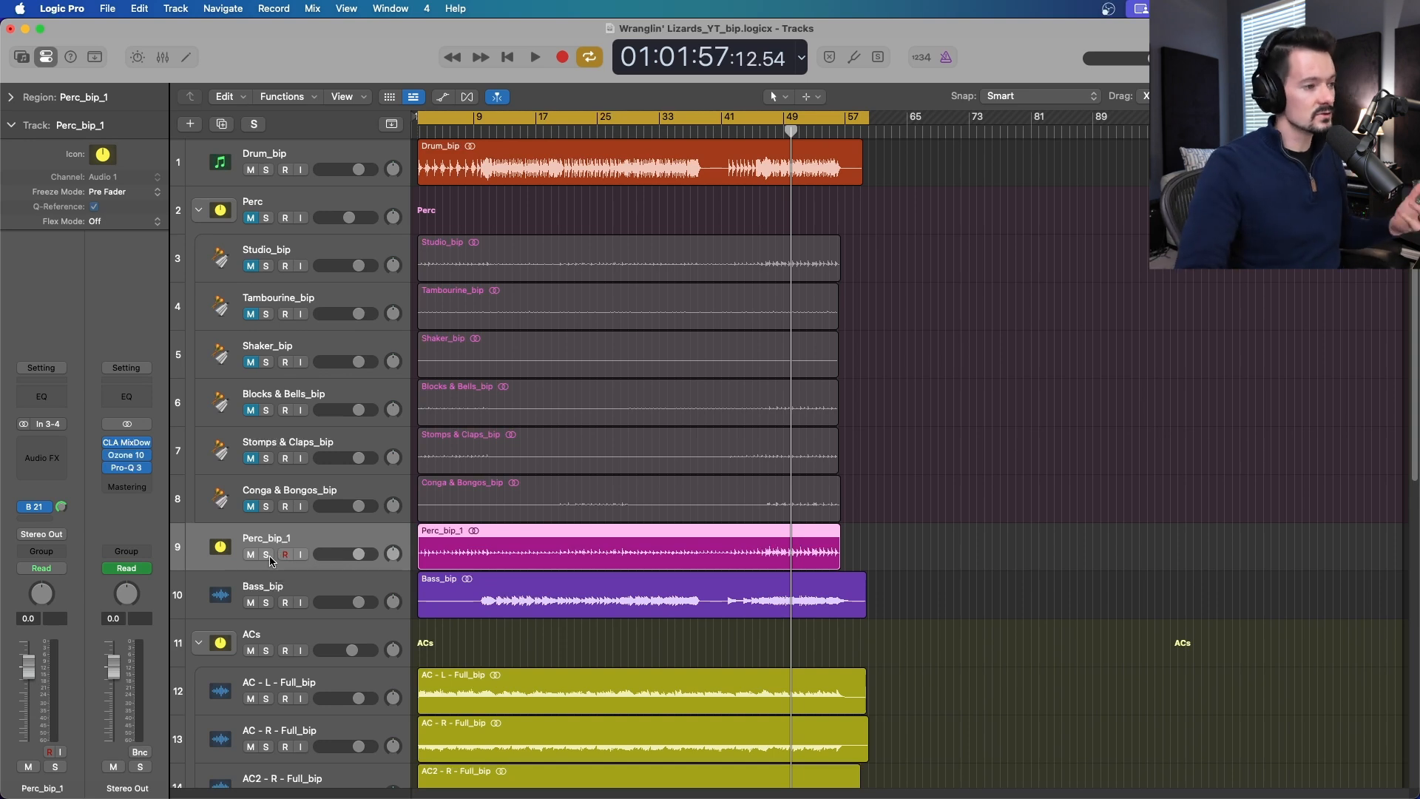
{"action": "left_click", "coordinate": [267, 553]}
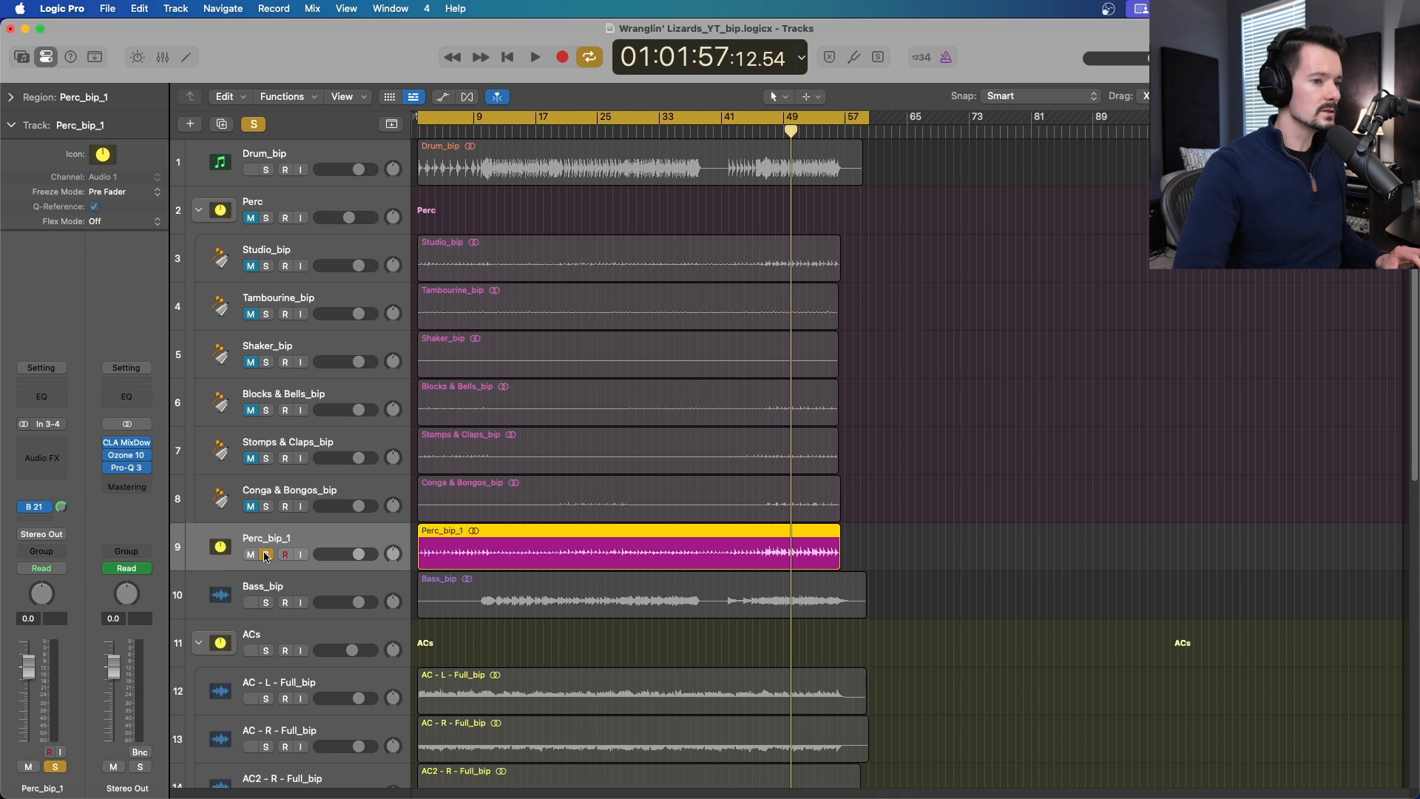
{"action": "left_click", "coordinate": [534, 57]}
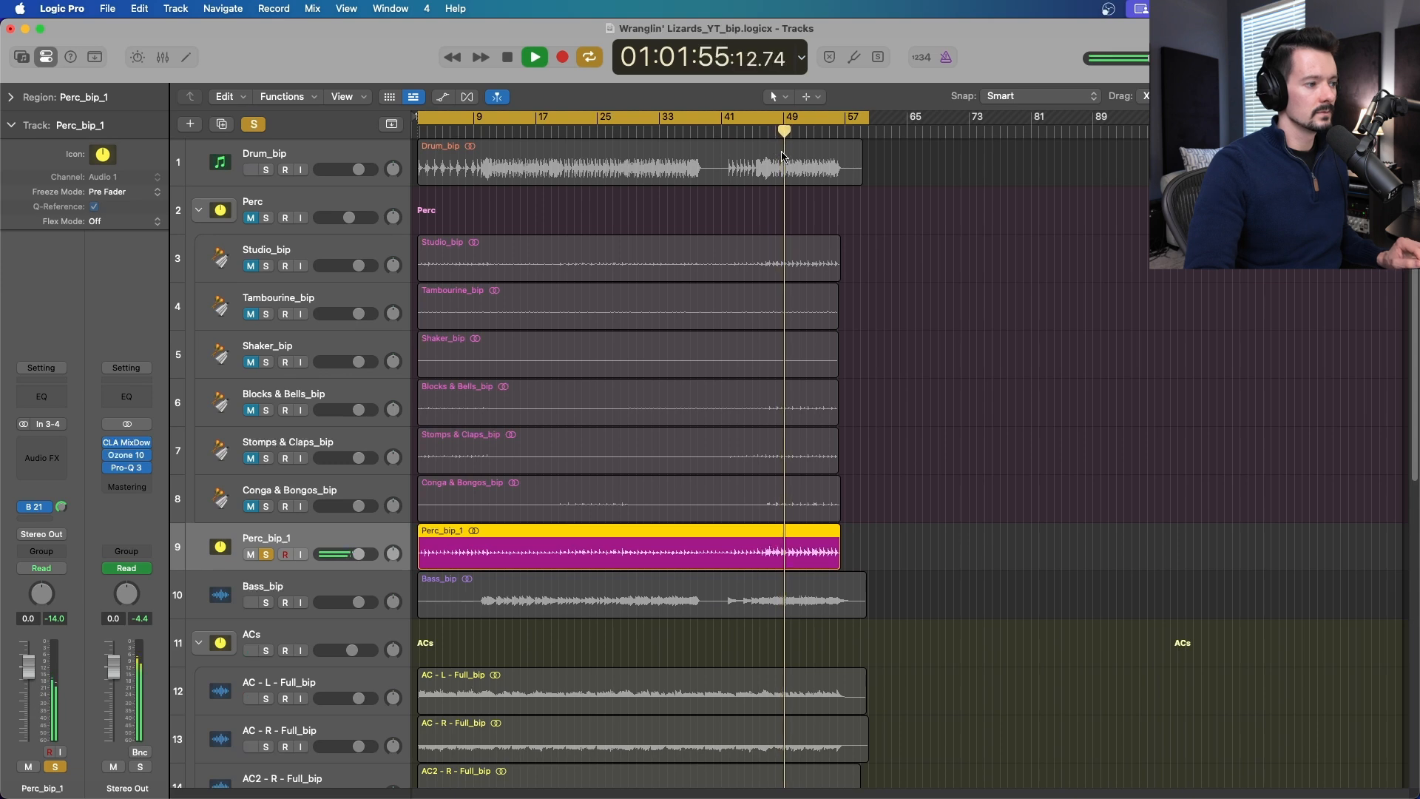
{"action": "left_click", "coordinate": [533, 56]}
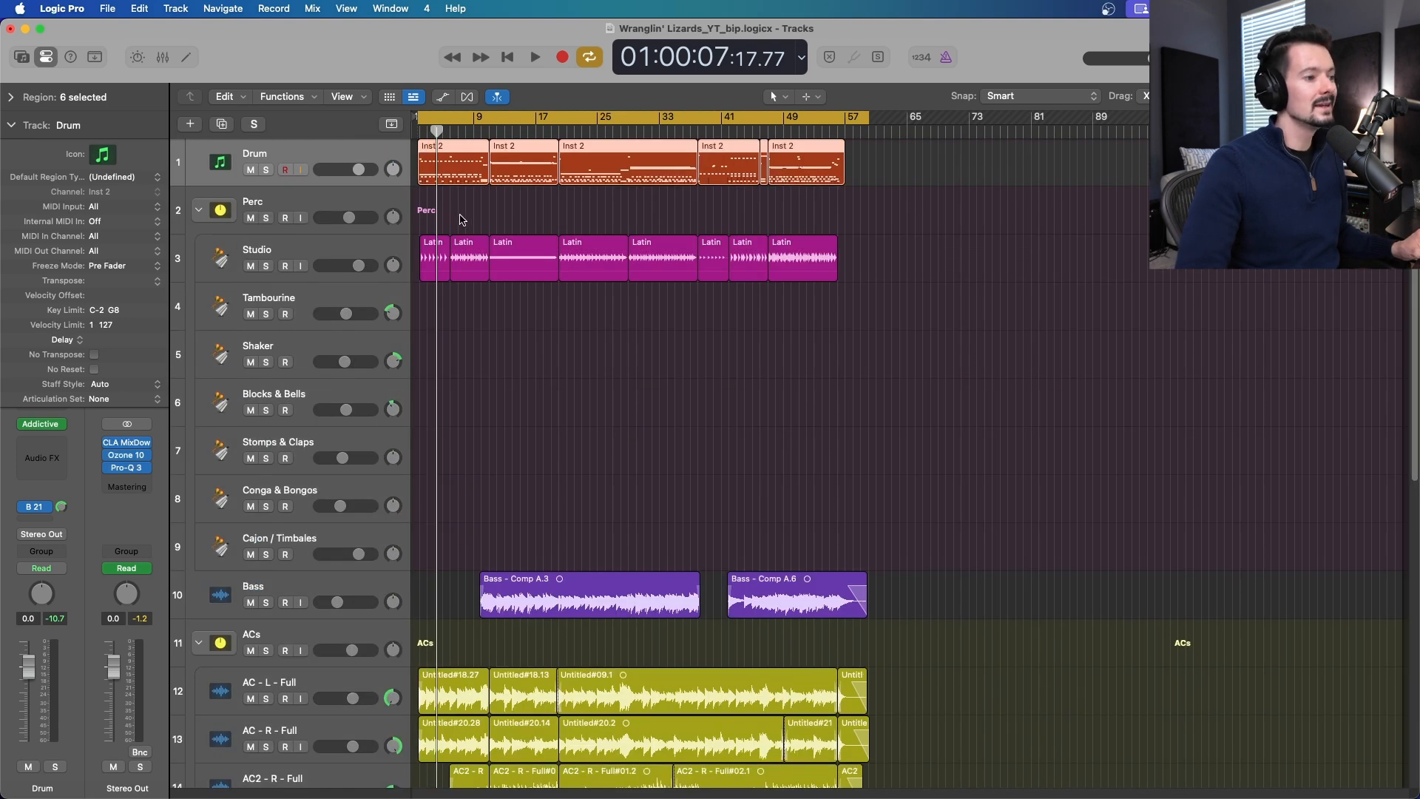
Scroll through the restored original tracks to review all 42 regions
{"action": "scroll", "scroll_direction": "down", "scroll_amount": 3}
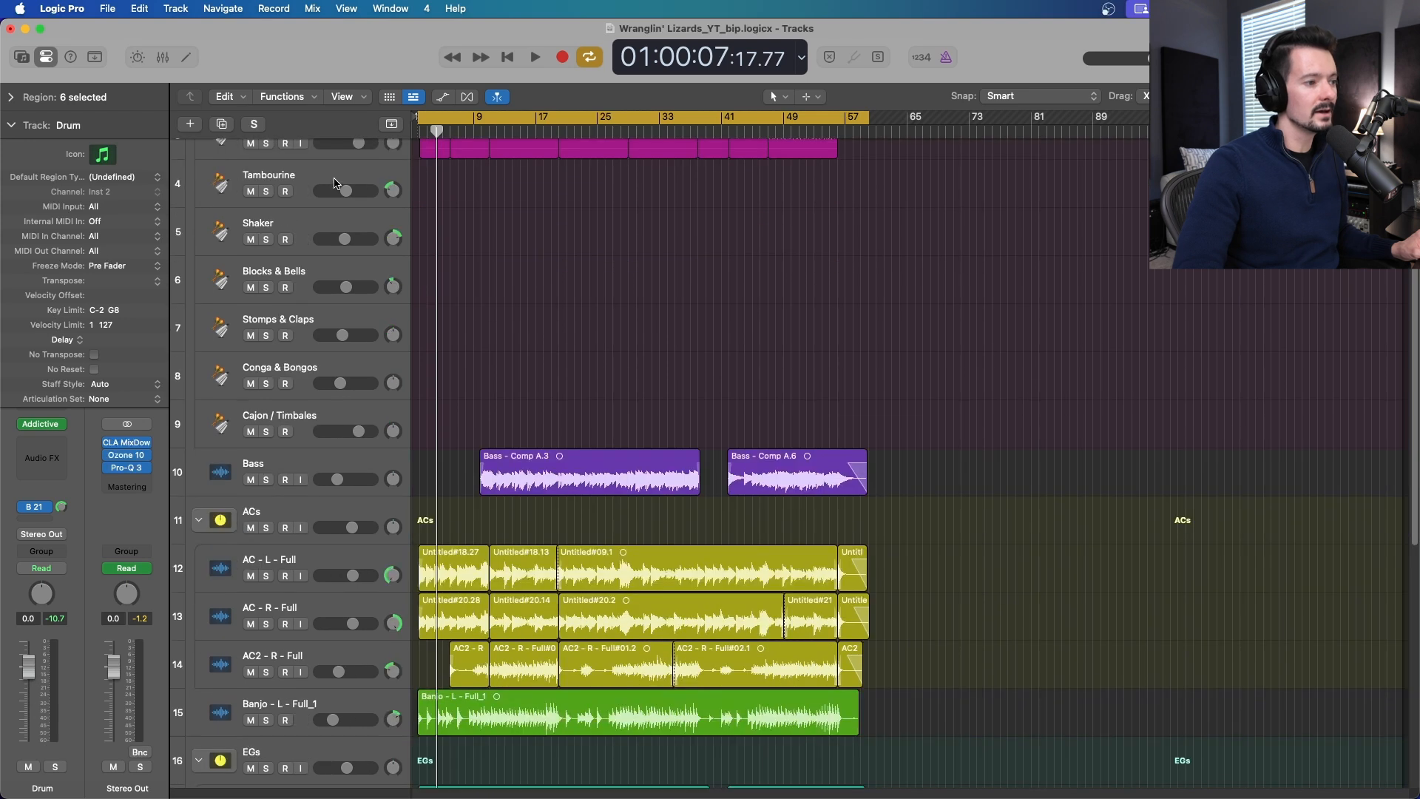
{"action": "scroll", "scroll_direction": "down", "scroll_amount": 3}
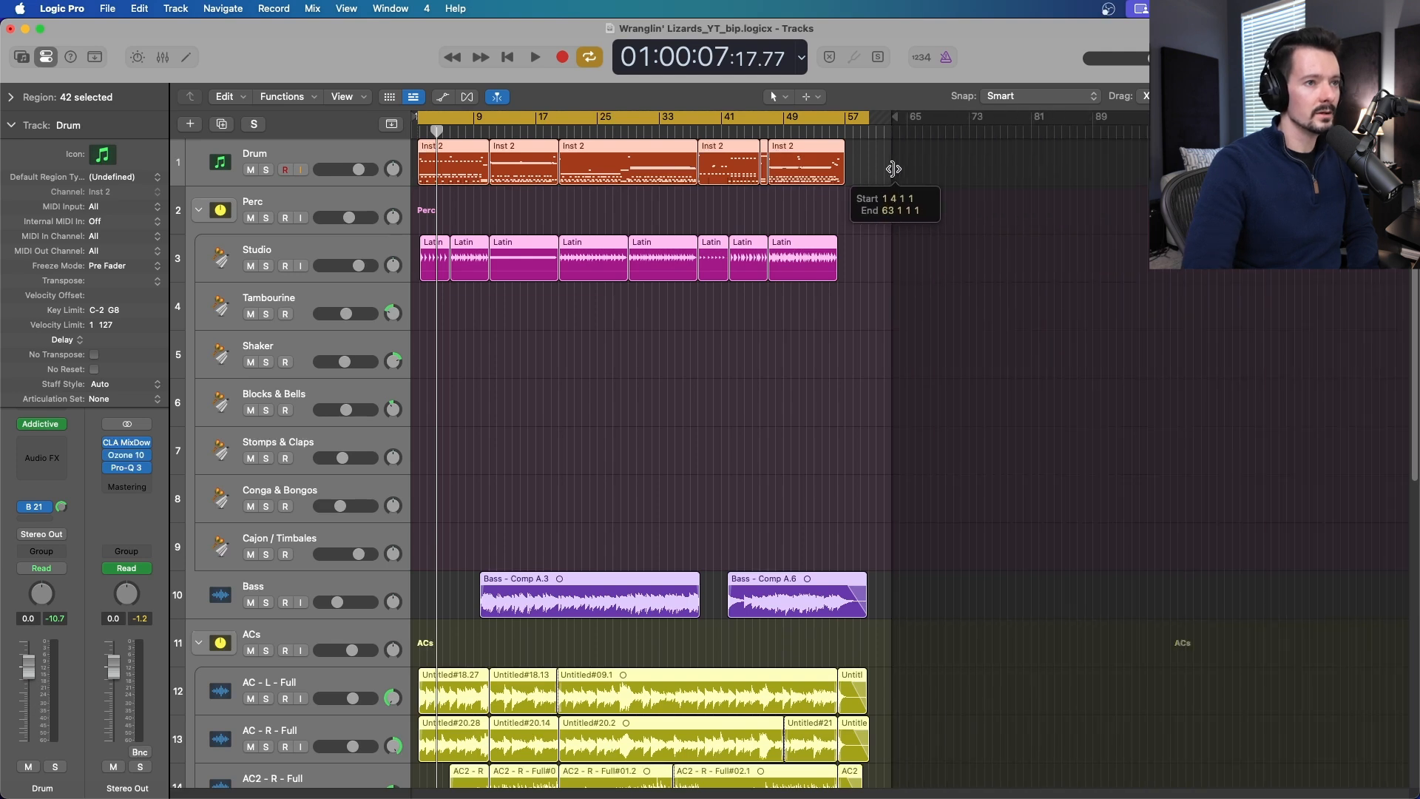
{"action": "scroll", "scroll_direction": "down", "scroll_amount": 3}
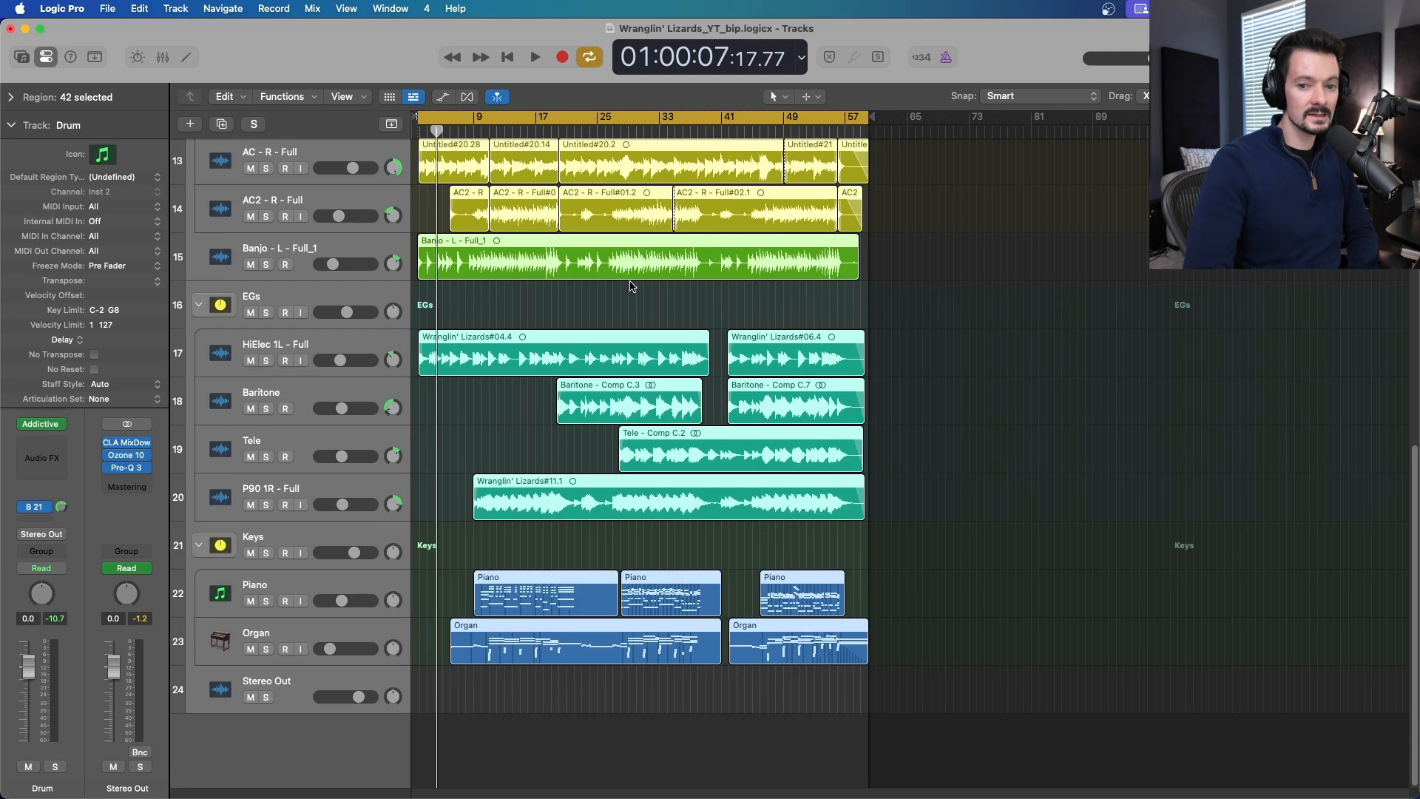
{"action": "scroll", "scroll_direction": "up", "scroll_amount": 3}
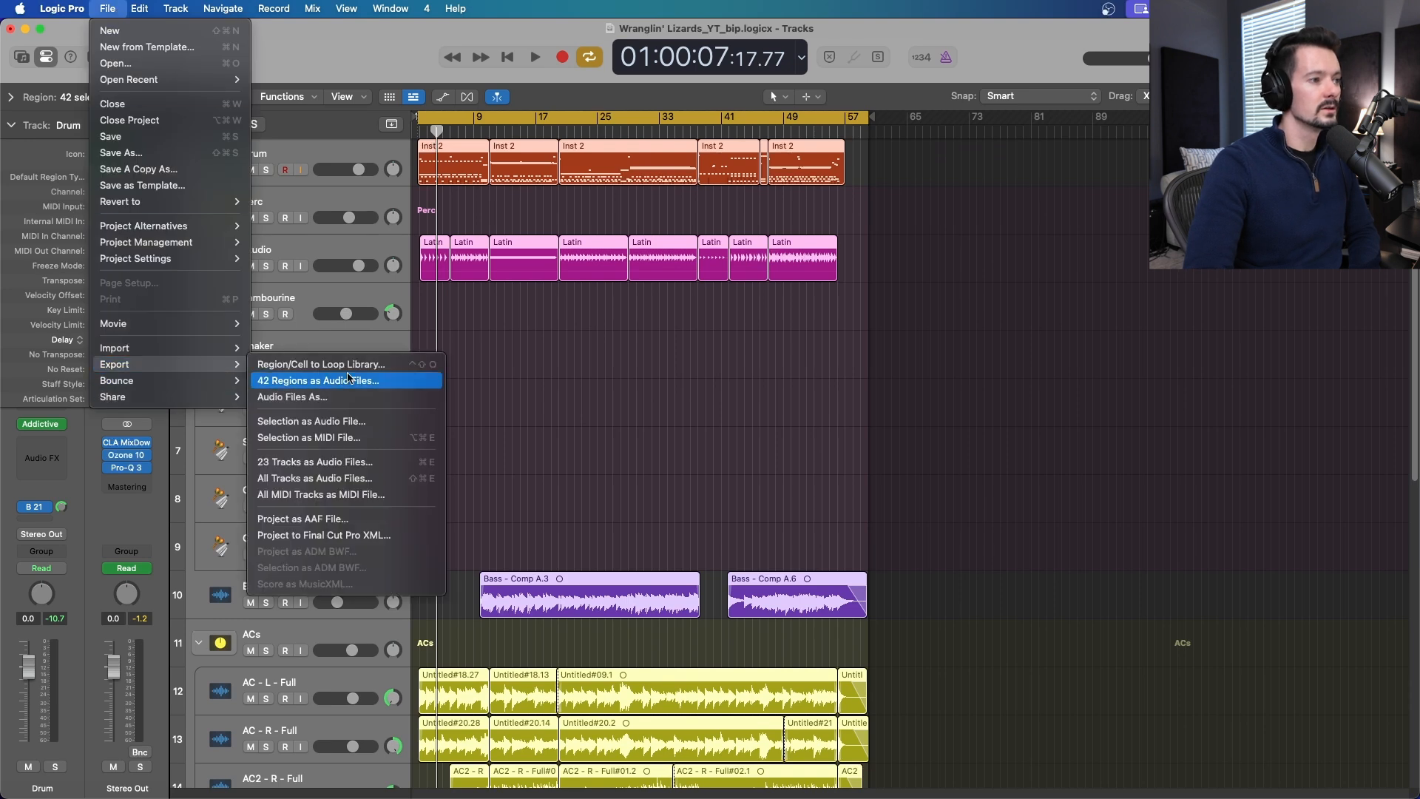
{"action": "mouse_move", "coordinate": [342, 462]}
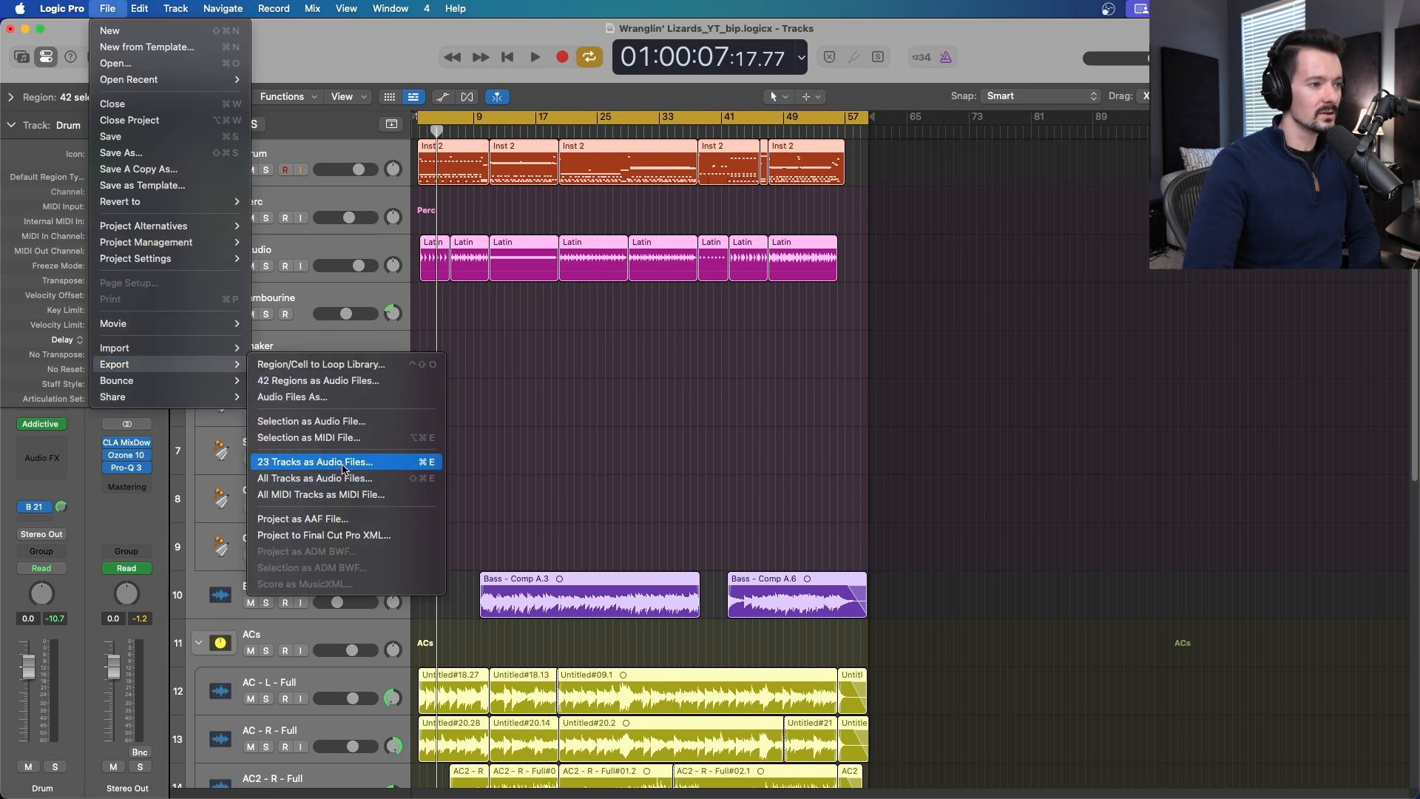
Export the 23 tracks as 24-bit WAVE files covering only the cycle range
{"action": "left_click", "coordinate": [314, 461]}
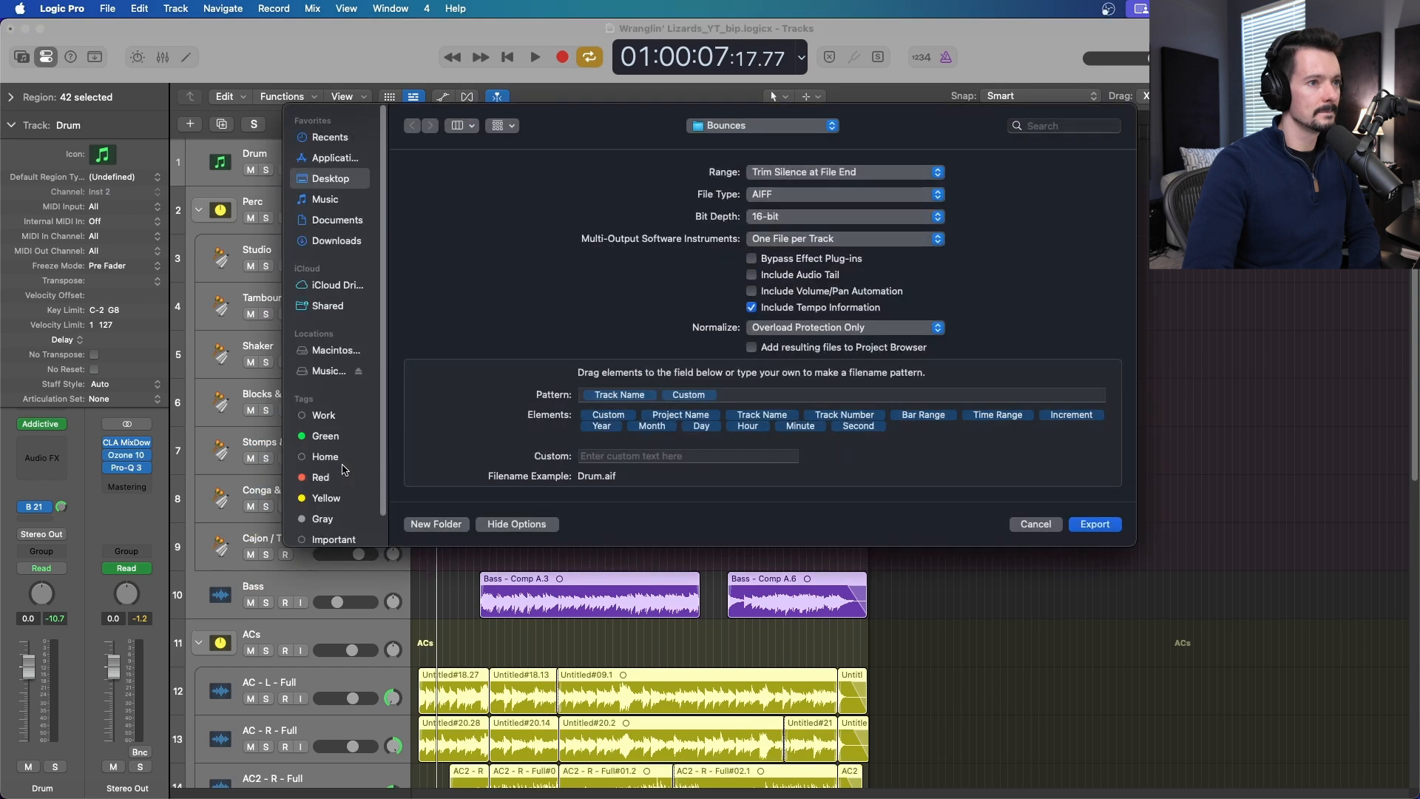
{"action": "mouse_move", "coordinate": [911, 173]}
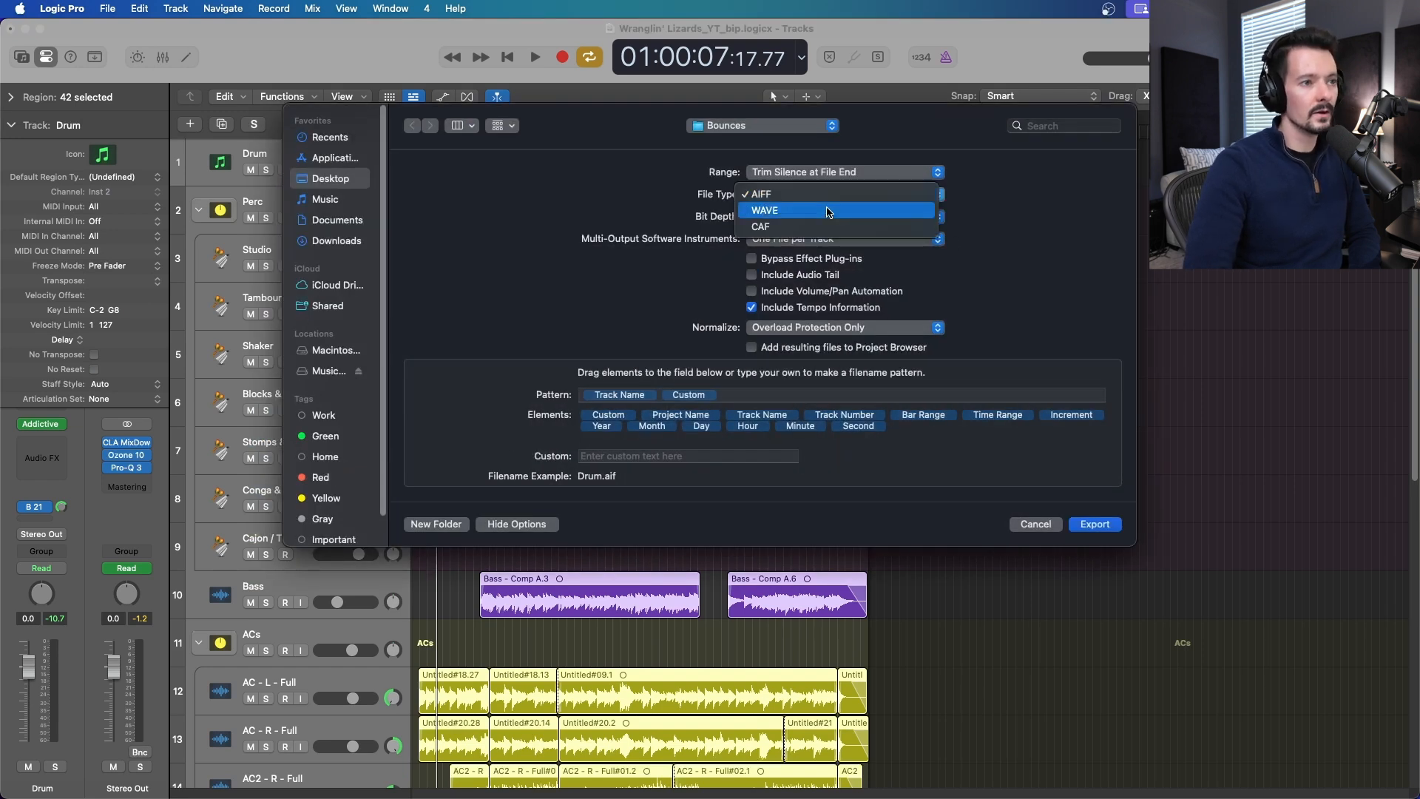
{"action": "left_click", "coordinate": [765, 210]}
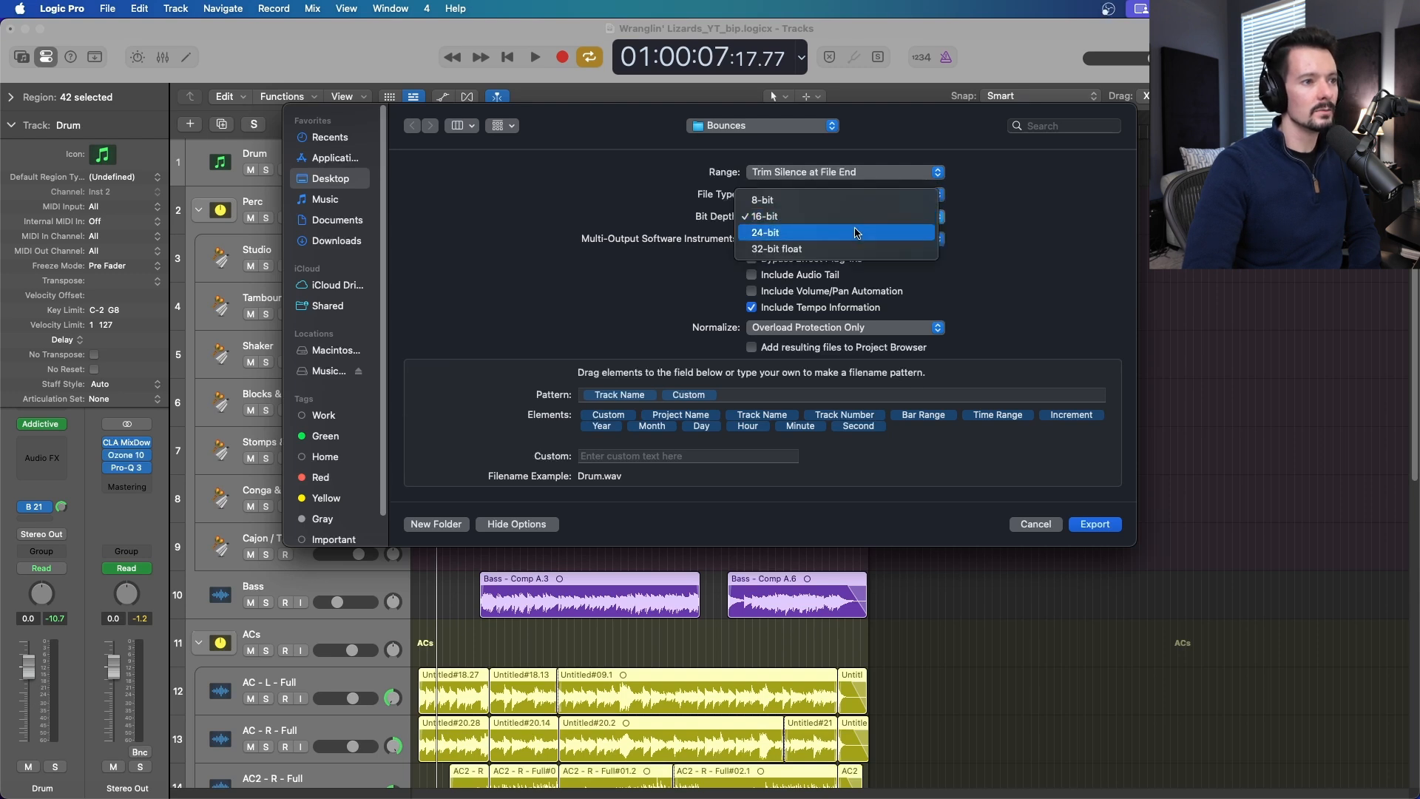
{"action": "left_click", "coordinate": [766, 231]}
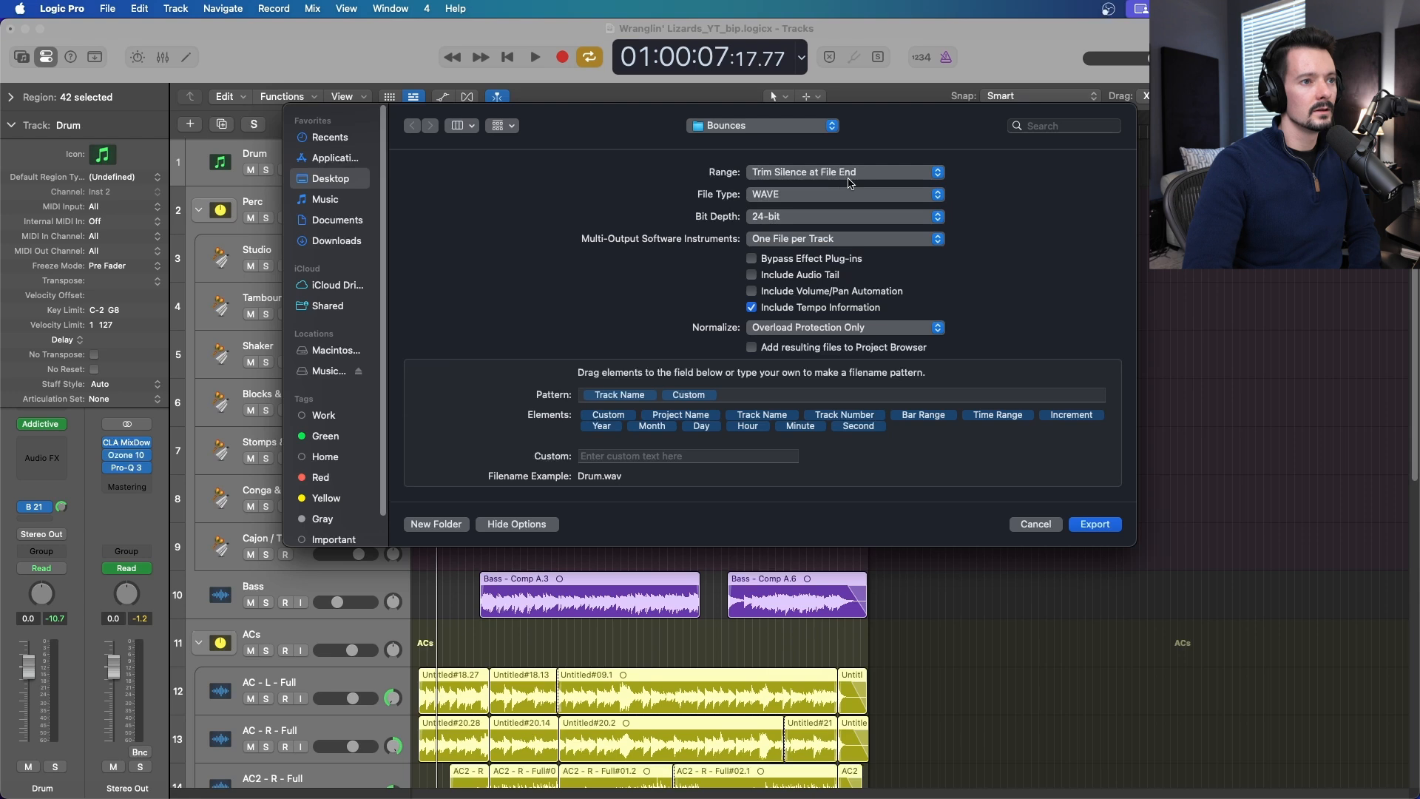
{"action": "left_click", "coordinate": [843, 171]}
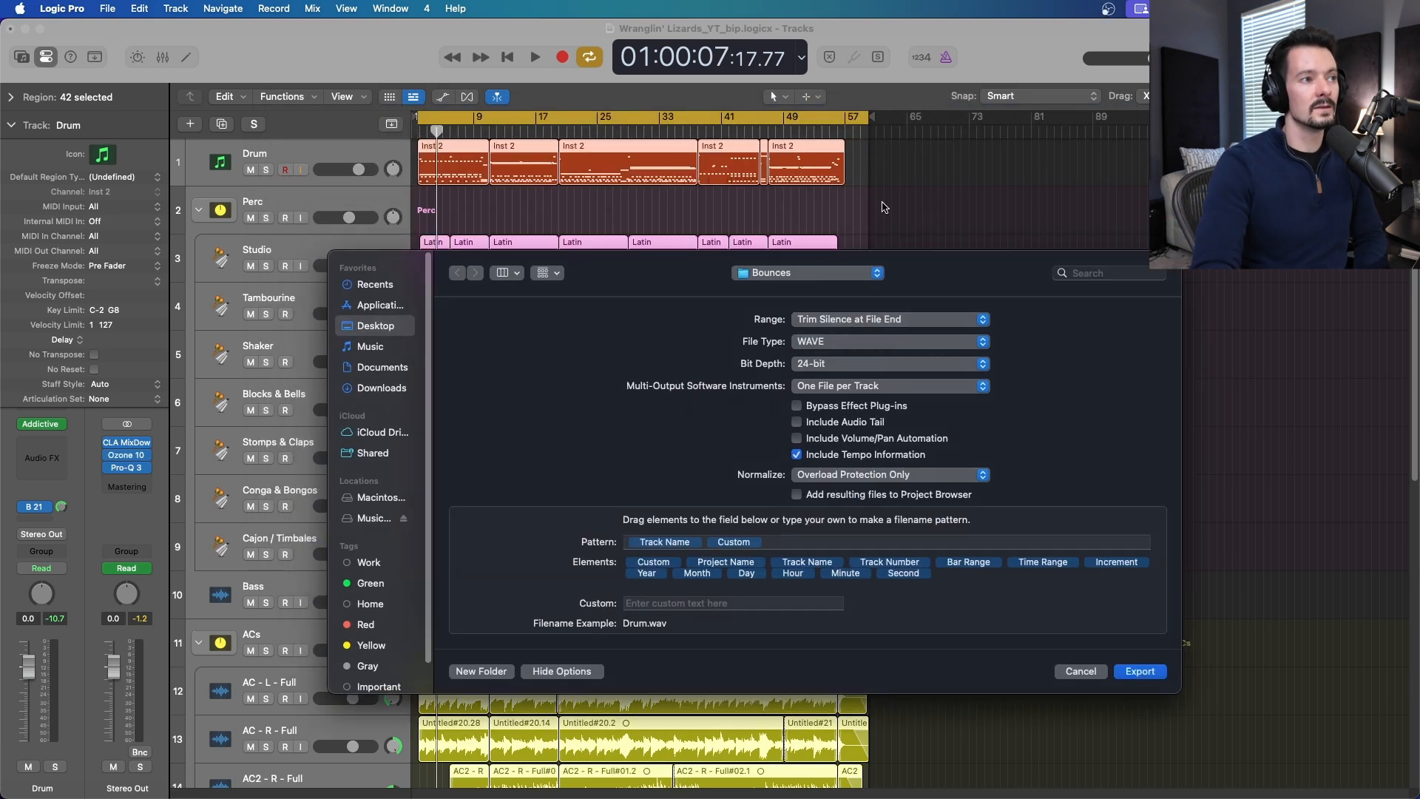
{"action": "mouse_move", "coordinate": [812, 297]}
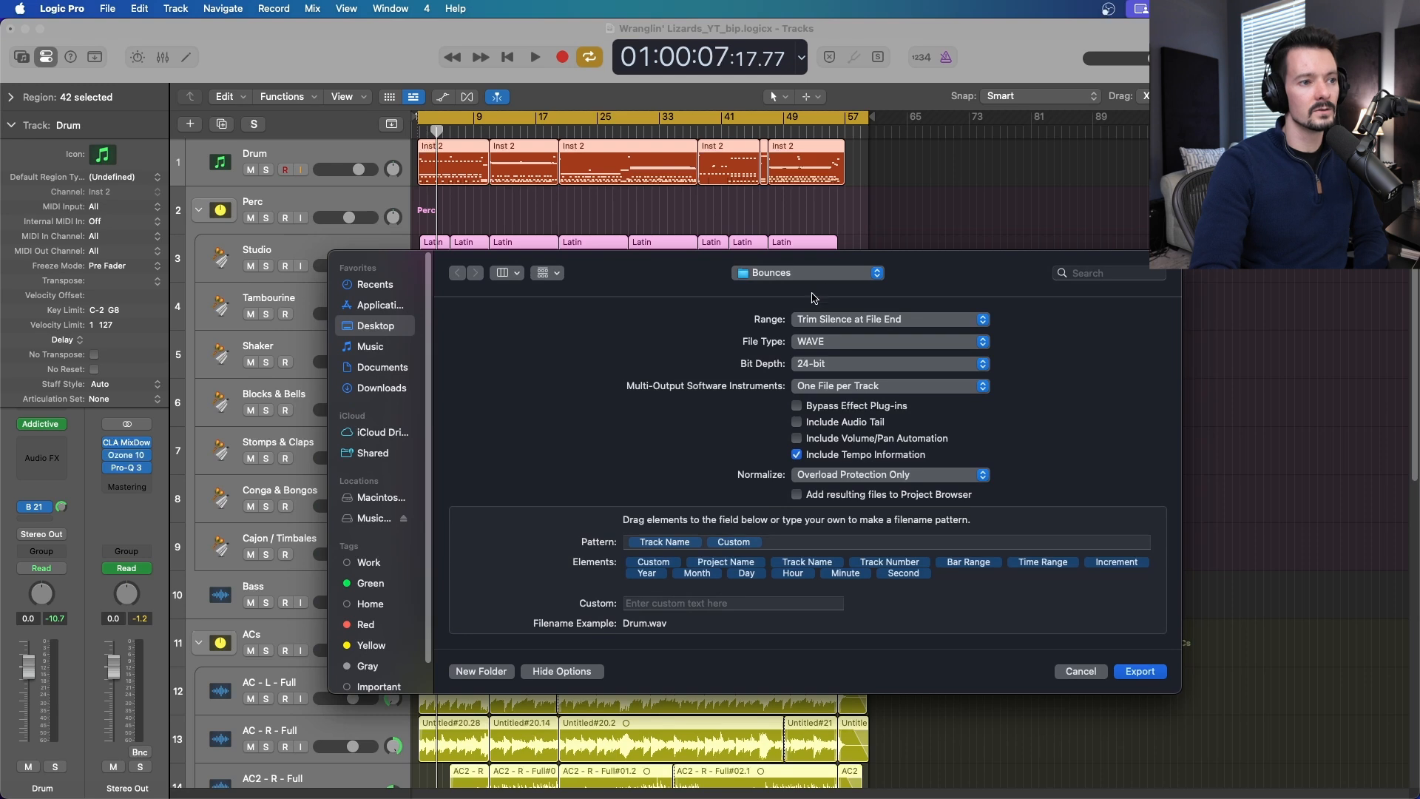
{"action": "left_click", "coordinate": [887, 319]}
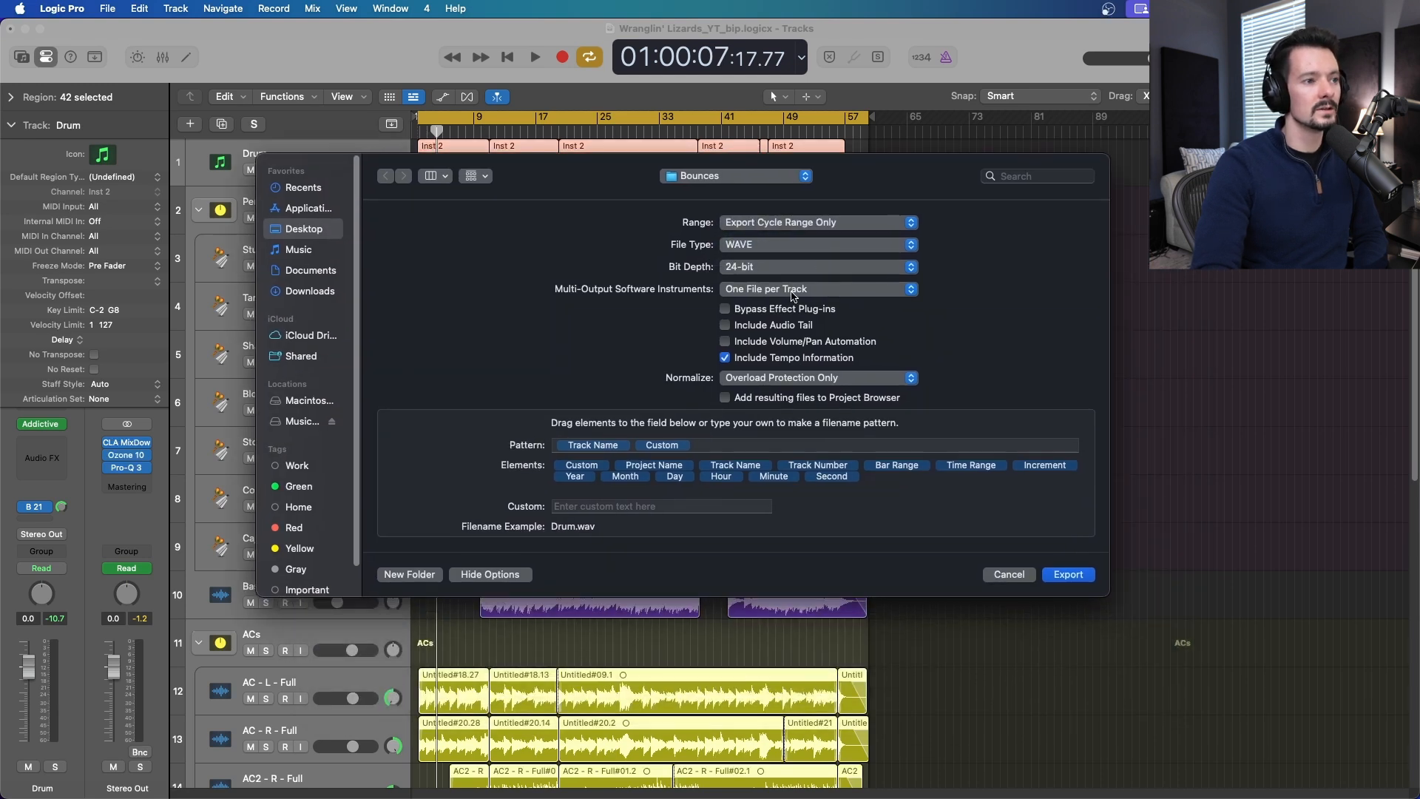
Keep One File per Track for multi-output instruments and include volume/pan automation
{"action": "left_click", "coordinate": [815, 288]}
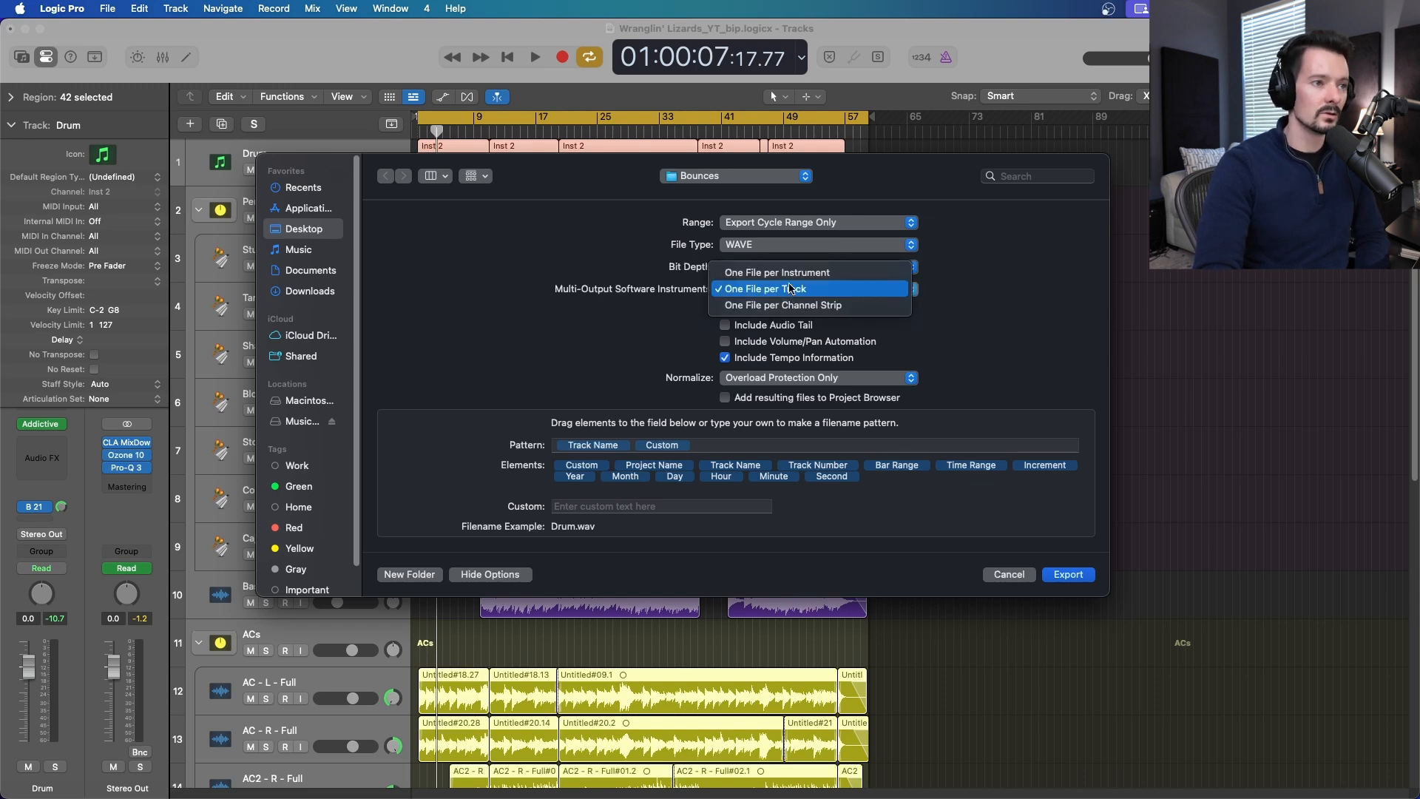
{"action": "mouse_move", "coordinate": [783, 308]}
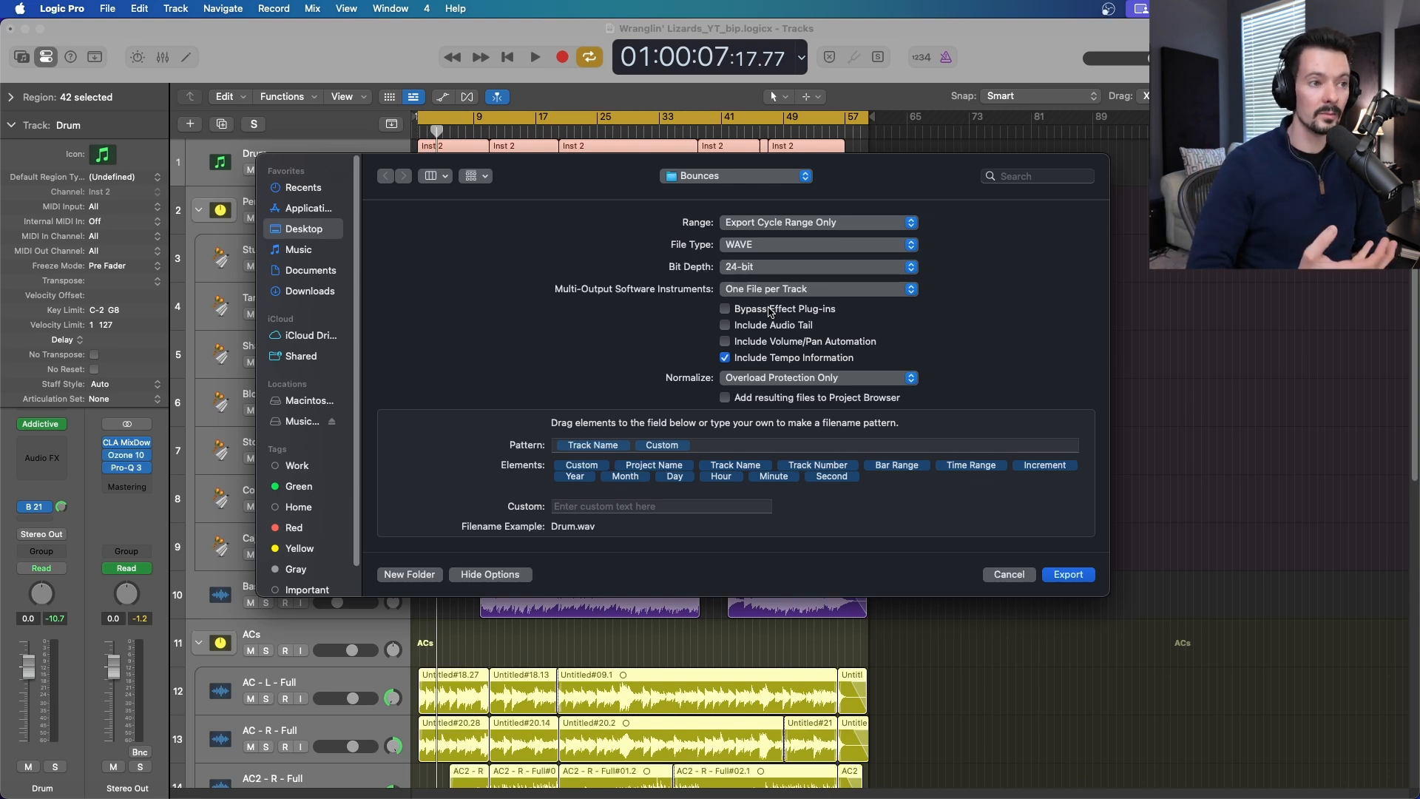
{"action": "mouse_move", "coordinate": [788, 355]}
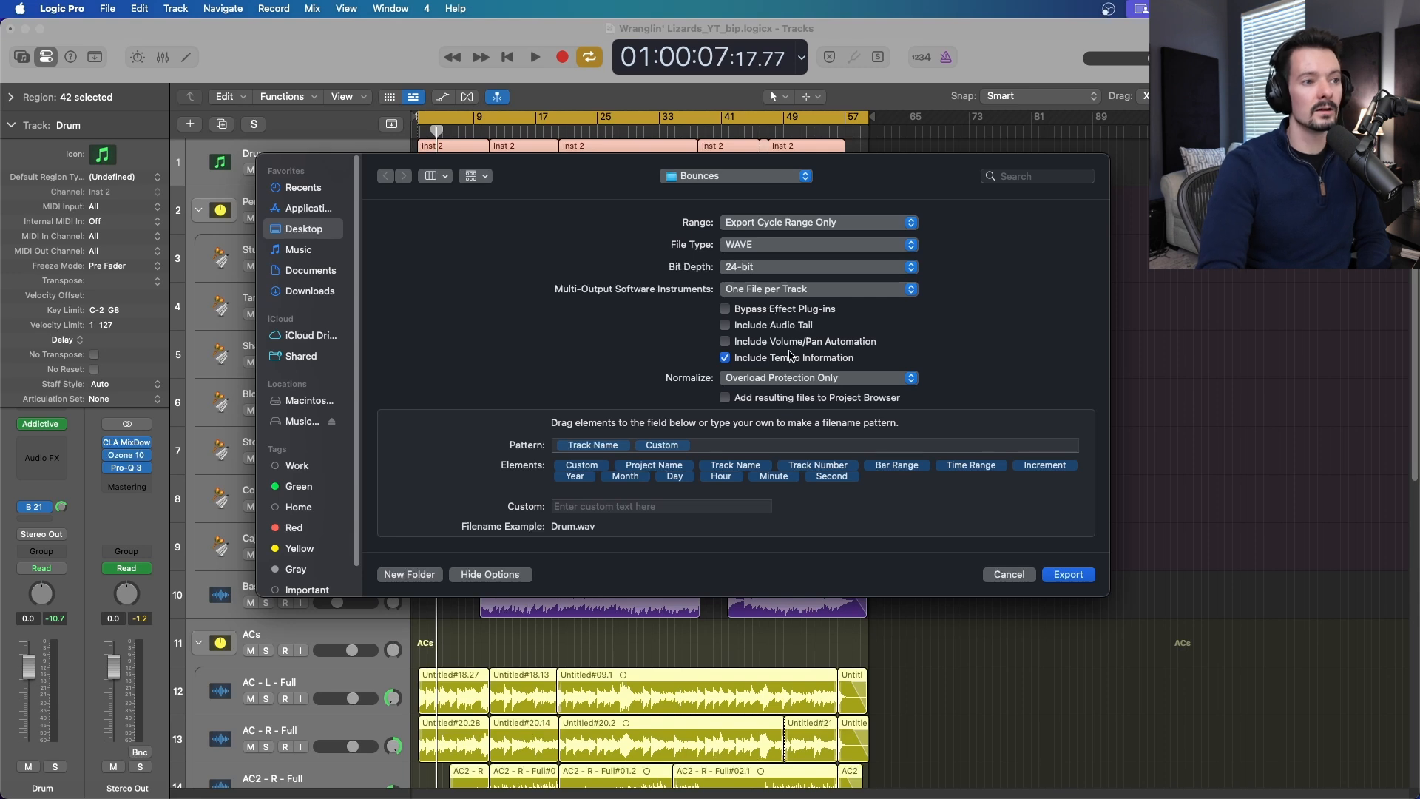
{"action": "left_click", "coordinate": [725, 342]}
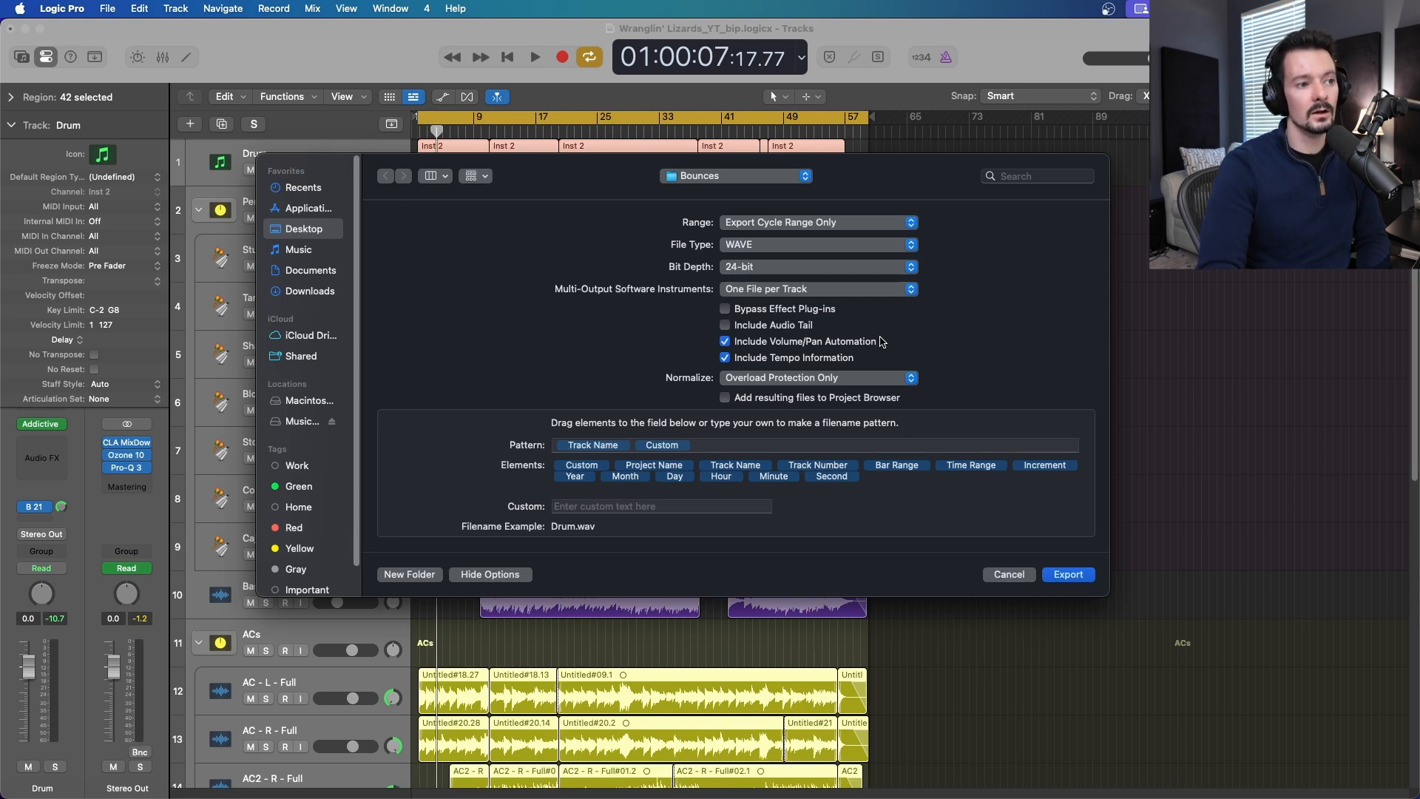
{"action": "mouse_move", "coordinate": [902, 353]}
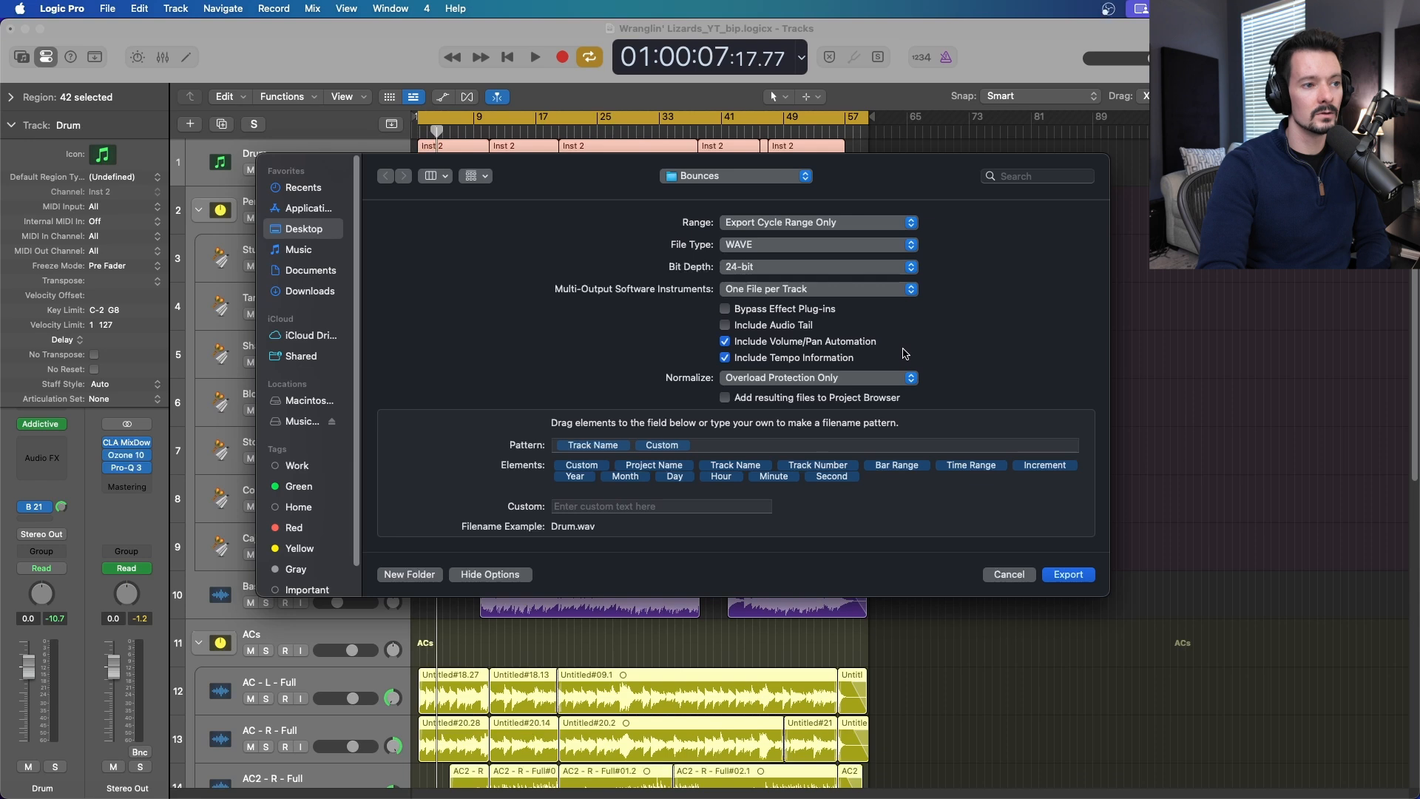
{"action": "mouse_move", "coordinate": [831, 359]}
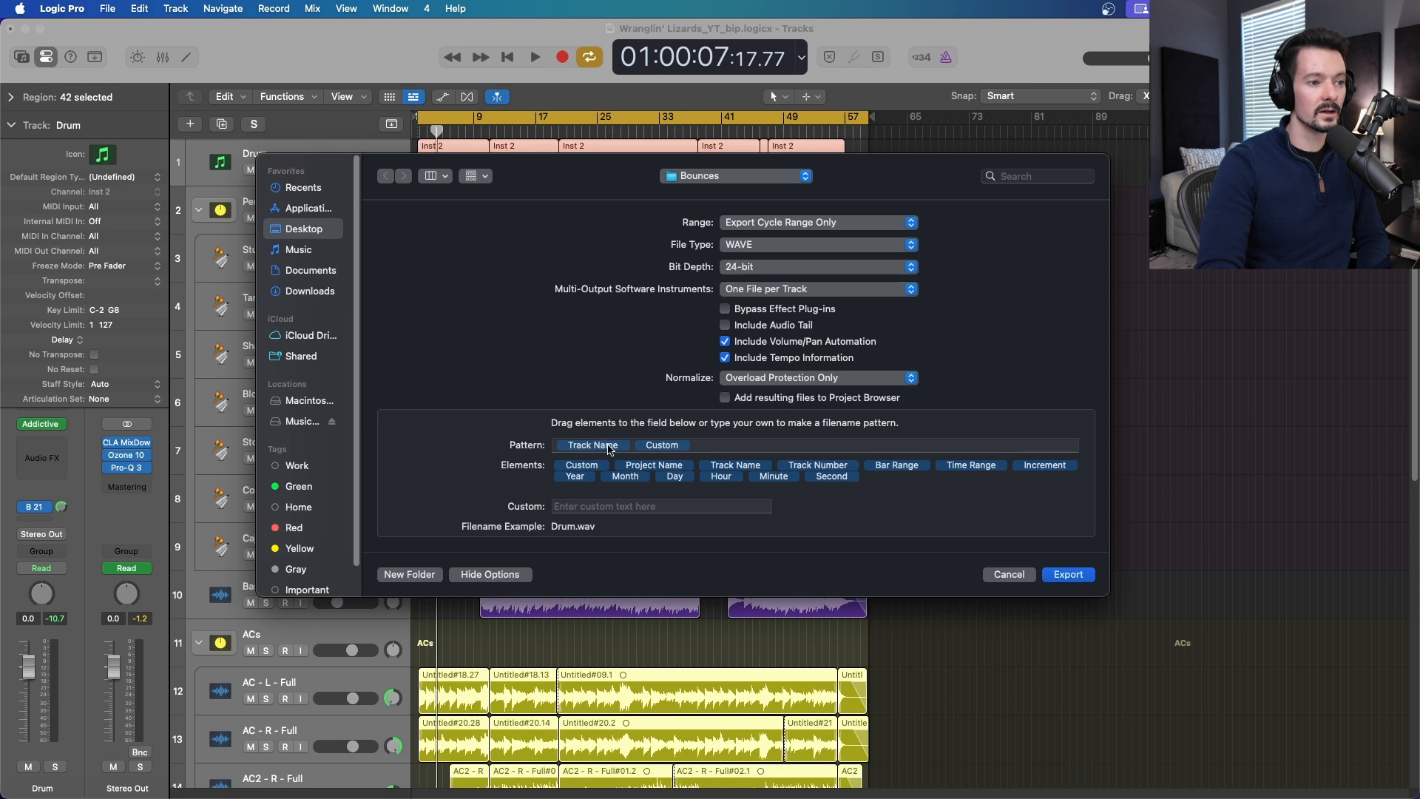
{"action": "mouse_move", "coordinate": [720, 447]}
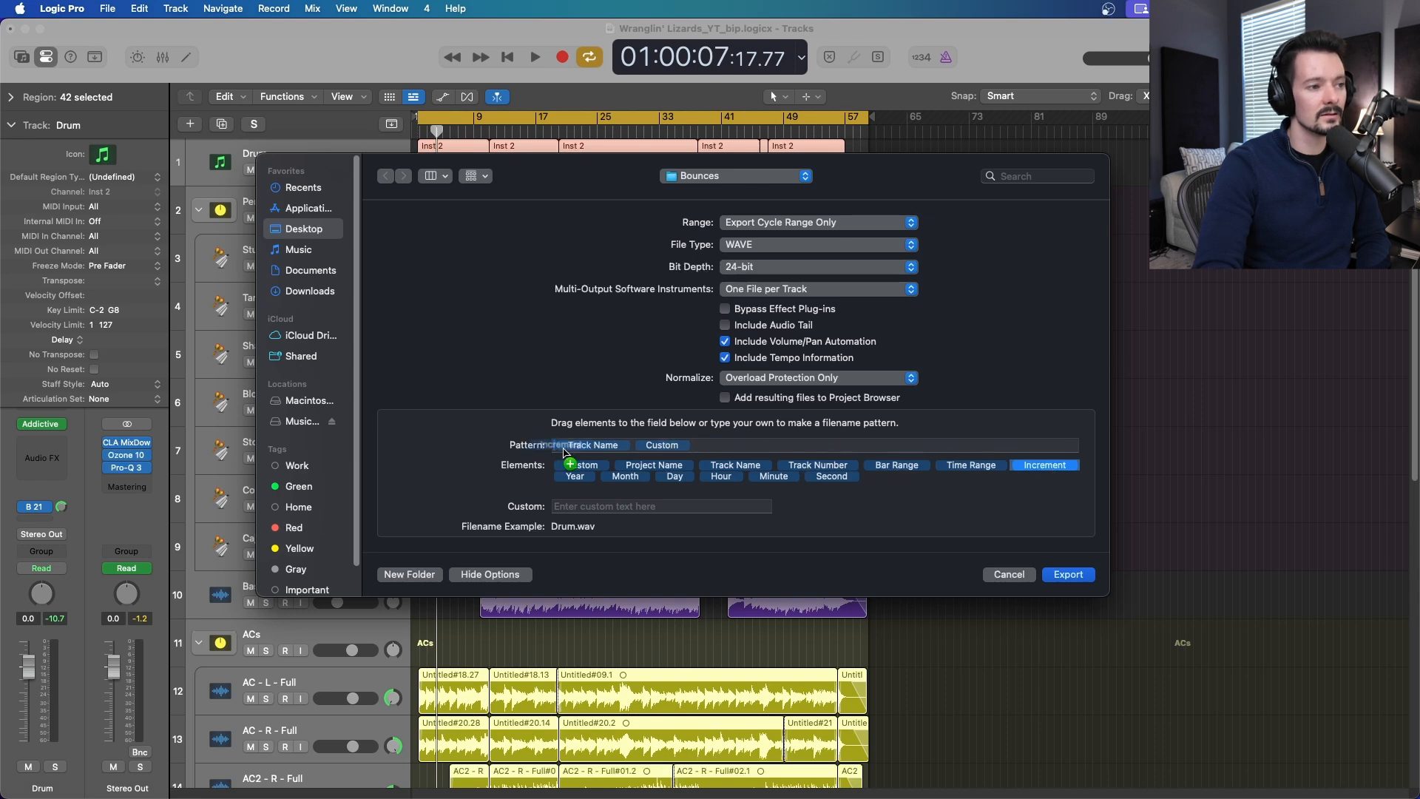
Prefix exported file names with a running number and custom '_What' 'ver' text
{"action": "left_click", "coordinate": [1044, 465]}
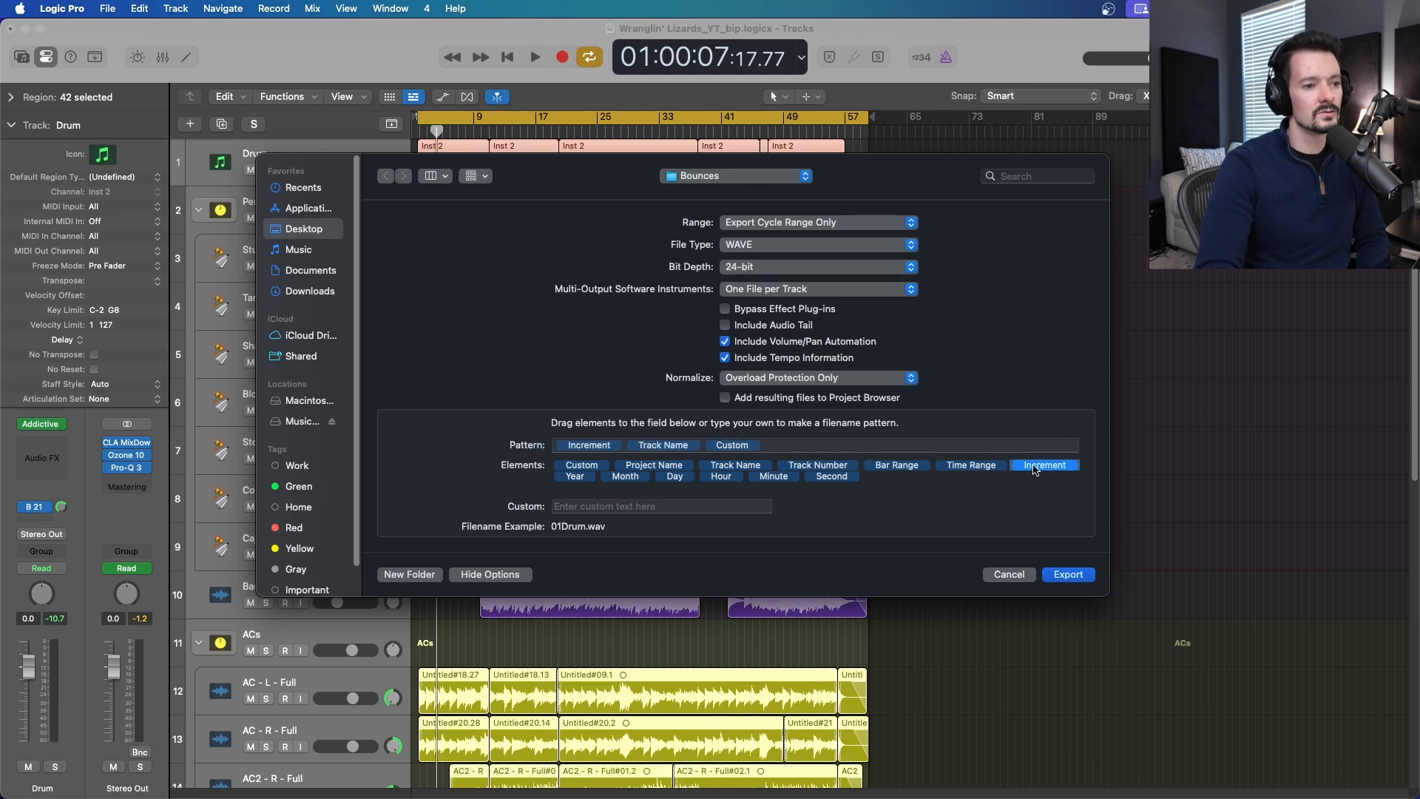
{"action": "mouse_move", "coordinate": [559, 534]}
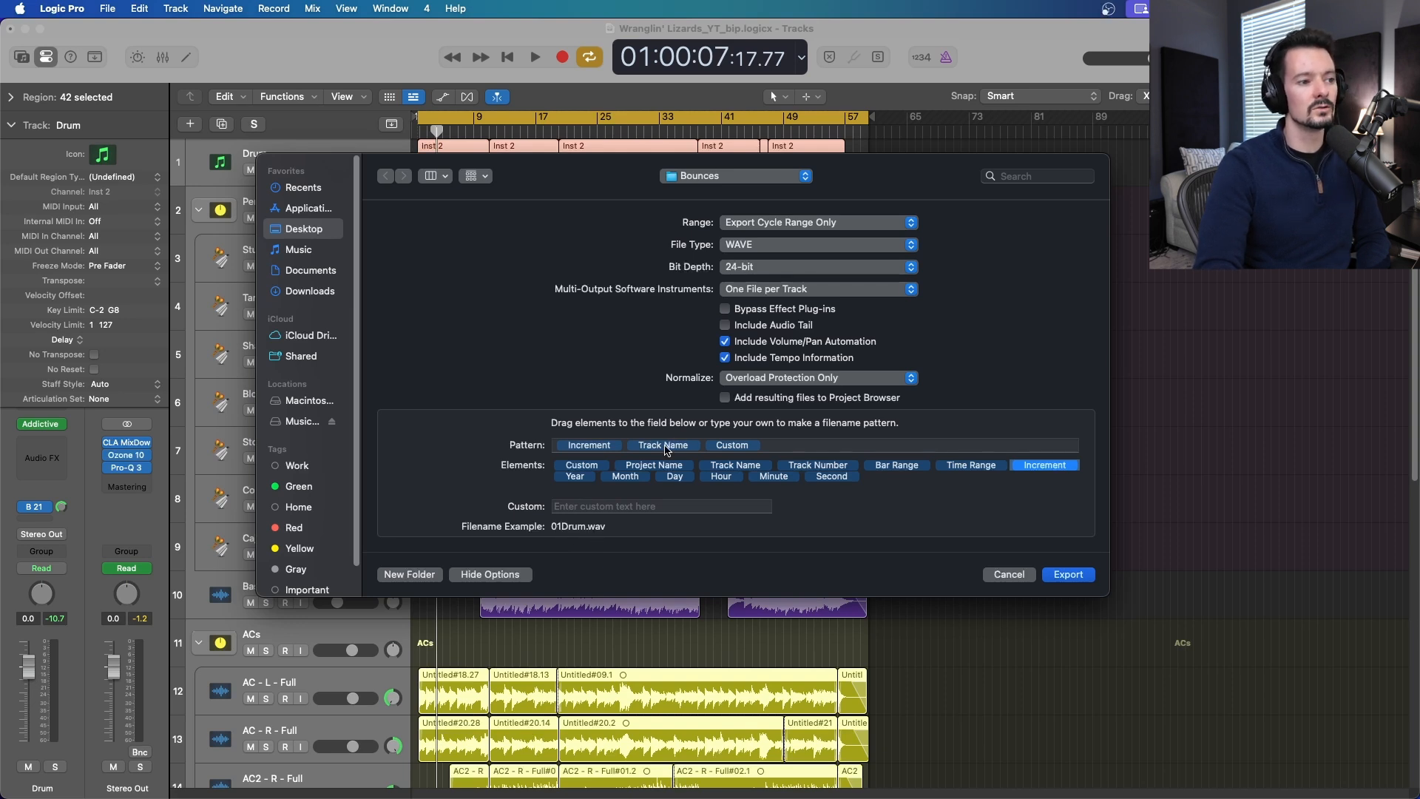
{"action": "left_click", "coordinate": [661, 506]}
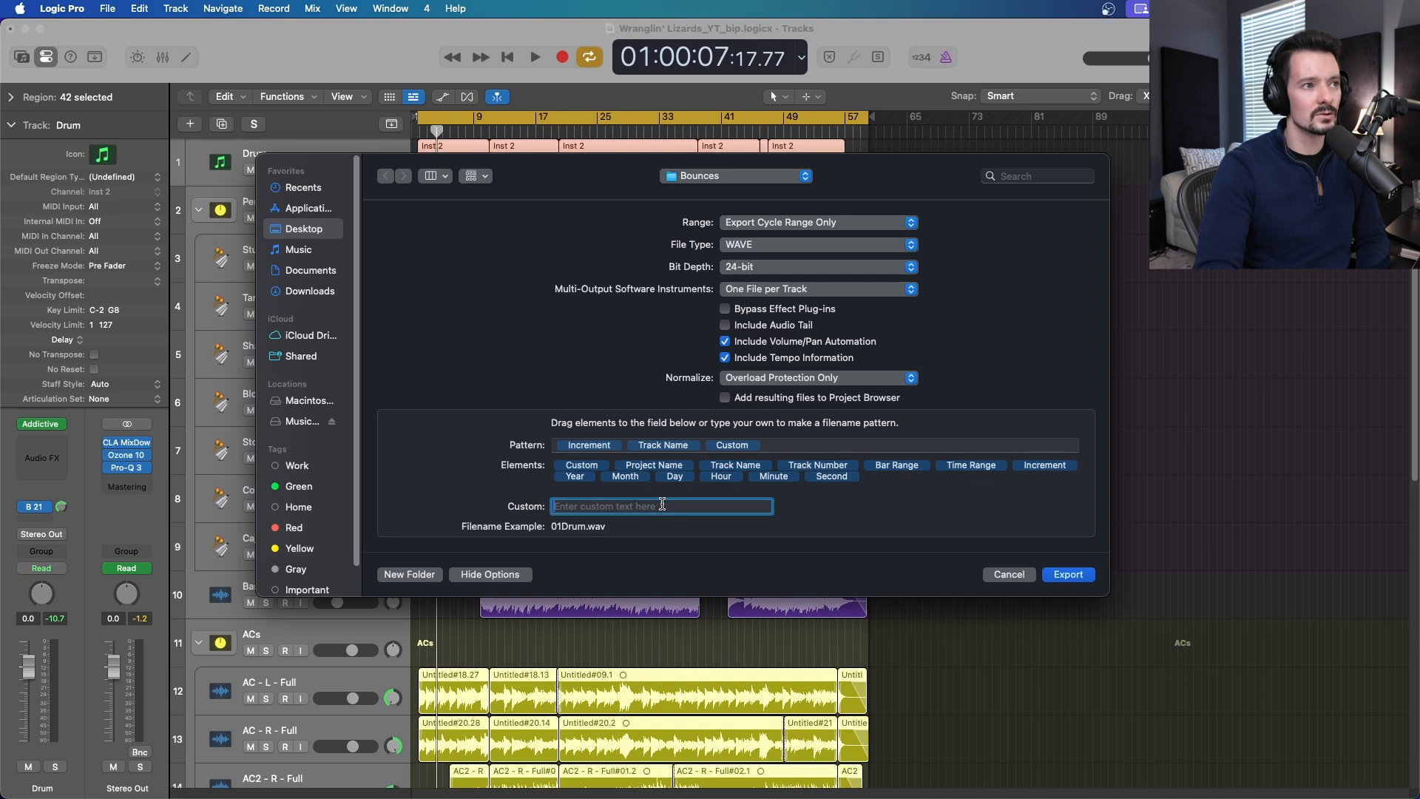
{"action": "type", "text": "_"}
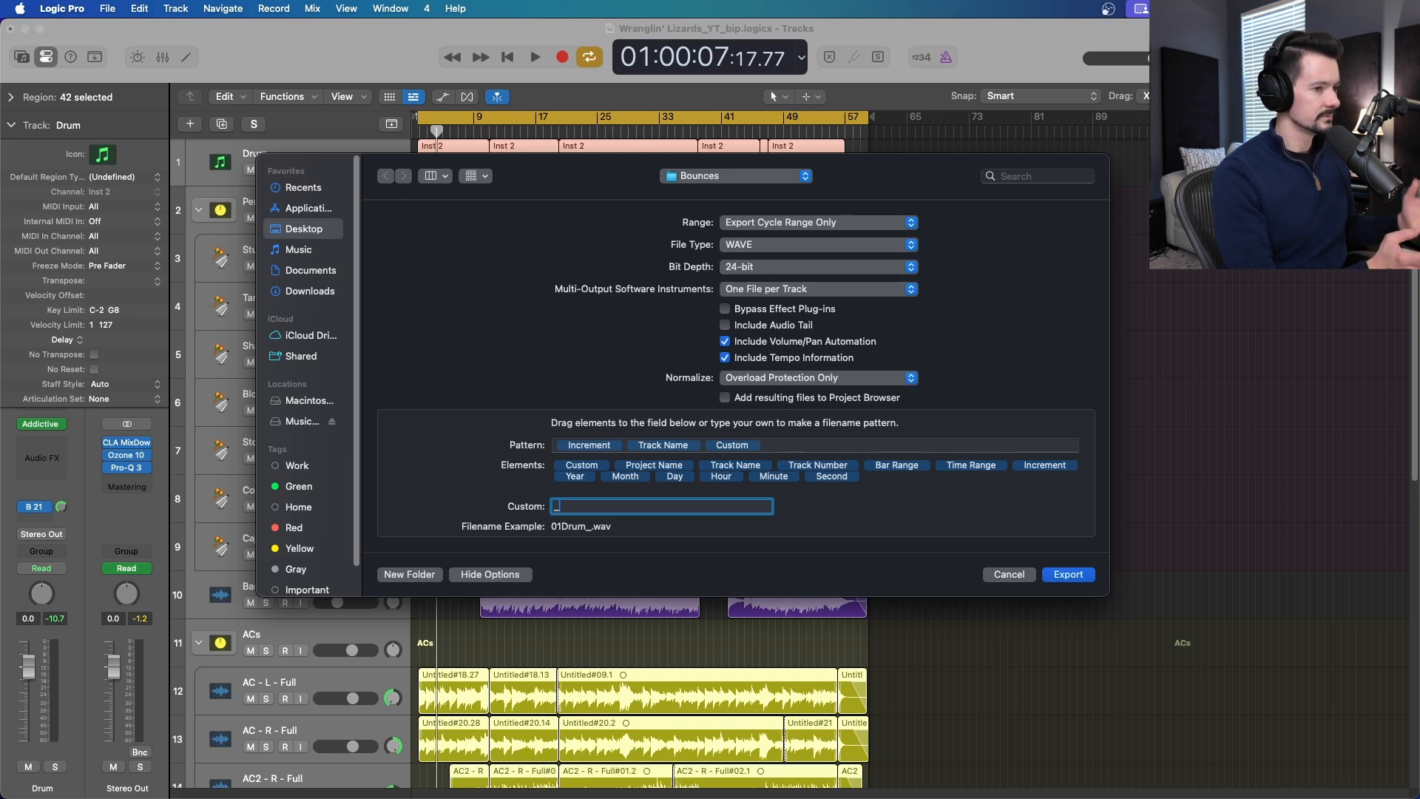
{"action": "type", "text": "_Whate"}
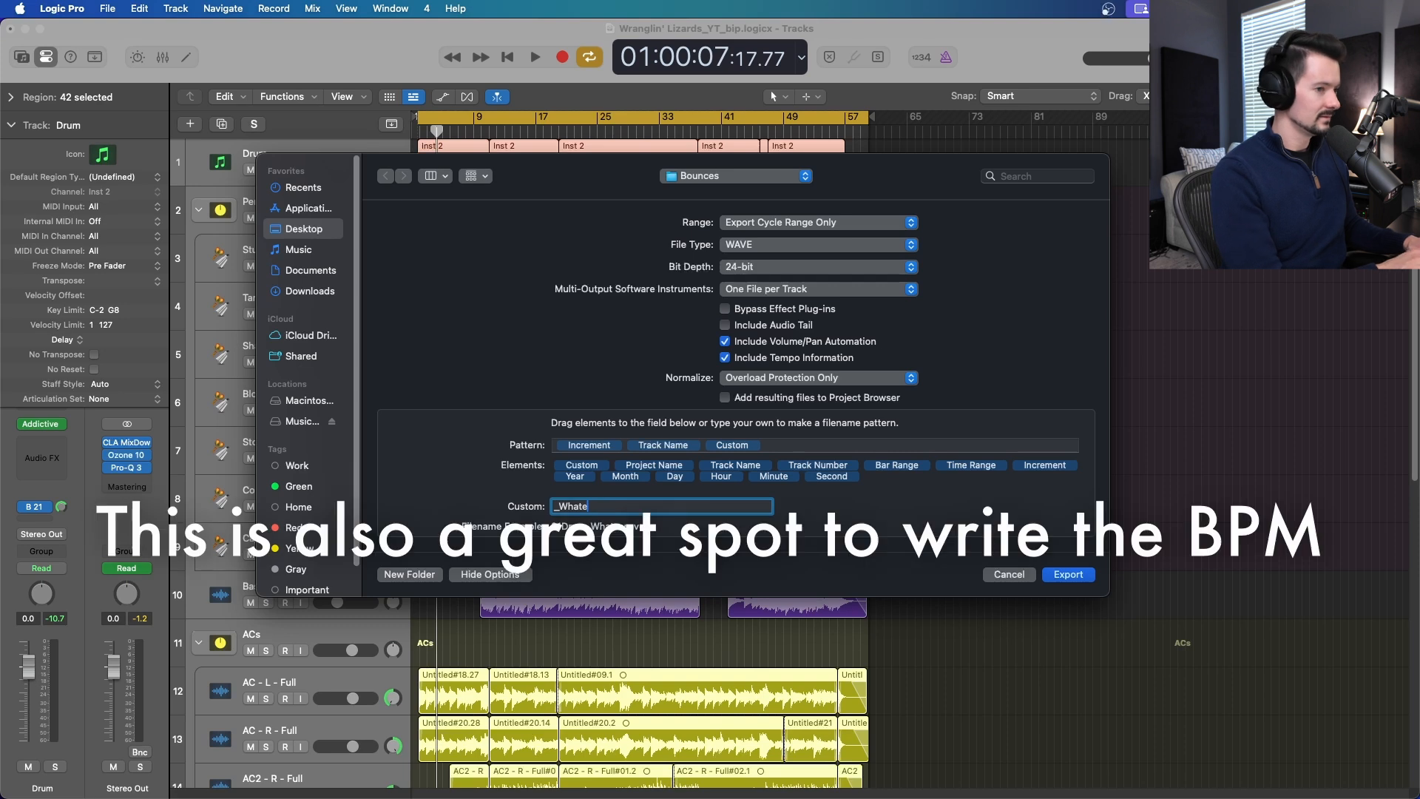
{"action": "type", "text": "ver"}
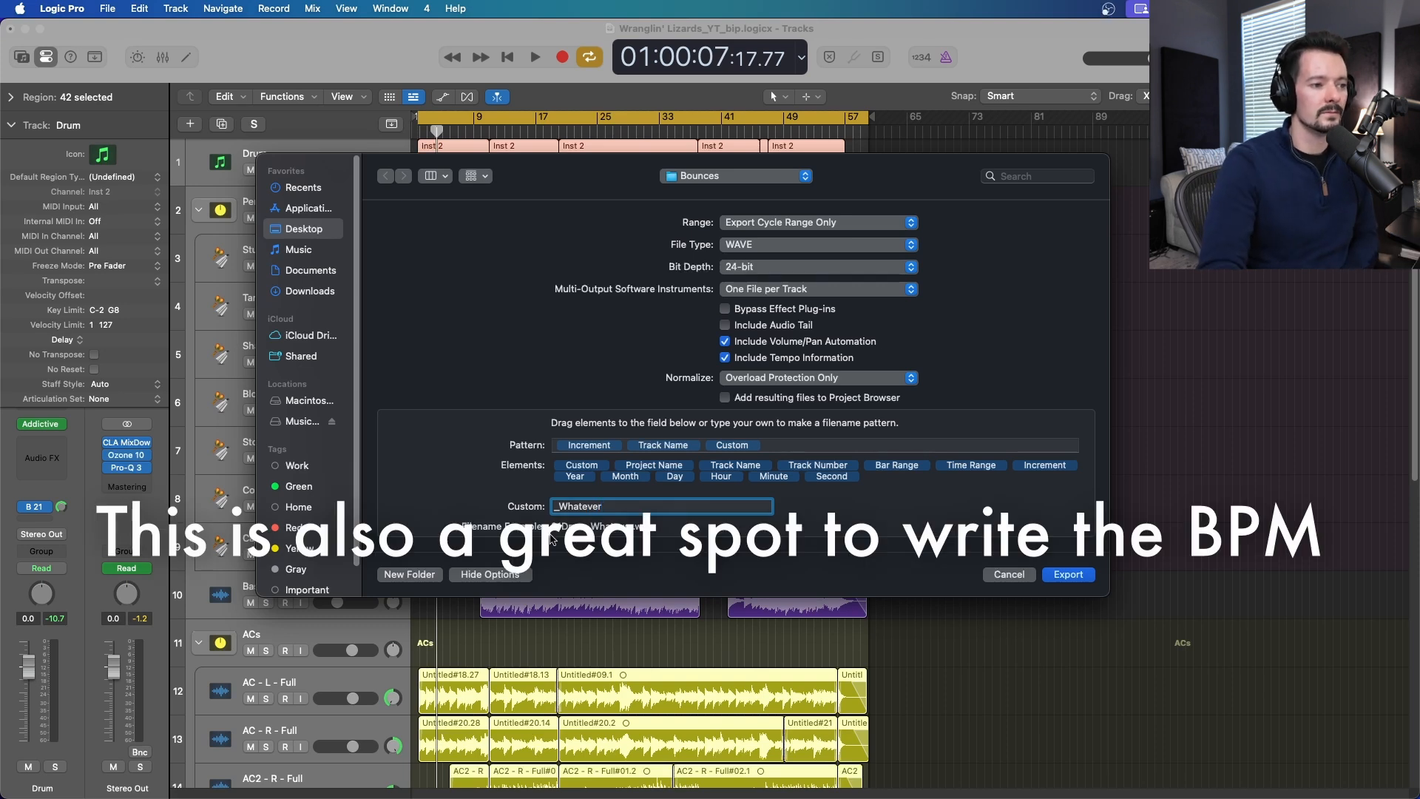
{"action": "mouse_move", "coordinate": [560, 560]}
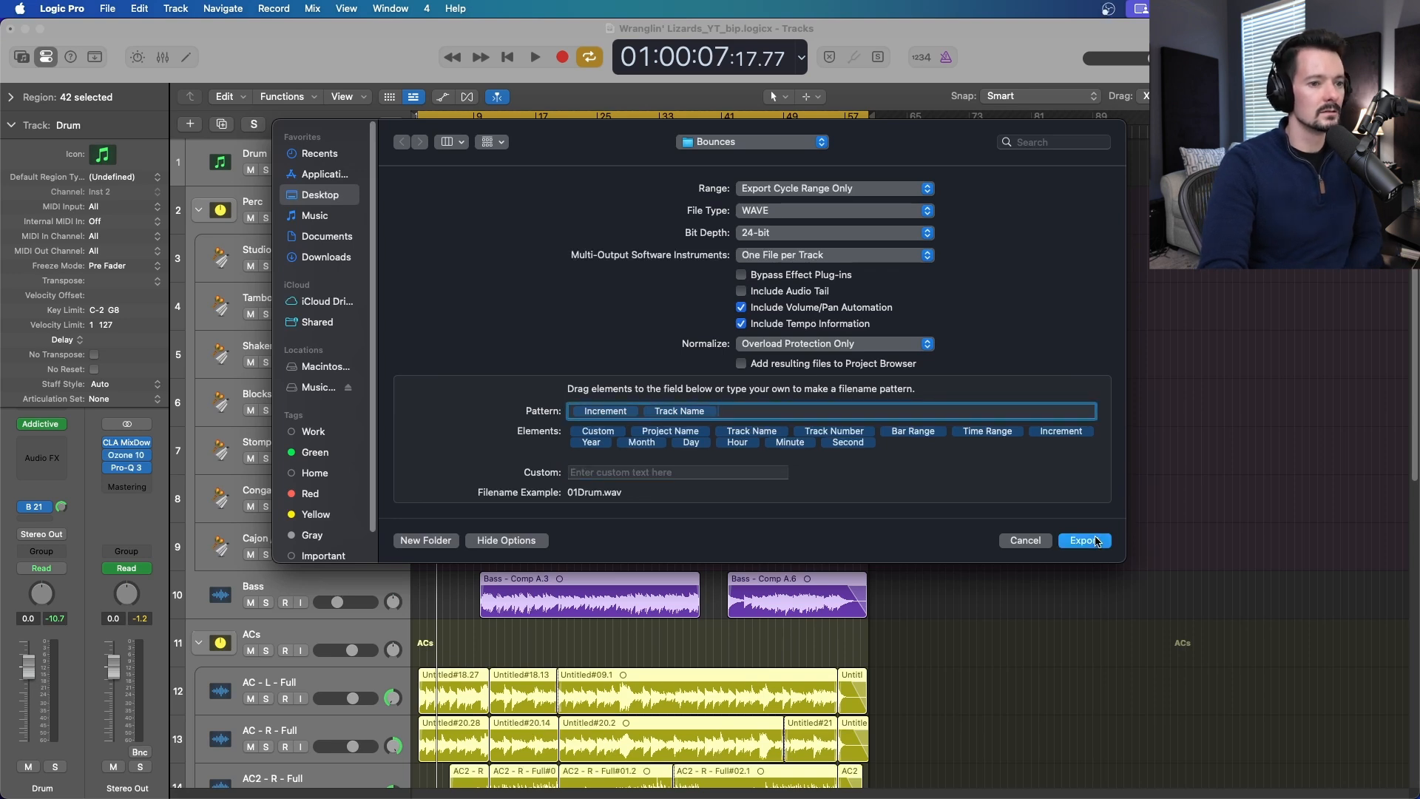
Export the tracks as audio files and open the Wranglin' Lizards_YT project folder
{"action": "left_click", "coordinate": [1083, 540]}
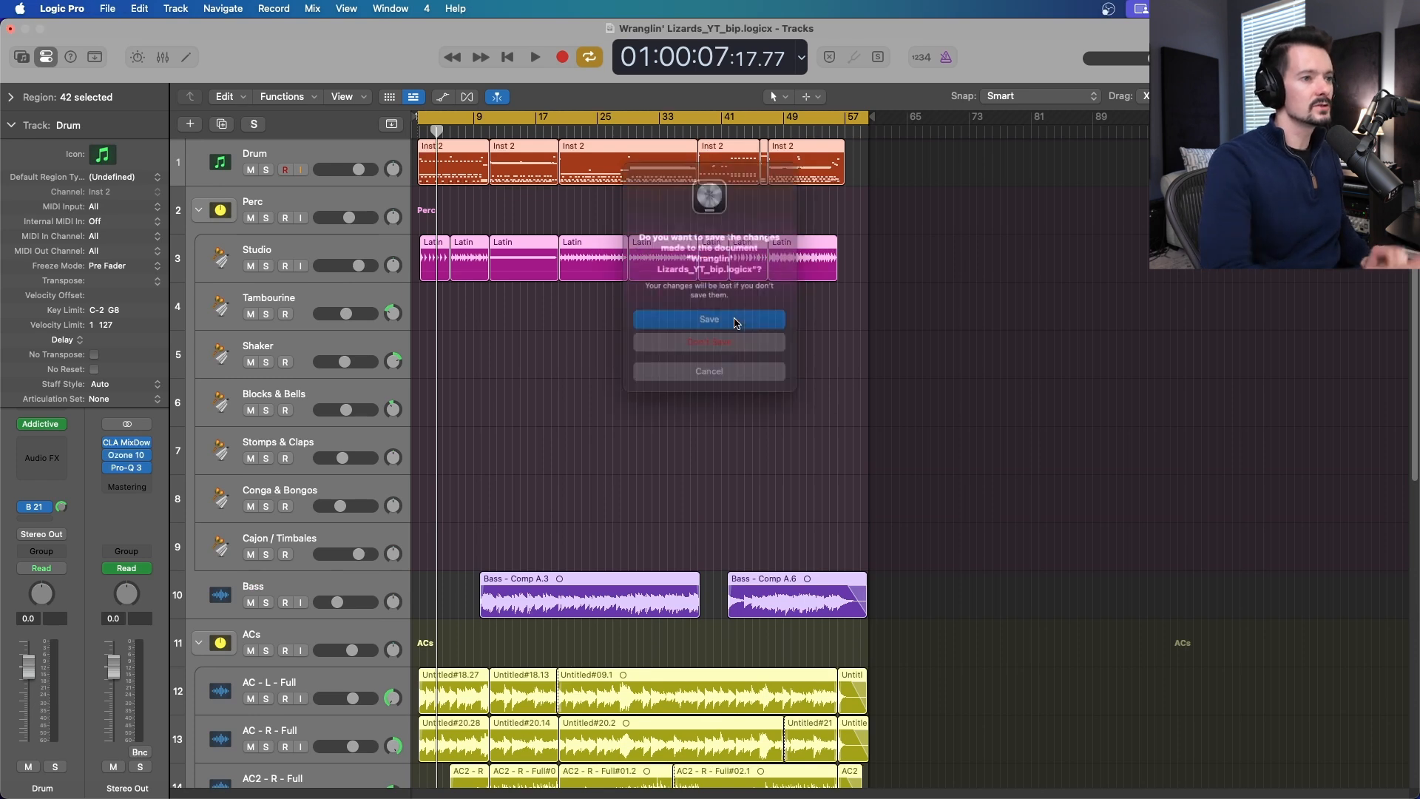
{"action": "left_click", "coordinate": [709, 319]}
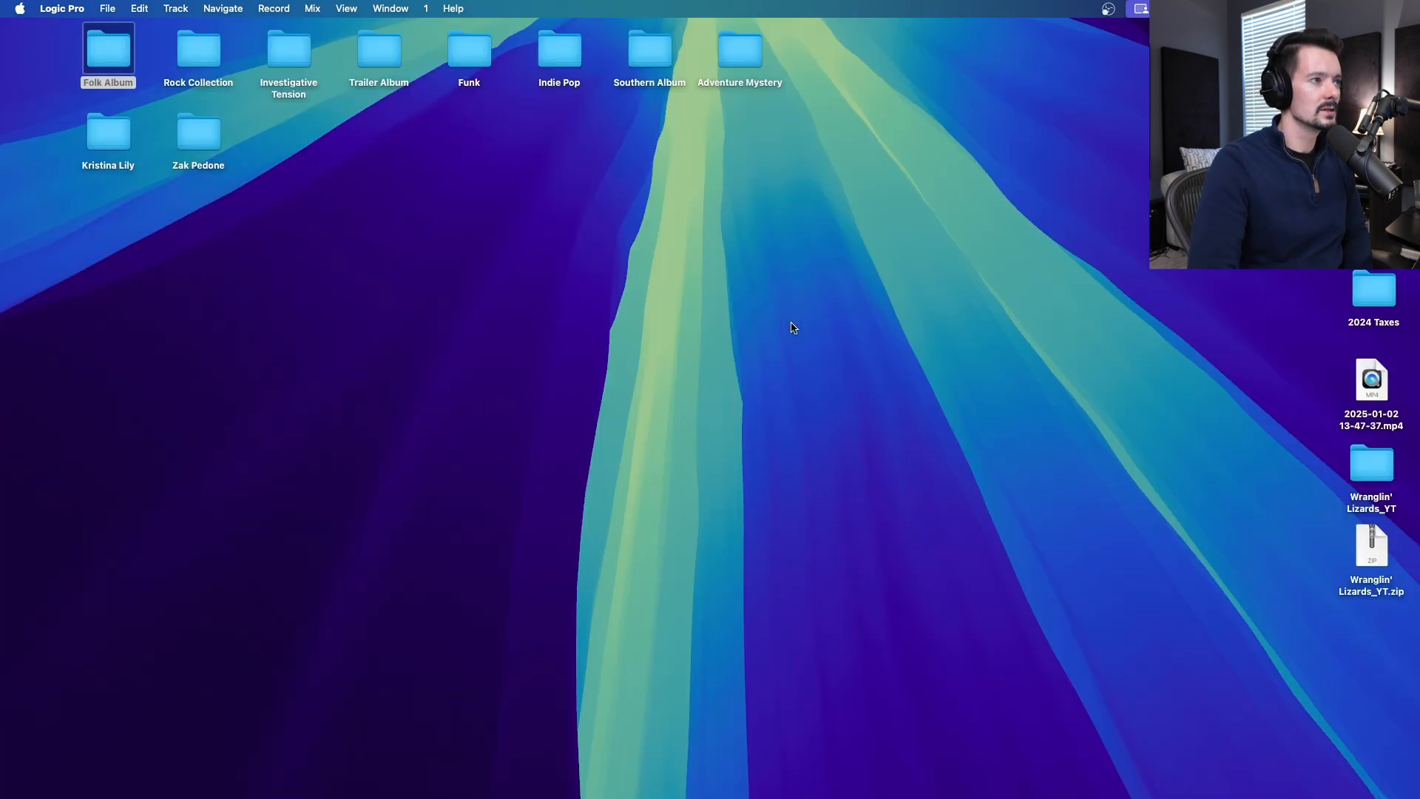
{"action": "double_click", "coordinate": [1371, 465]}
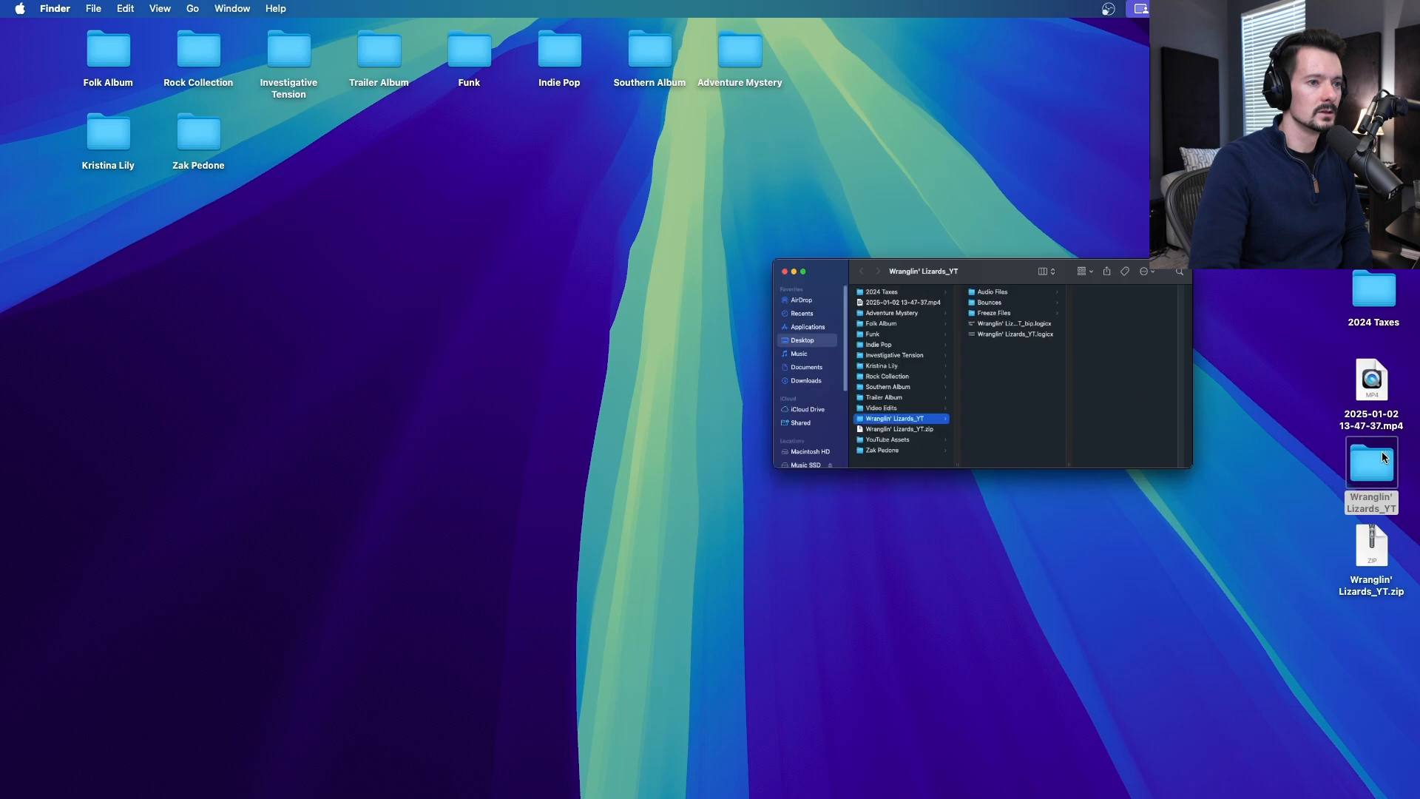
Create a Multitracks folder and move the 21 WAV files from Bounces into it
{"action": "left_click", "coordinate": [987, 302]}
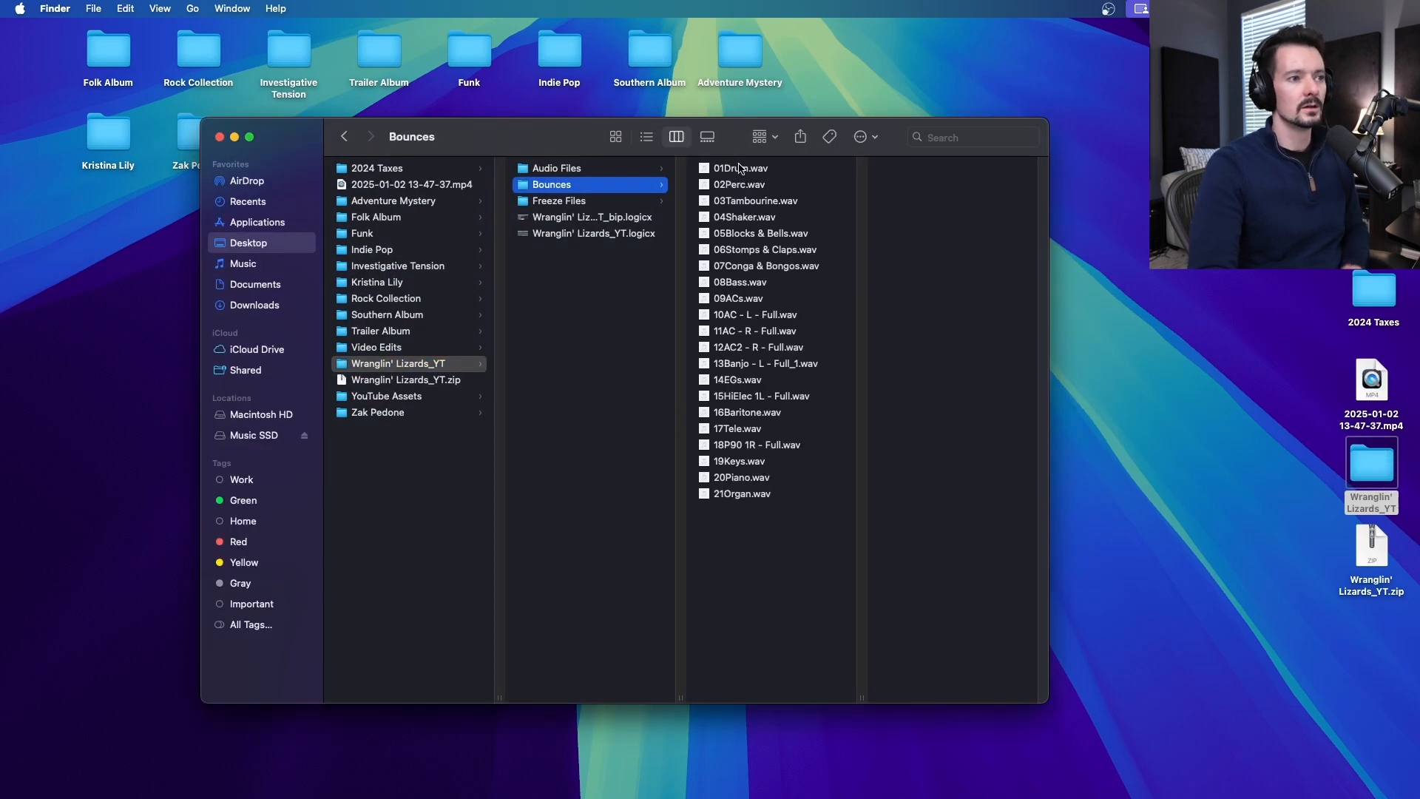
{"action": "key", "text": "cmd+a"}
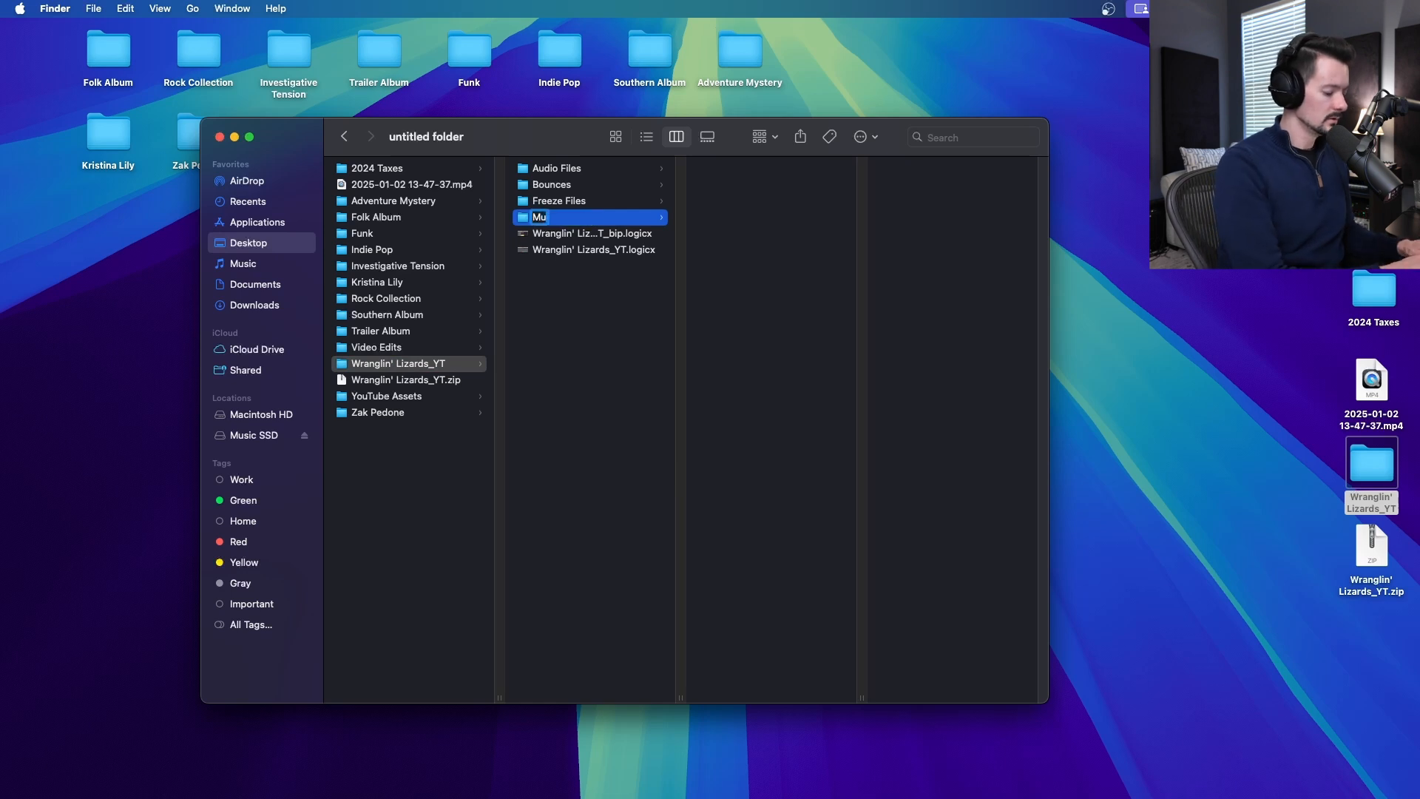
{"action": "type", "text": "ltitracks"}
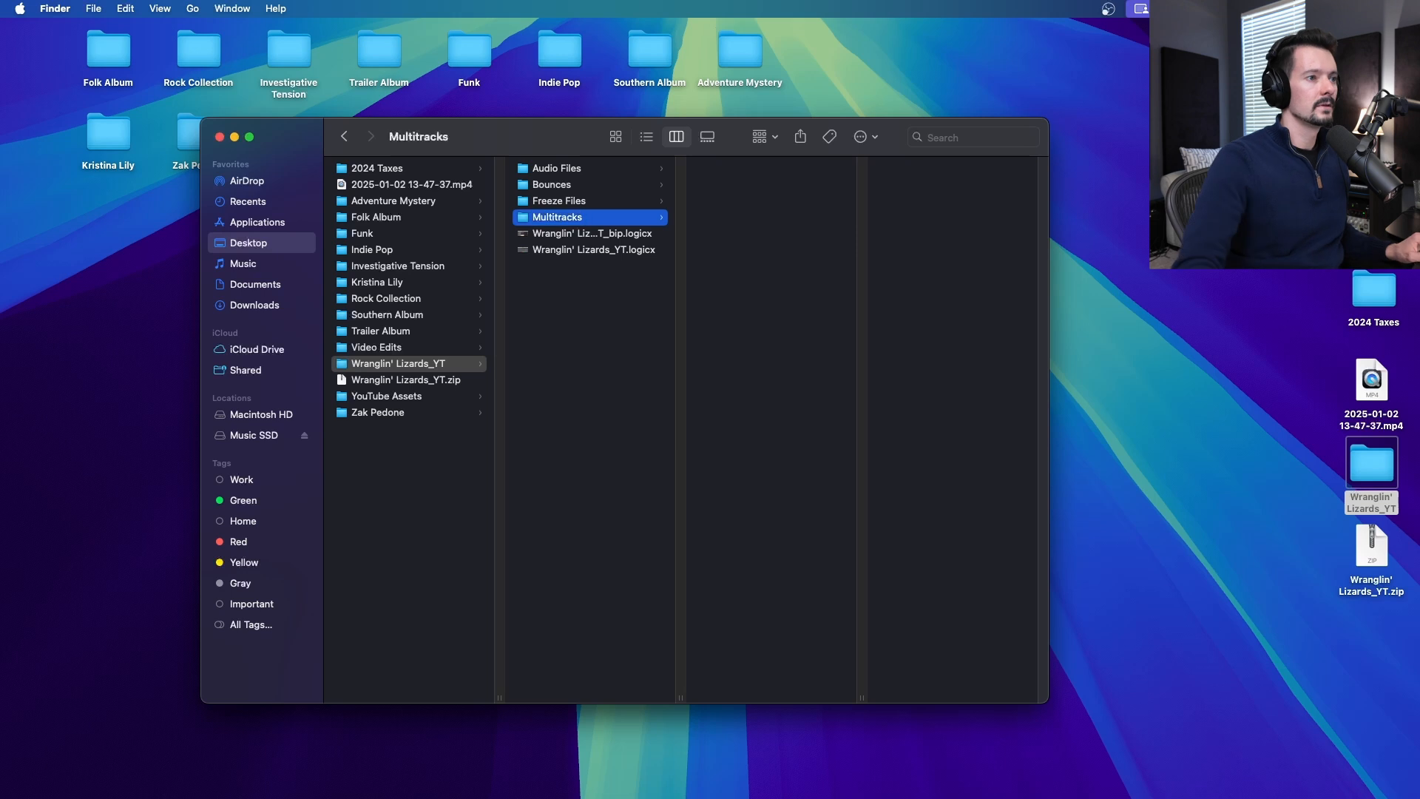
{"action": "left_click", "coordinate": [552, 184]}
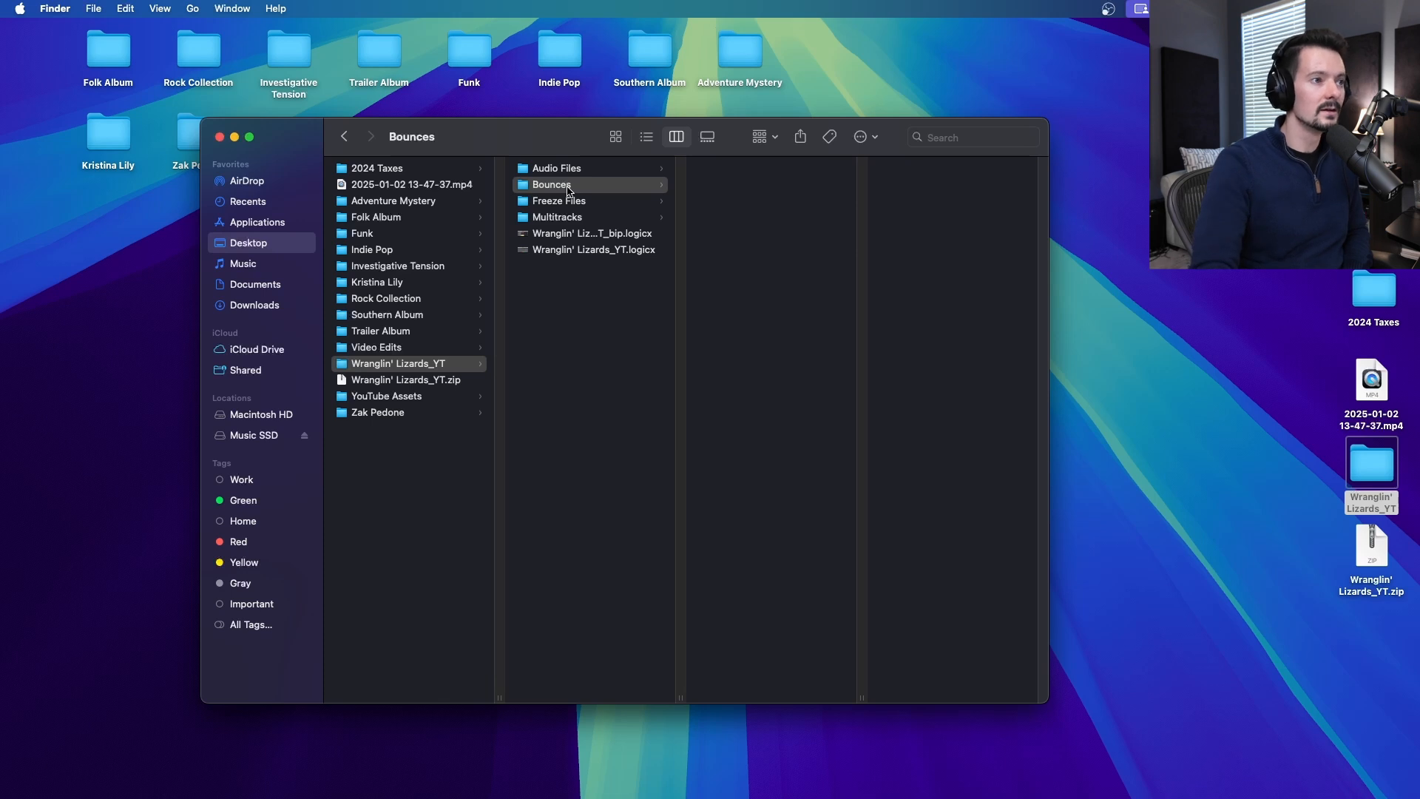
{"action": "left_click", "coordinate": [557, 217]}
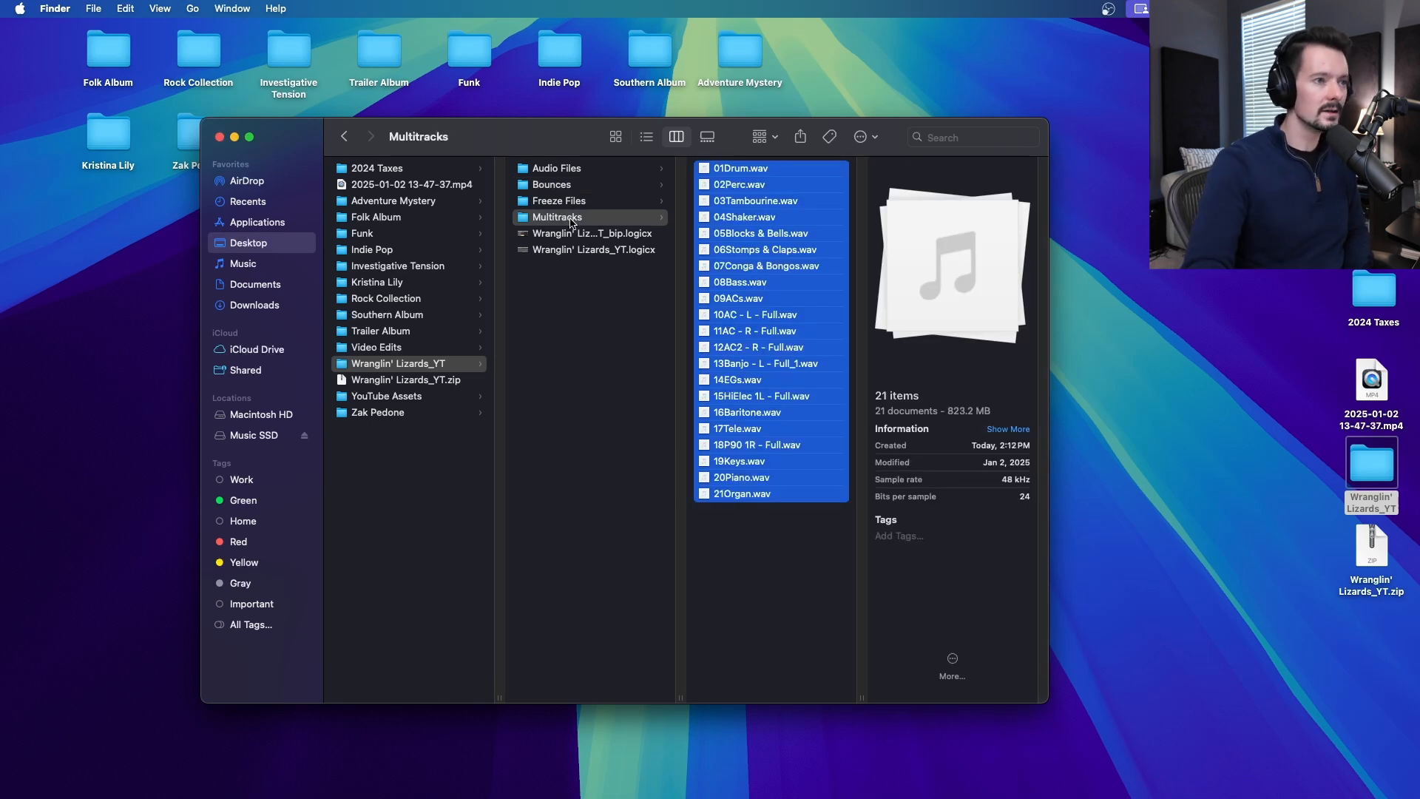
{"action": "double_click", "coordinate": [593, 233]}
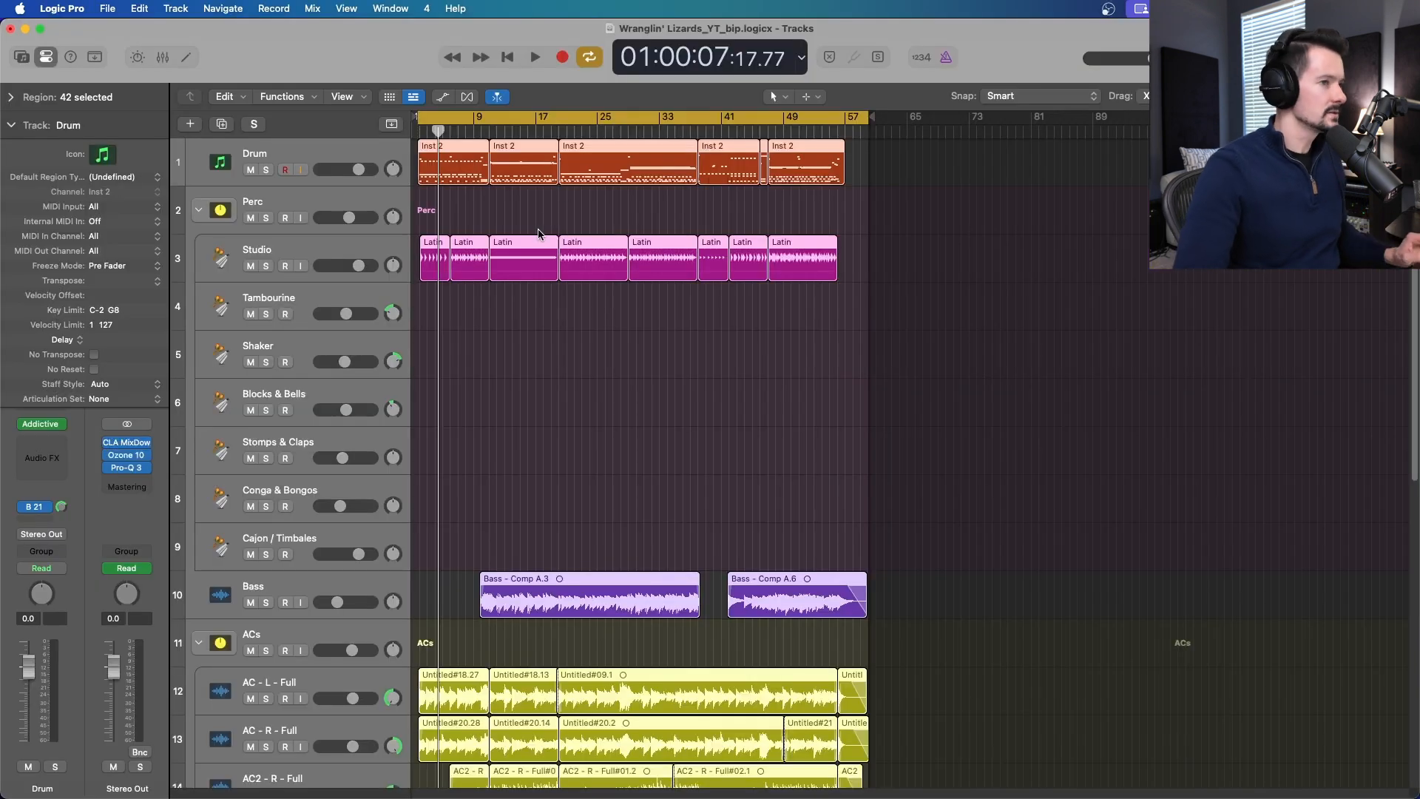
Bounce every selected track in place to create _bip_1 audio tracks
{"action": "left_click", "coordinate": [106, 8]}
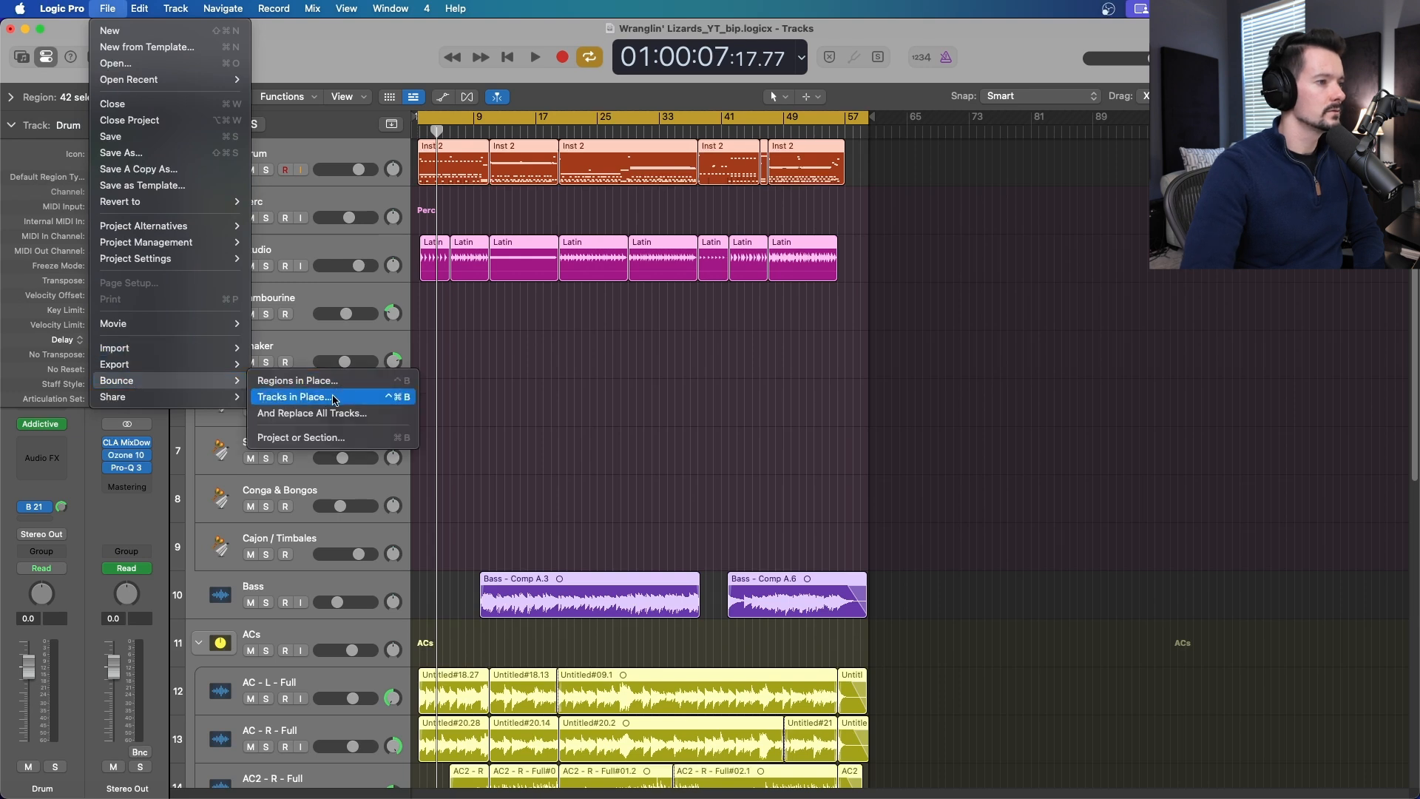
{"action": "left_click", "coordinate": [294, 396]}
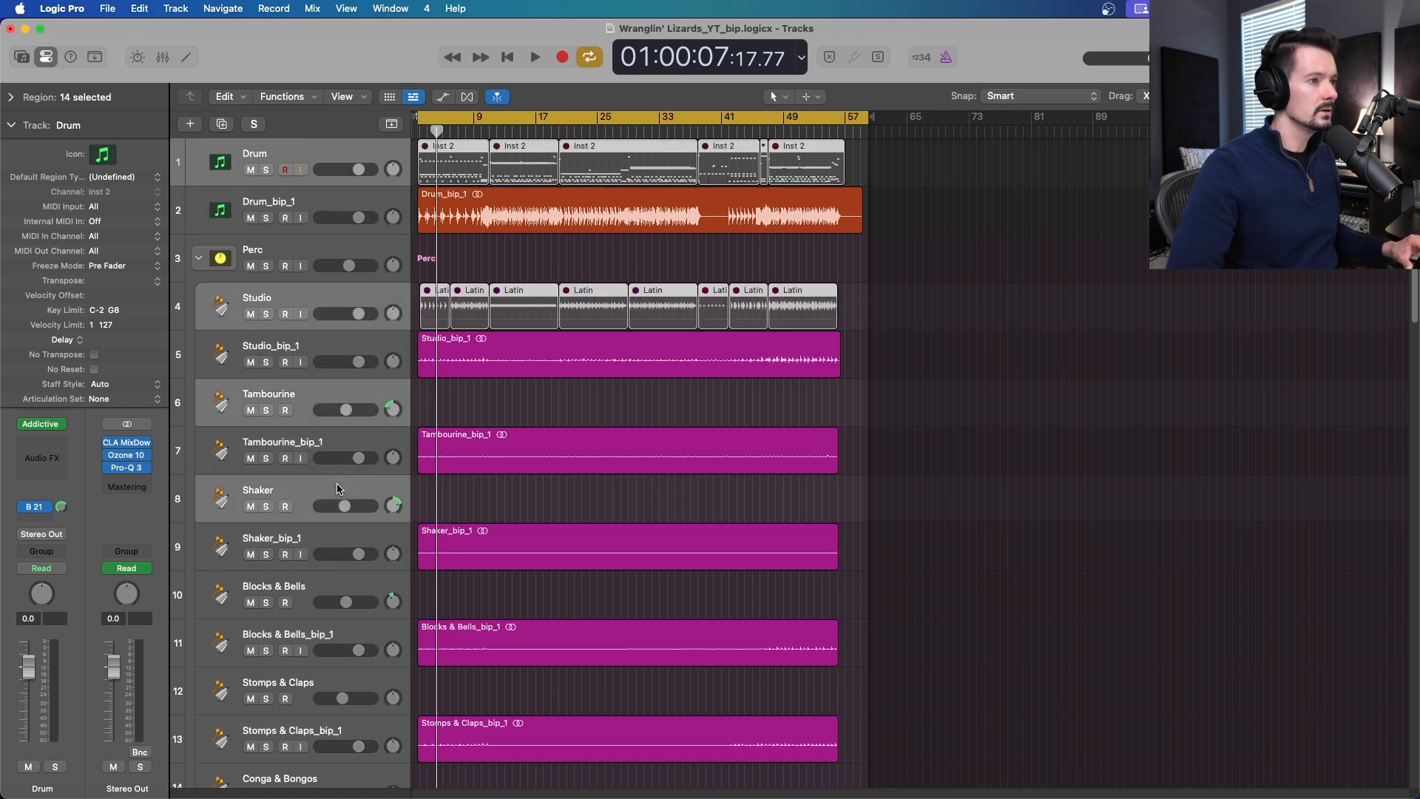
{"action": "scroll", "scroll_direction": "down", "scroll_amount": 3}
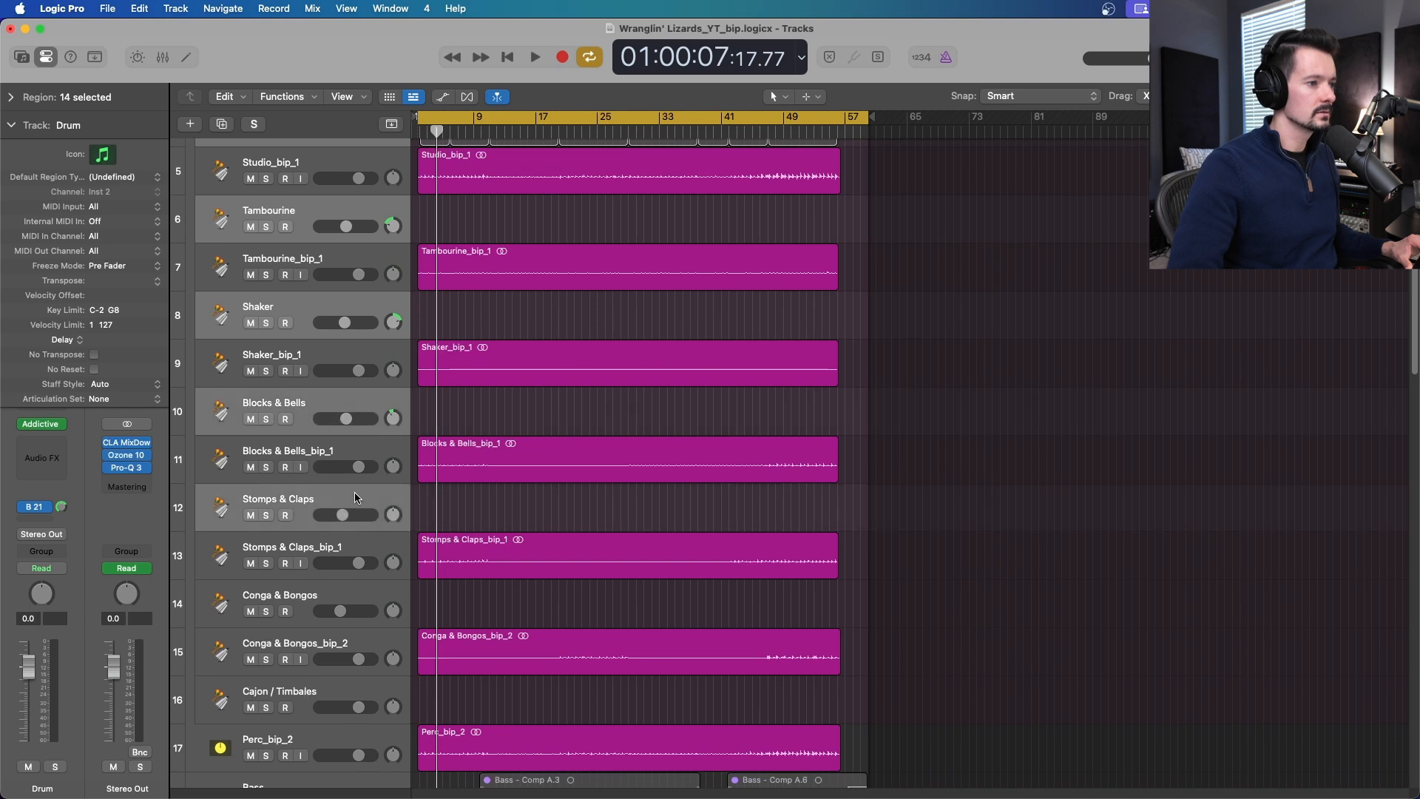
{"action": "scroll", "scroll_direction": "down", "scroll_amount": 3}
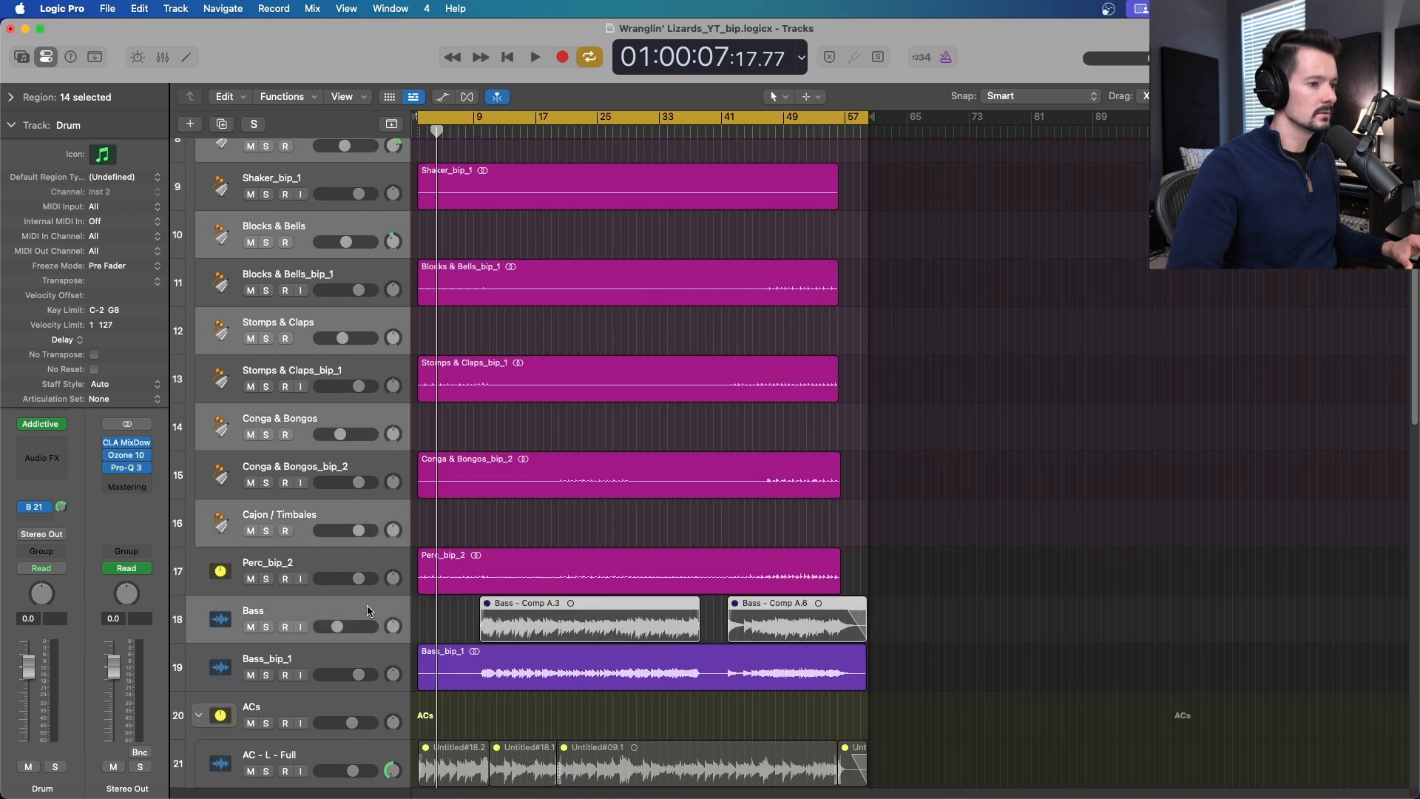
{"action": "scroll", "scroll_direction": "down", "scroll_amount": 3}
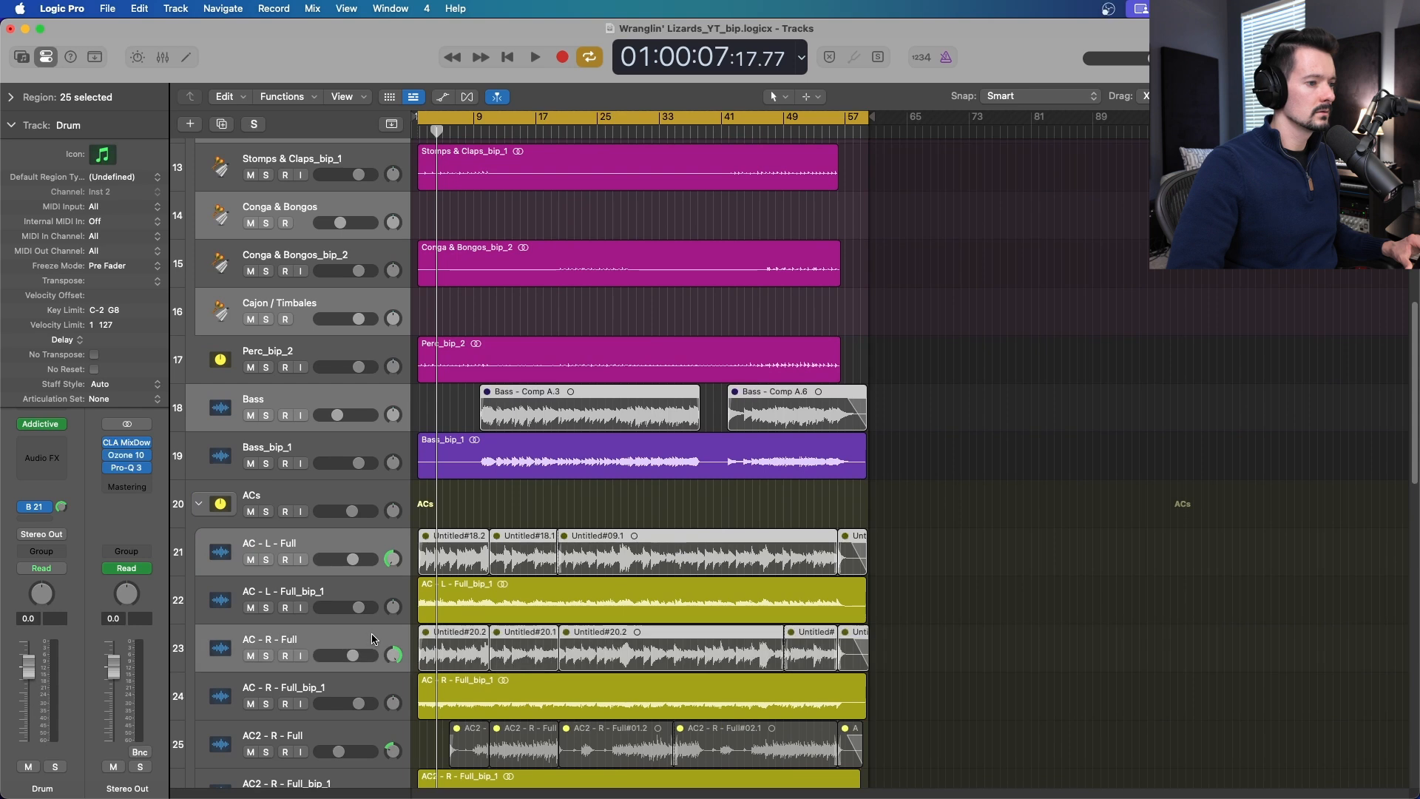
{"action": "scroll", "scroll_direction": "down", "scroll_amount": 3}
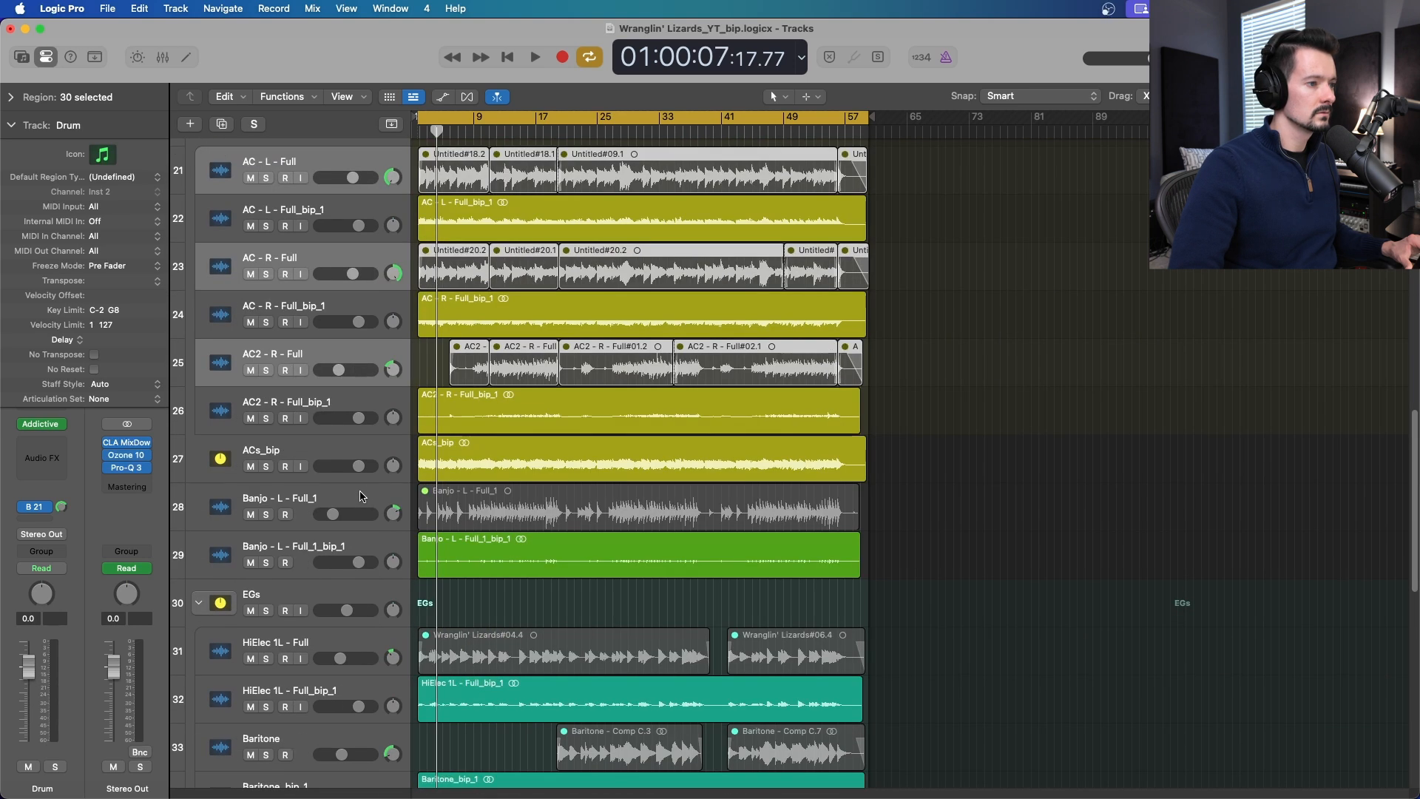
{"action": "scroll", "scroll_direction": "down", "scroll_amount": 3}
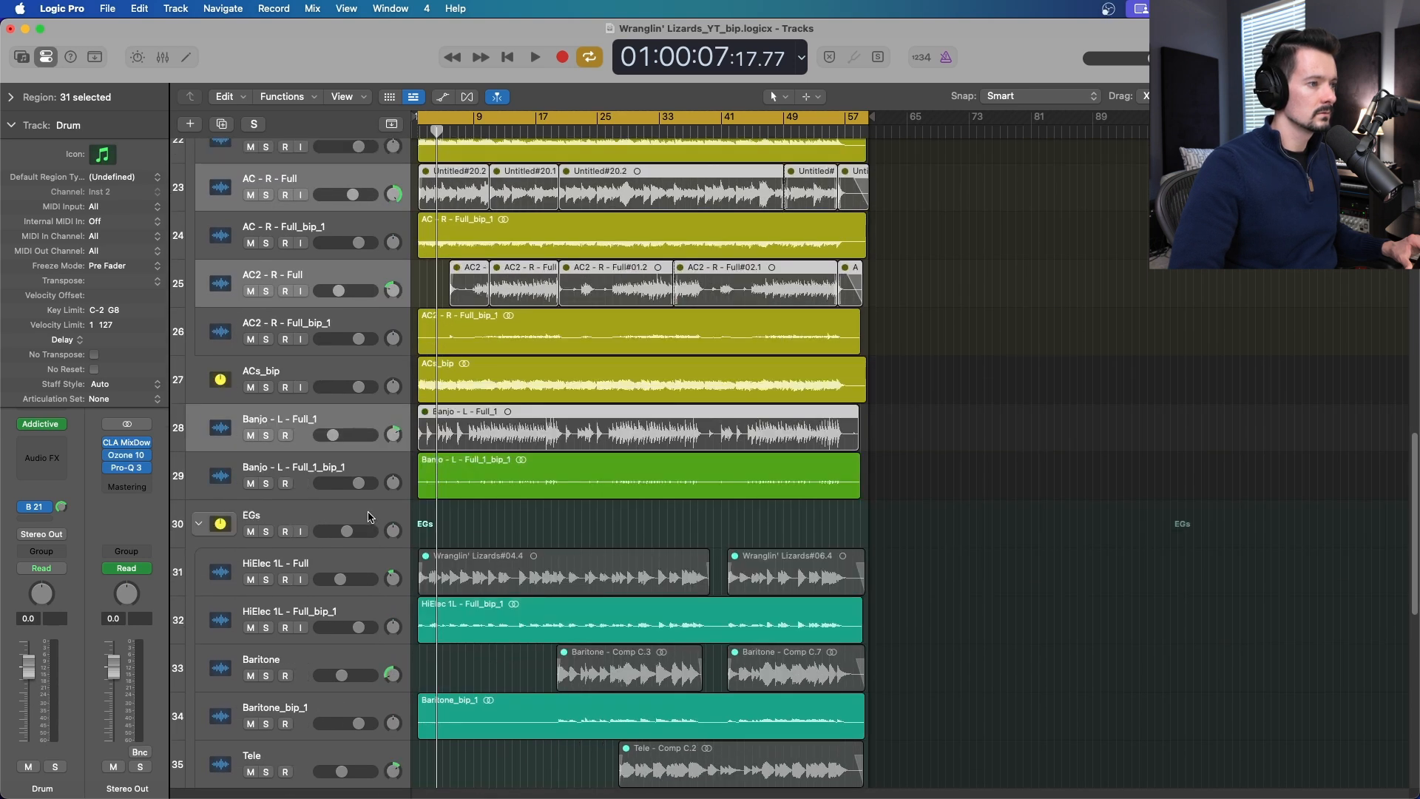
{"action": "scroll", "scroll_direction": "down", "scroll_amount": 3}
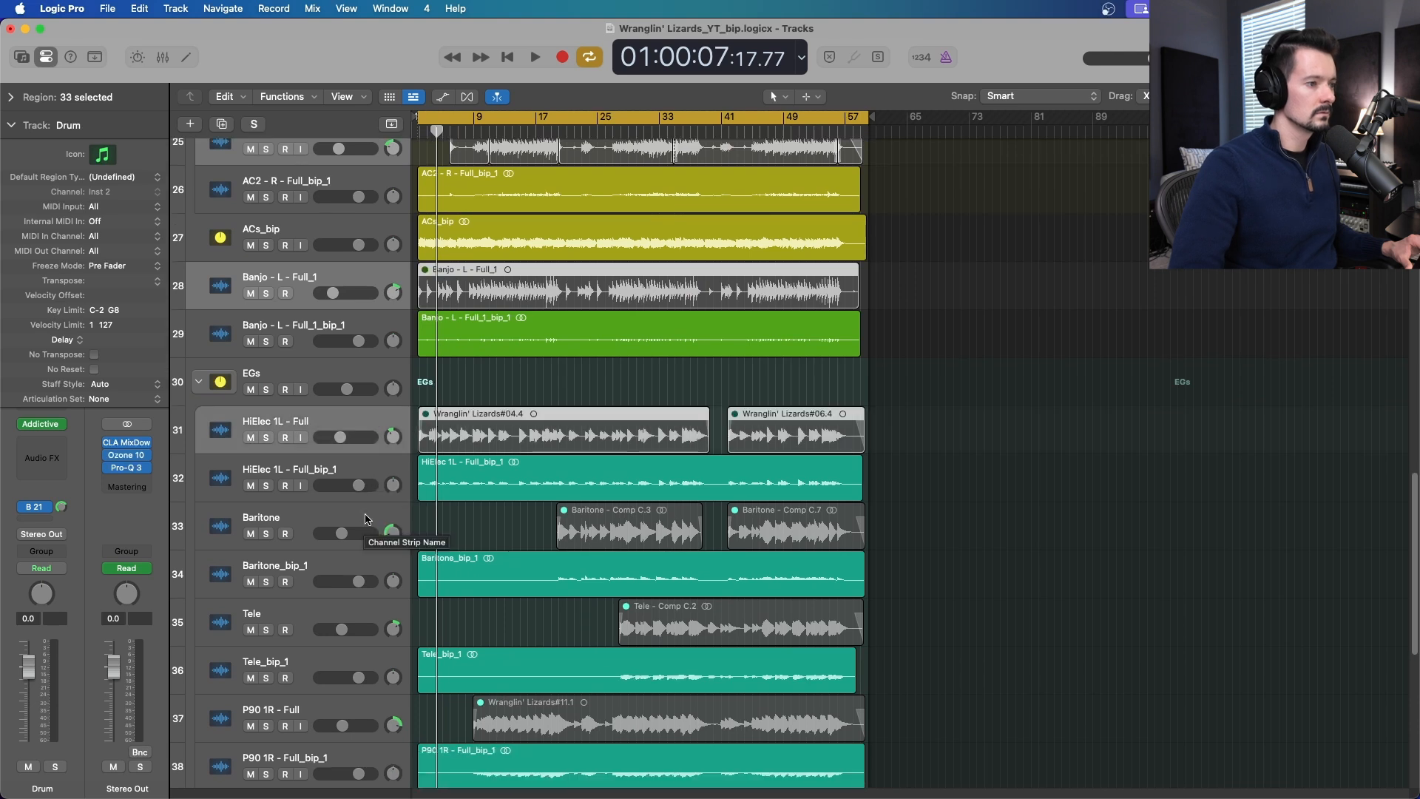
{"action": "scroll", "scroll_direction": "down", "scroll_amount": 3}
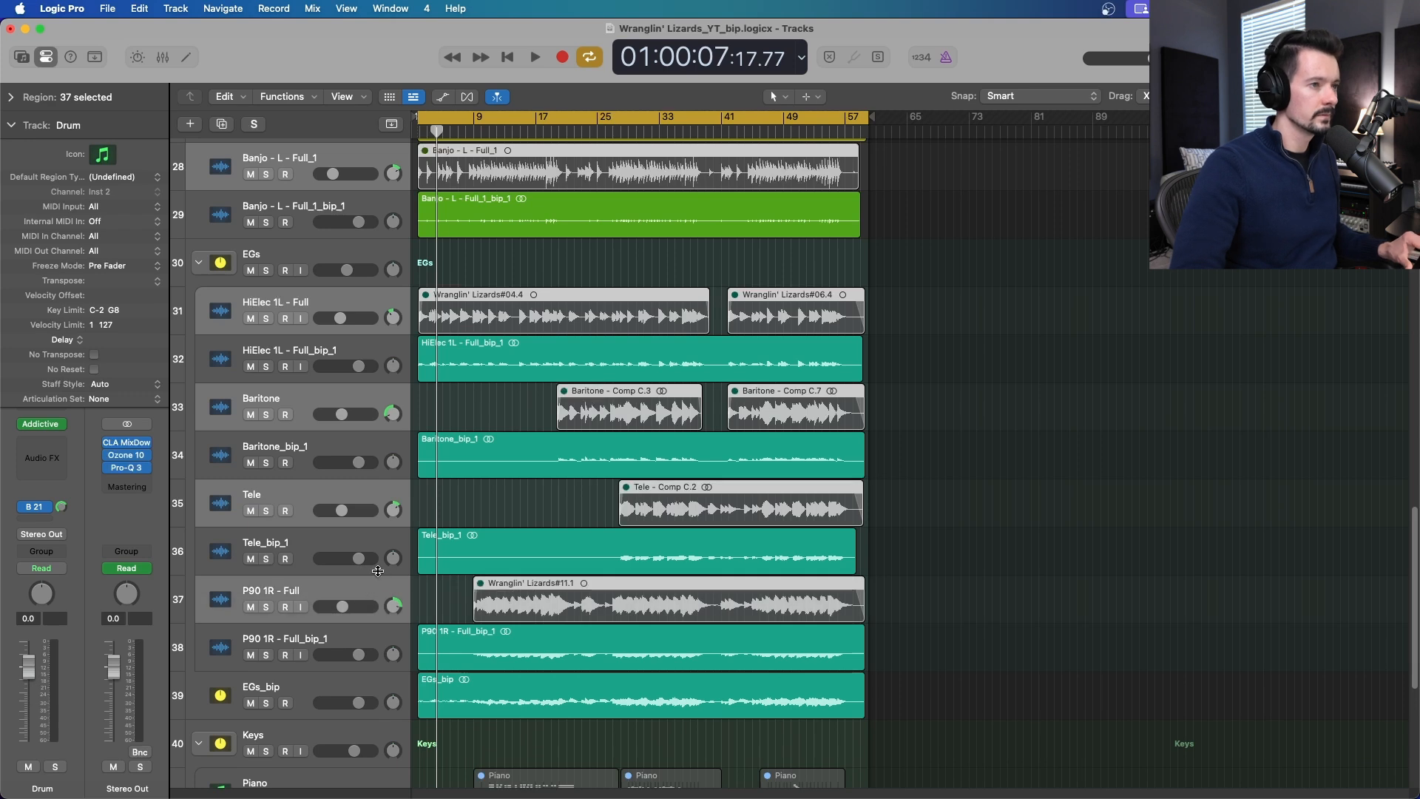
{"action": "scroll", "scroll_direction": "down", "scroll_amount": 3}
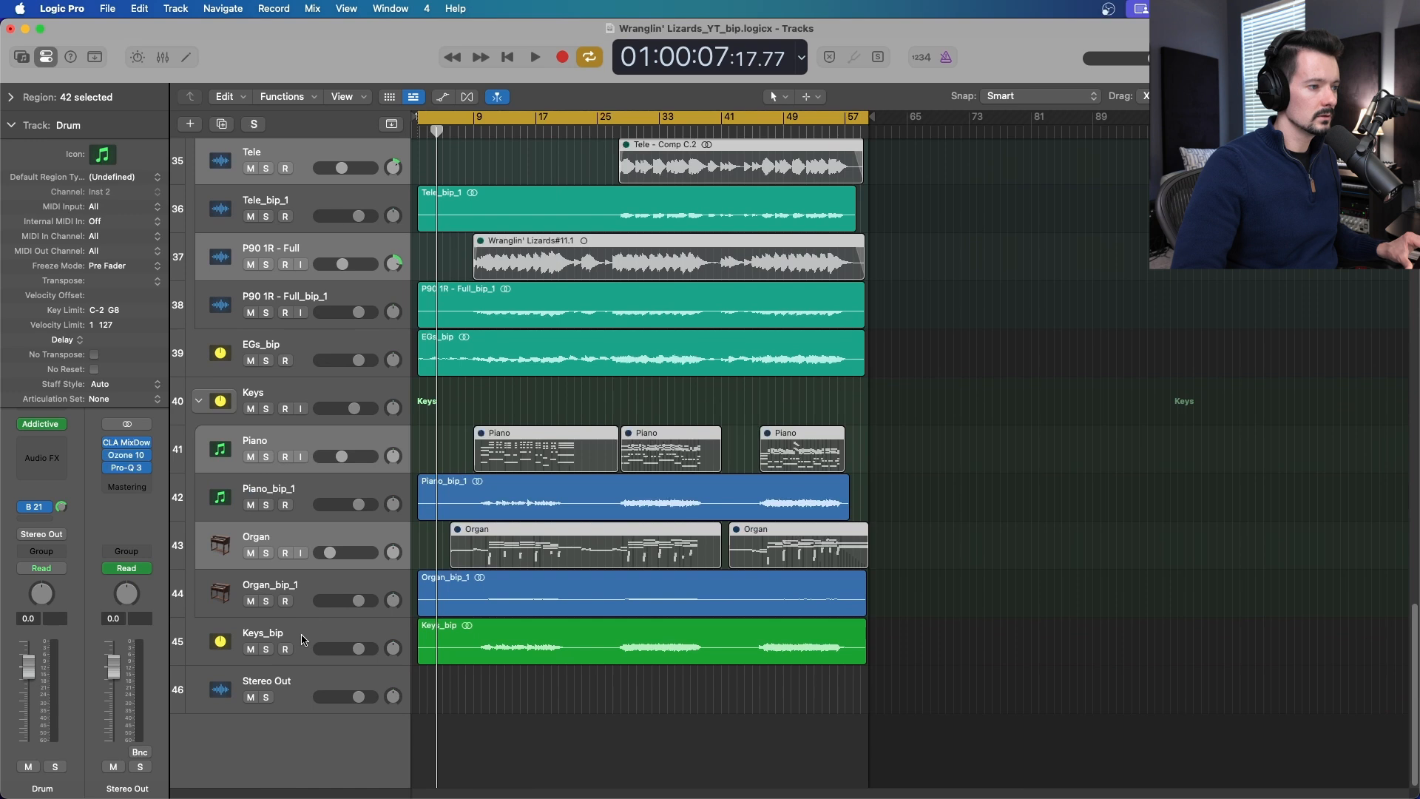
{"action": "mouse_move", "coordinate": [314, 521]}
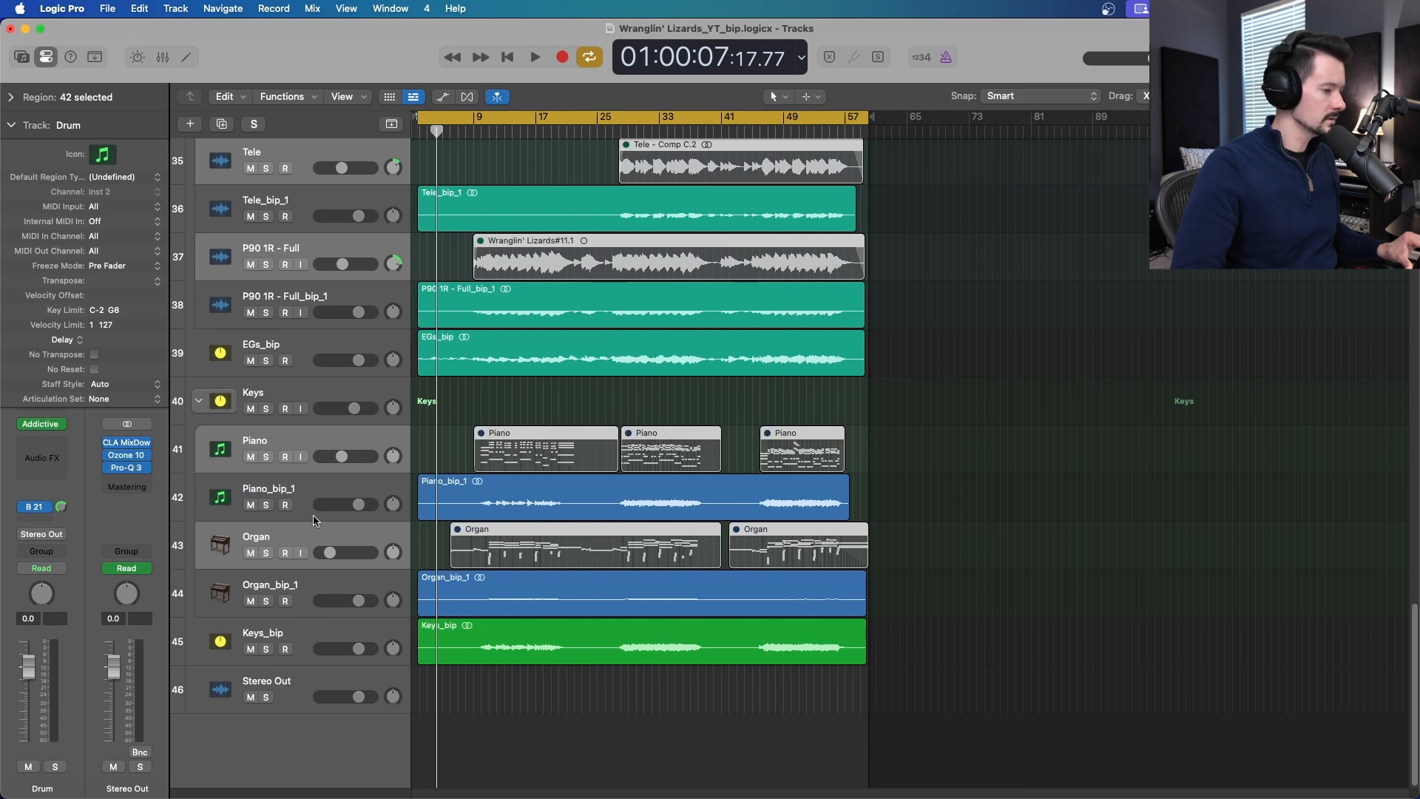
Delete the original tracks, erasing their automation, then select and mute Perc_bip_2
{"action": "left_click", "coordinate": [257, 536]}
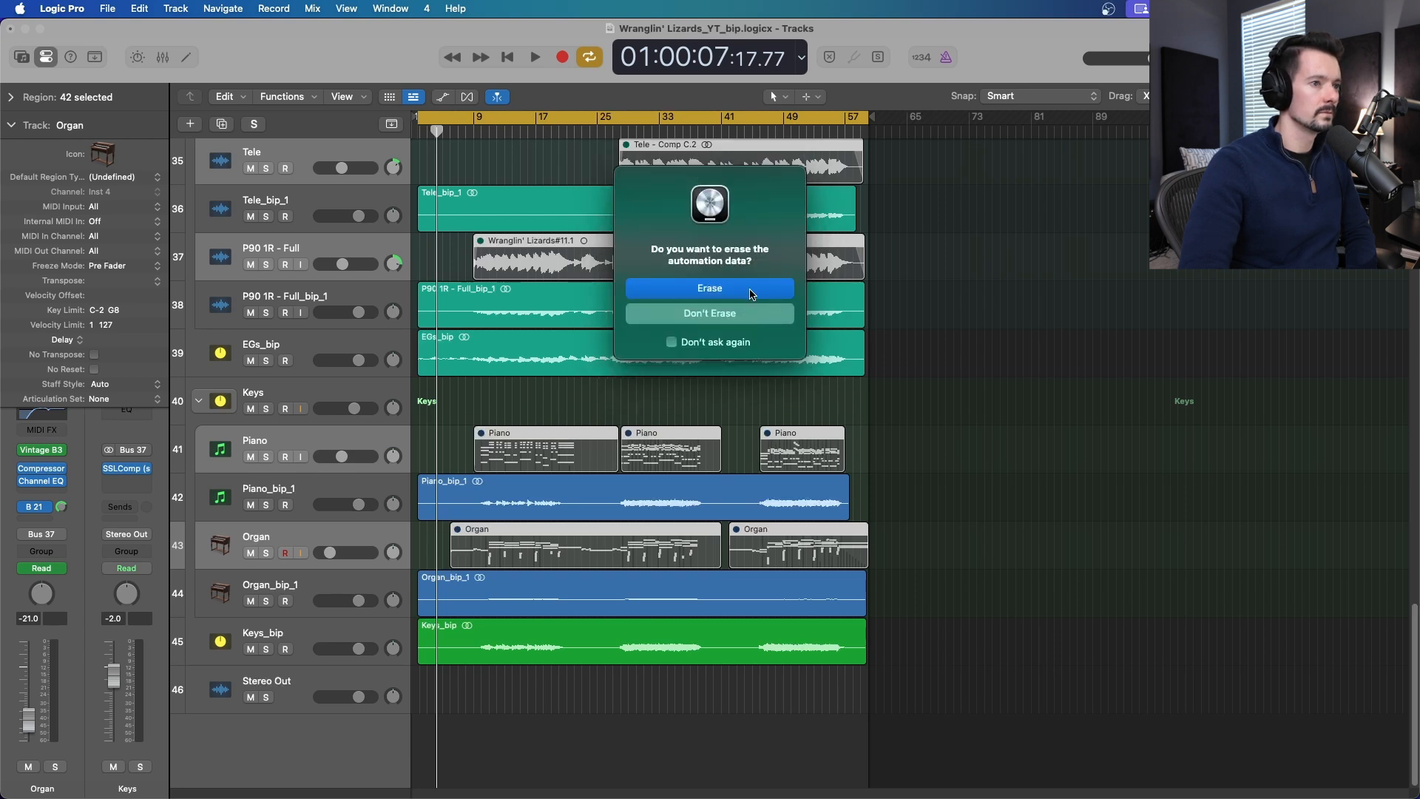
{"action": "left_click", "coordinate": [710, 288]}
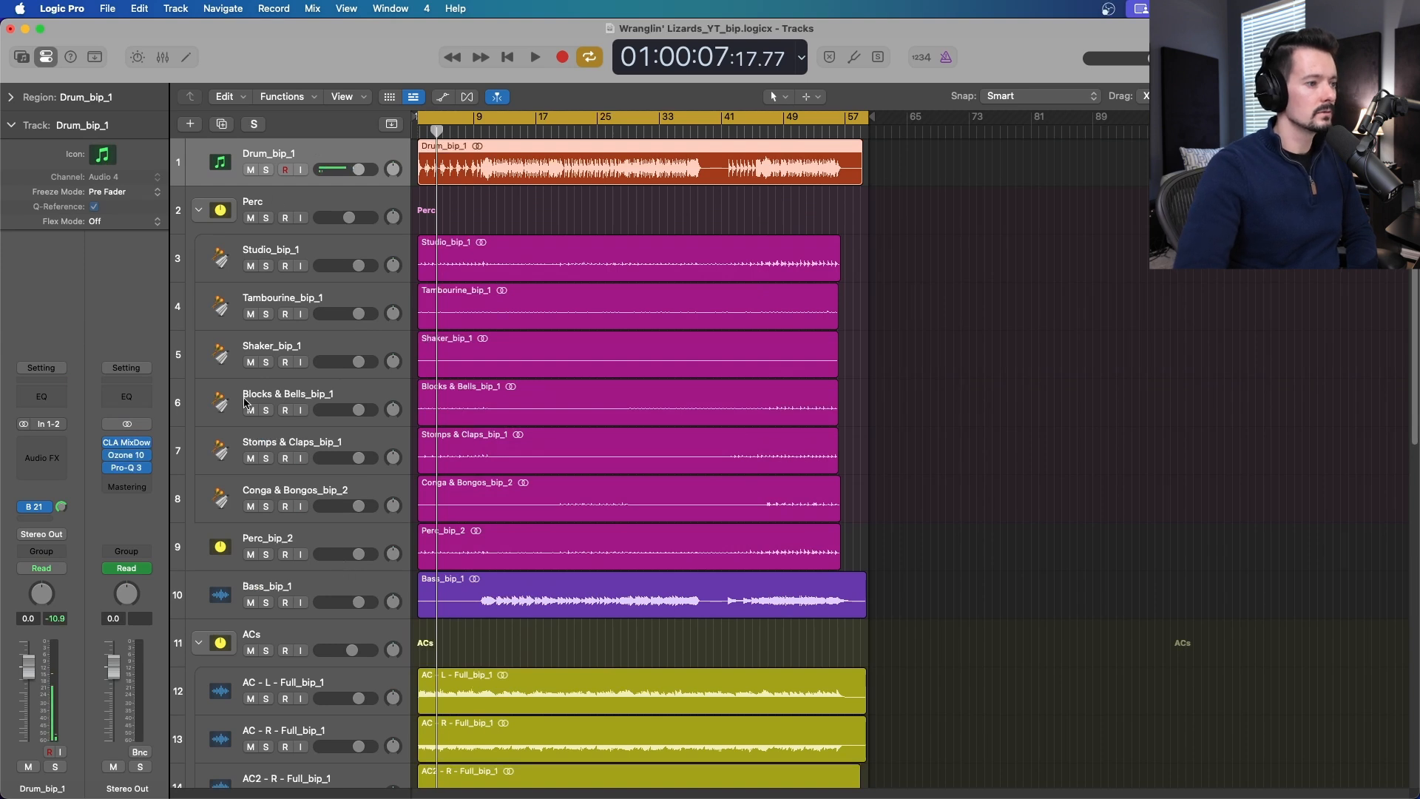
{"action": "left_click", "coordinate": [267, 538]}
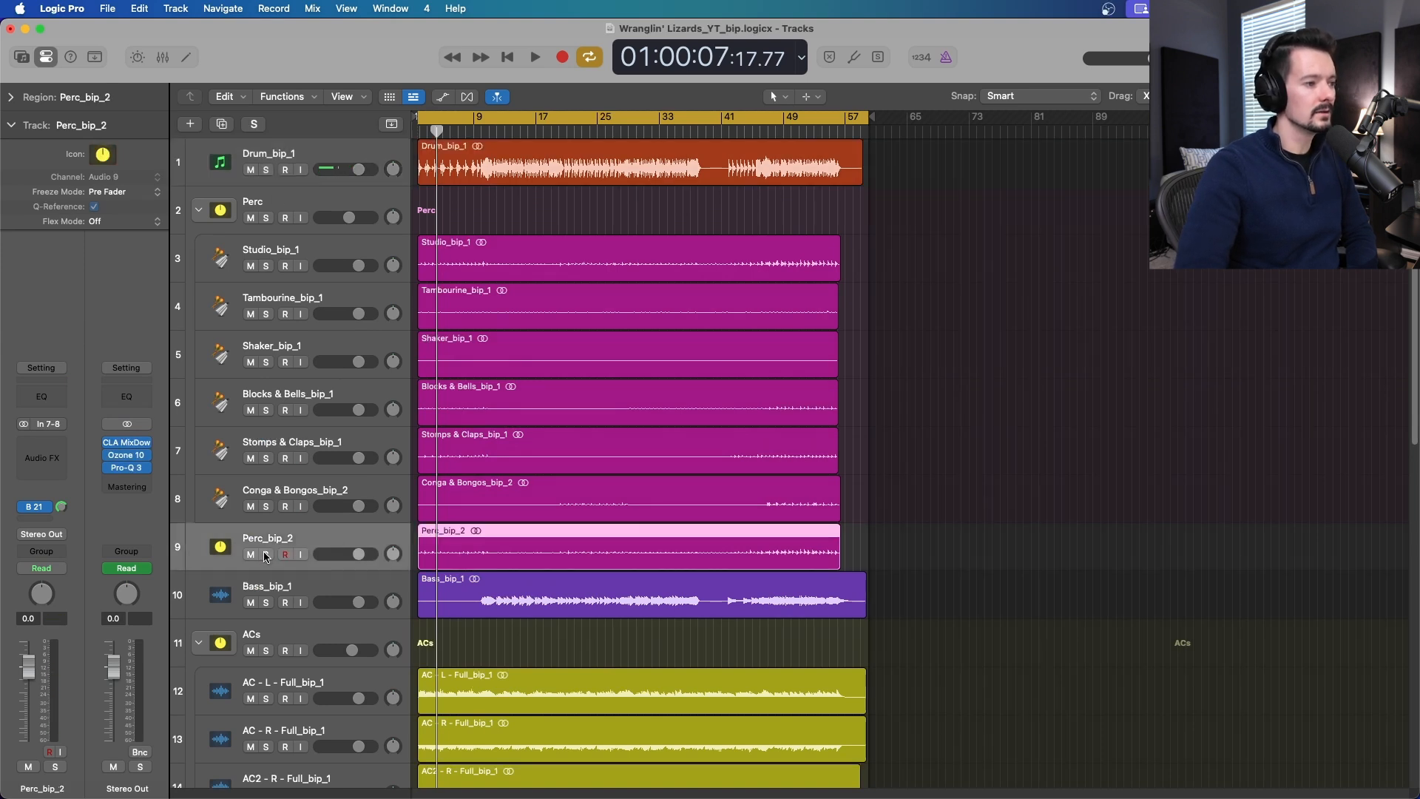
{"action": "left_click", "coordinate": [266, 554]}
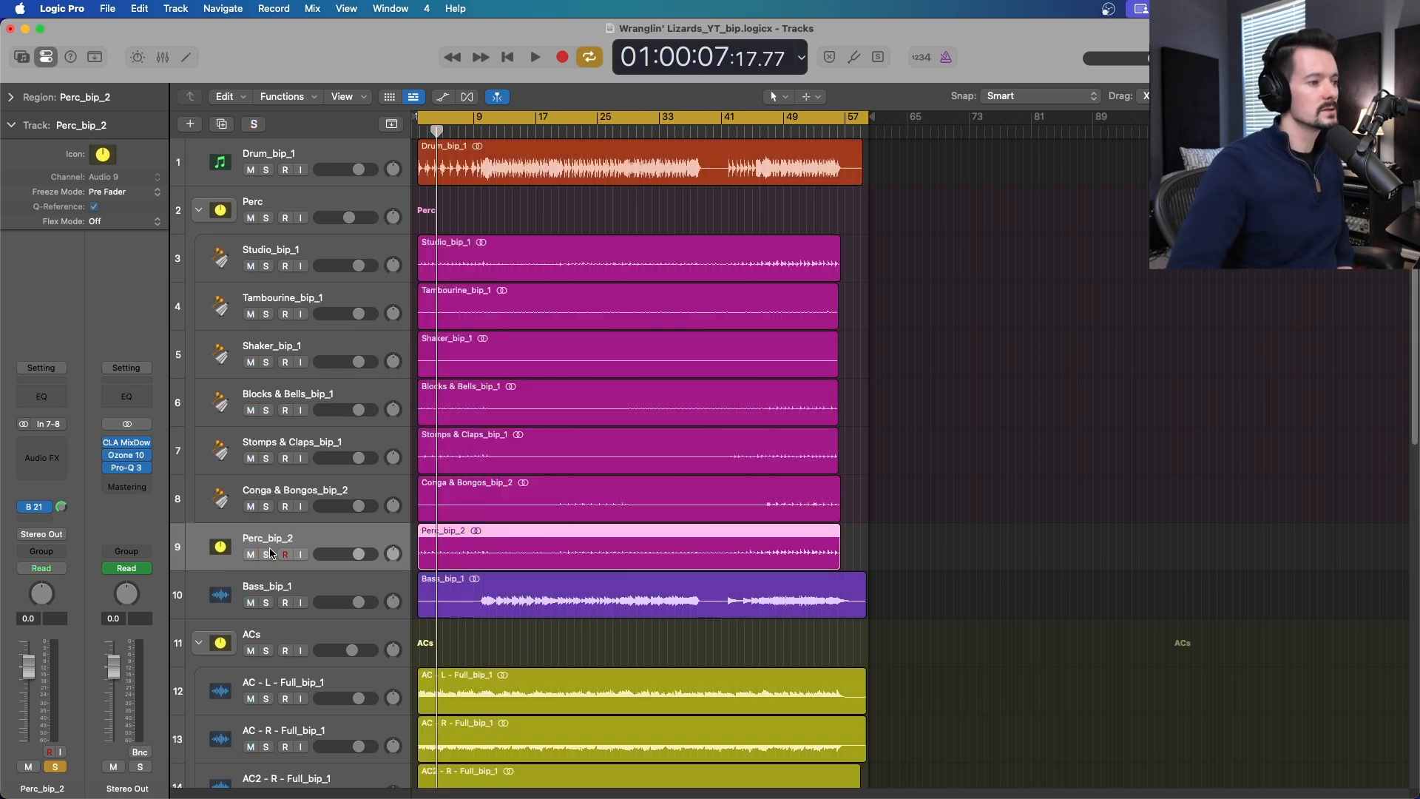
{"action": "scroll", "scroll_direction": "down", "scroll_amount": 3}
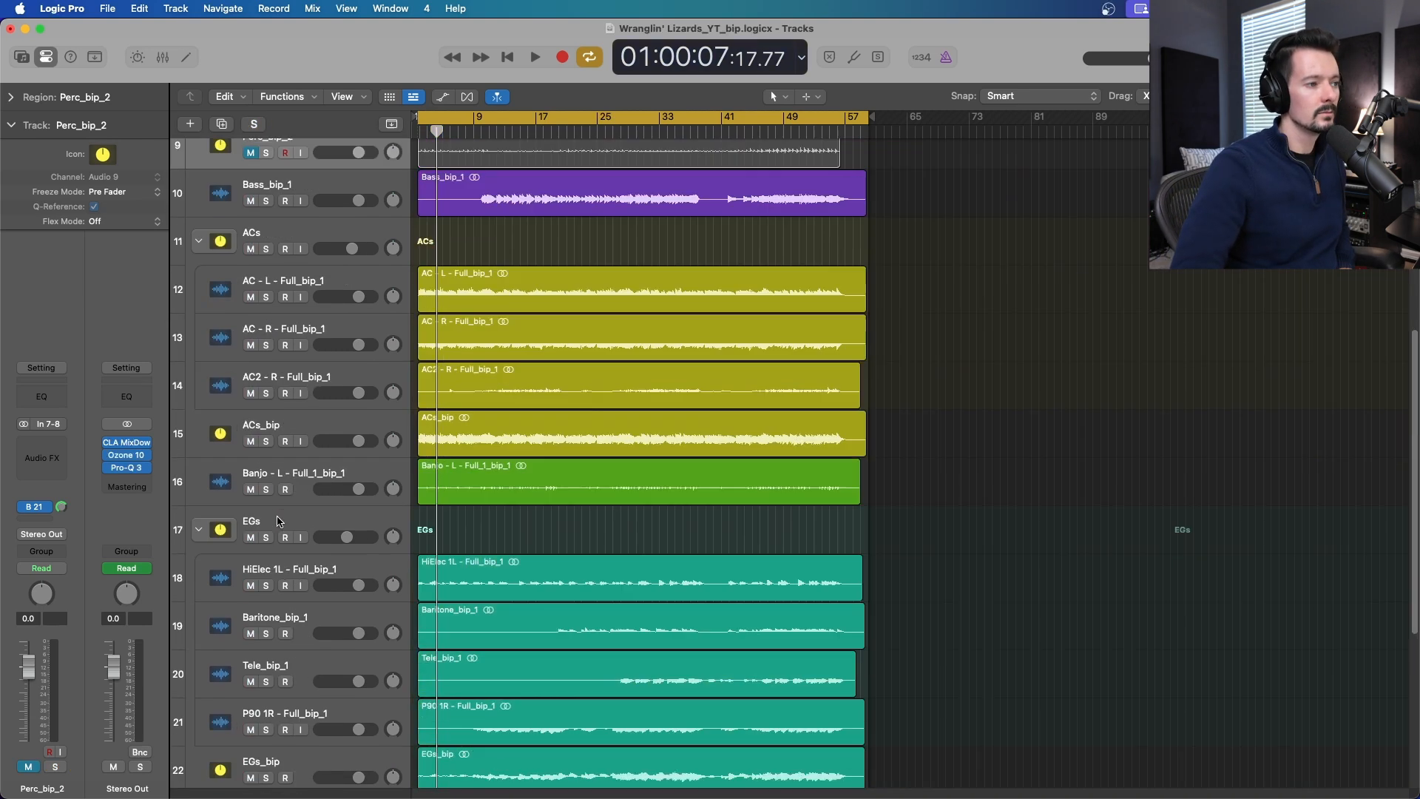
{"action": "left_click", "coordinate": [250, 488]}
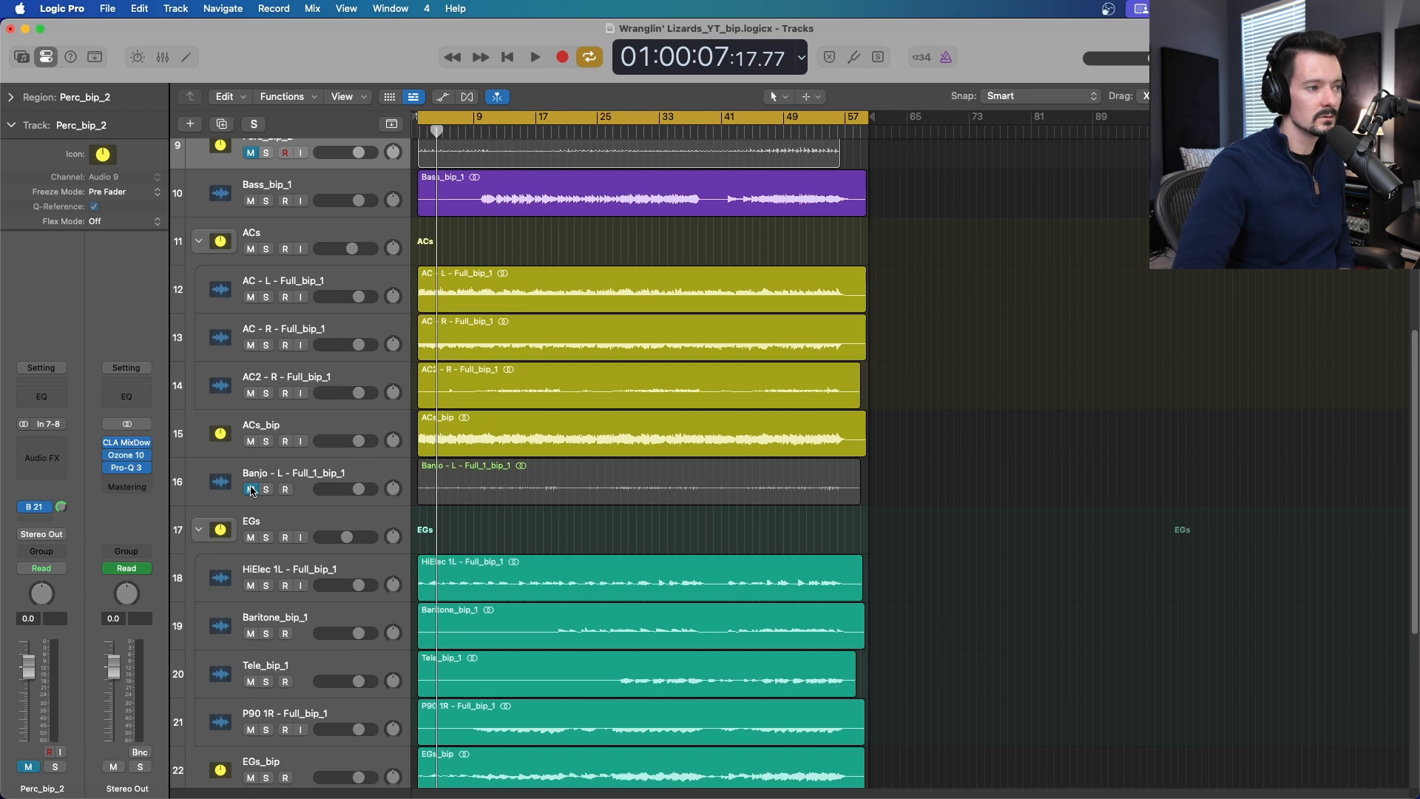
{"action": "scroll", "scroll_direction": "down", "scroll_amount": 3}
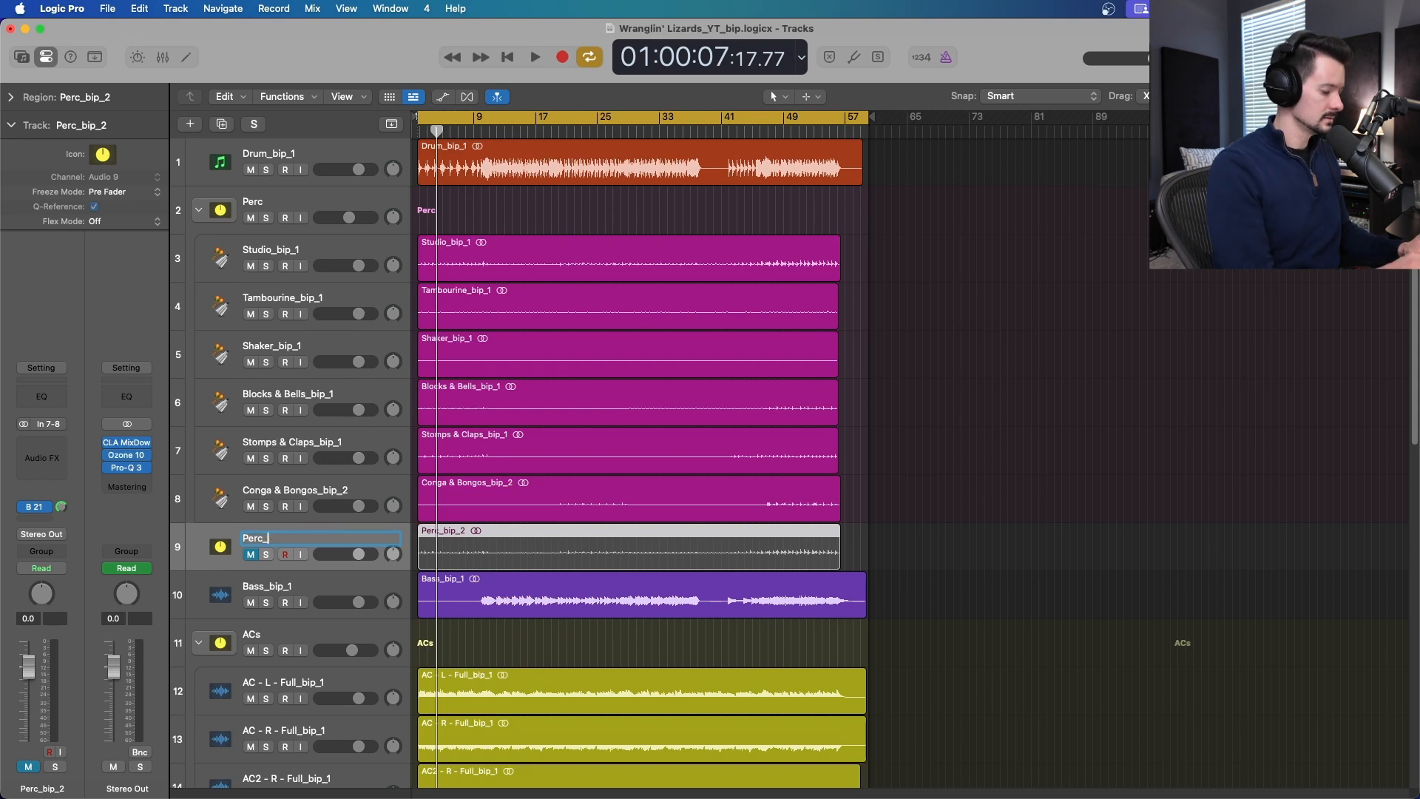
{"action": "type", "text": "B"}
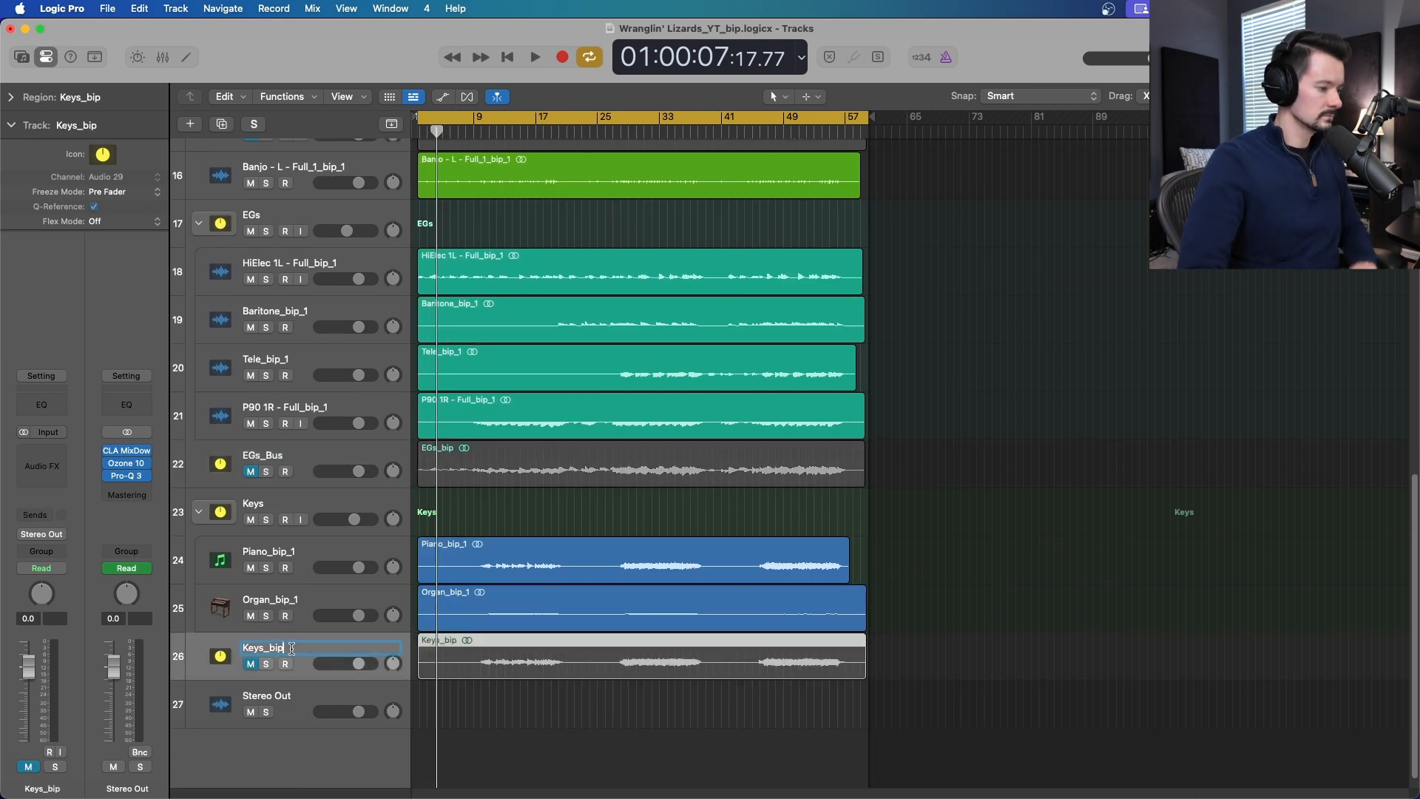
{"action": "type", "text": "Keys_Bus"}
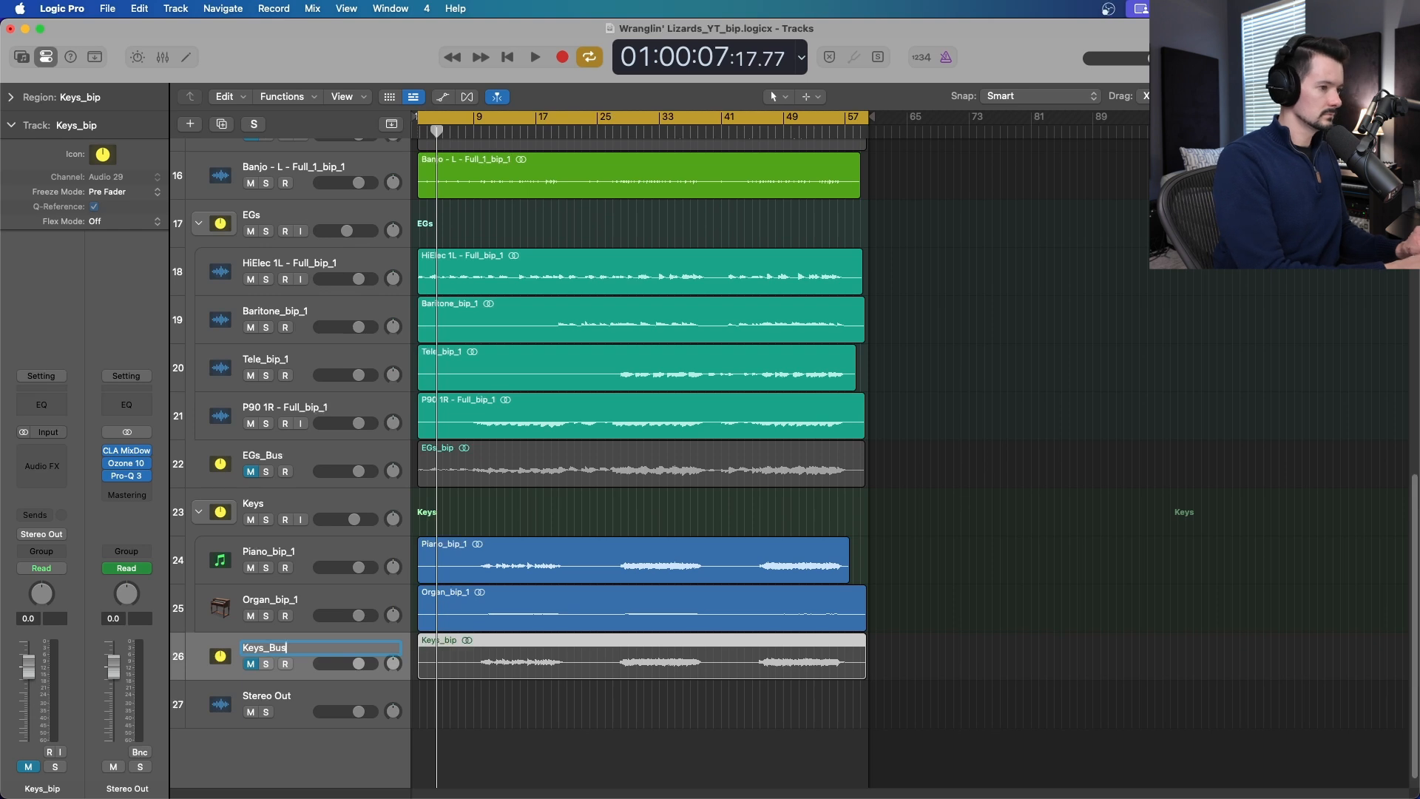
{"action": "key", "text": "Return"}
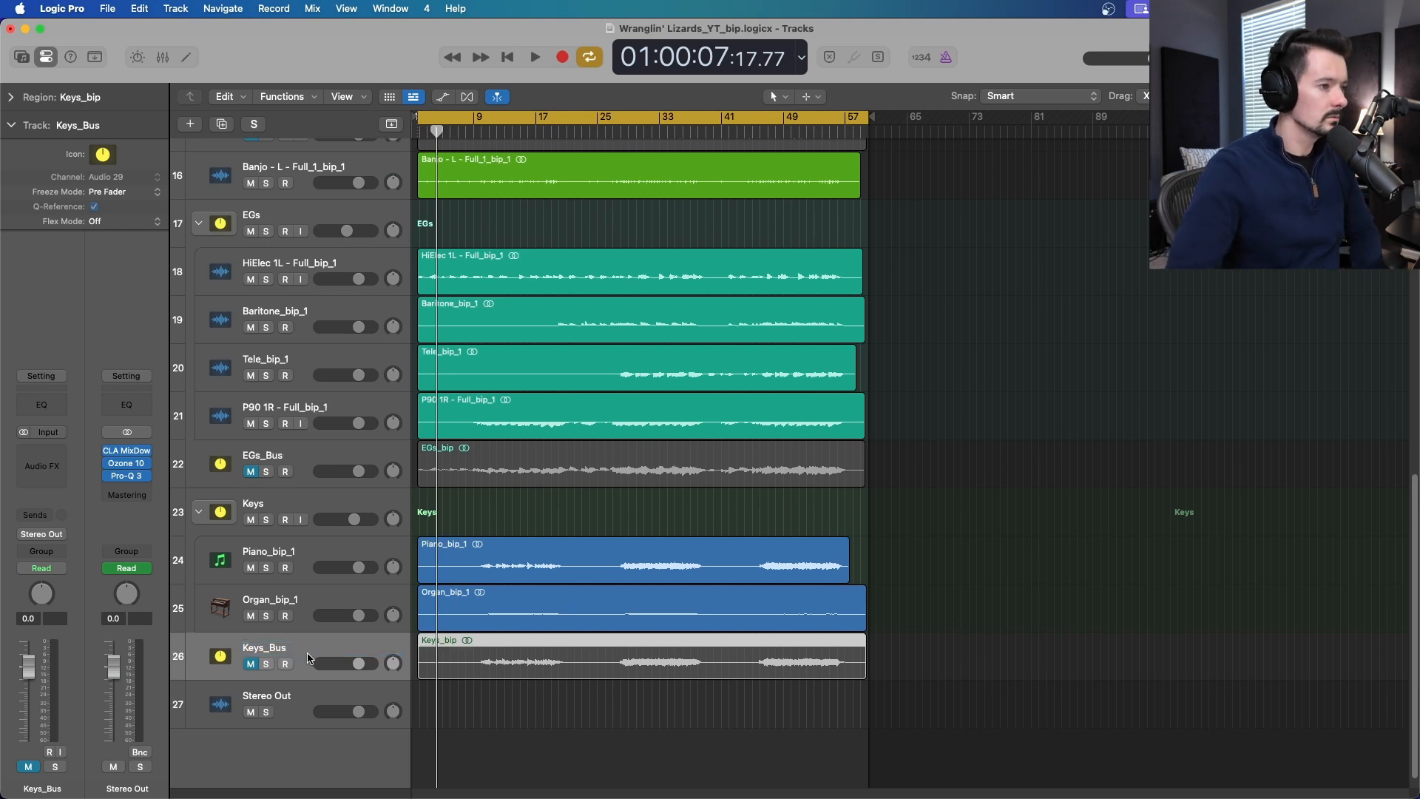
{"action": "scroll", "scroll_direction": "up", "scroll_amount": 3}
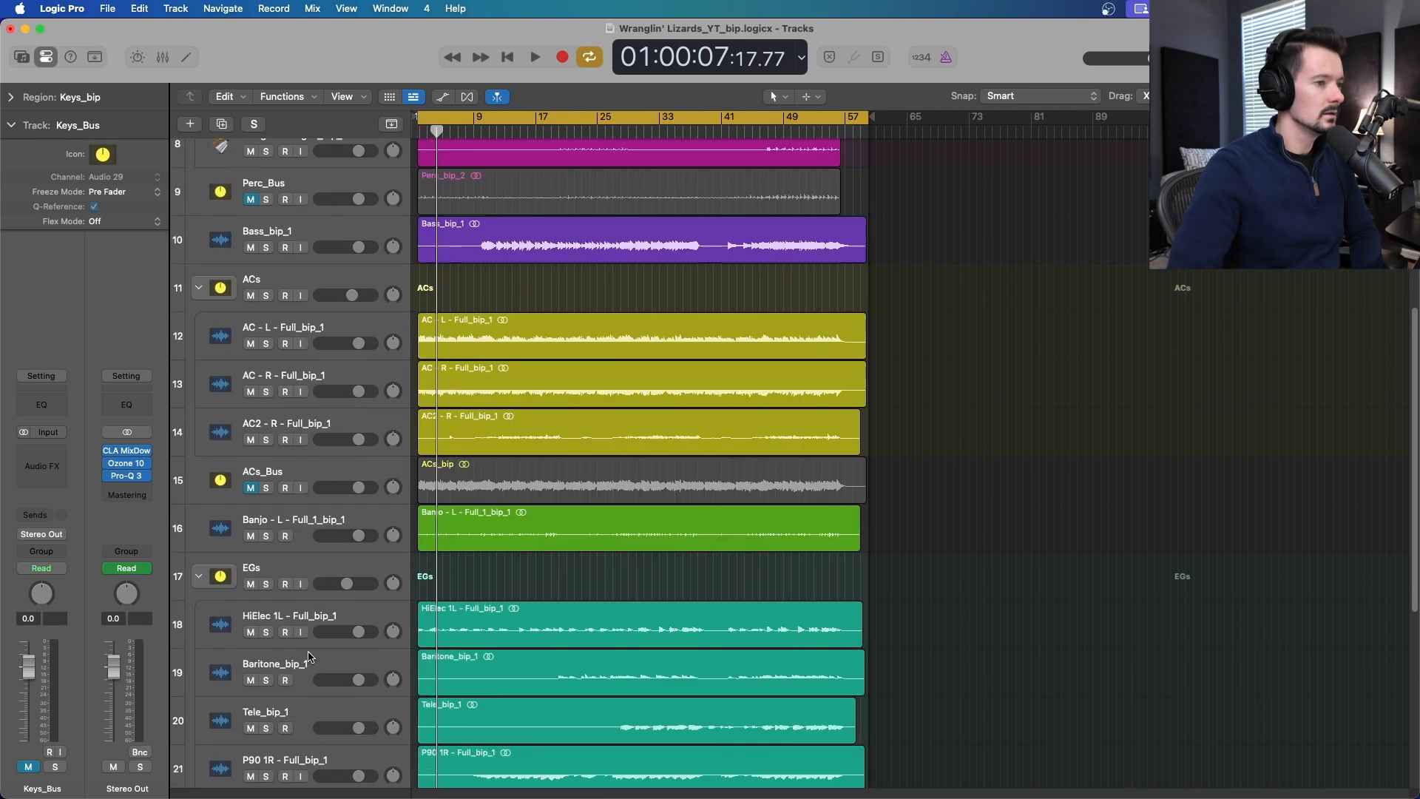
Solo AC - L and the other acoustic tracks, then solo only ACs_Bus and clear it
{"action": "left_click", "coordinate": [266, 343]}
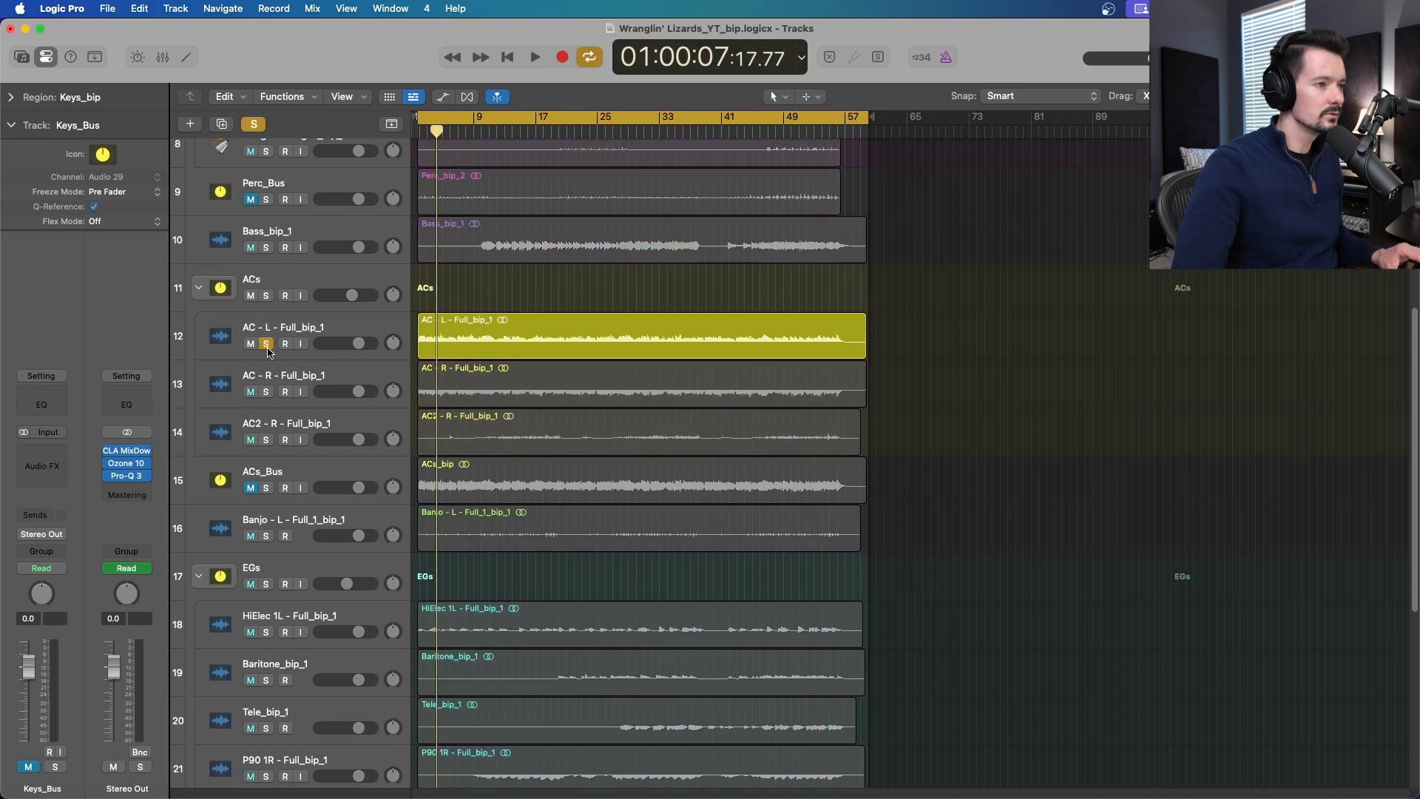
{"action": "left_click", "coordinate": [533, 57]}
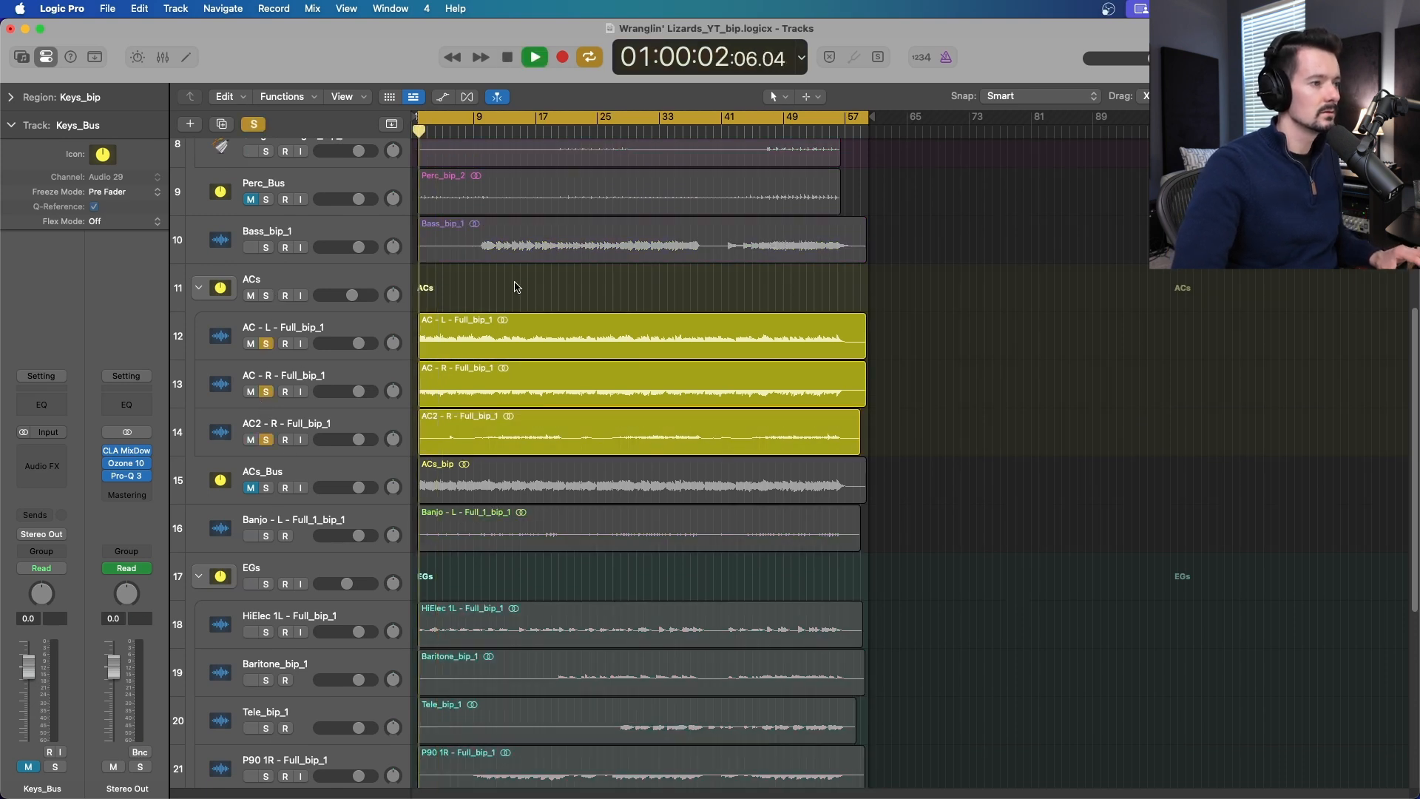
{"action": "left_click", "coordinate": [533, 57]}
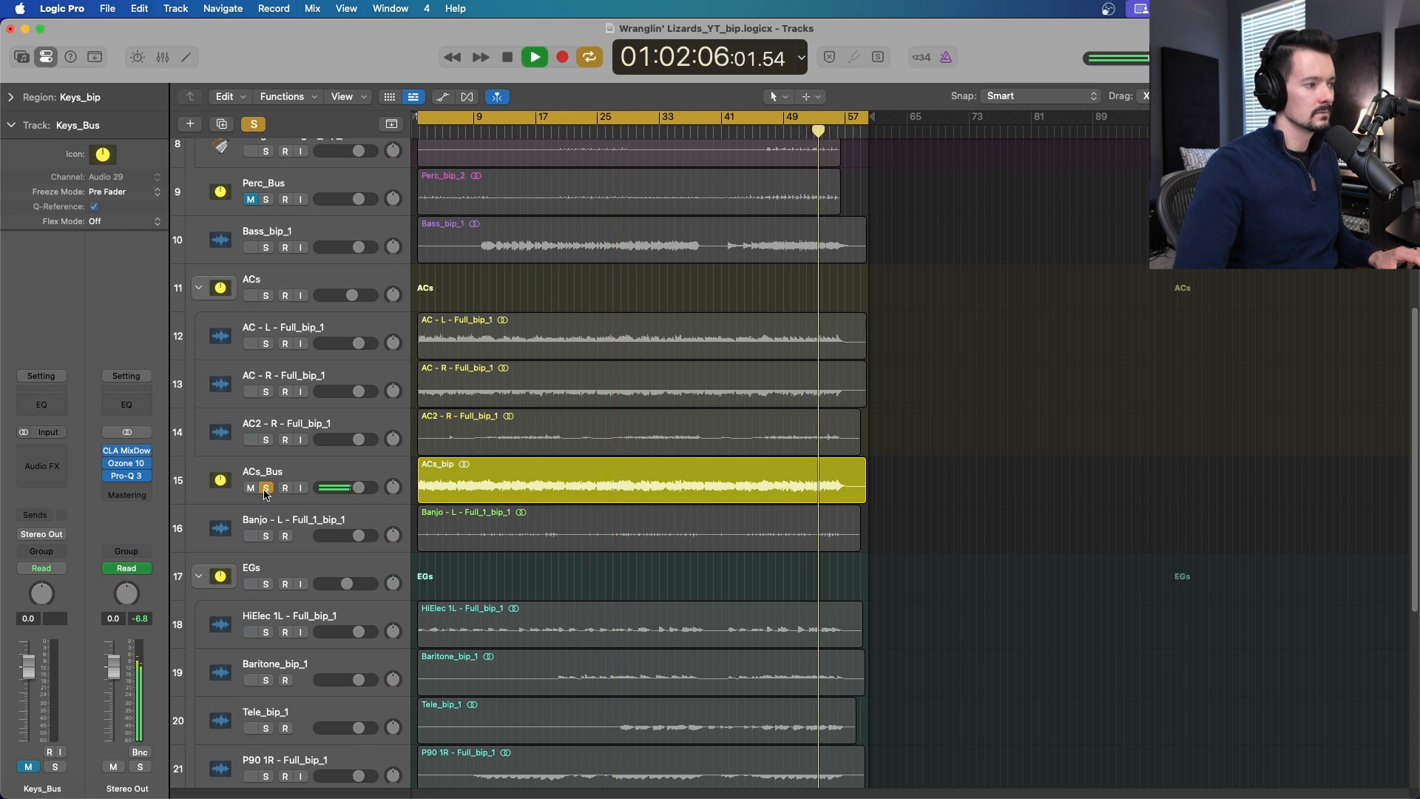
{"action": "left_click", "coordinate": [506, 57]}
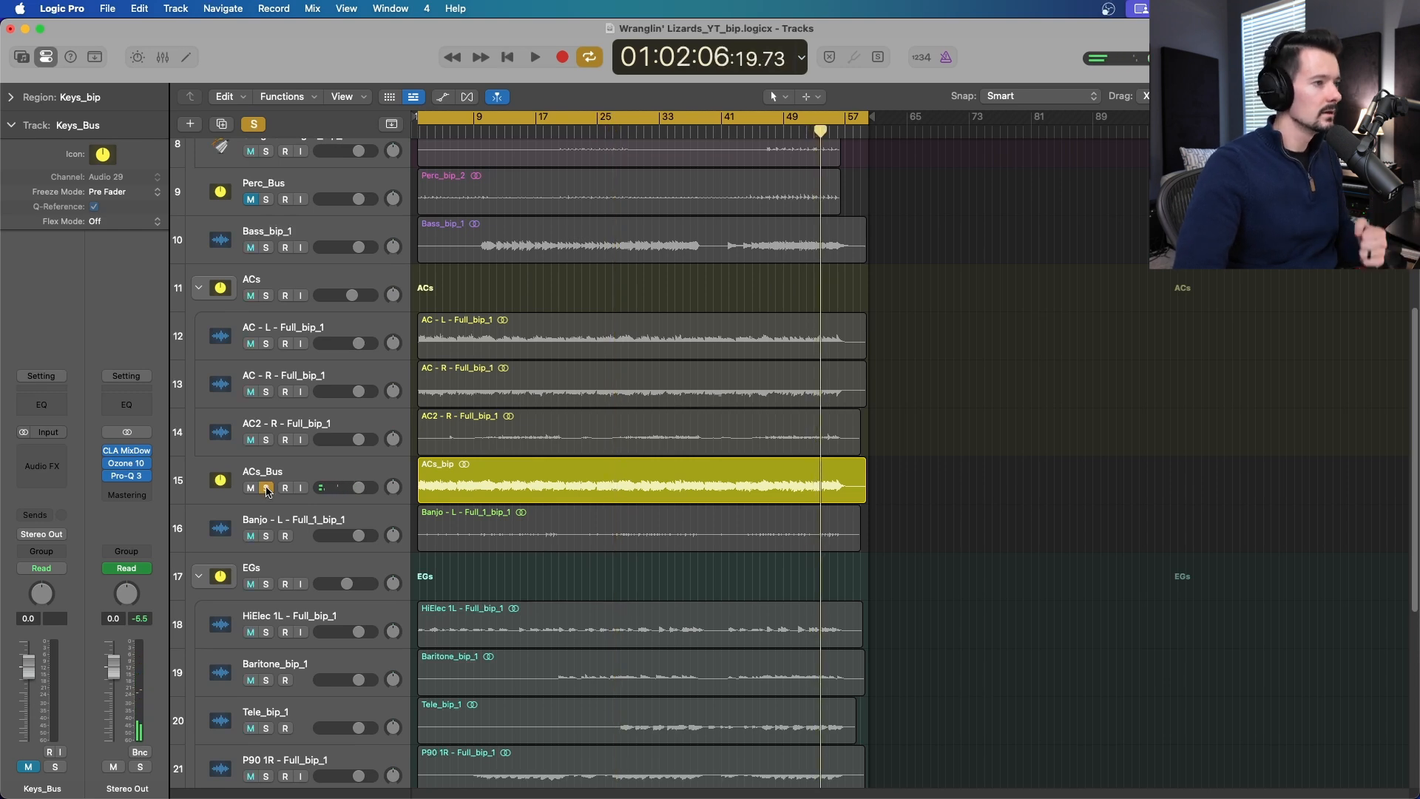
{"action": "scroll", "scroll_direction": "down", "scroll_amount": 3}
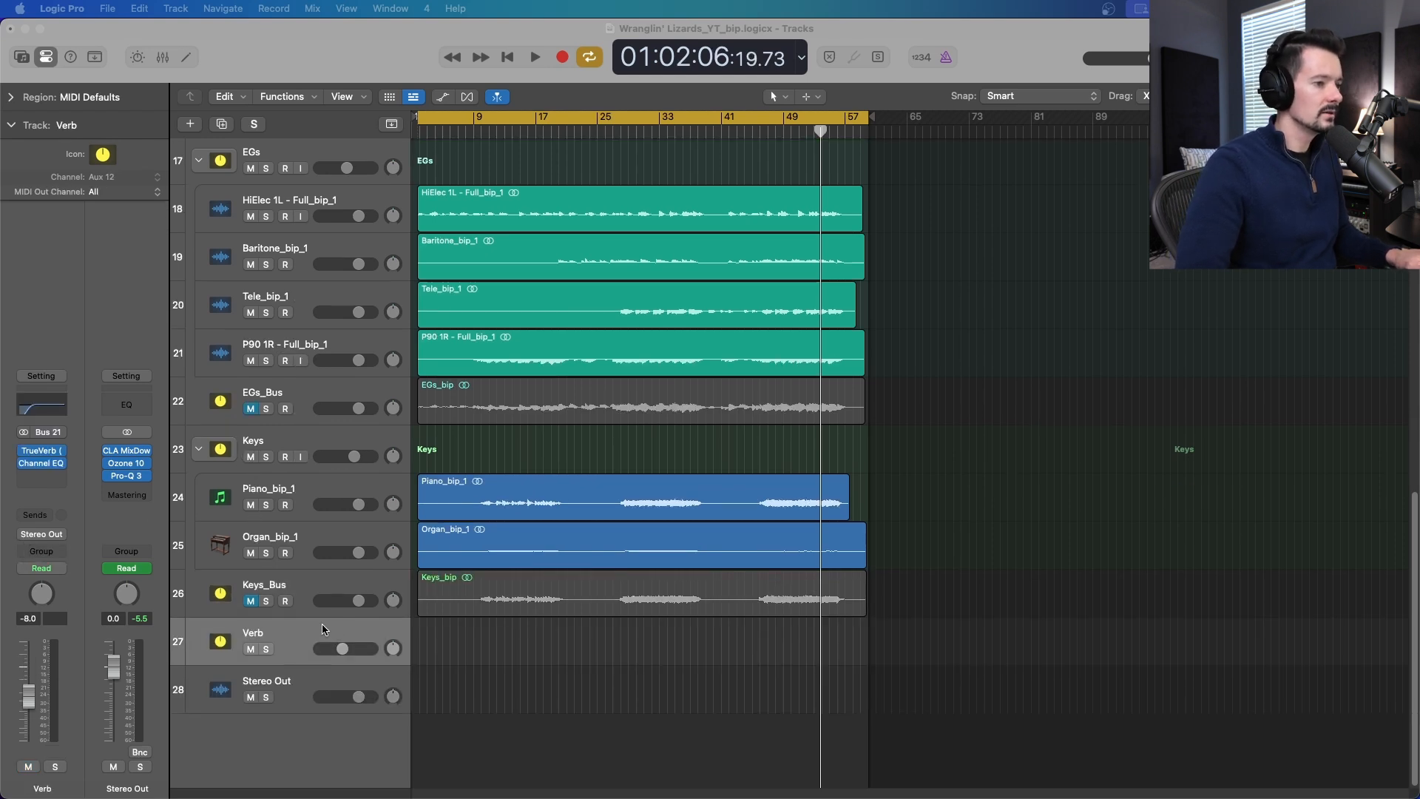
Bounce the Verb track in place to a new track named Verb_bip, then mute it
{"action": "left_click", "coordinate": [107, 8]}
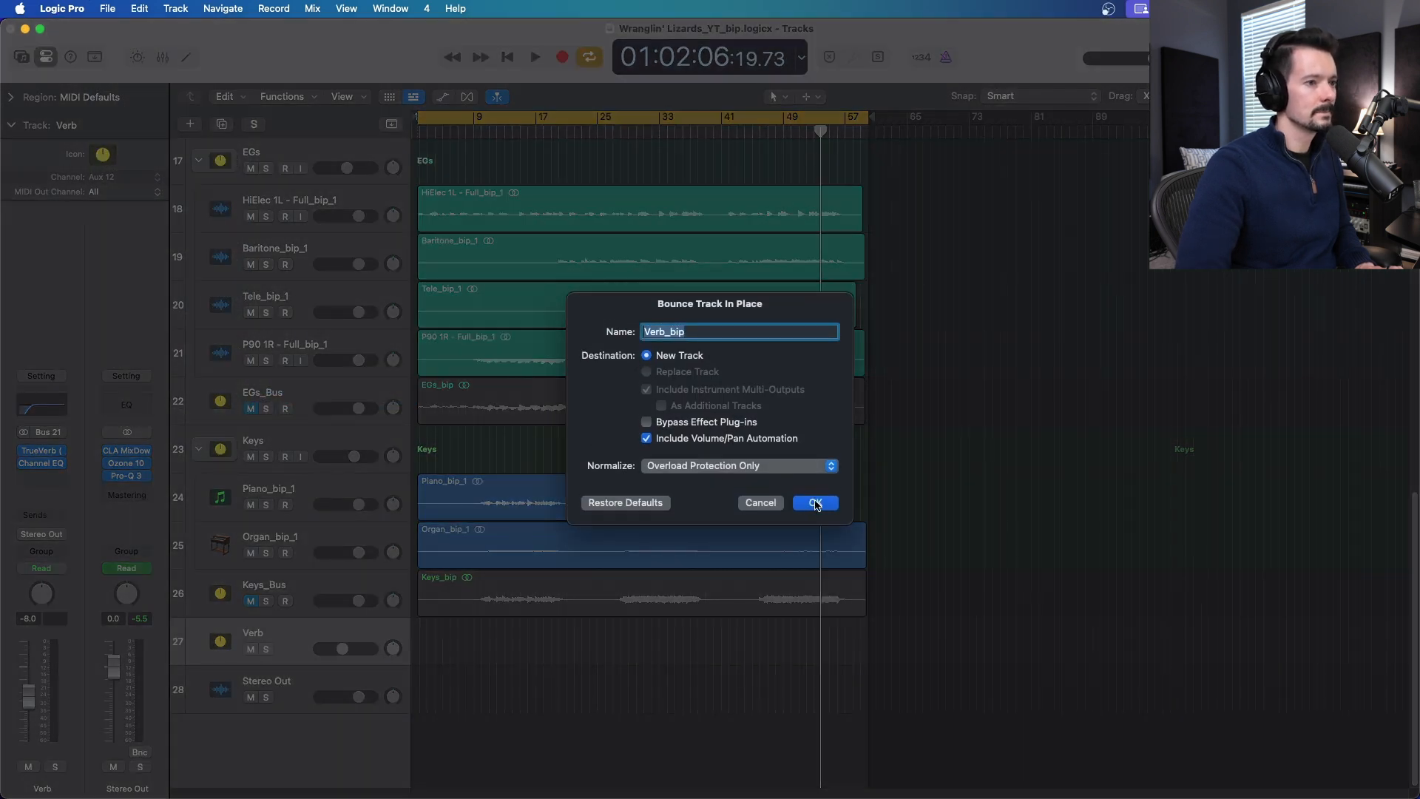
{"action": "left_click", "coordinate": [813, 503]}
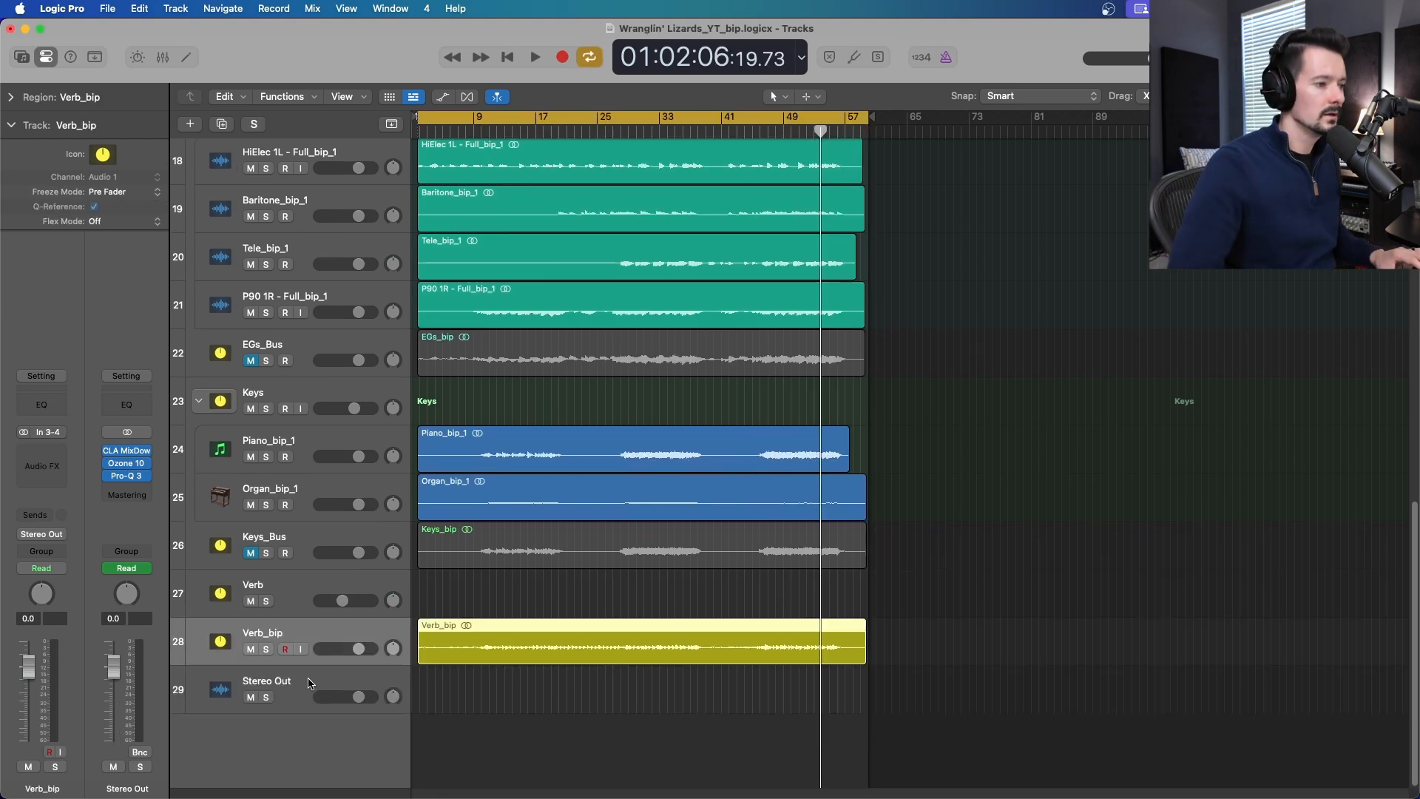
{"action": "left_click", "coordinate": [533, 56]}
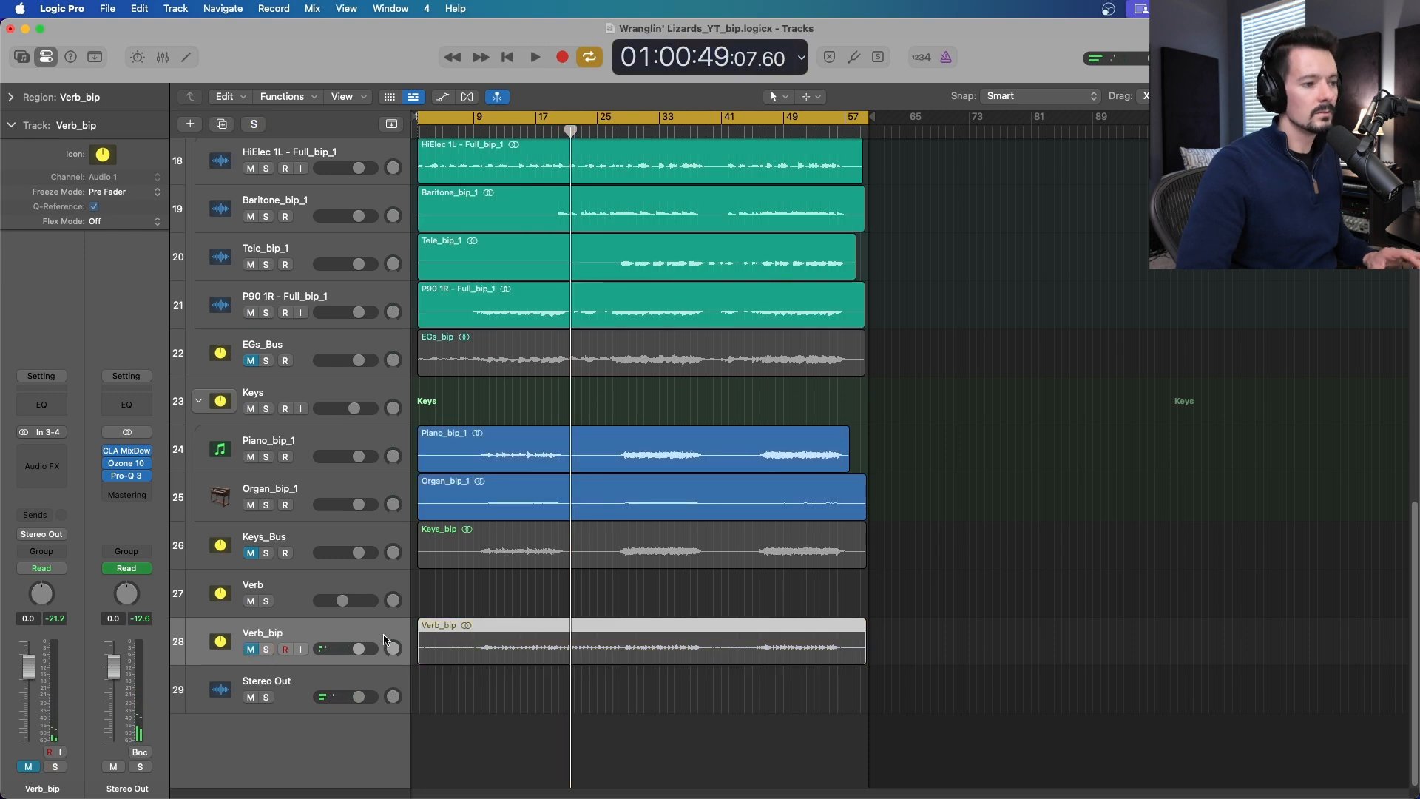
{"action": "scroll", "scroll_direction": "up", "scroll_amount": 3}
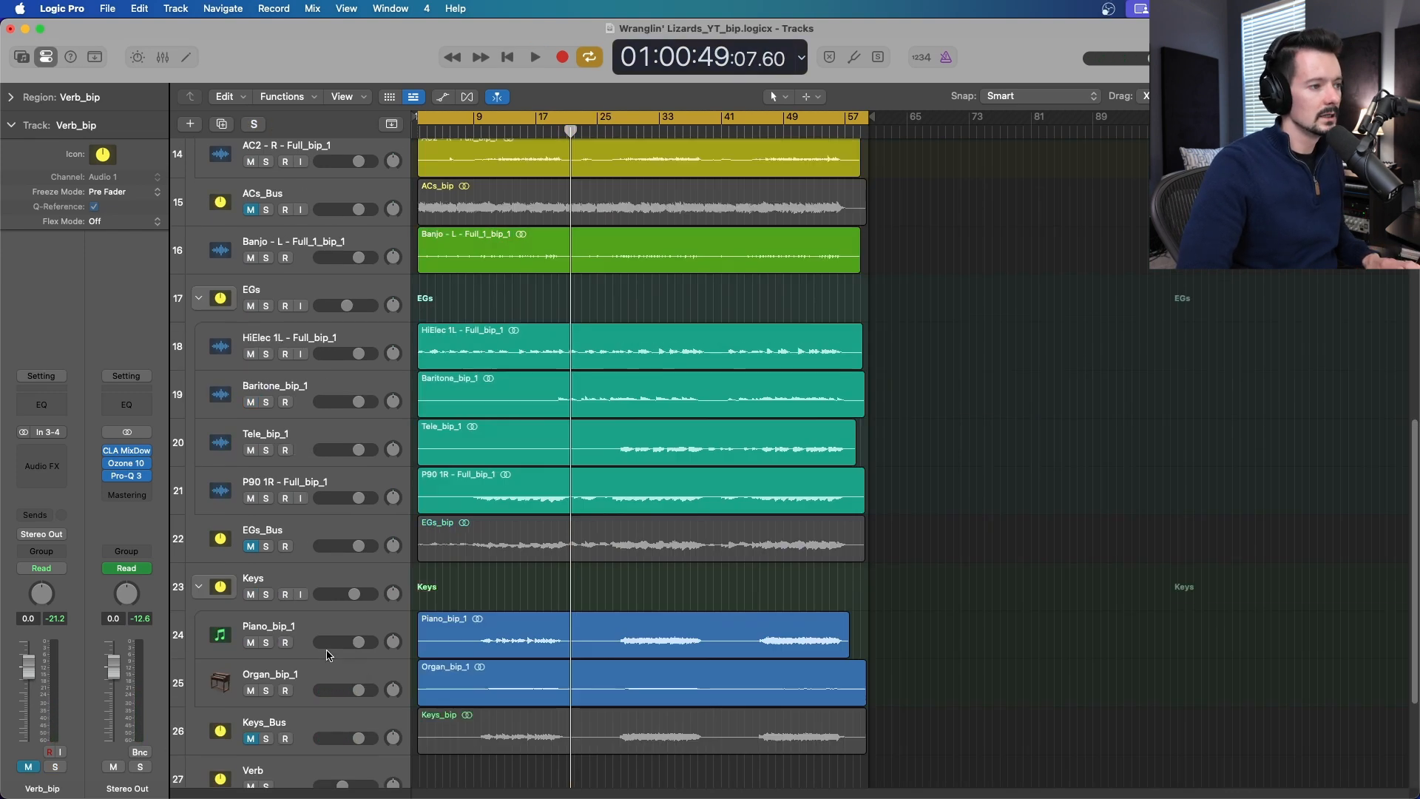
{"action": "scroll", "scroll_direction": "up", "scroll_amount": 3}
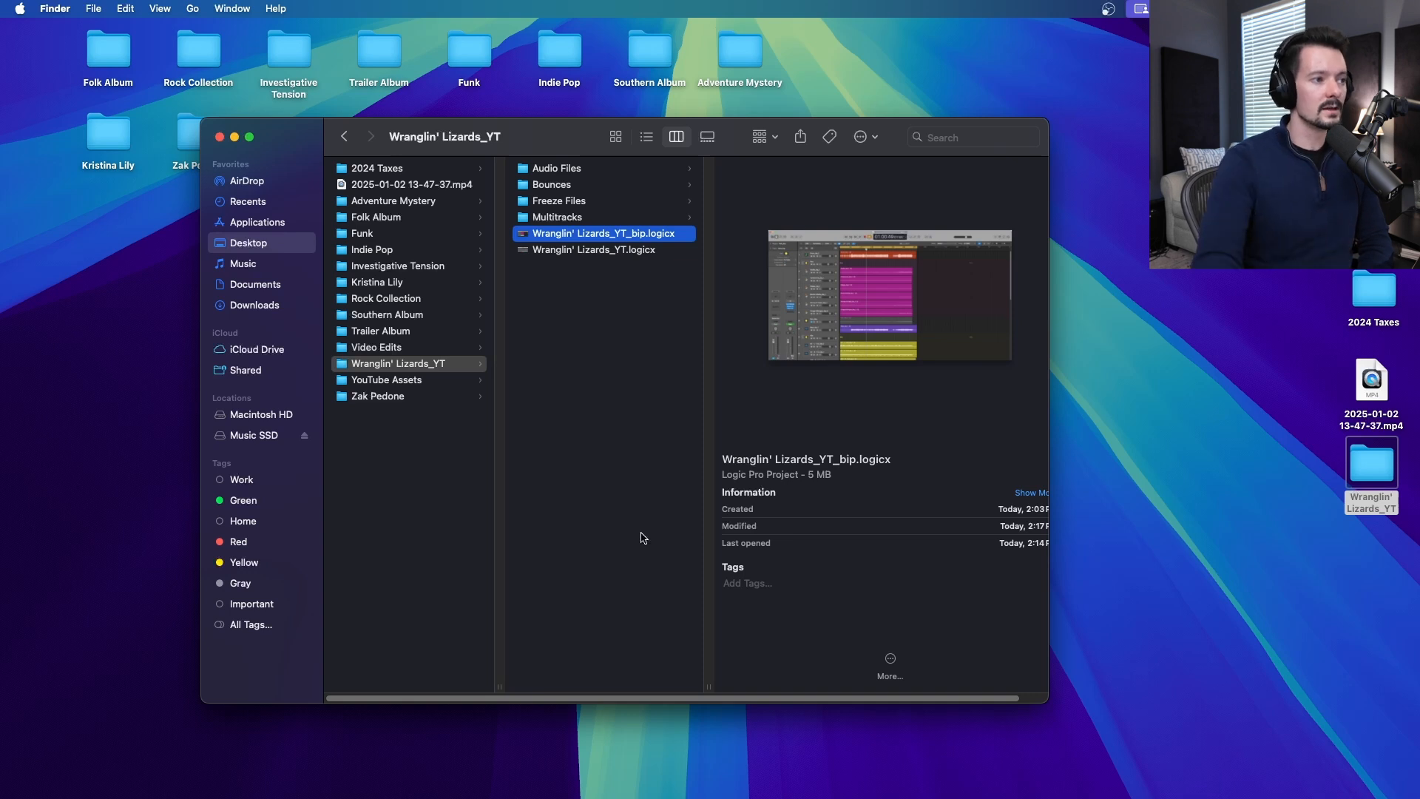
Compress the Wranglin' Lizards_YT folder and open Multitracks to view its 21 WAV stems
{"action": "right_click", "coordinate": [396, 363]}
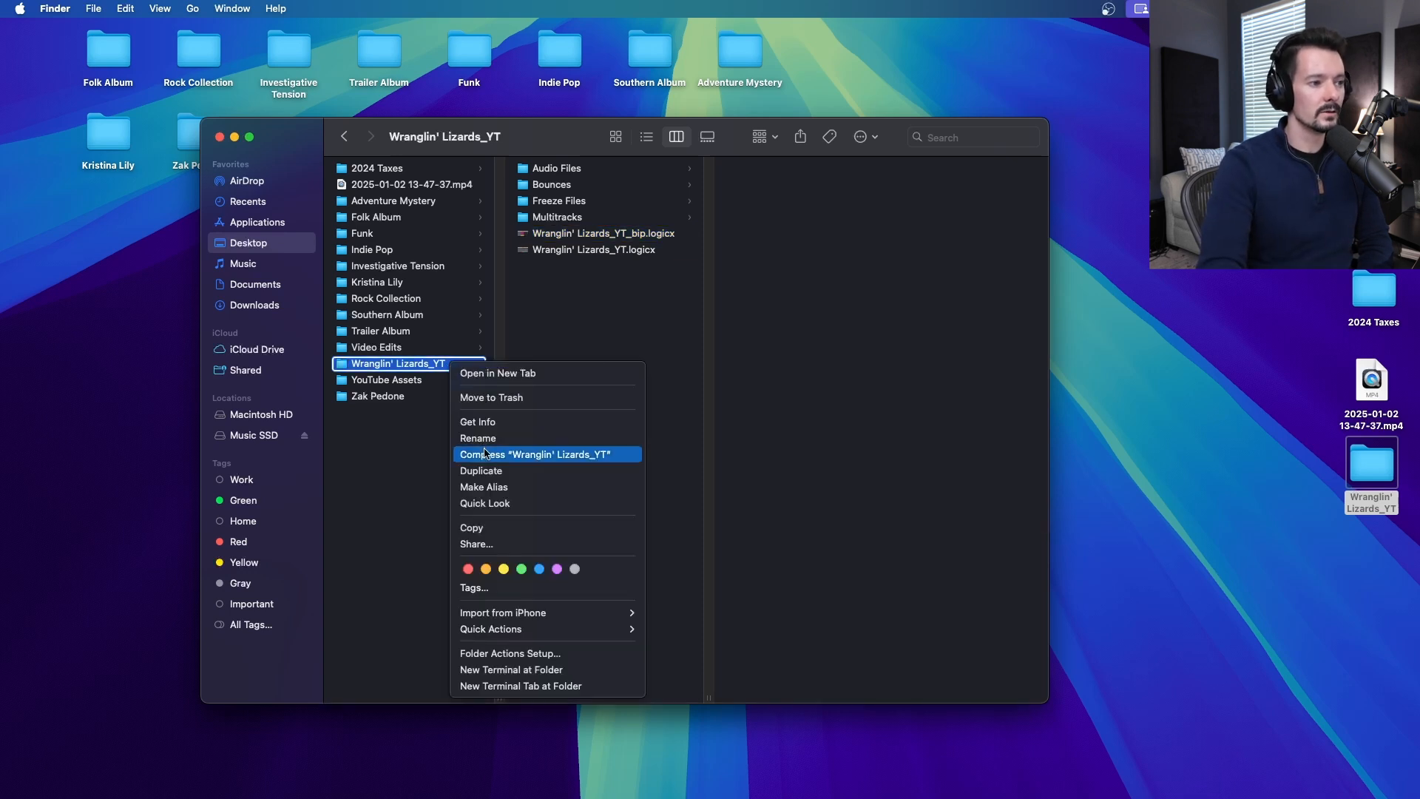
{"action": "left_click", "coordinate": [356, 472]}
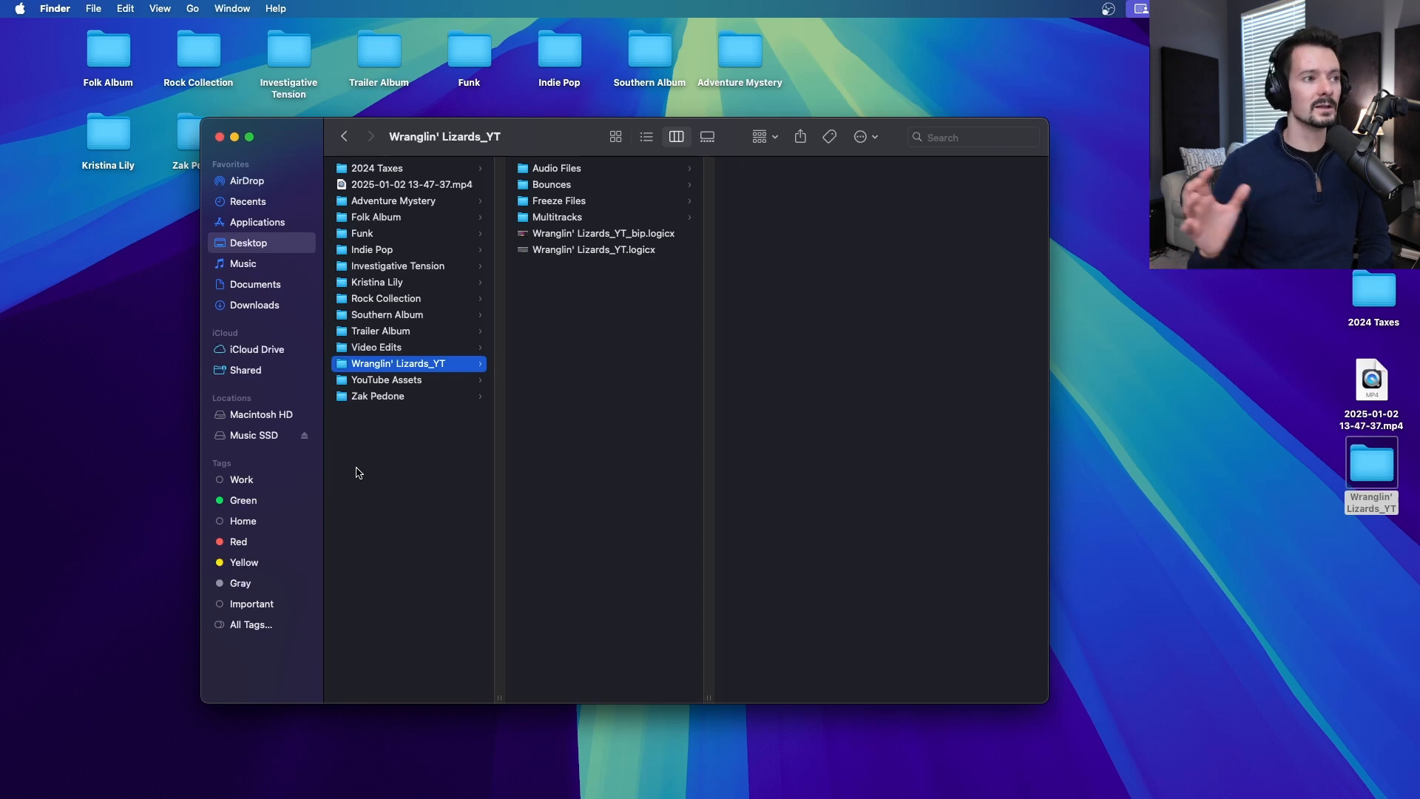
{"action": "left_click", "coordinate": [557, 217]}
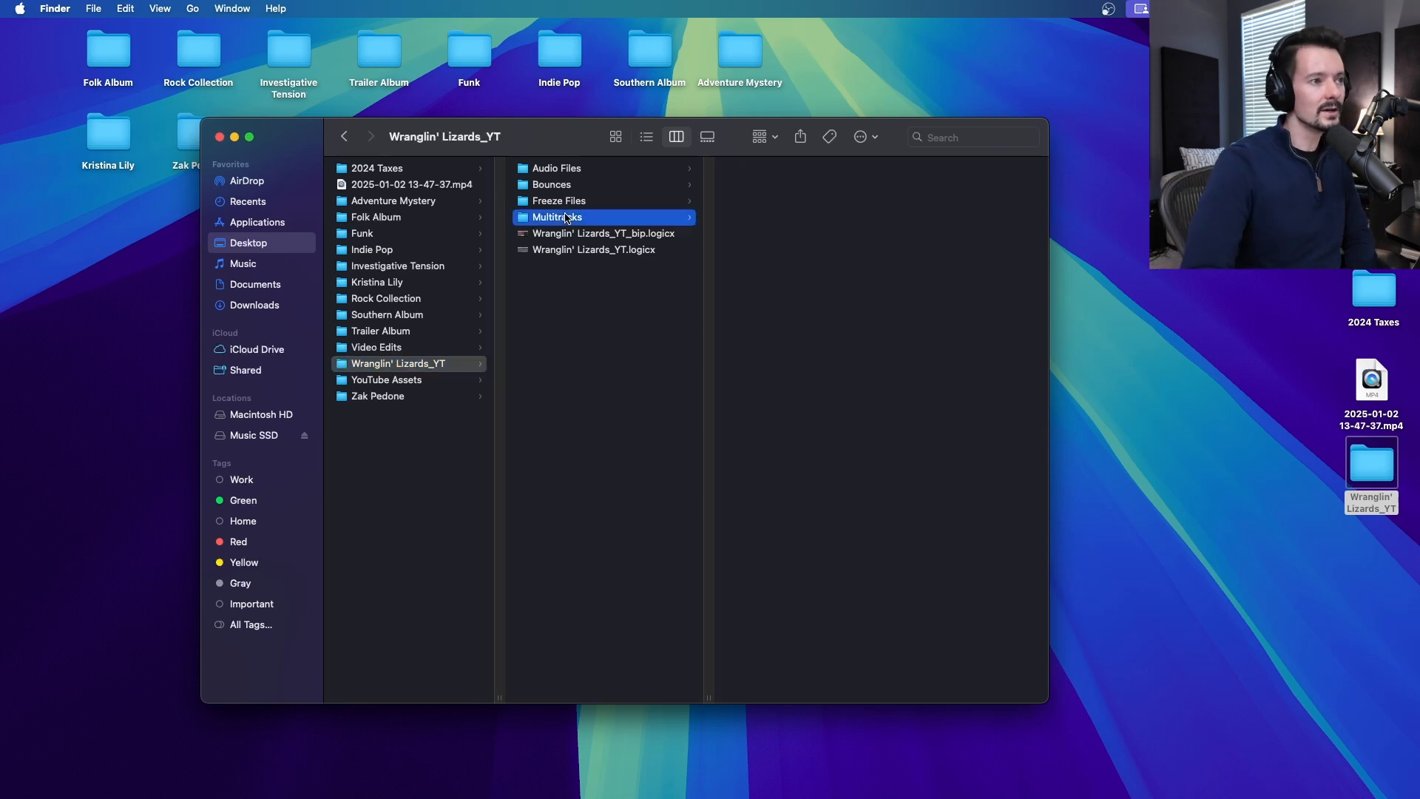
{"action": "left_click", "coordinate": [557, 217]}
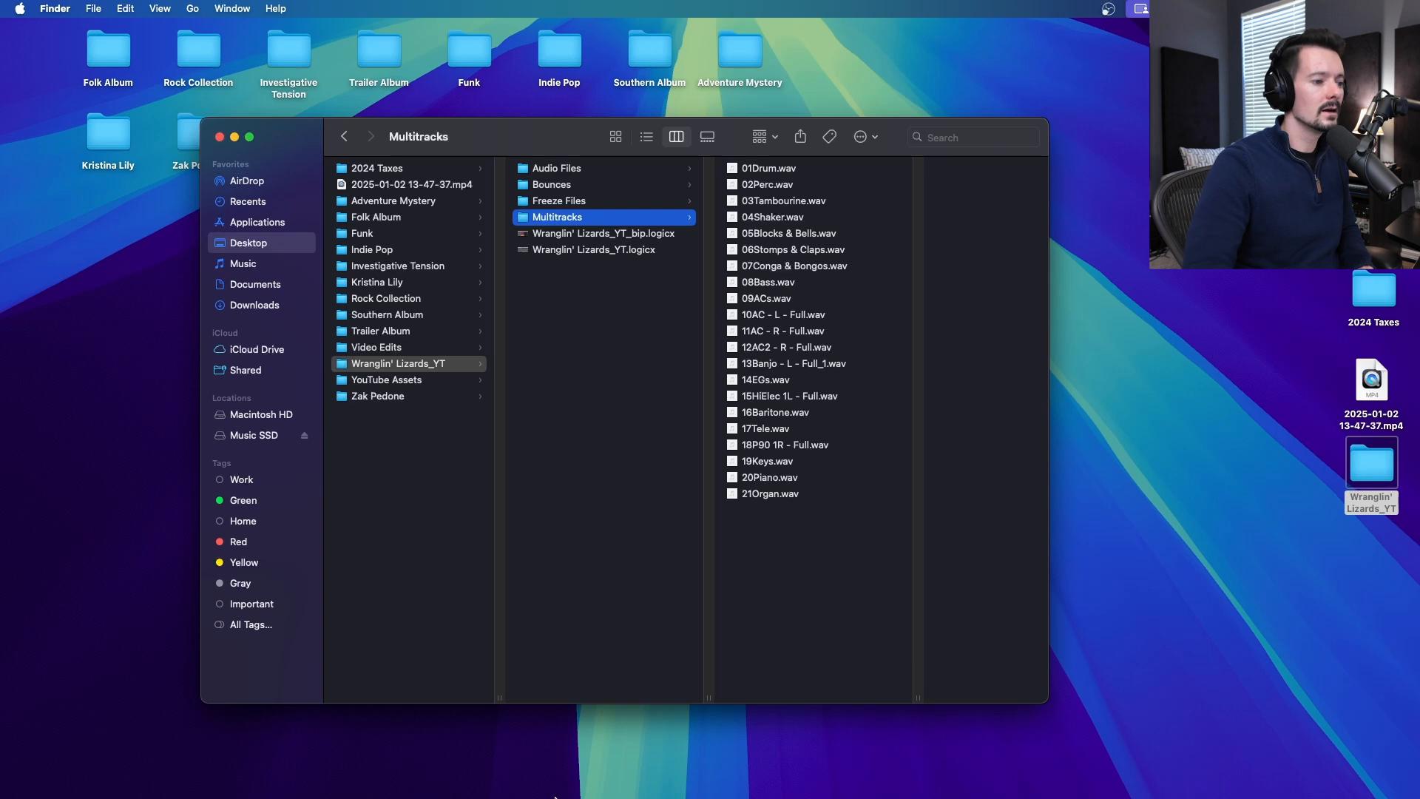
{"action": "mouse_move", "coordinate": [506, 769]}
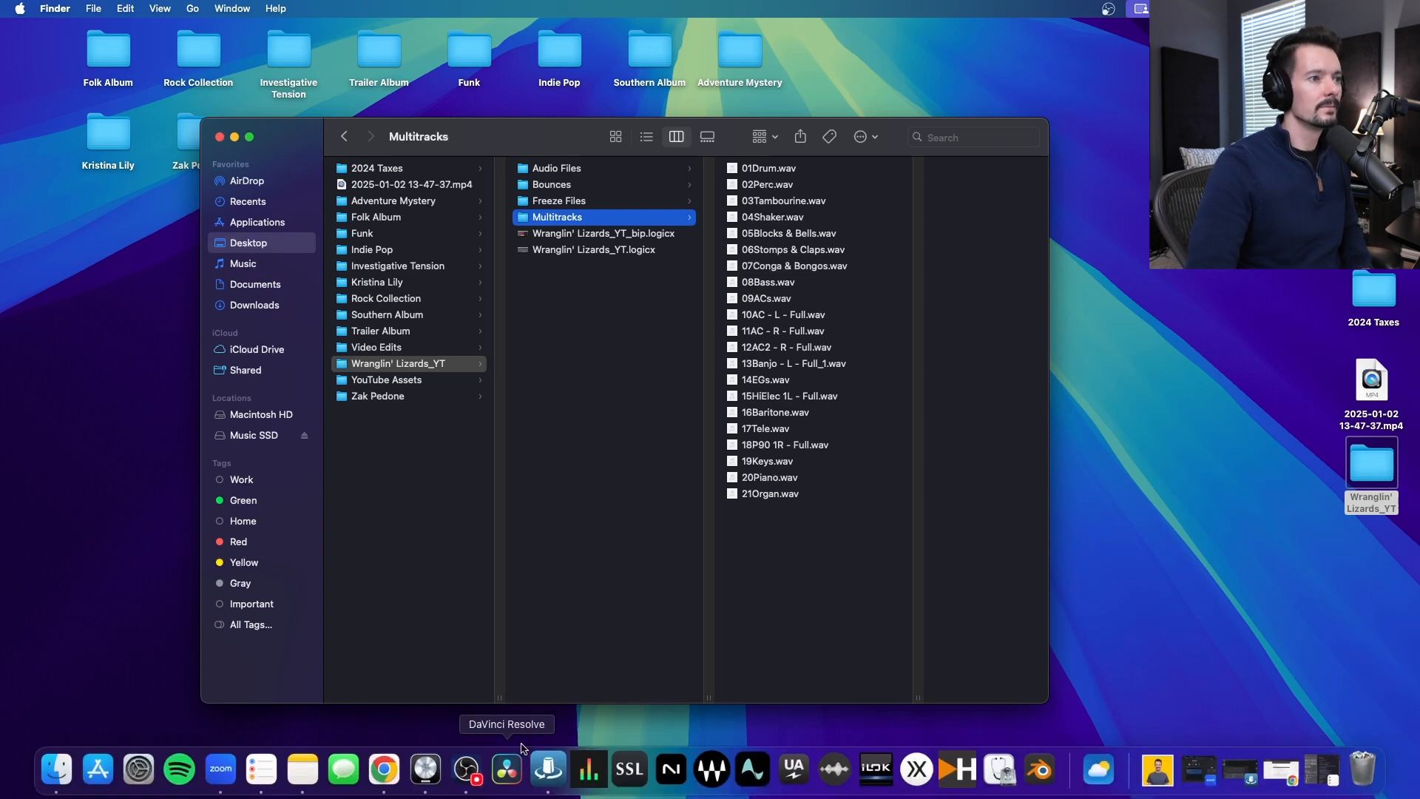
{"action": "mouse_move", "coordinate": [425, 769]}
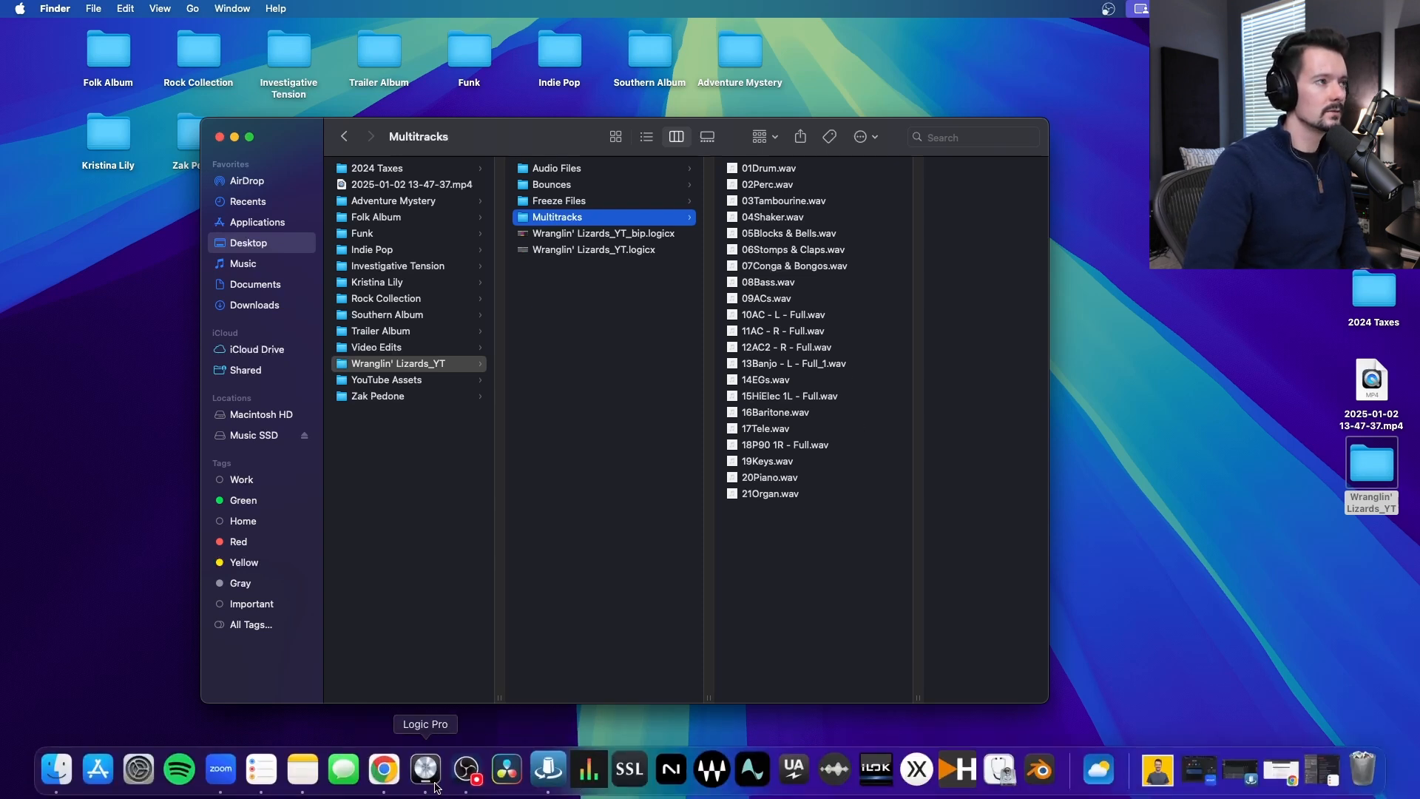
Import the Multitracks WAV stems into the new Logic project, each on its own track
{"action": "left_click", "coordinate": [424, 769]}
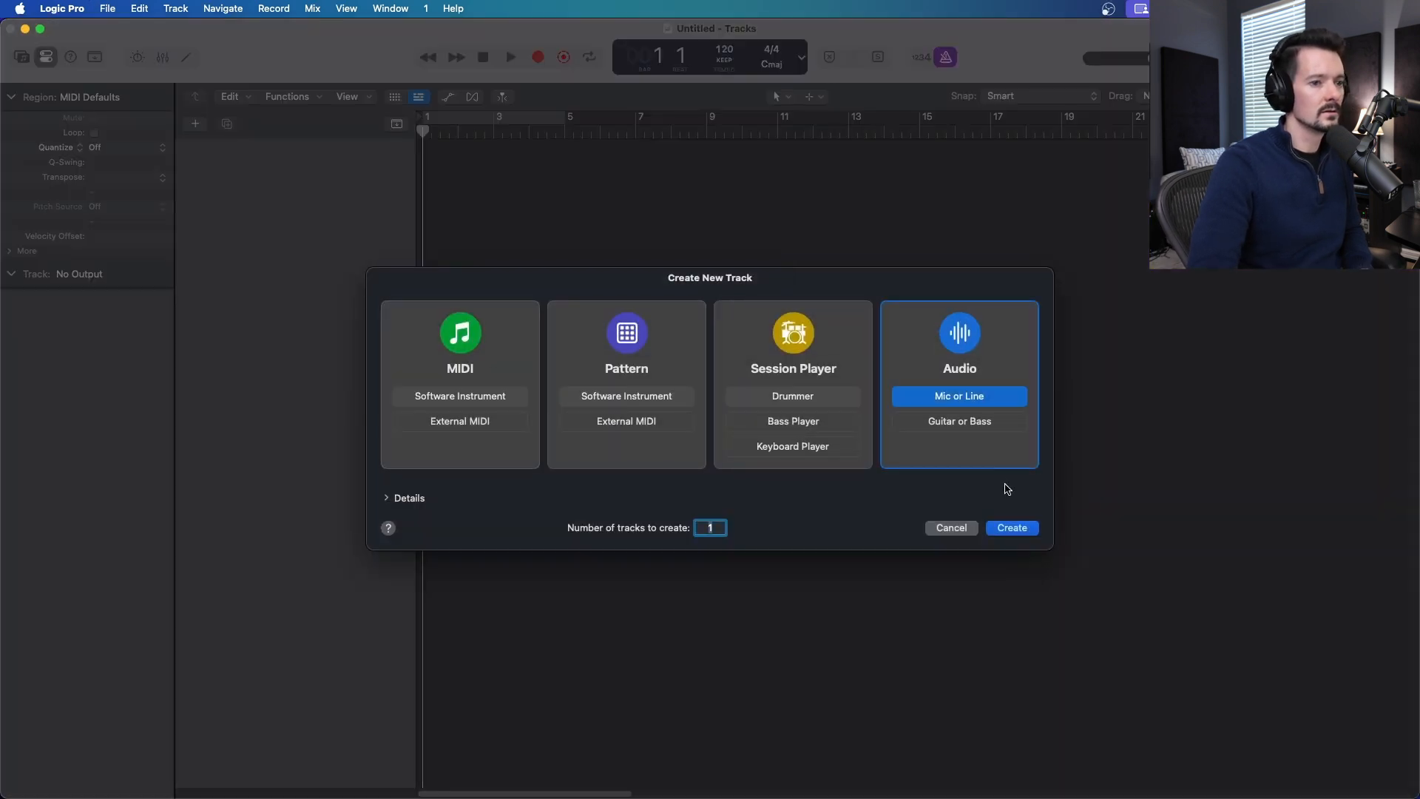
{"action": "left_click", "coordinate": [1011, 528]}
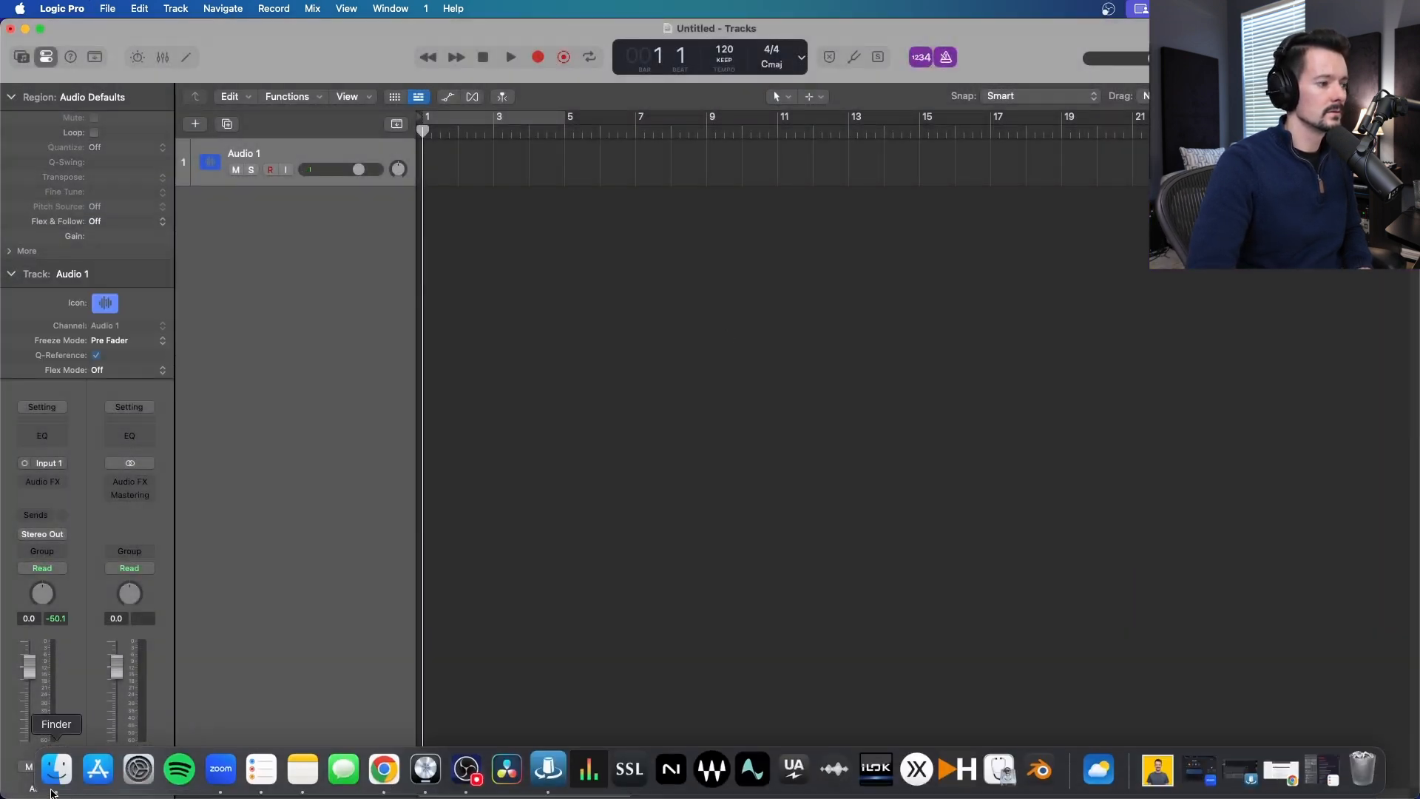
{"action": "left_click", "coordinate": [56, 769]}
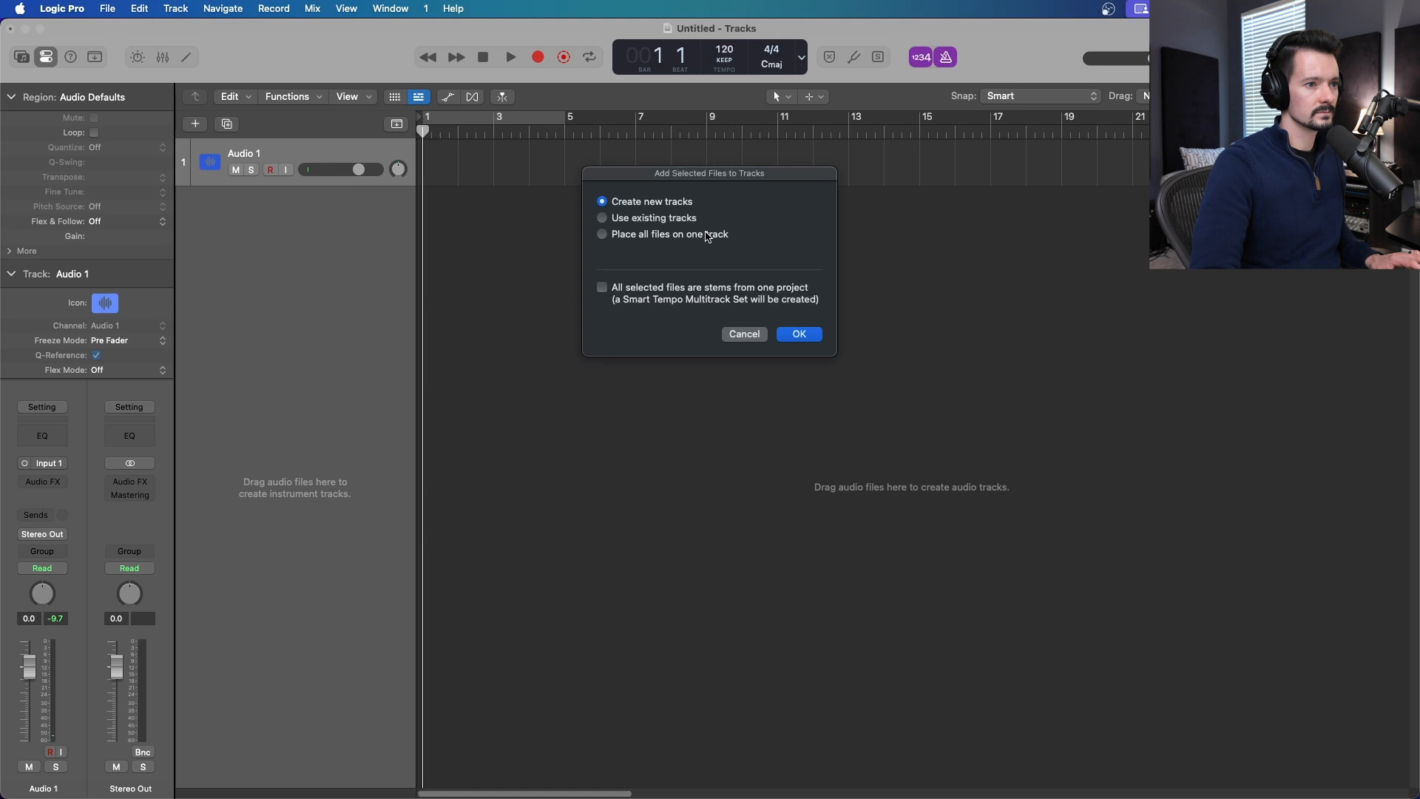
{"action": "left_click", "coordinate": [798, 334]}
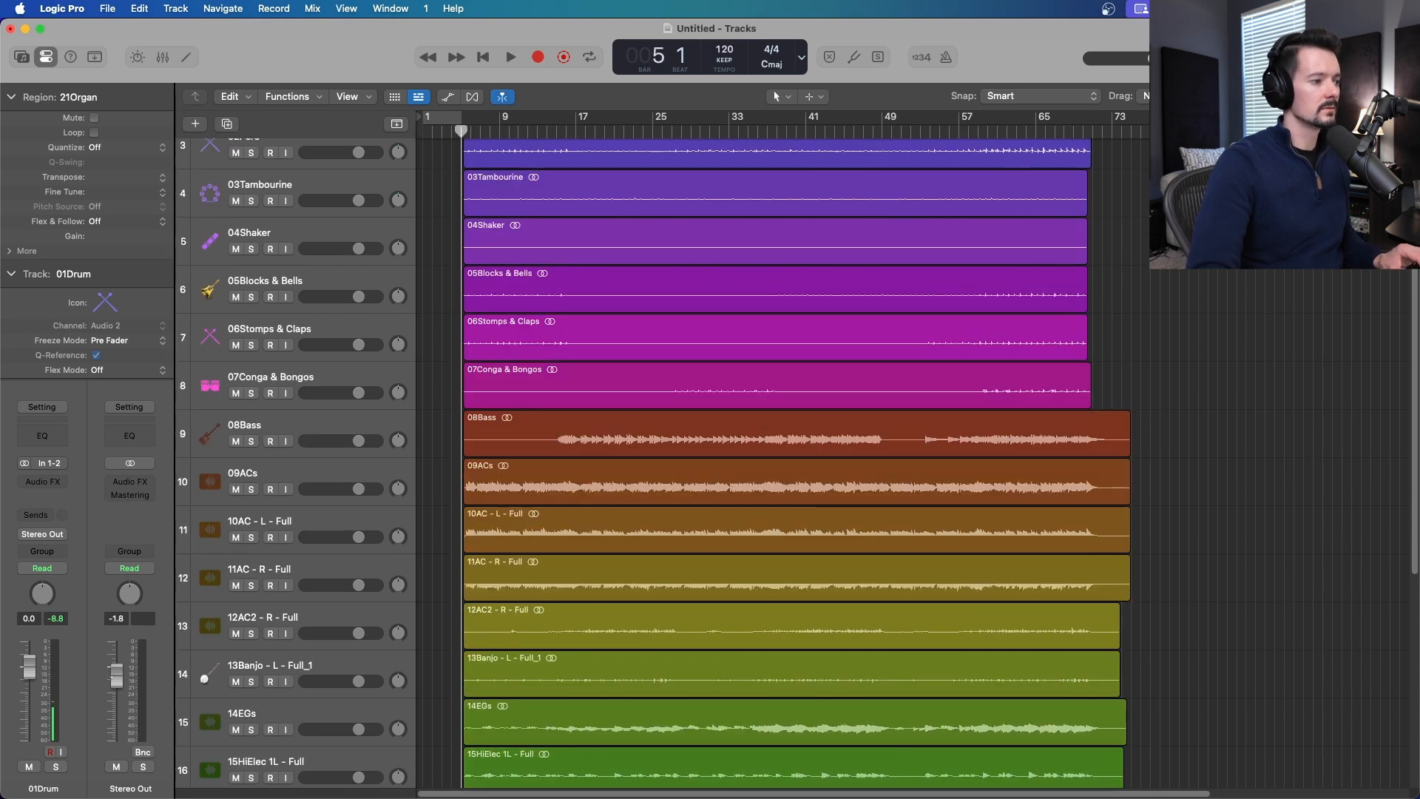
{"action": "left_click", "coordinate": [509, 57]}
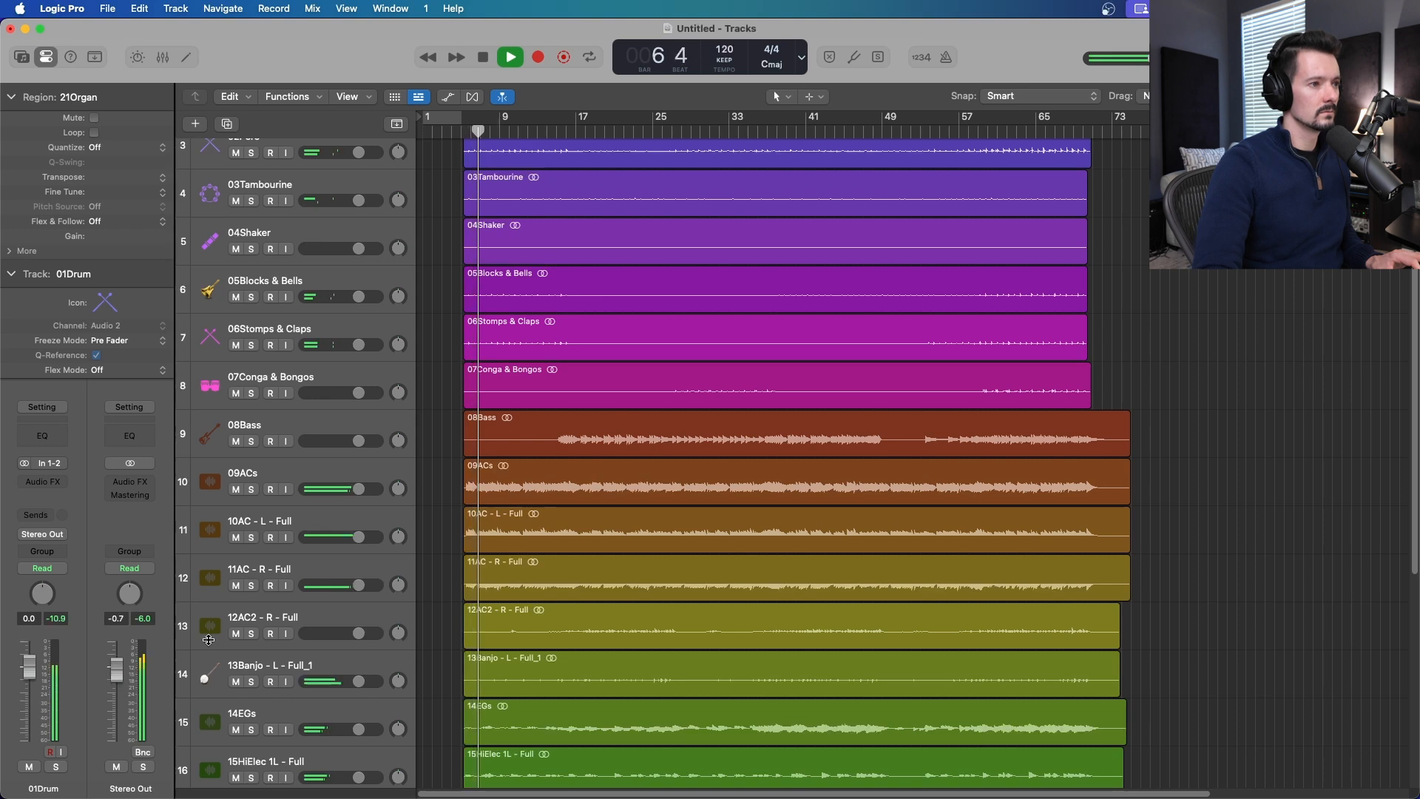
{"action": "scroll", "scroll_direction": "up", "scroll_amount": 3}
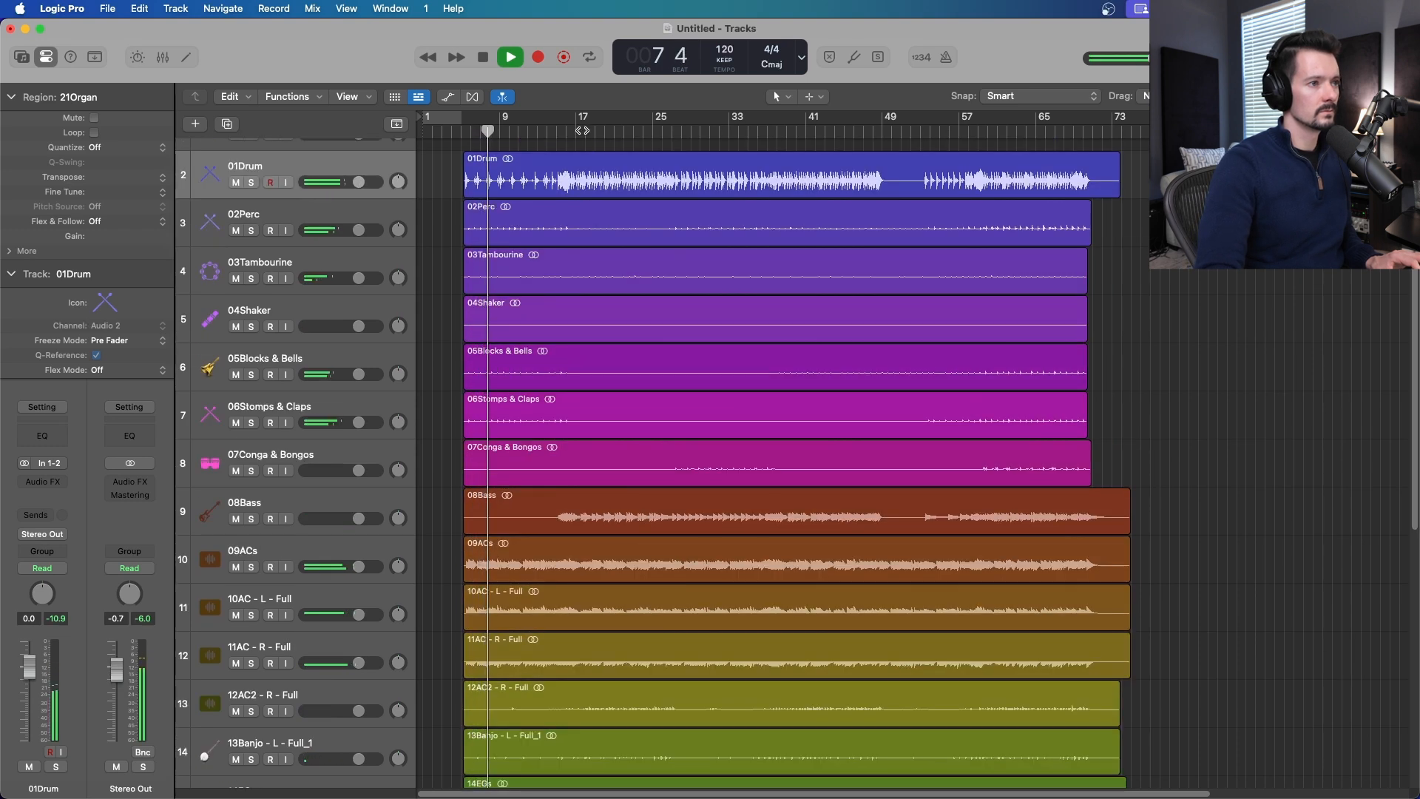
{"action": "scroll", "scroll_direction": "down", "scroll_amount": 3}
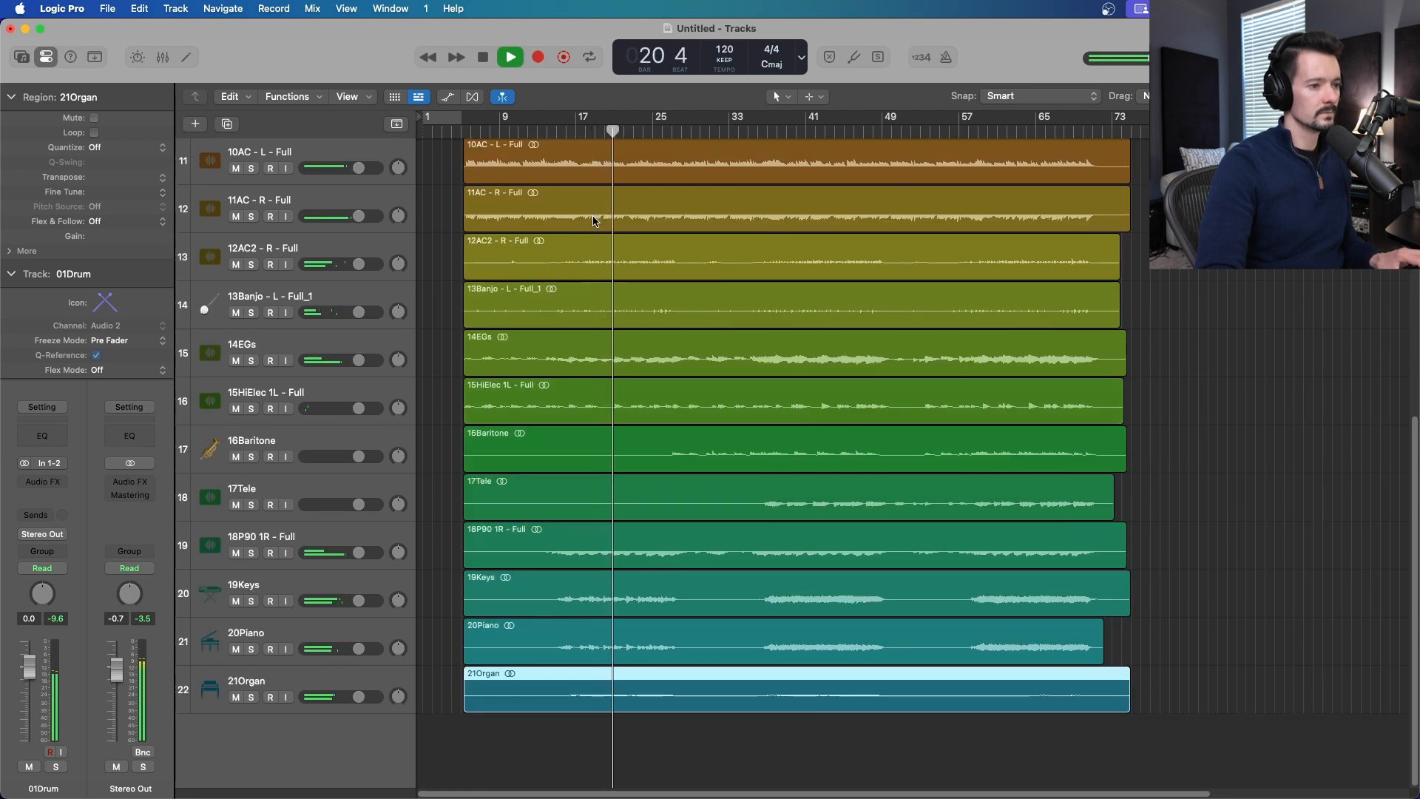
{"action": "left_click", "coordinate": [508, 57]}
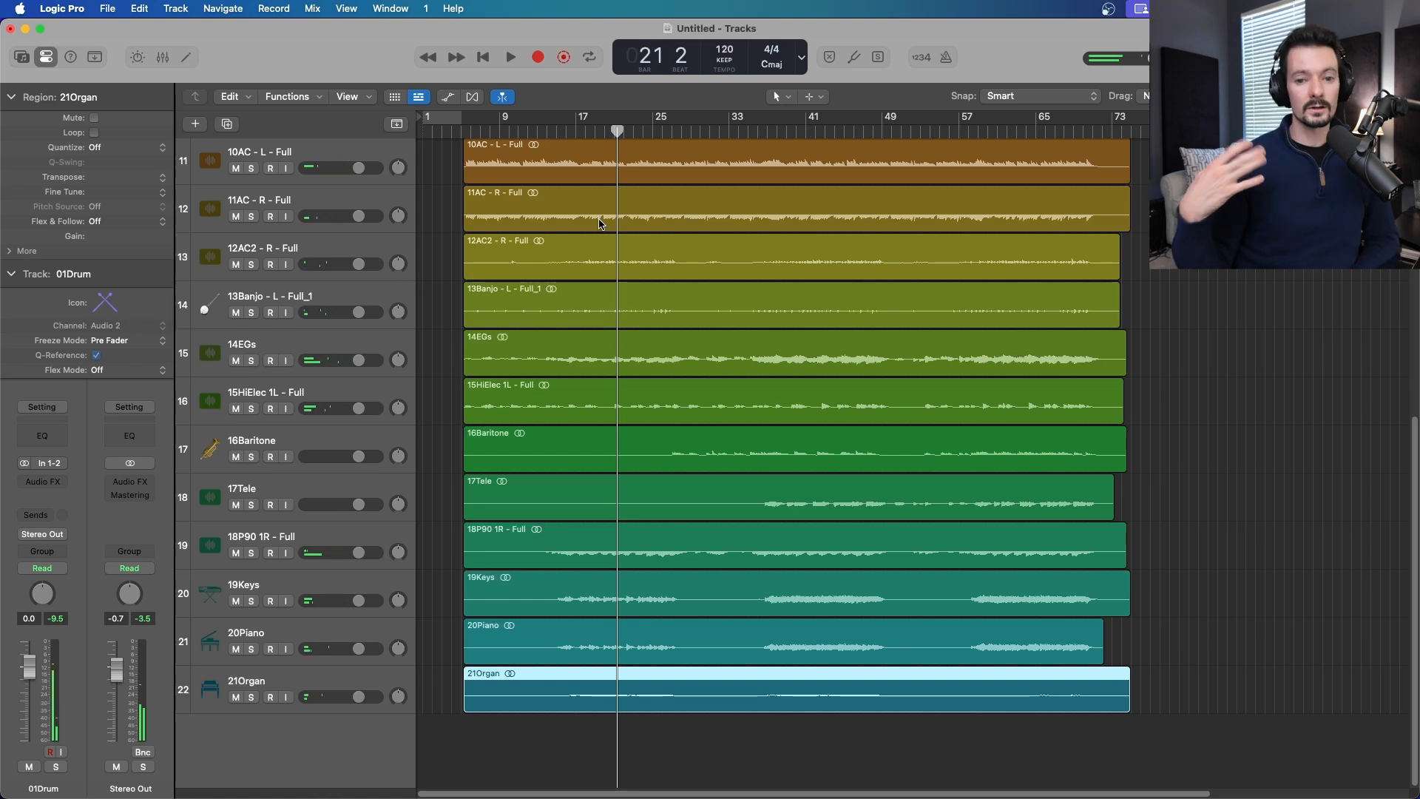